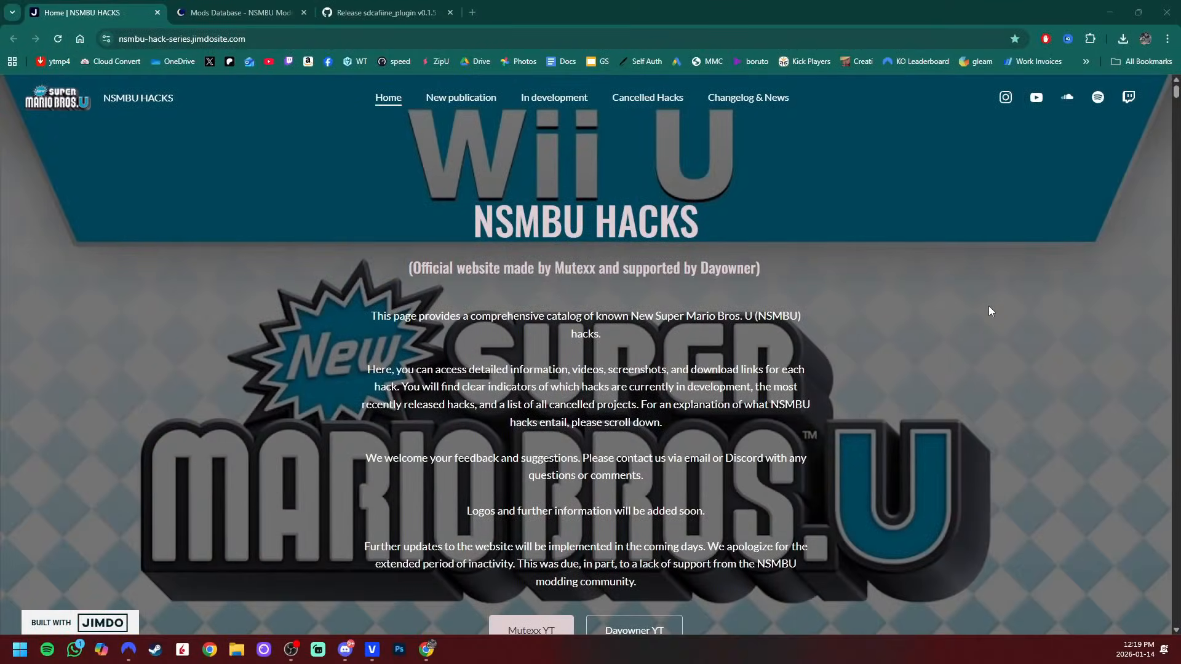
pyautogui.moveTo(907, 361)
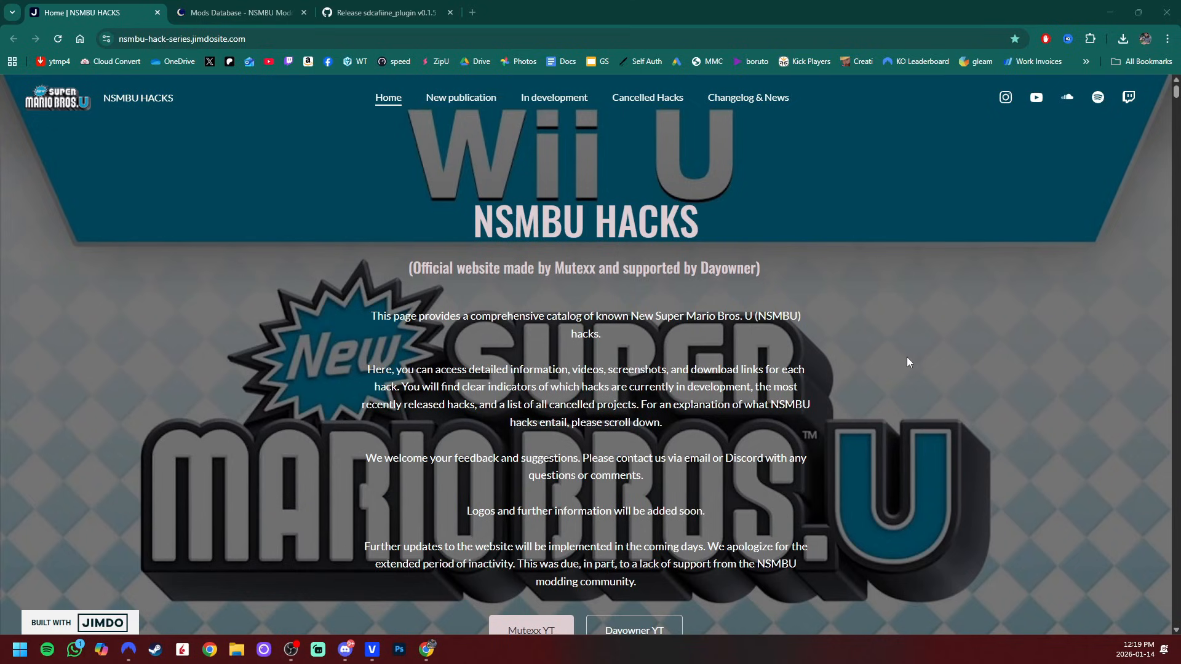
pyautogui.moveTo(952, 326)
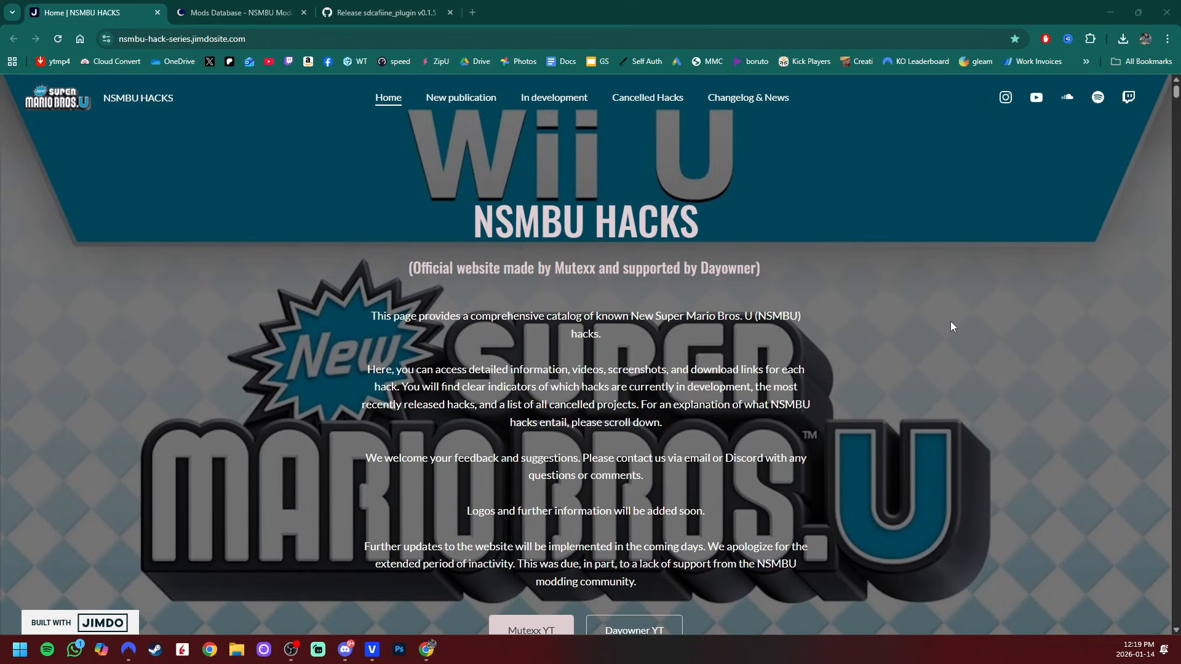
# Step: Locate Cloudy SMBU 2 on the page, open its shared Drive folder, and read then close the version guide
pyautogui.scroll(-3)
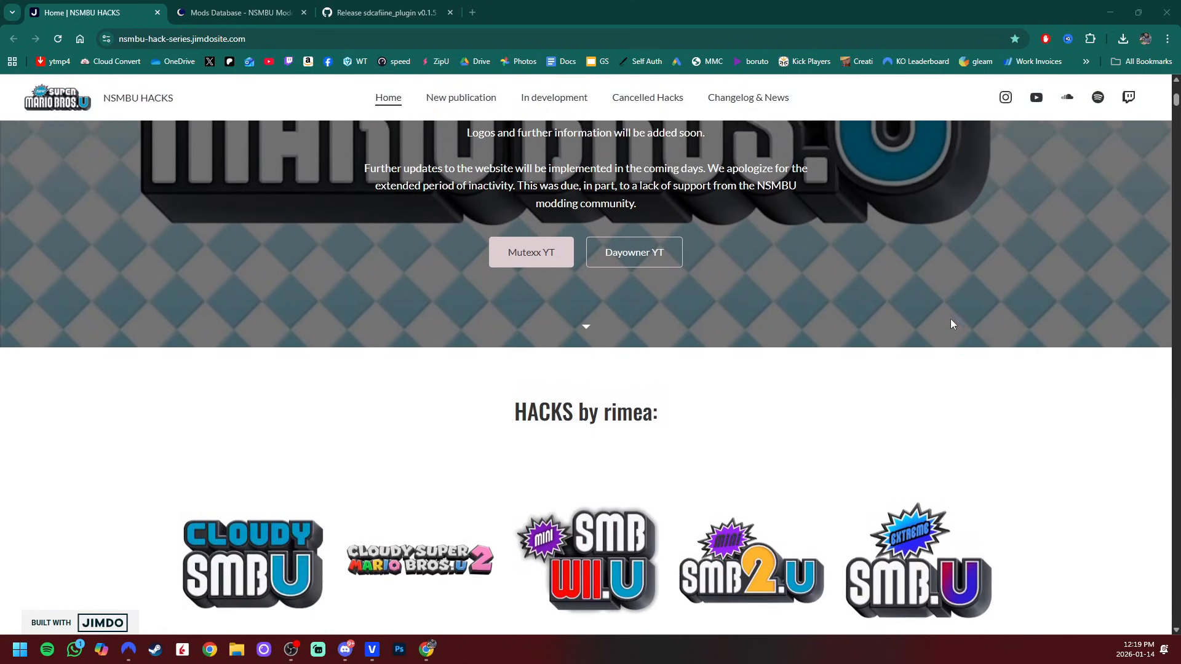
pyautogui.scroll(-3)
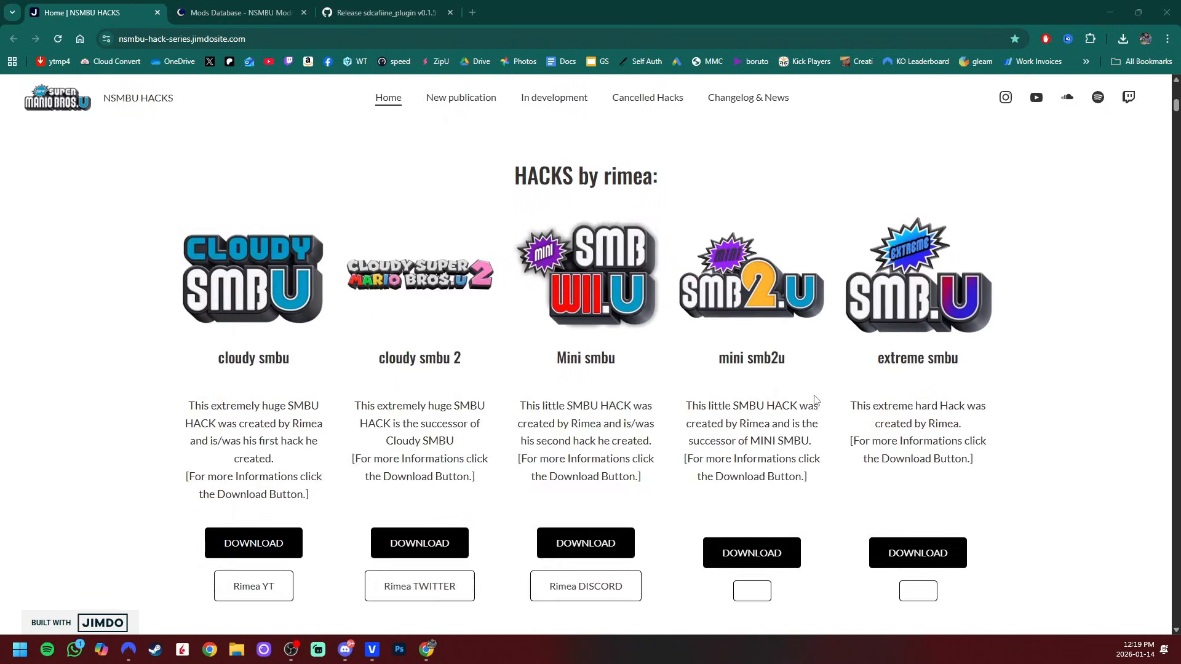
pyautogui.scroll(3)
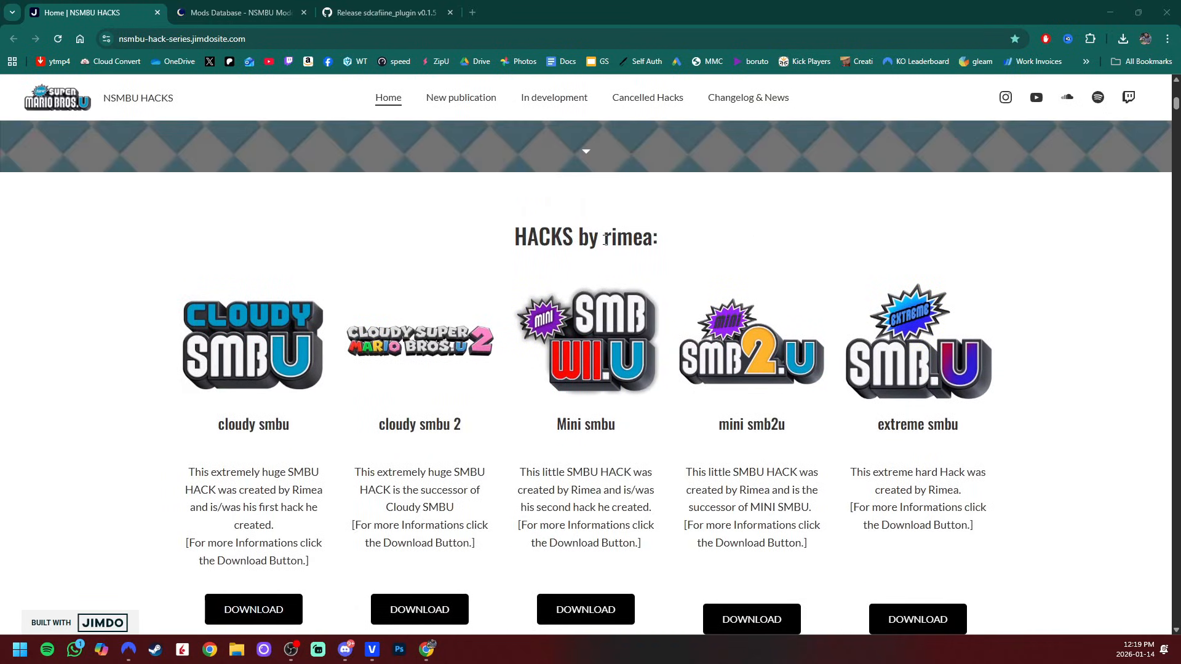
pyautogui.scroll(-3)
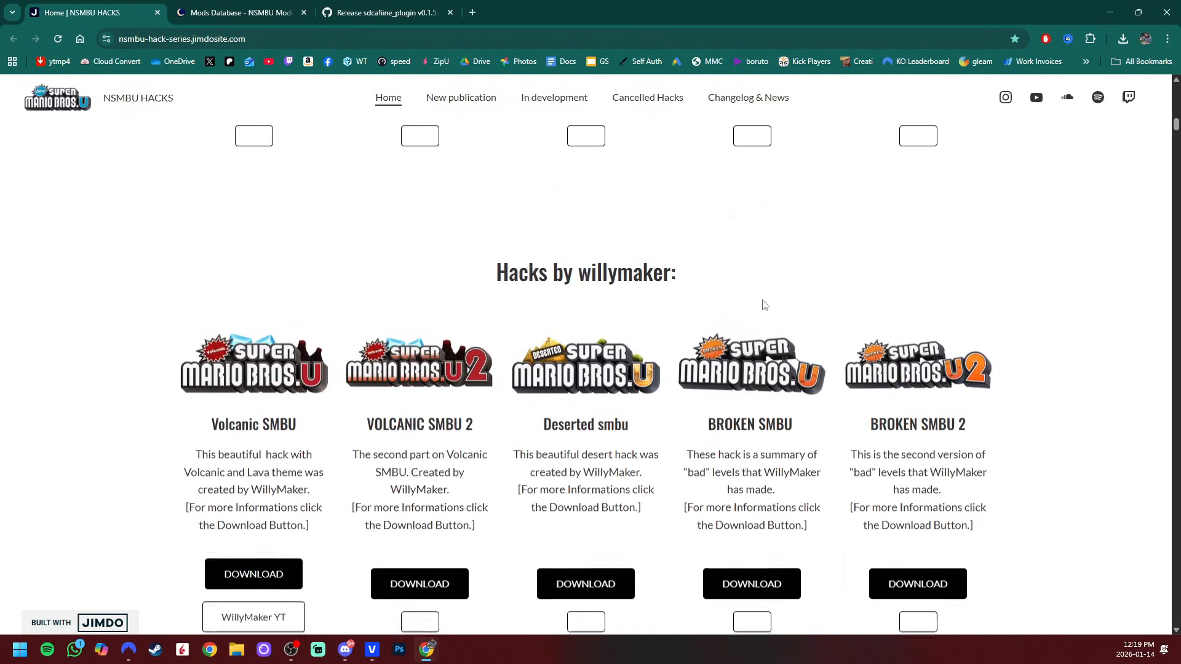
pyautogui.scroll(-3)
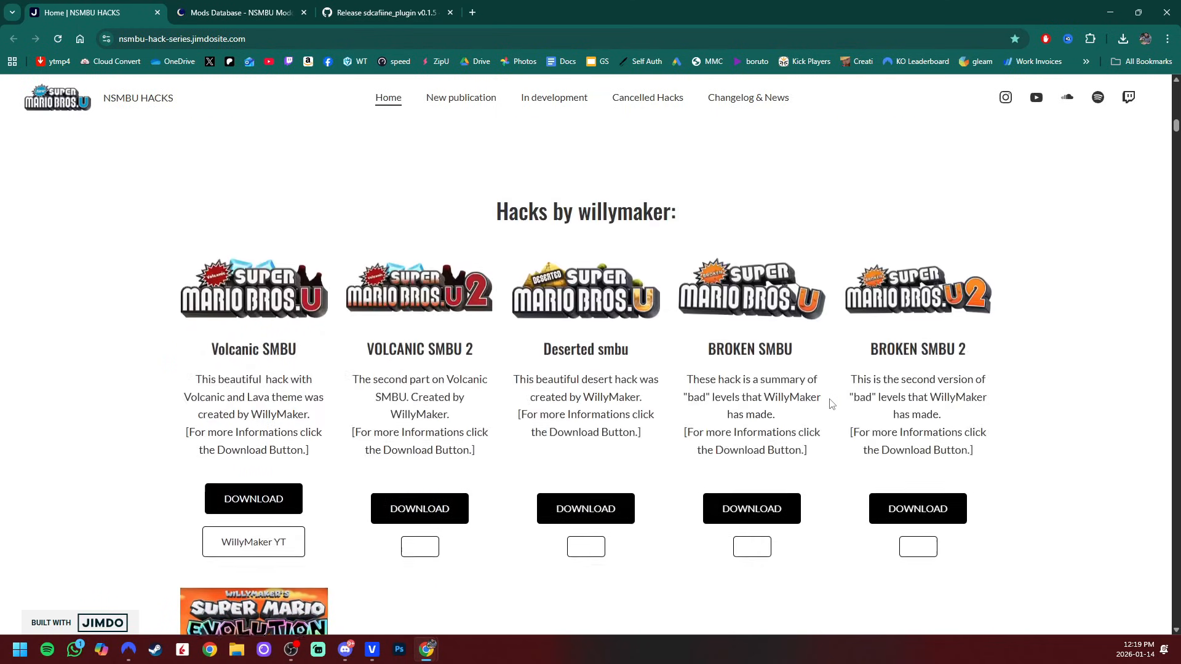
pyautogui.scroll(-3)
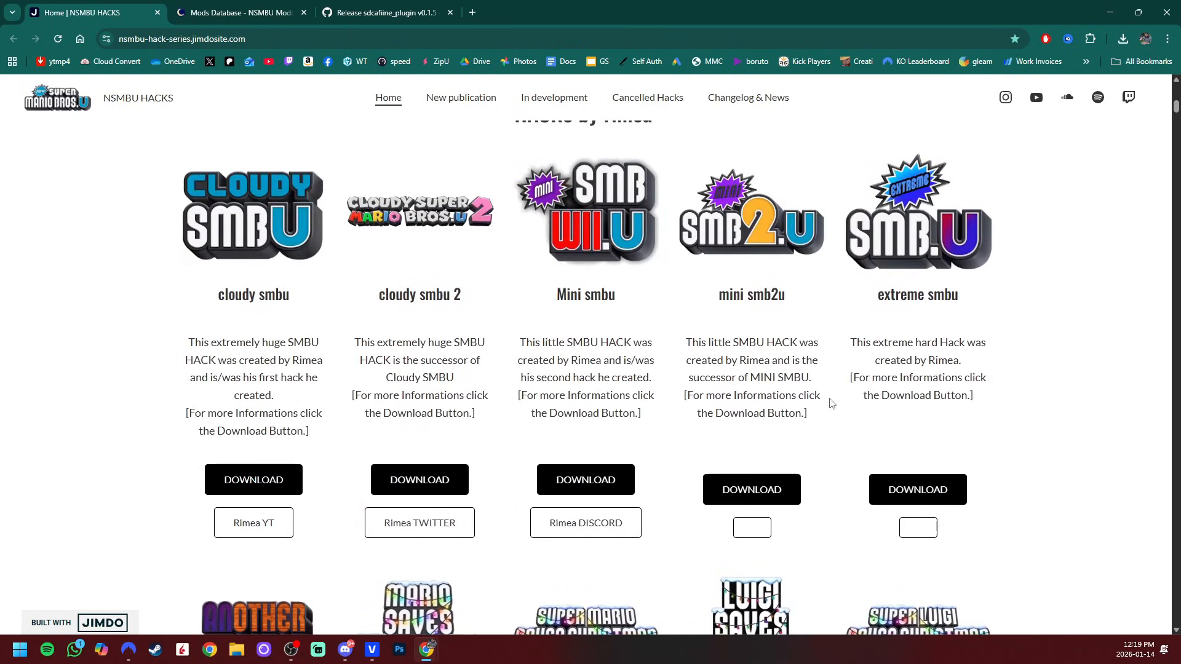
pyautogui.moveTo(387, 218)
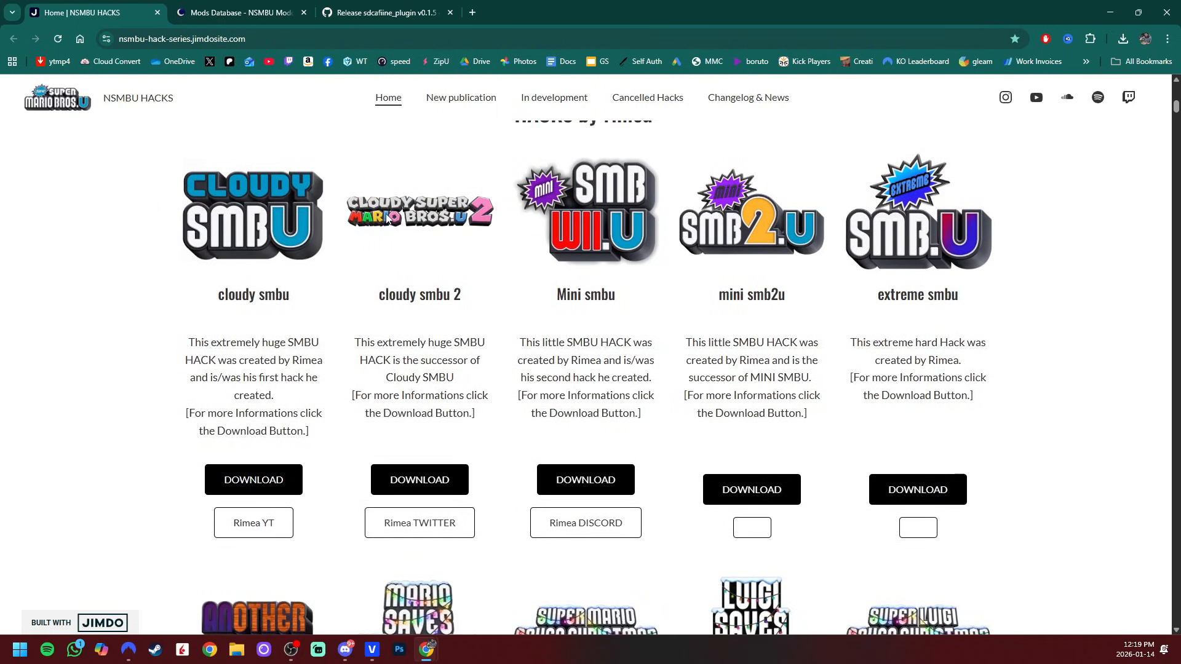
pyautogui.moveTo(419, 479)
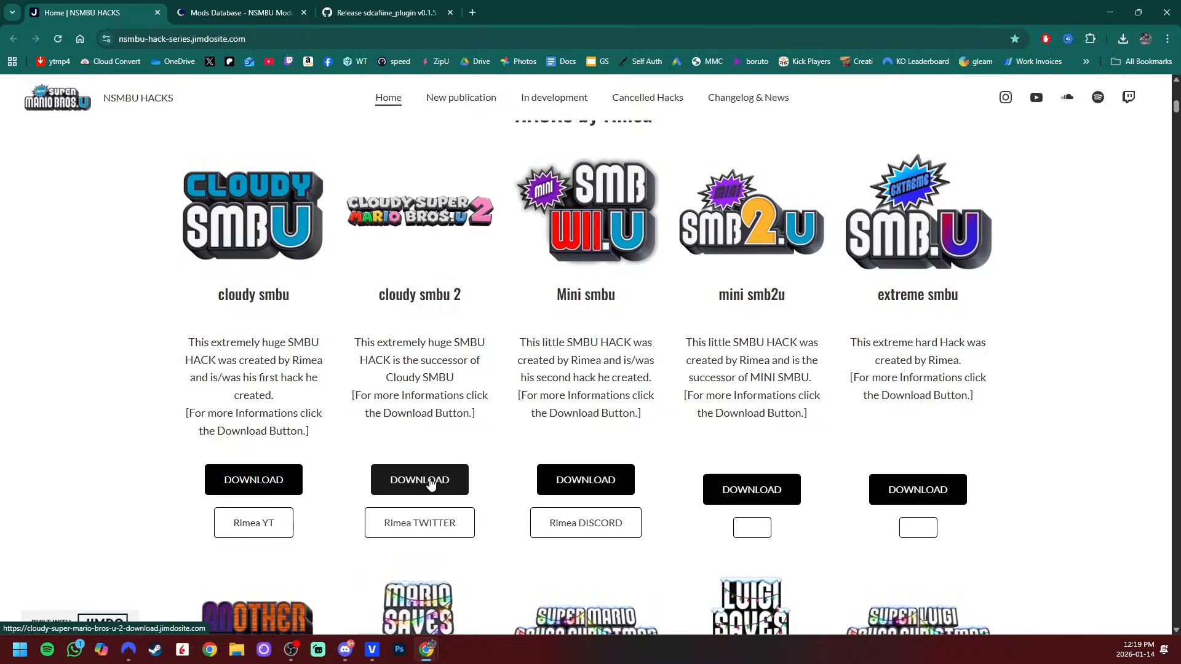
pyautogui.click(418, 480)
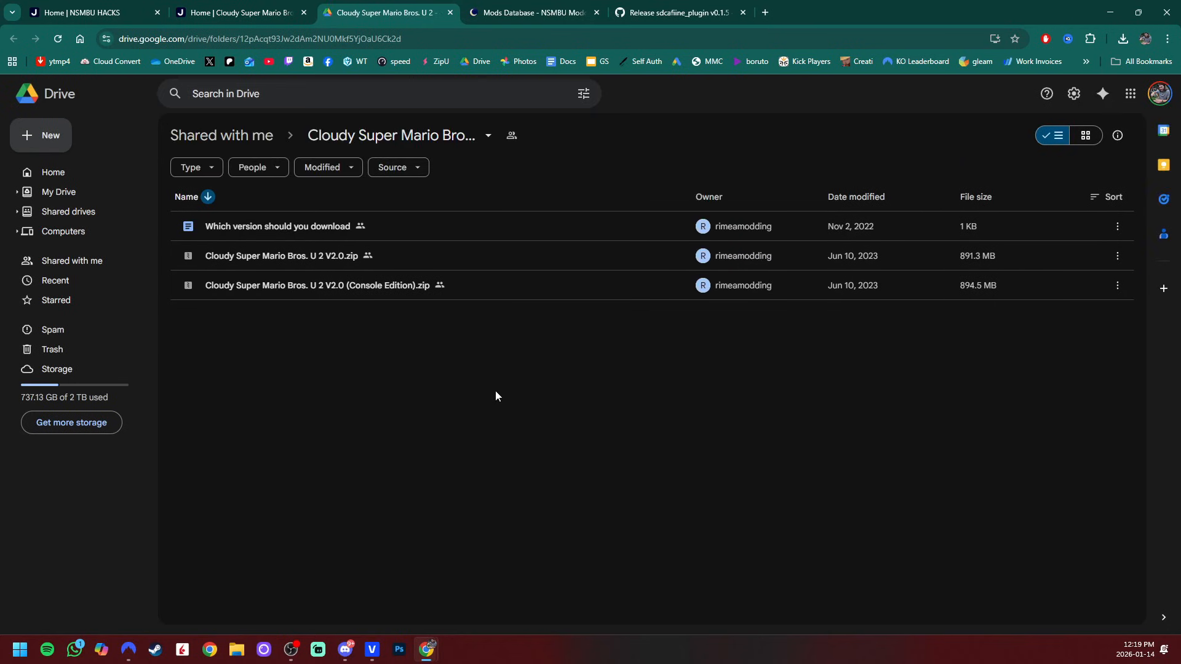
pyautogui.moveTo(463, 430)
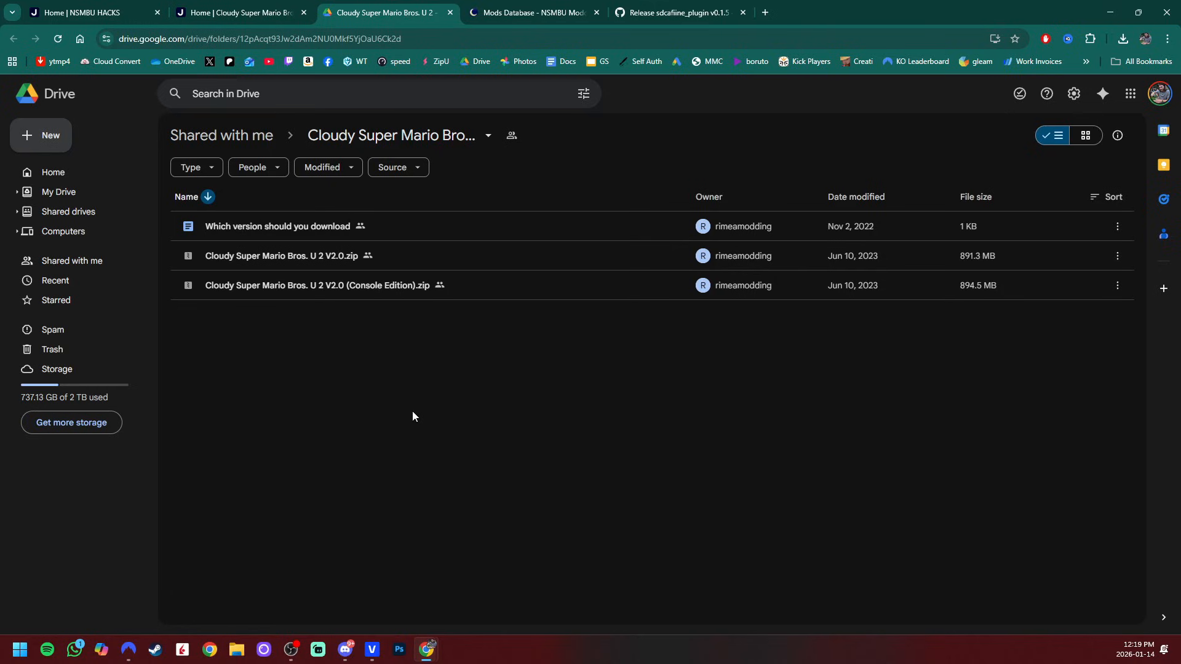
pyautogui.moveTo(302, 259)
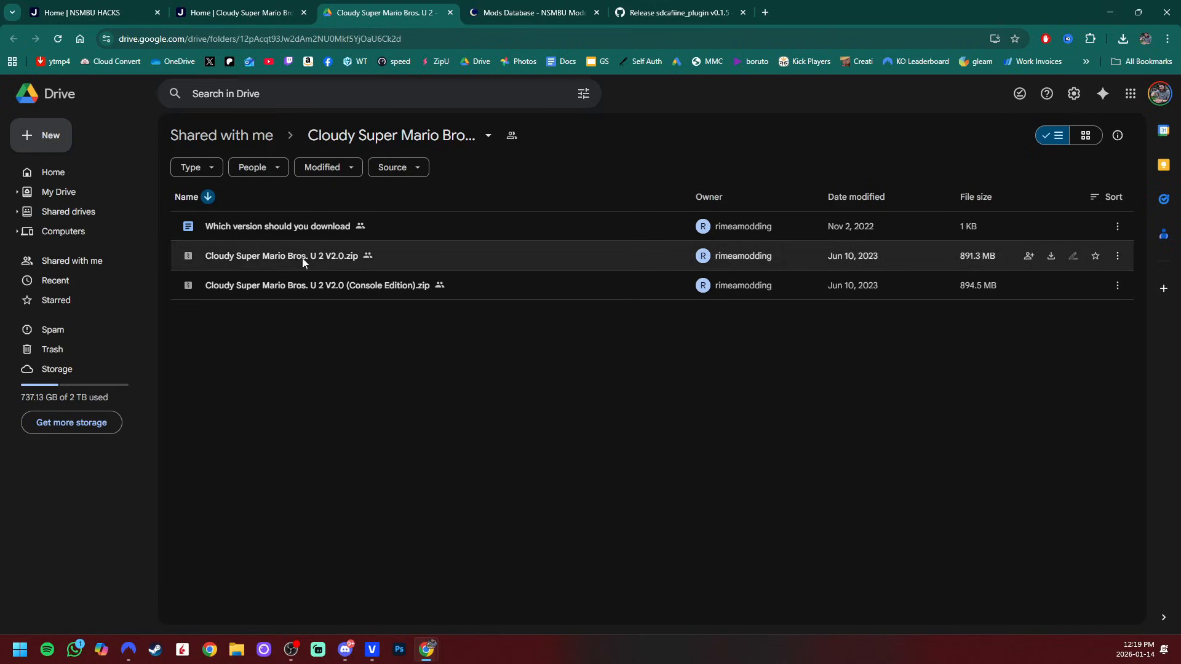
pyautogui.moveTo(276, 226)
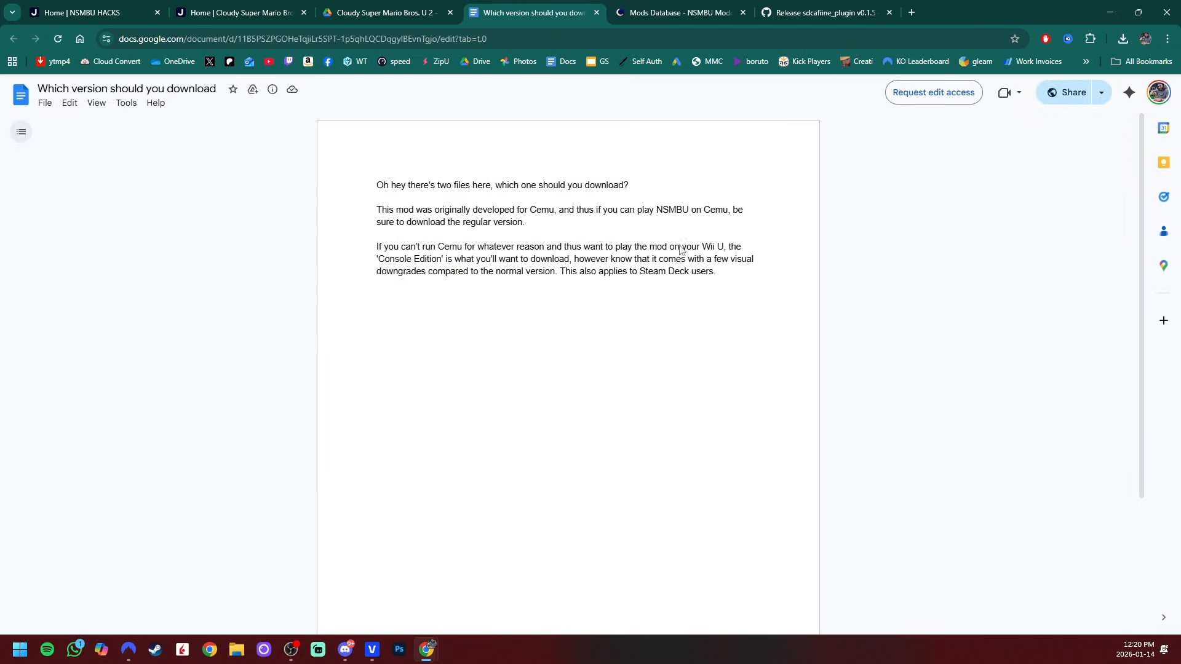
pyautogui.moveTo(568, 307)
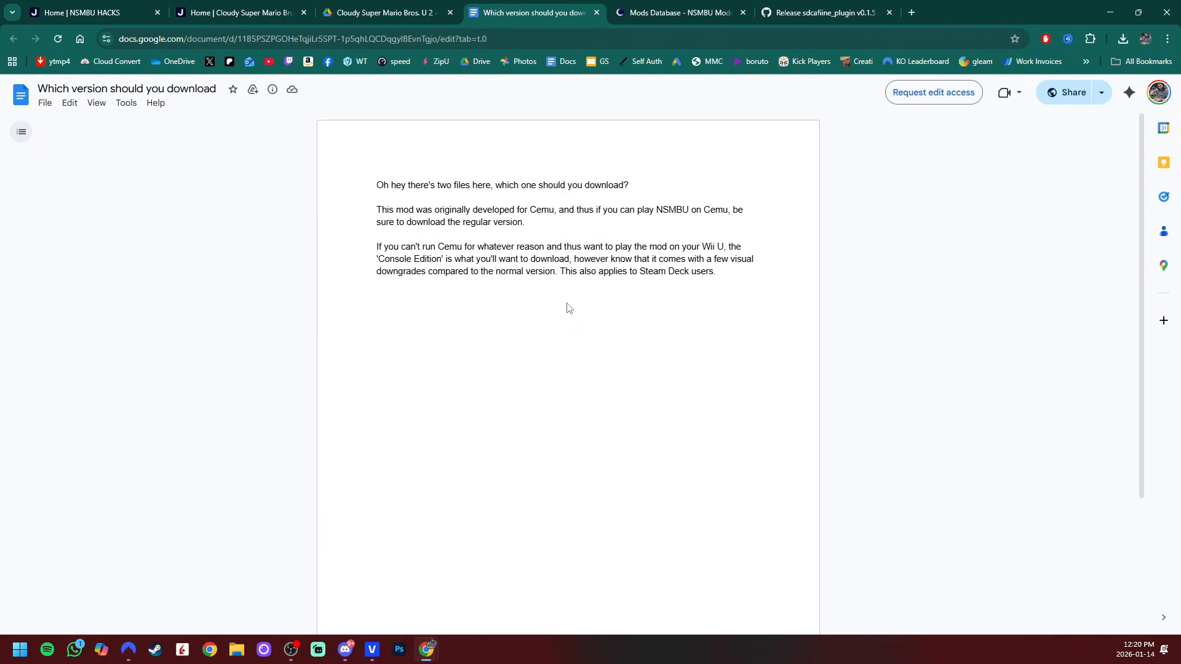
pyautogui.moveTo(580, 267)
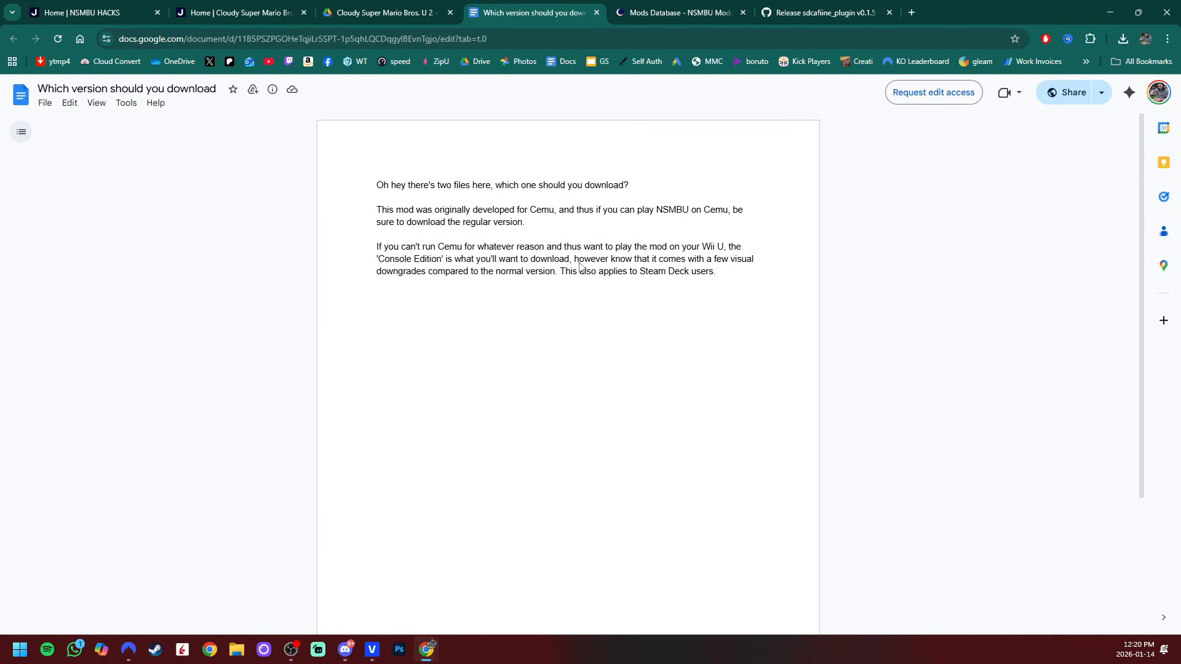
pyautogui.click(384, 12)
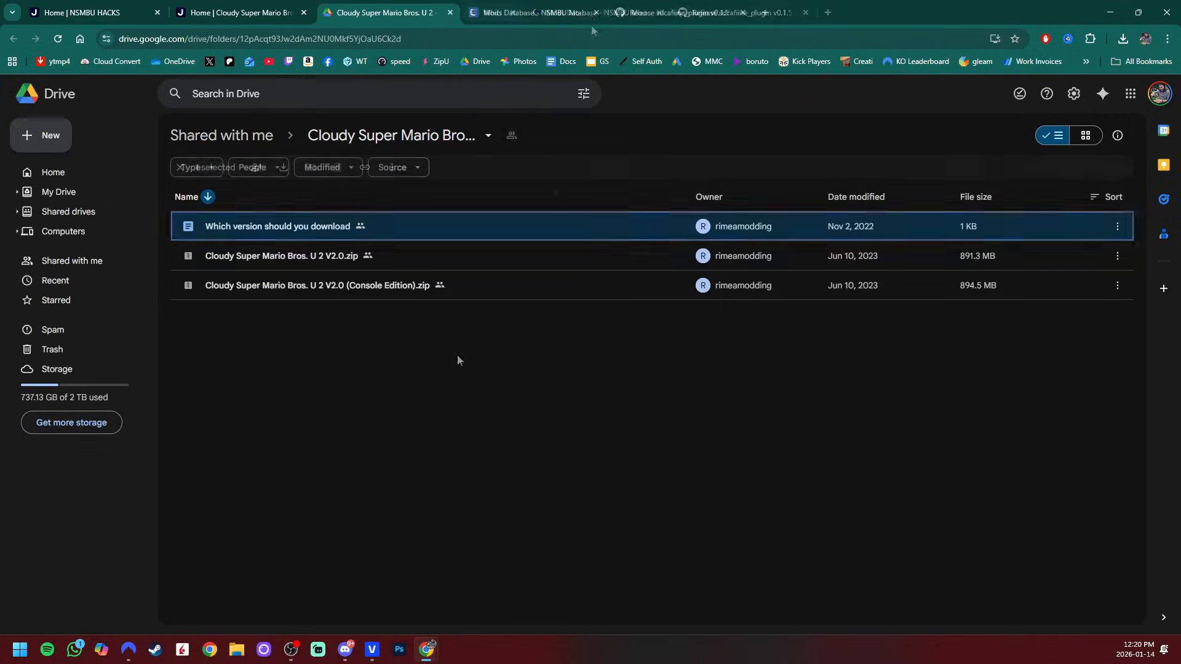
pyautogui.moveTo(348, 292)
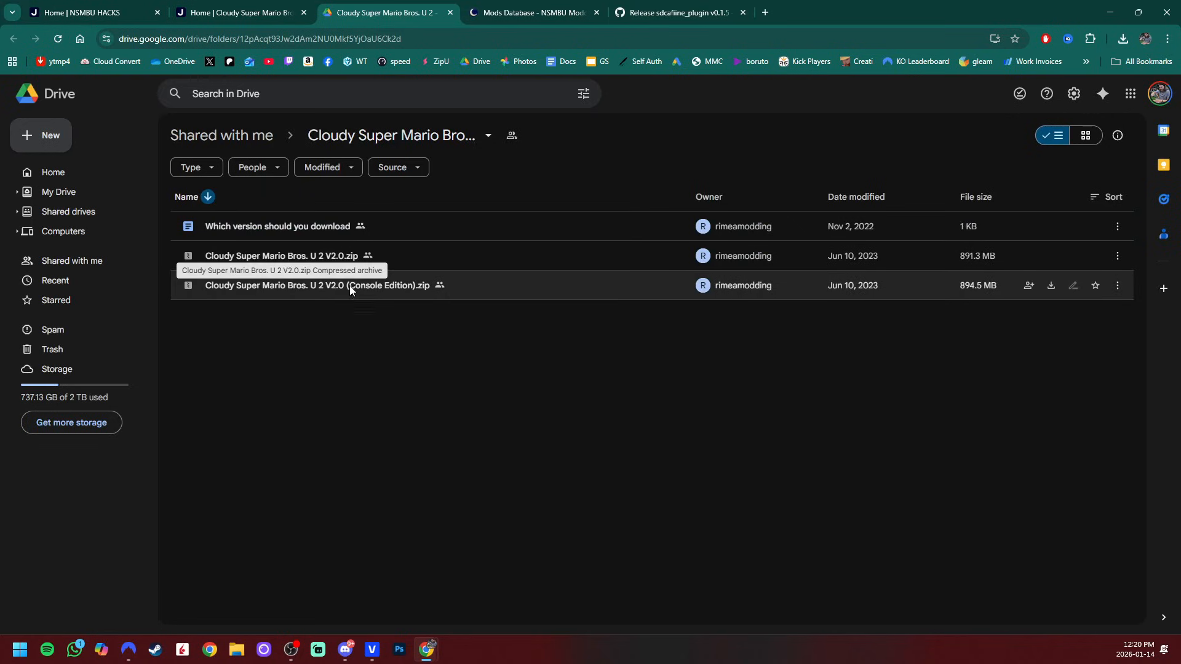
pyautogui.moveTo(380, 290)
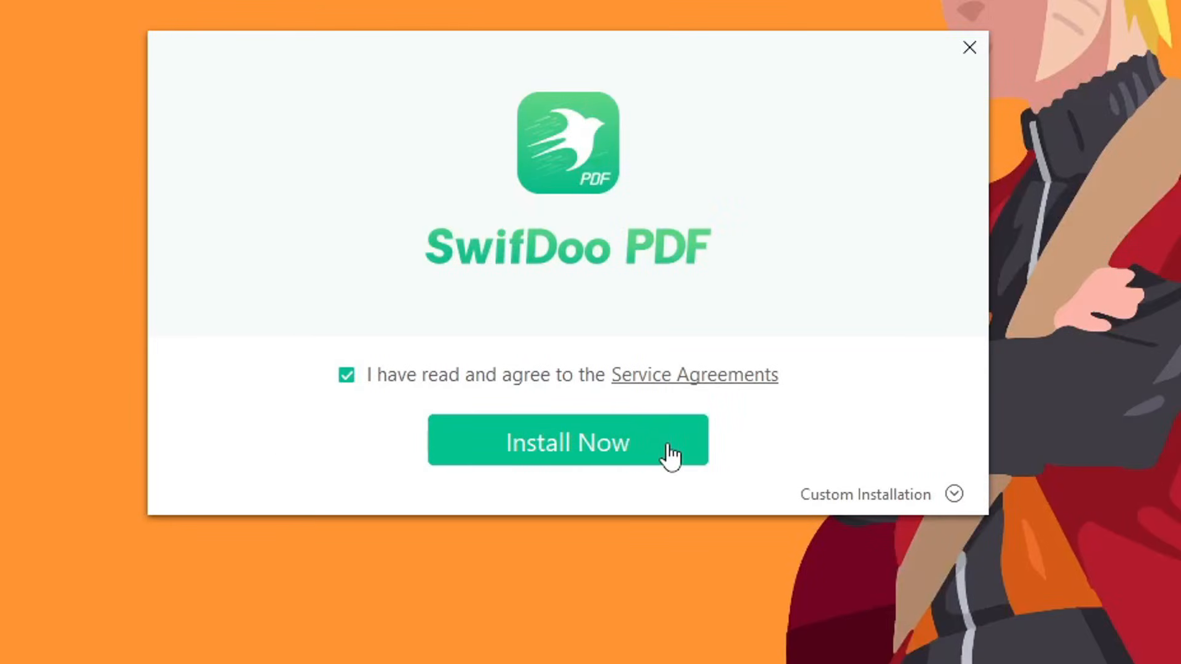
# Step: Start the SwifDoo PDF free download and review the free-versus-pro comparison on the thanks page
pyautogui.click(567, 442)
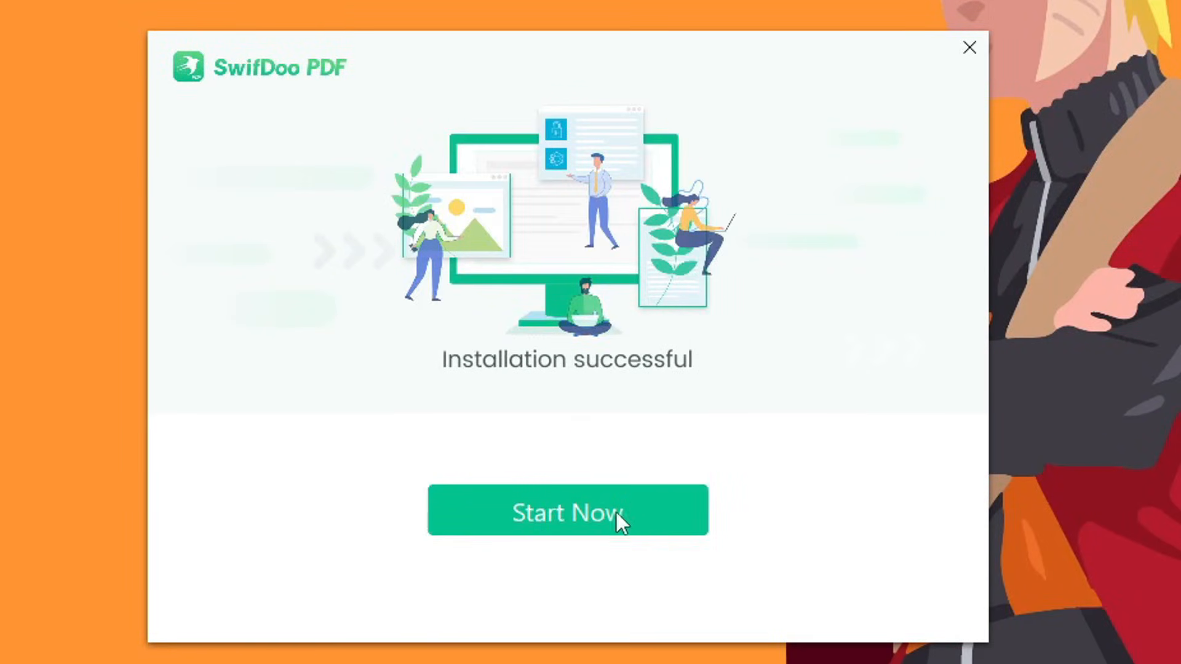
pyautogui.click(565, 509)
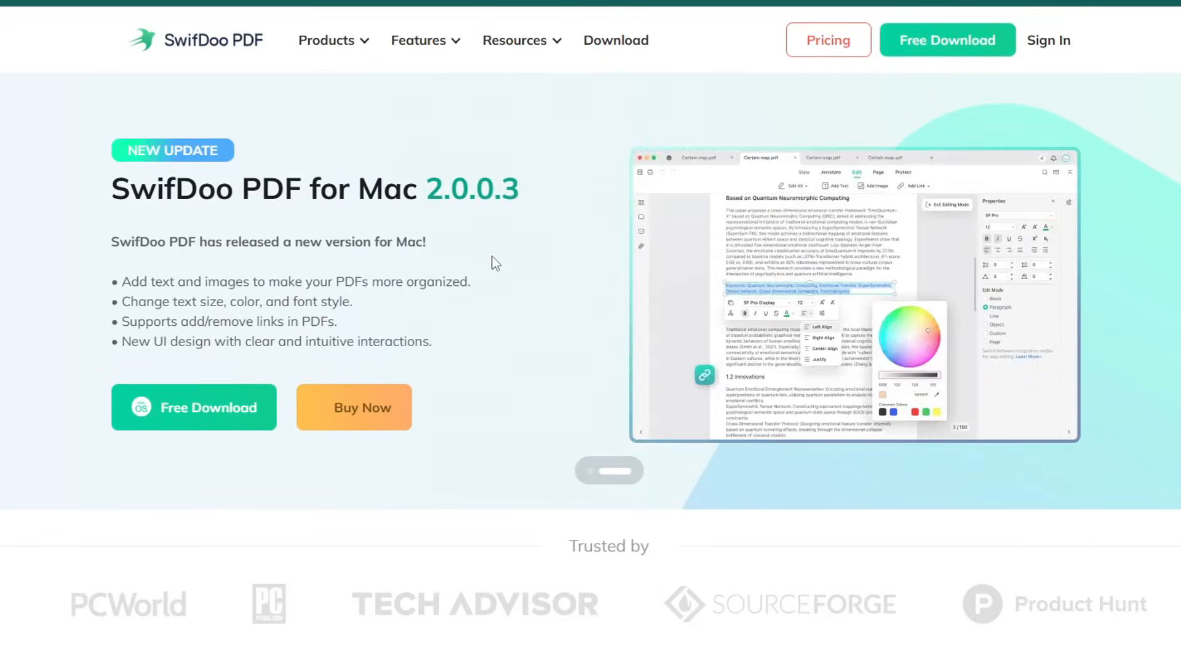
pyautogui.scroll(-3)
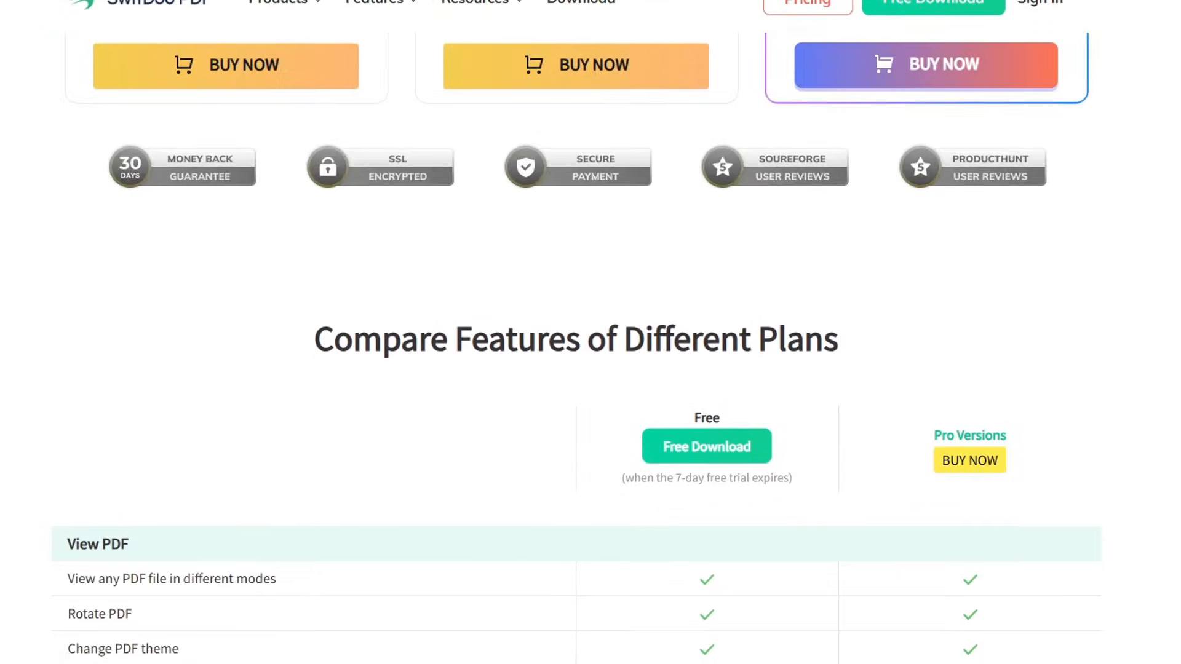
pyautogui.scroll(-3)
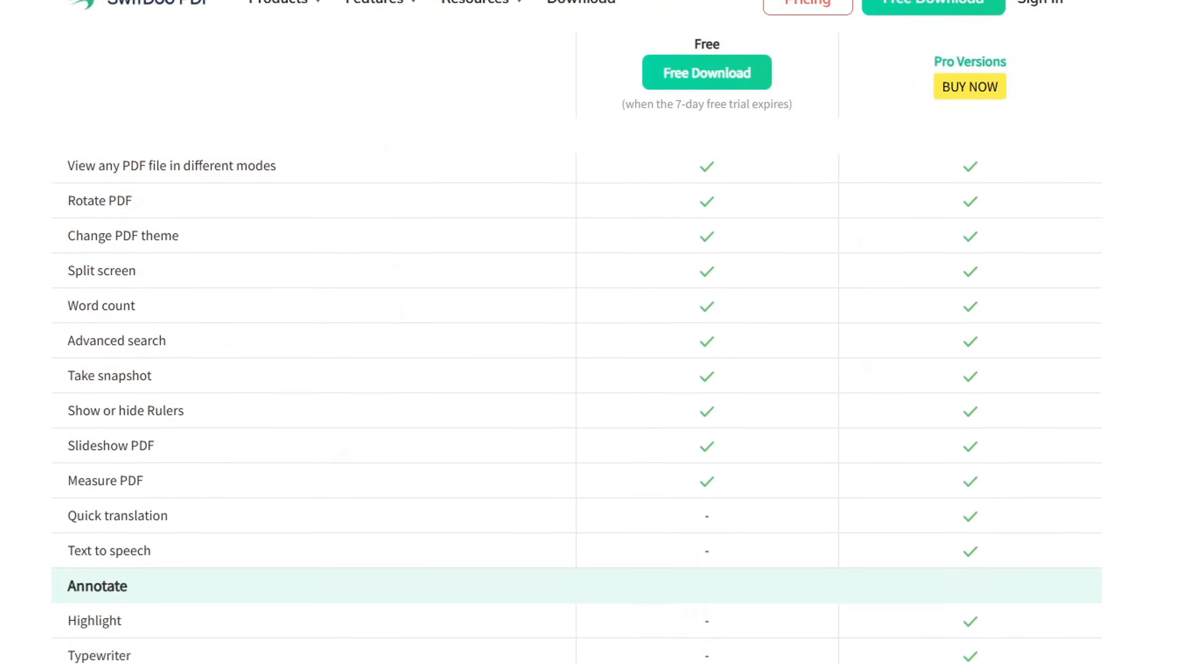
pyautogui.scroll(-3)
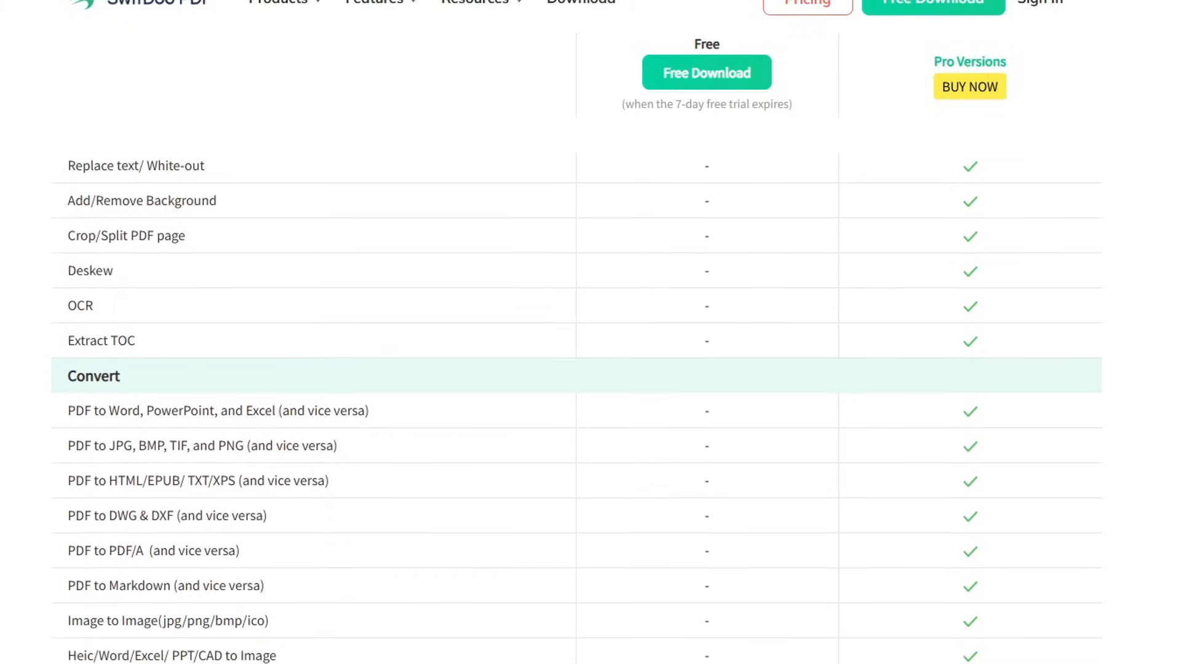
pyautogui.scroll(-3)
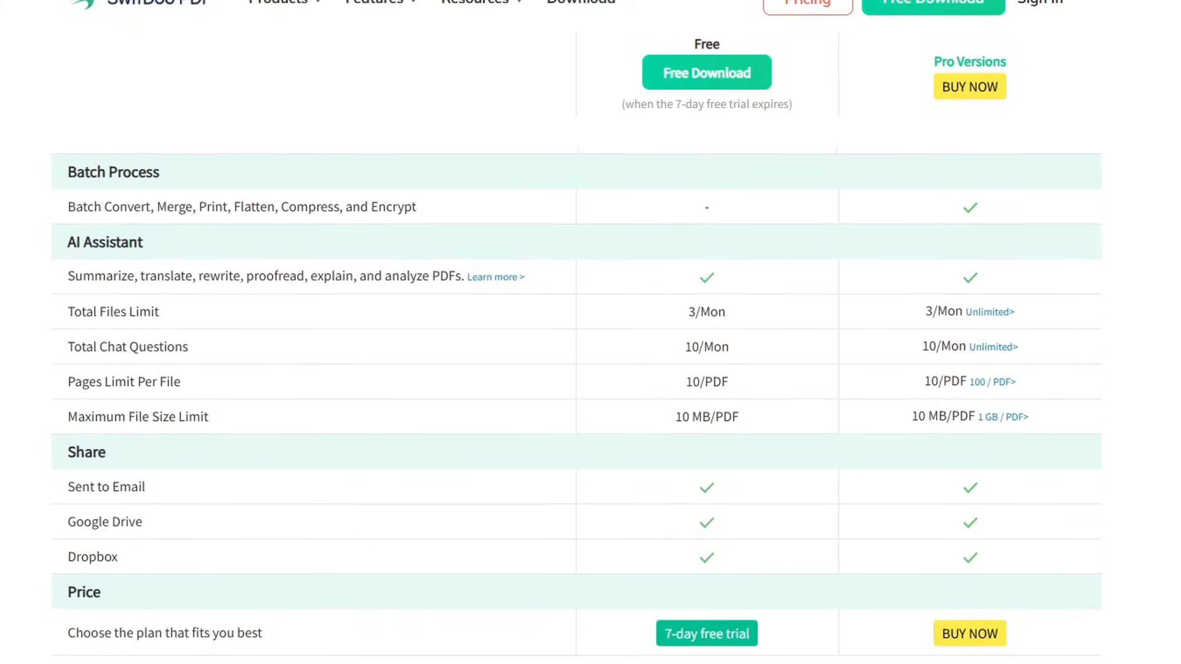
pyautogui.scroll(-3)
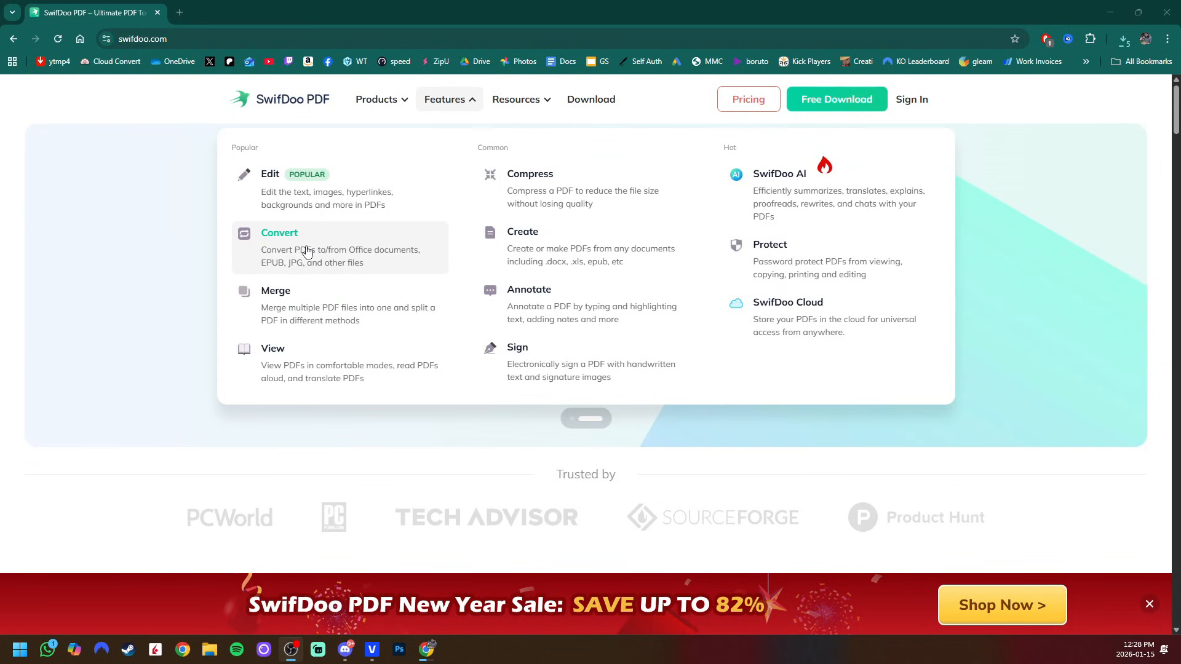
pyautogui.moveTo(783, 317)
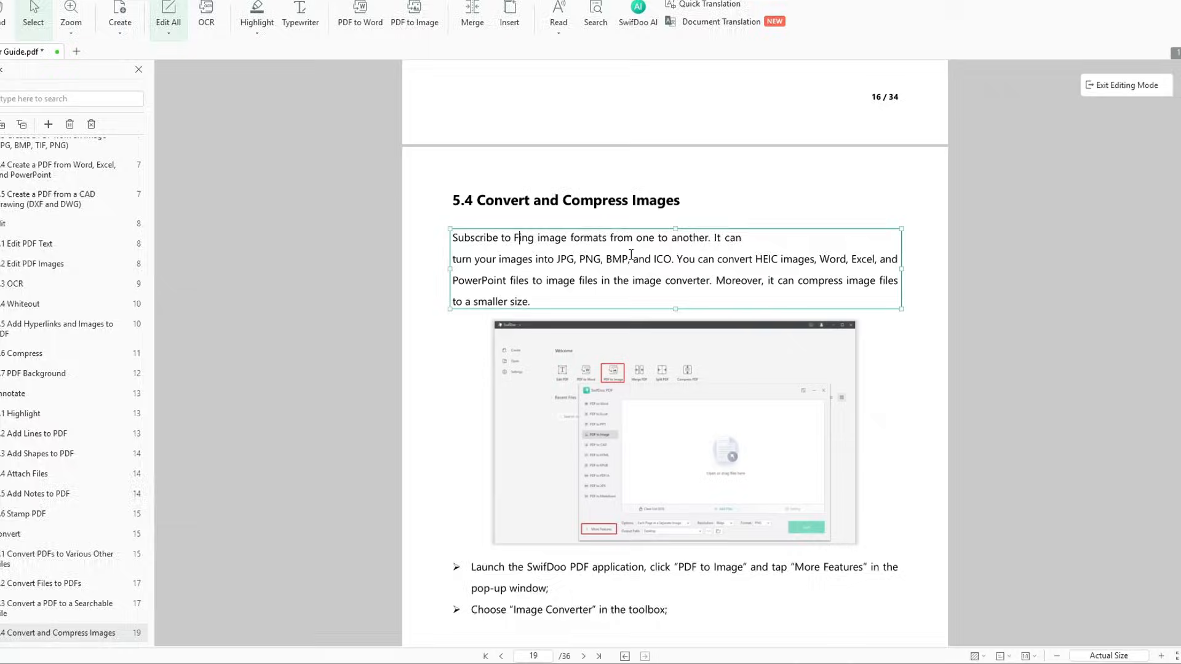
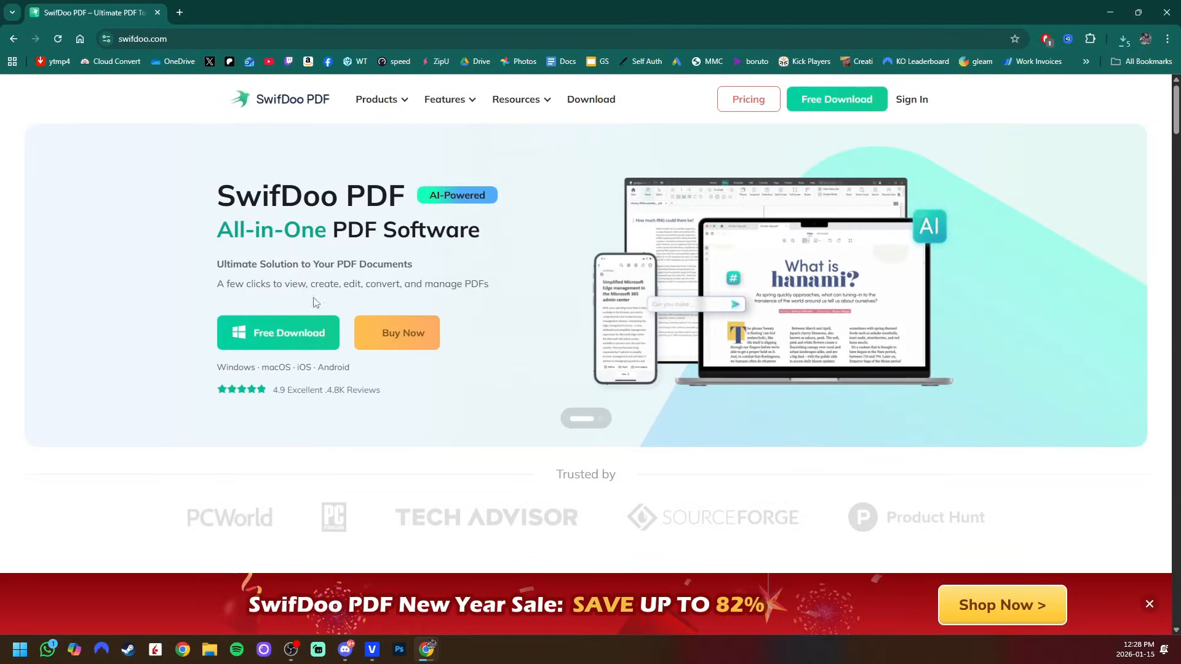
pyautogui.click(278, 333)
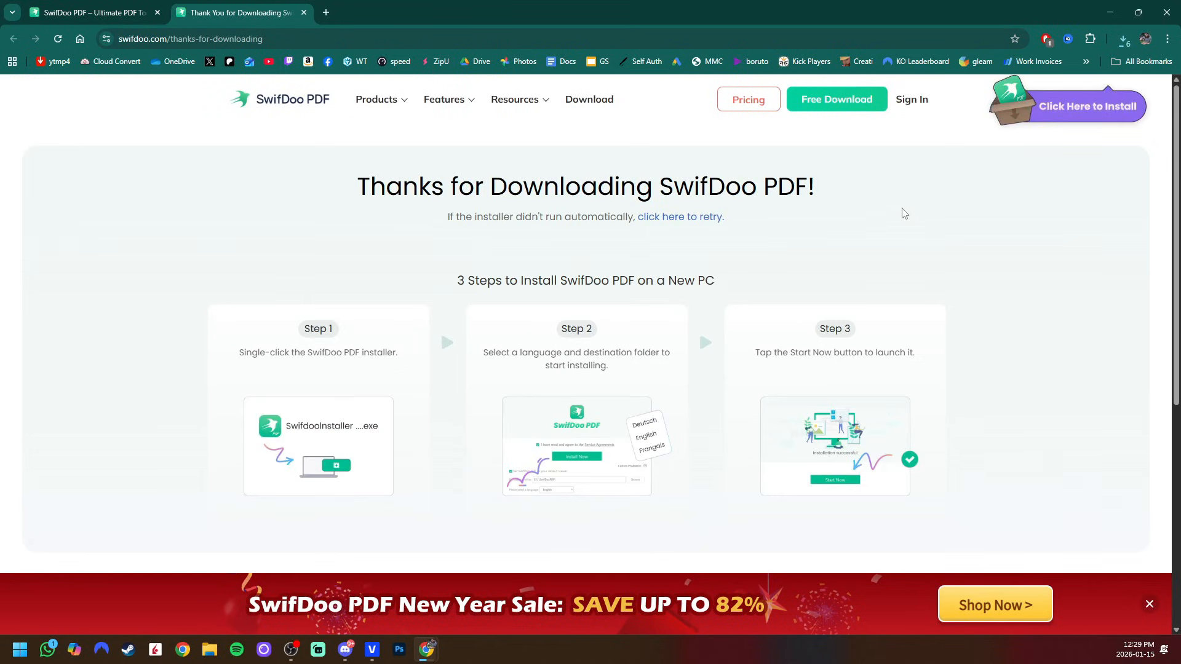
pyautogui.click(994, 603)
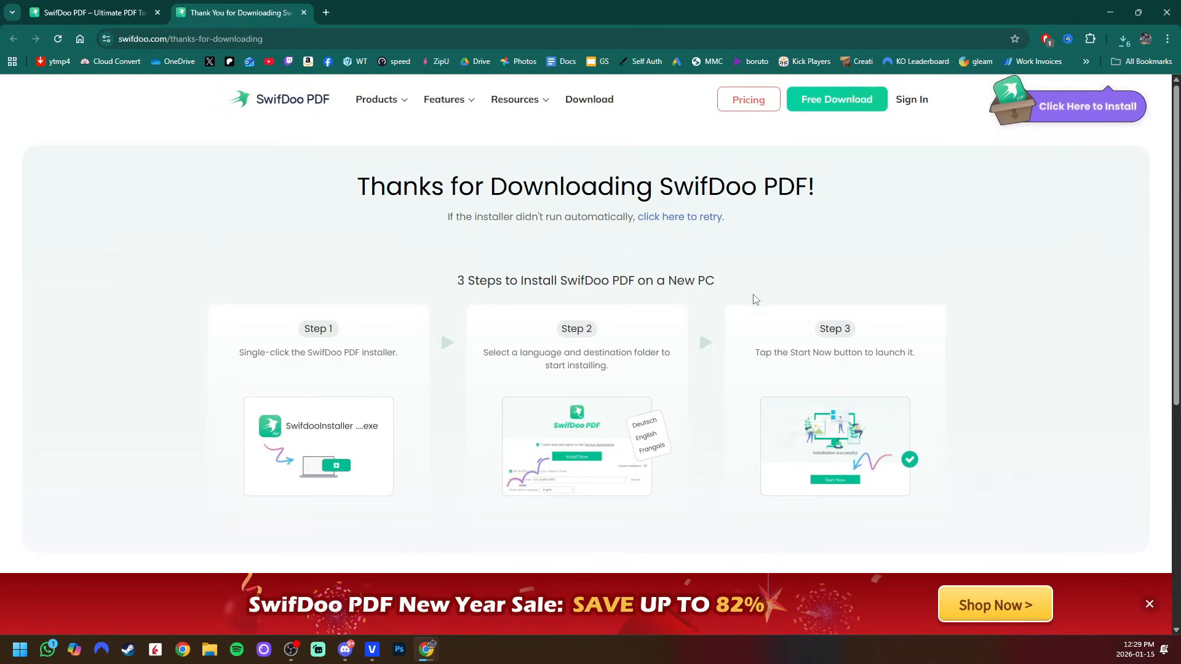
pyautogui.moveTo(824, 183)
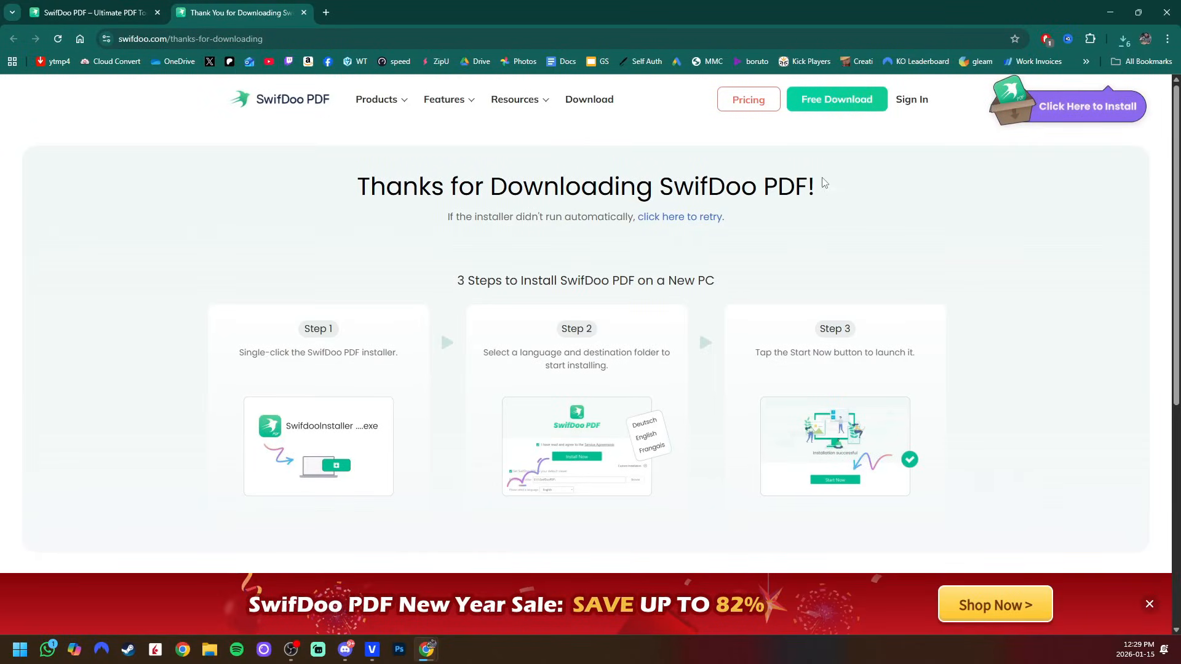
# Step: Search the Mods Database for 'deserted' and land on the Deserted Super Mario Bros. U entry
pyautogui.click(90, 12)
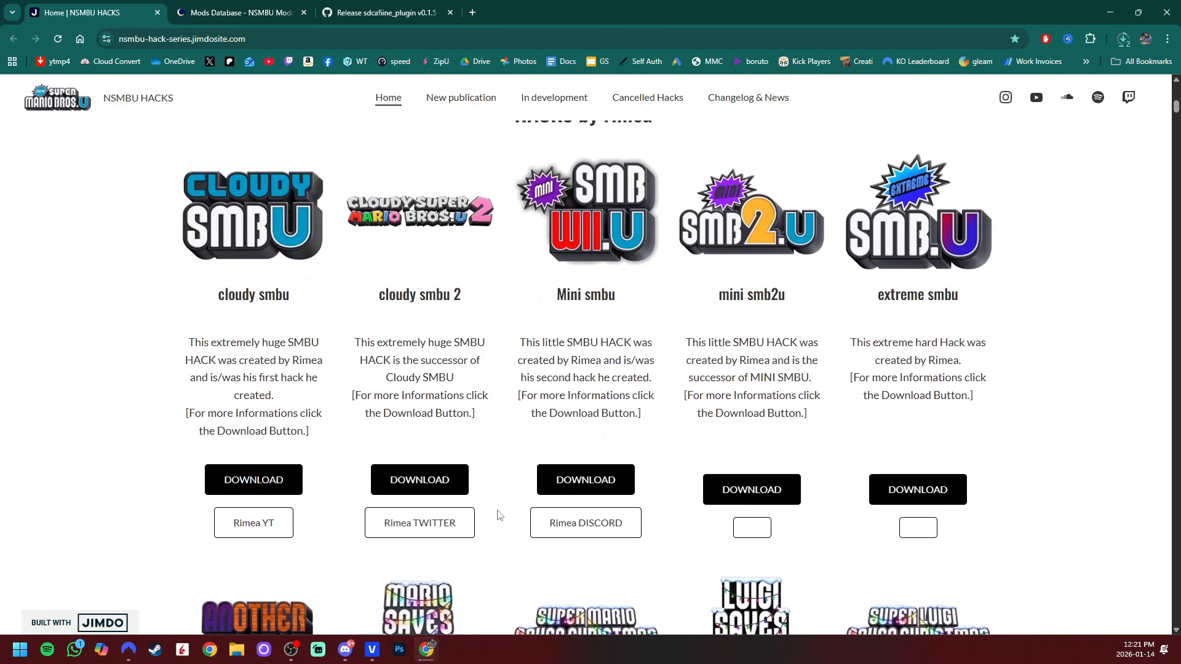
pyautogui.click(240, 12)
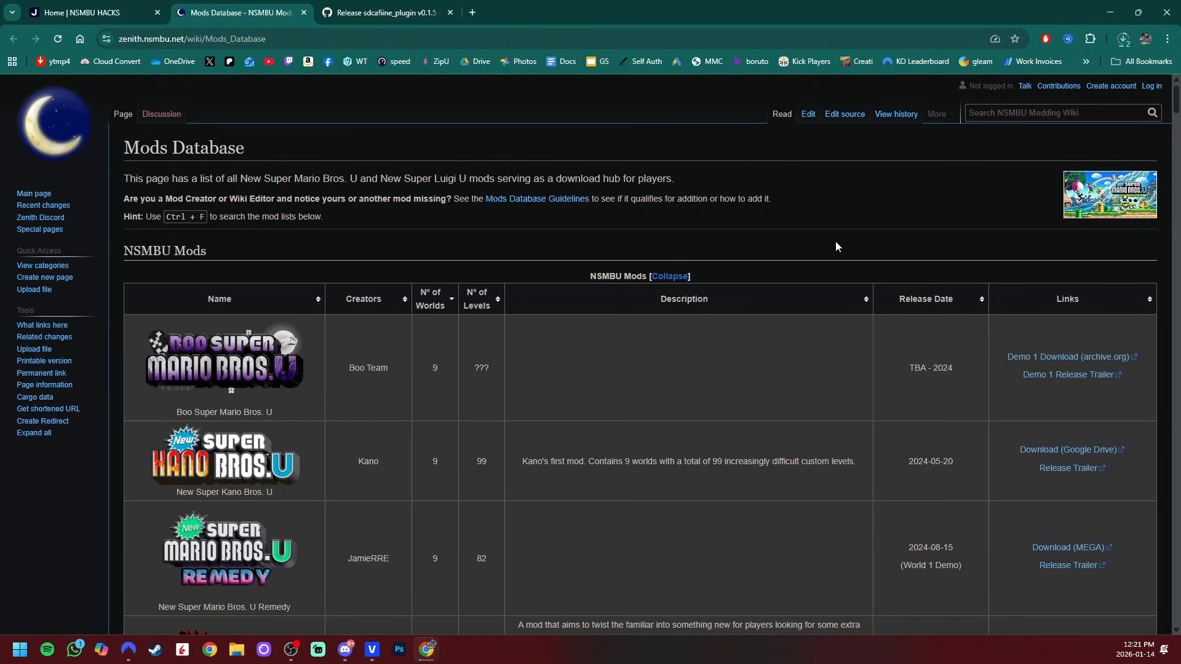
pyautogui.scroll(-3)
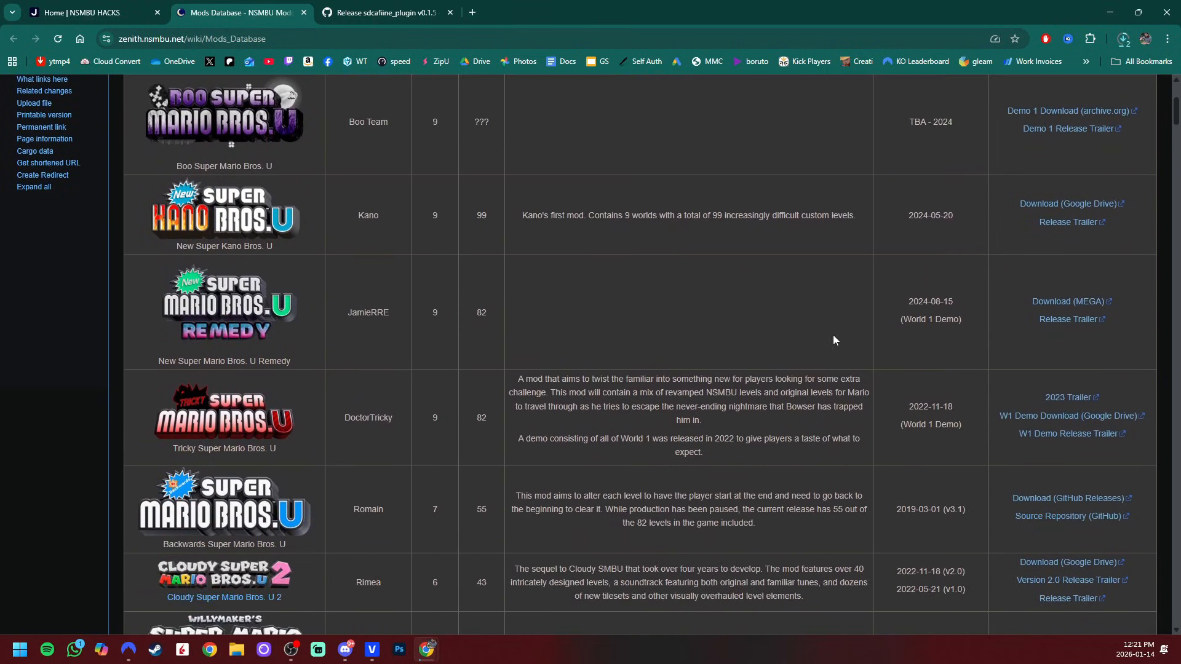
pyautogui.scroll(3)
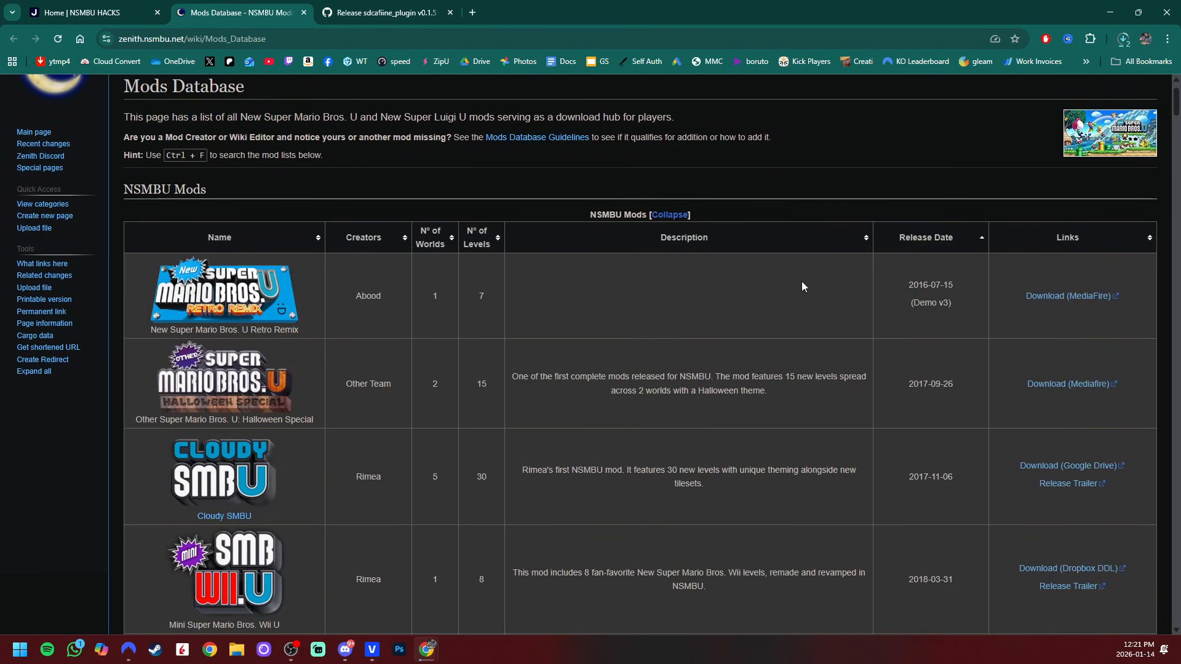
pyautogui.moveTo(759, 290)
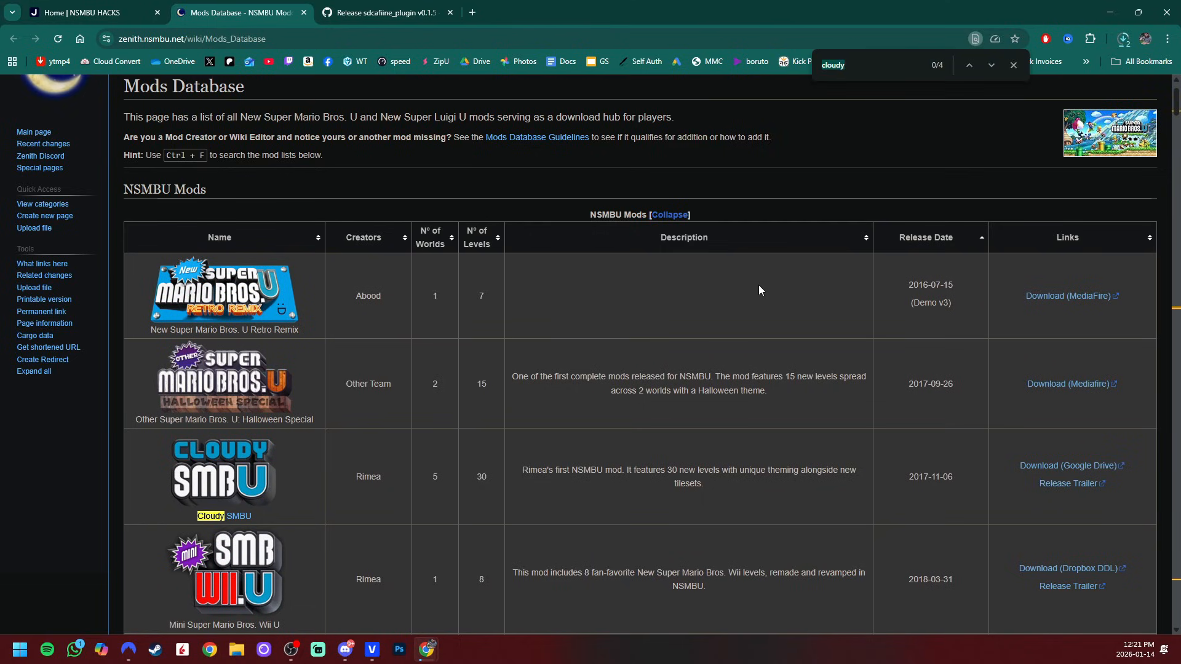
pyautogui.write('deserted')
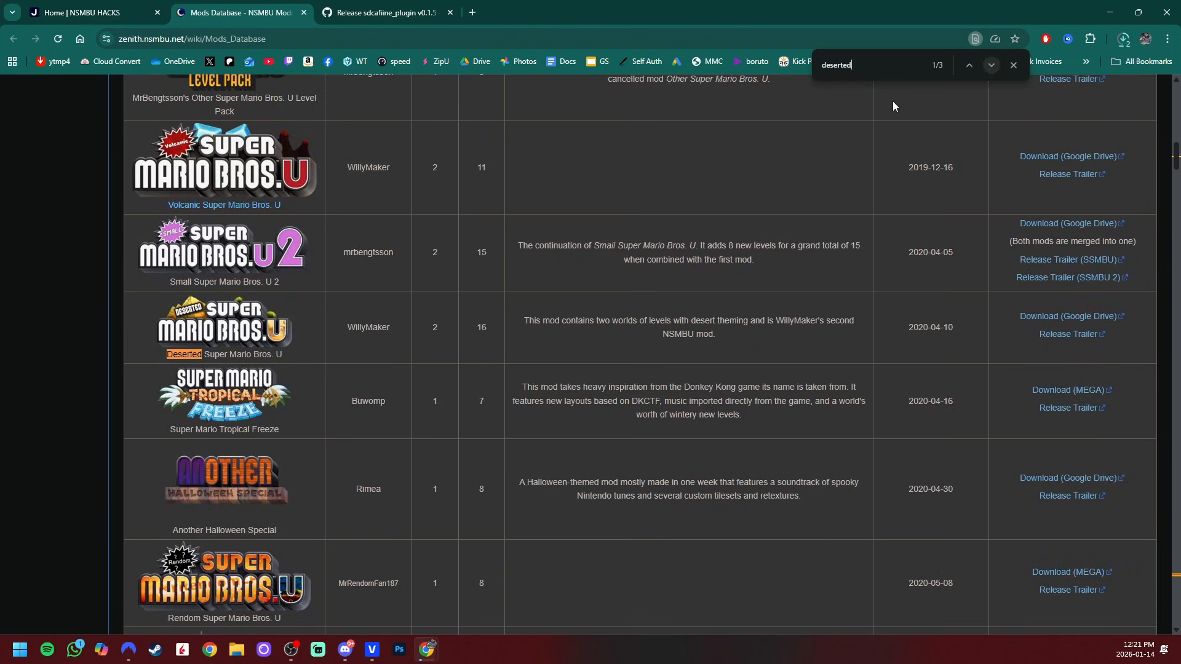
pyautogui.click(991, 66)
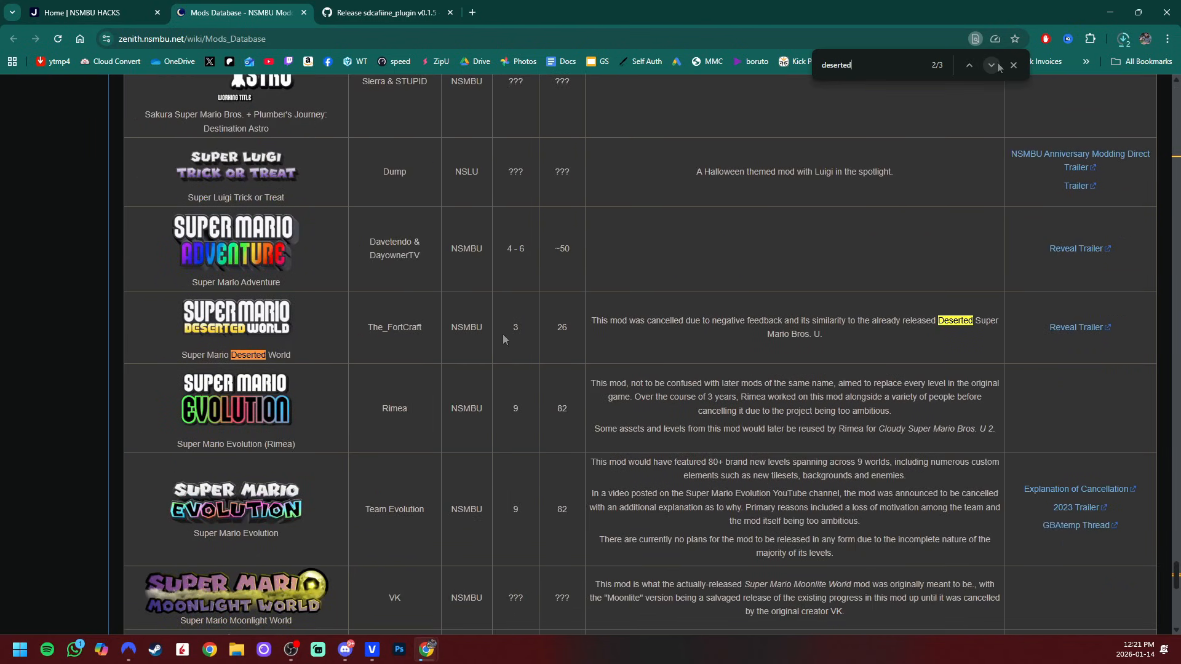
pyautogui.click(991, 65)
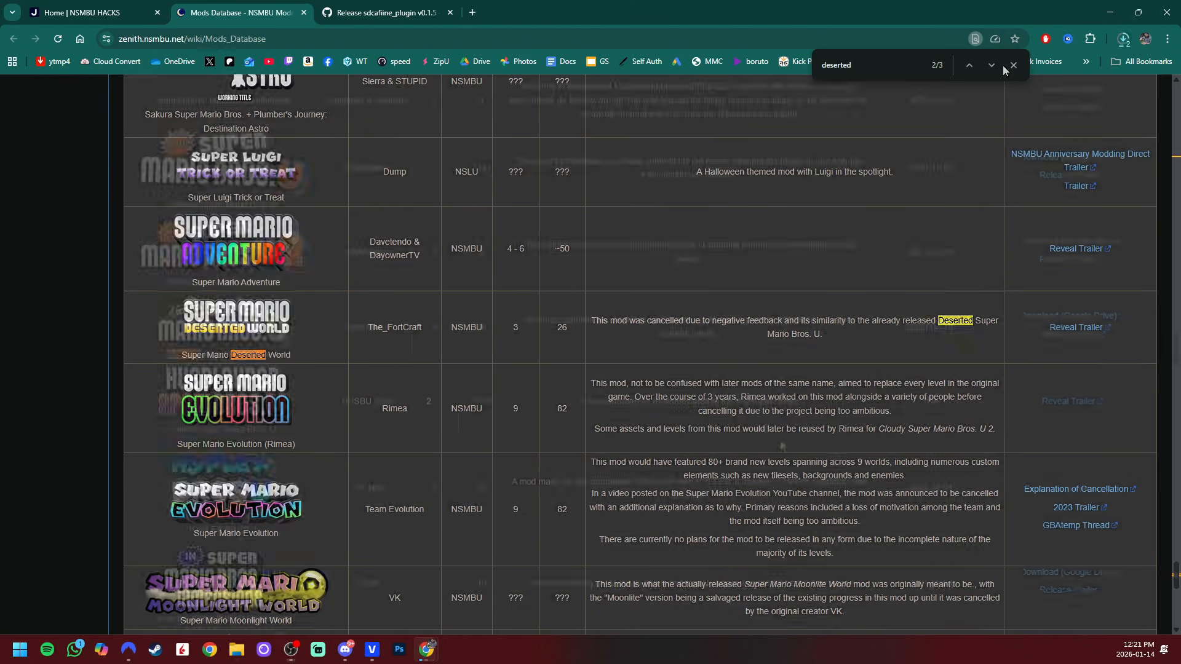
pyautogui.click(969, 65)
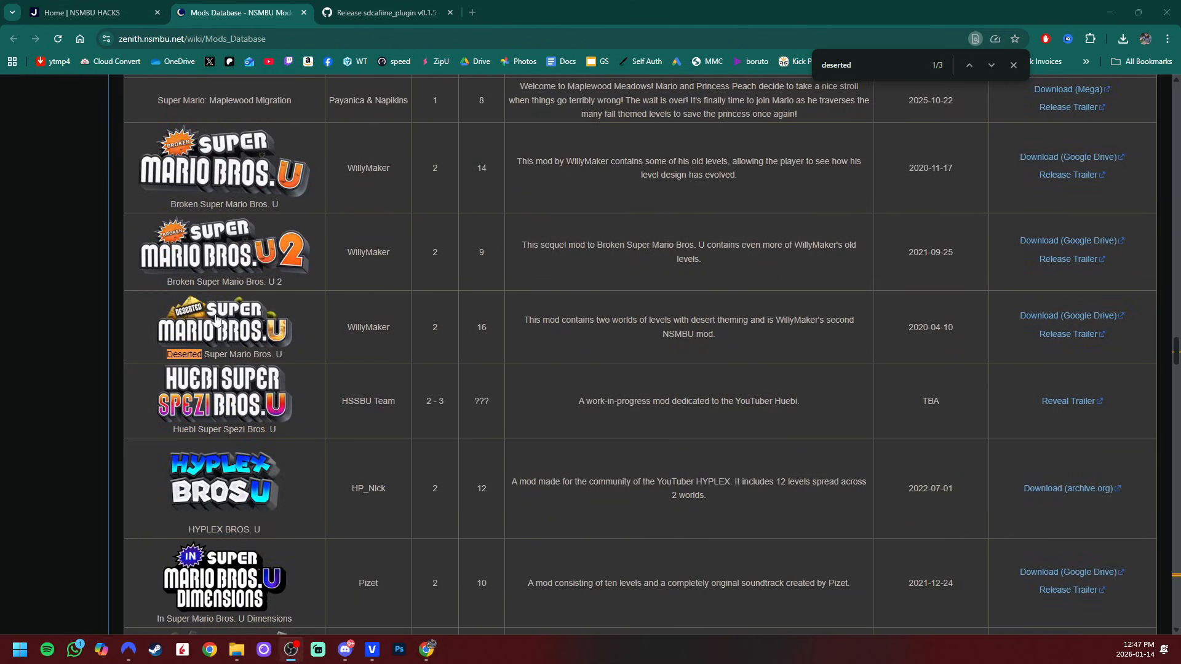
# Step: Open Deserted's Google Drive folder and download all three files as a zip
pyautogui.scroll(3)
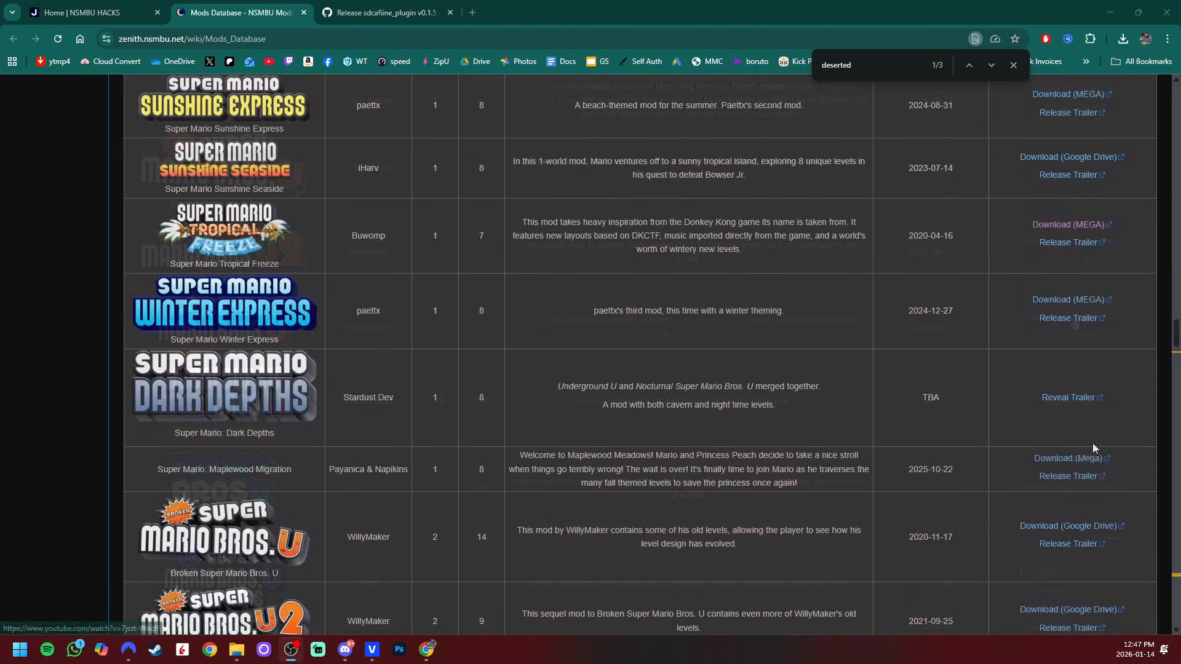
pyautogui.scroll(-3)
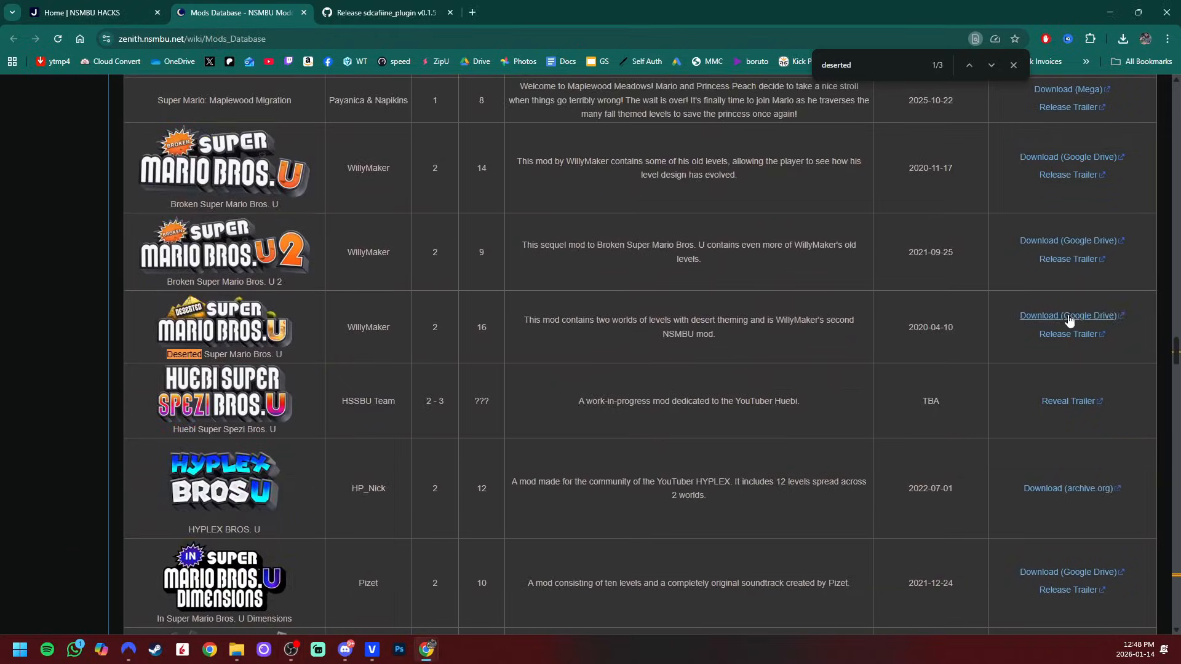
pyautogui.click(1066, 315)
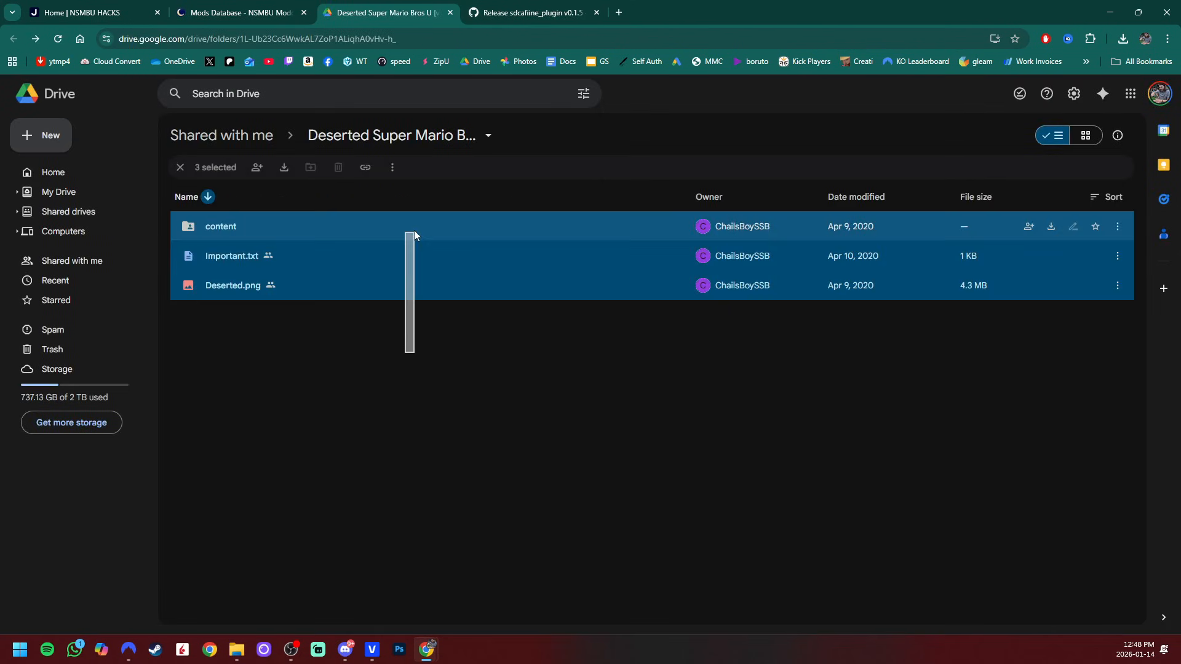
pyautogui.click(284, 167)
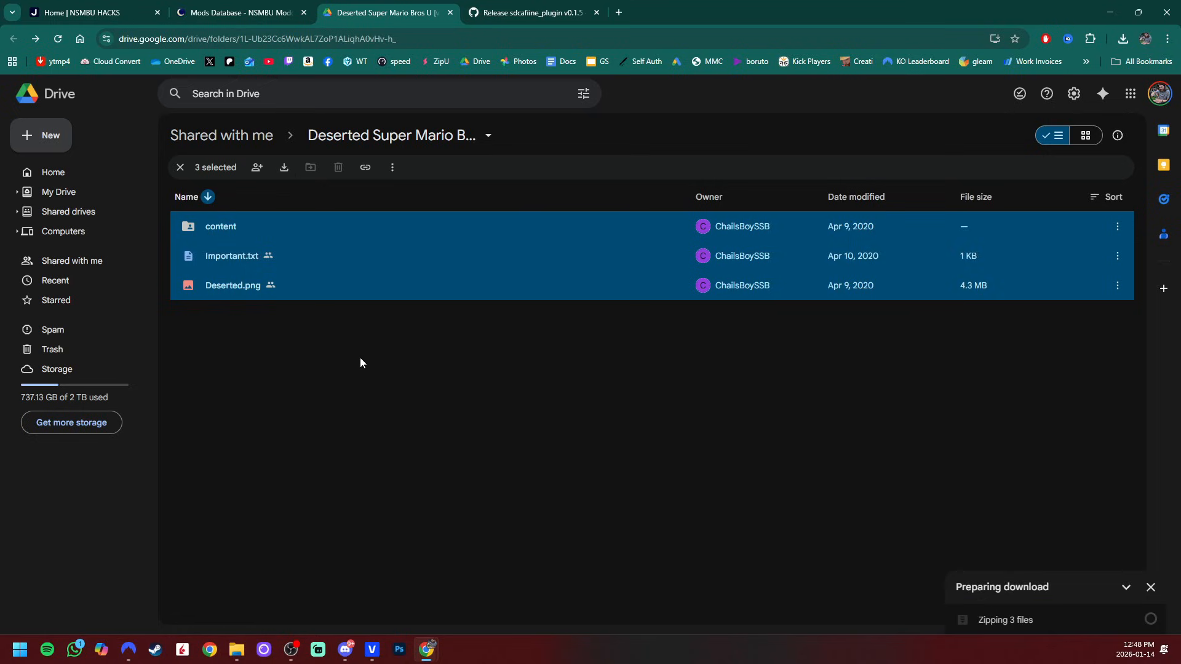
pyautogui.moveTo(425, 359)
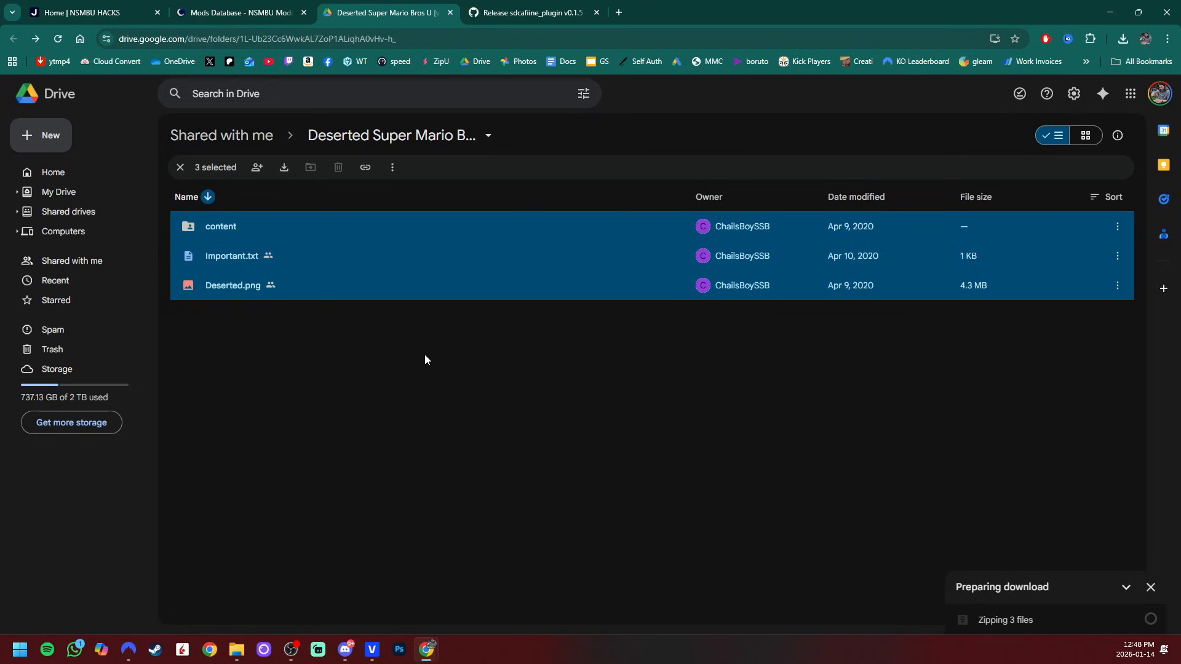
# Step: Open Super Mario Sunshine Express's MEGA folder, select every item and download them as a ZIP
pyautogui.click(240, 13)
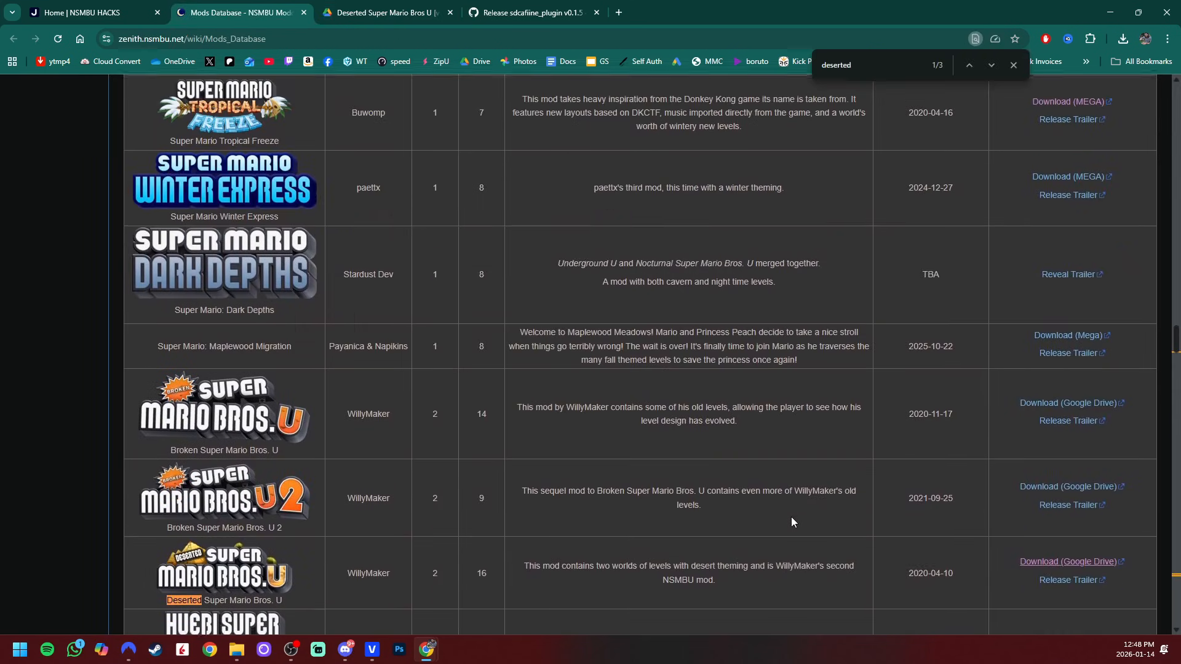
pyautogui.scroll(3)
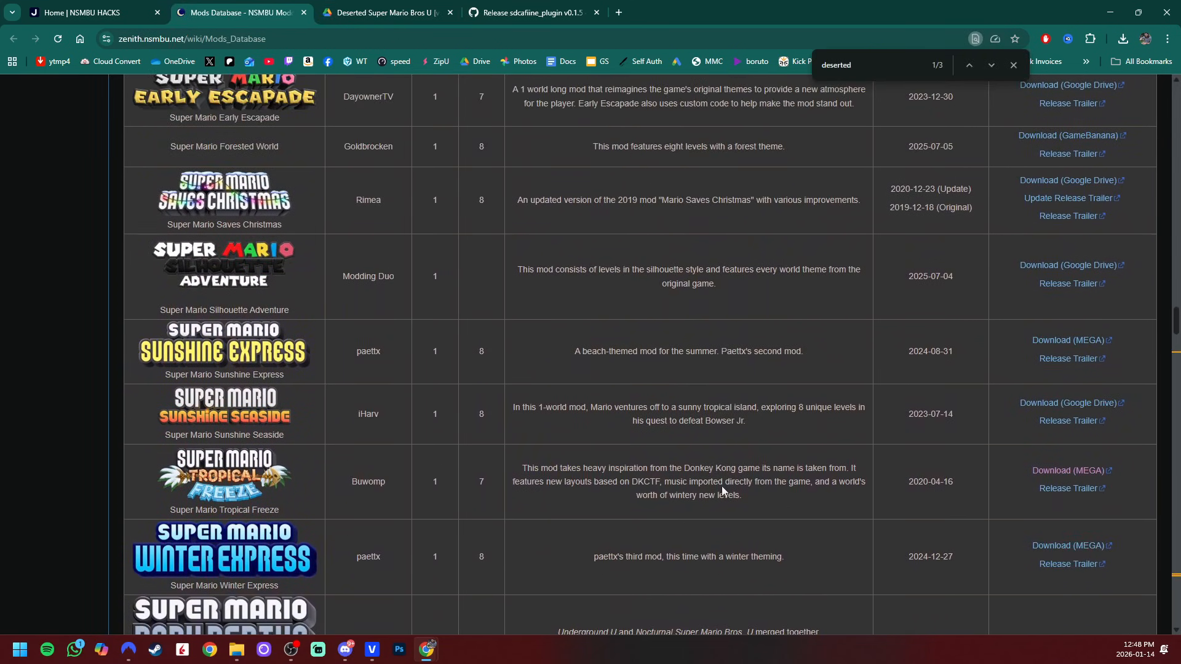
pyautogui.moveTo(1068, 340)
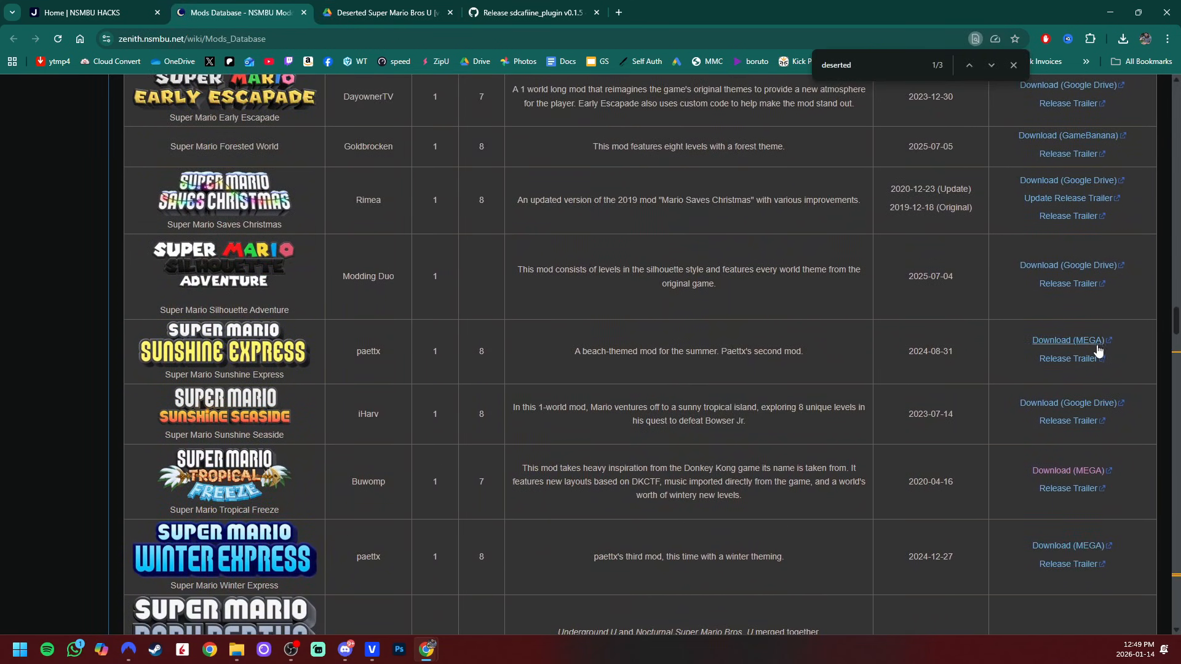
pyautogui.click(1066, 340)
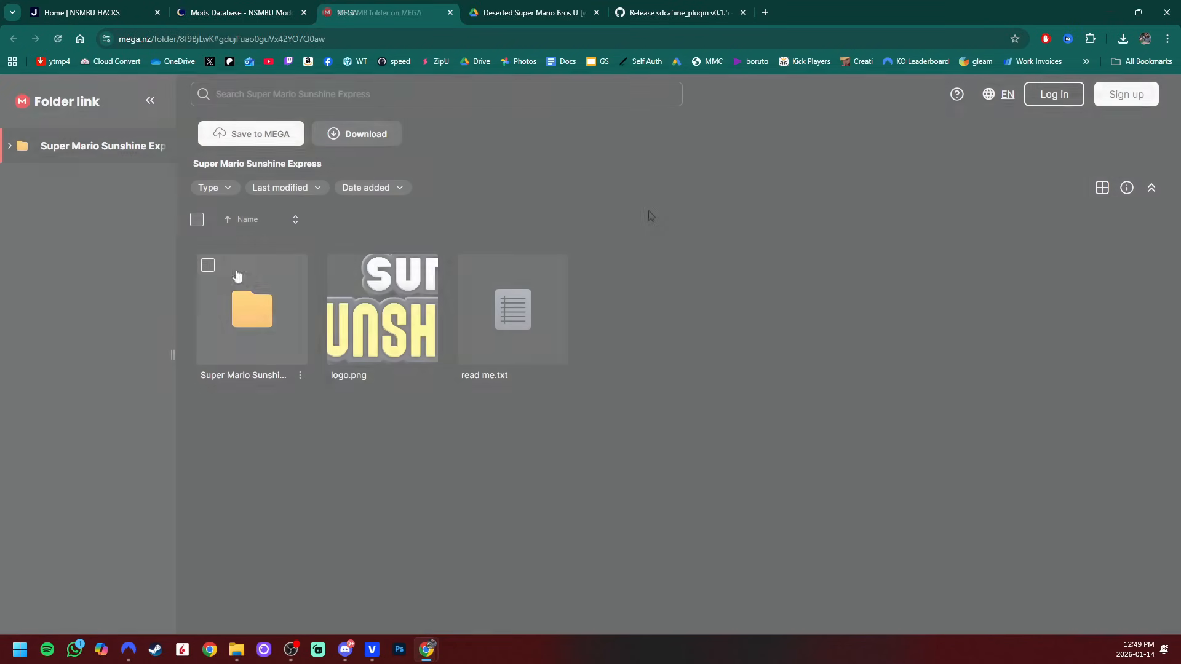
pyautogui.click(197, 219)
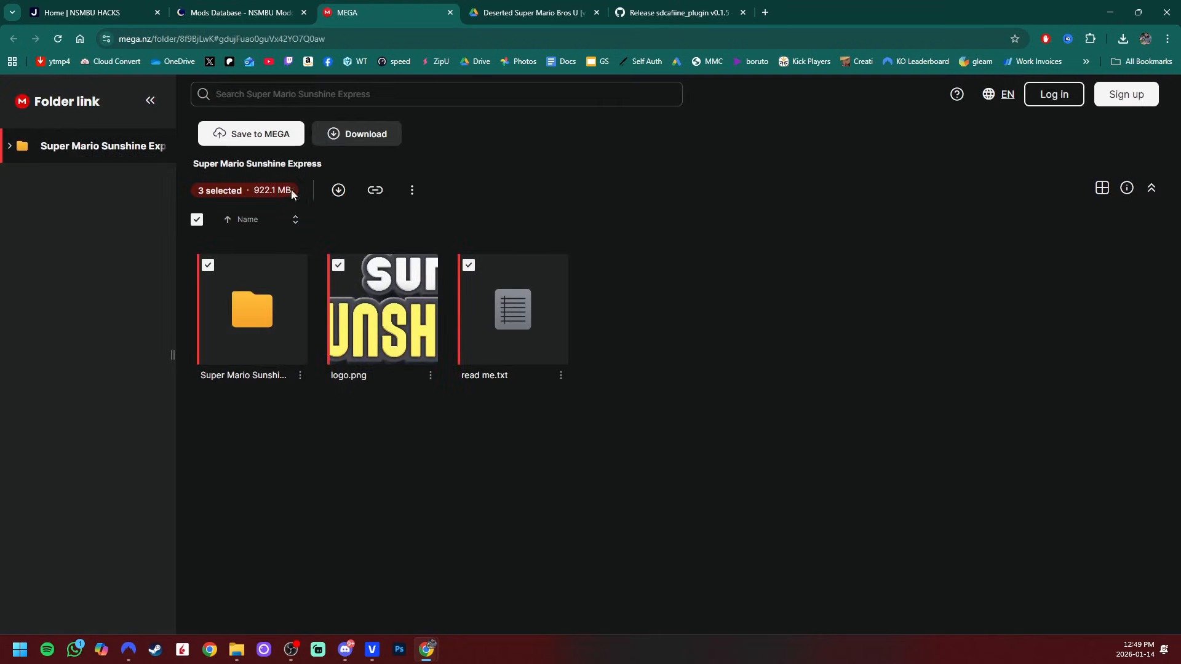
pyautogui.click(356, 132)
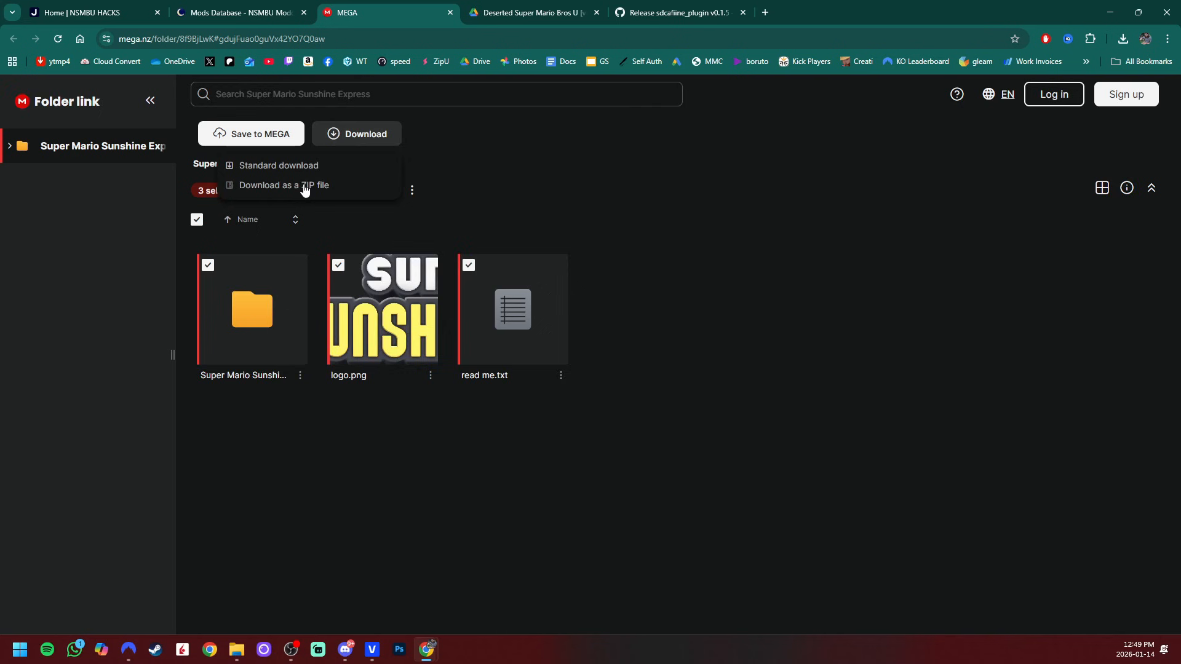
pyautogui.click(241, 13)
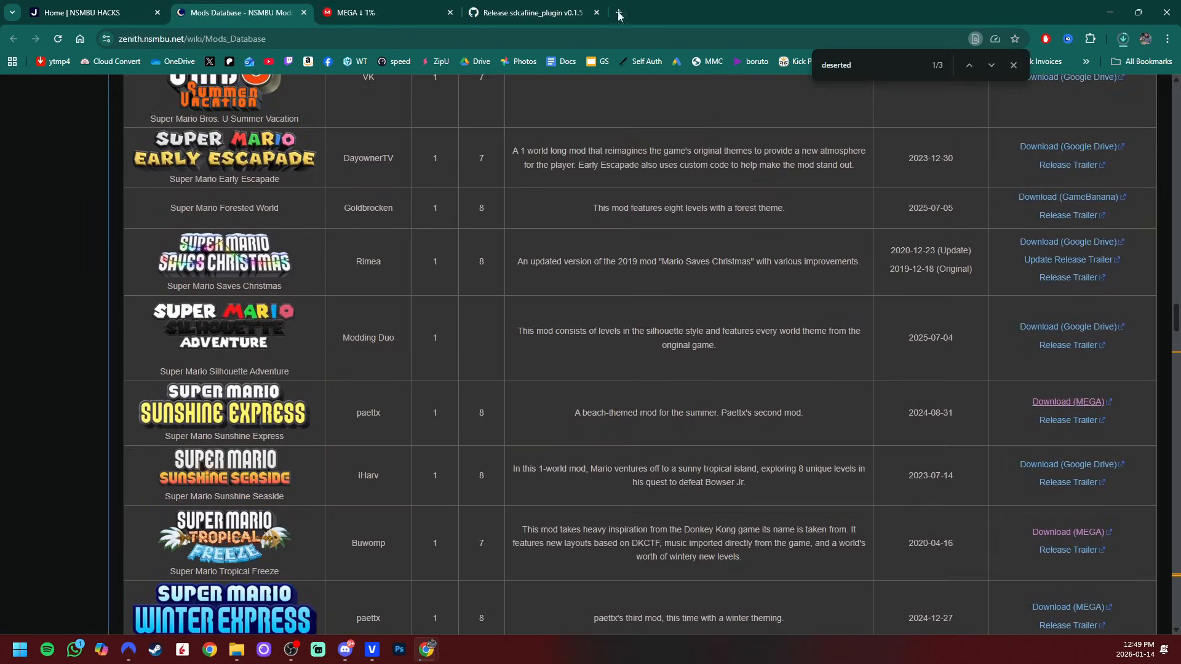
pyautogui.moveTo(619, 13)
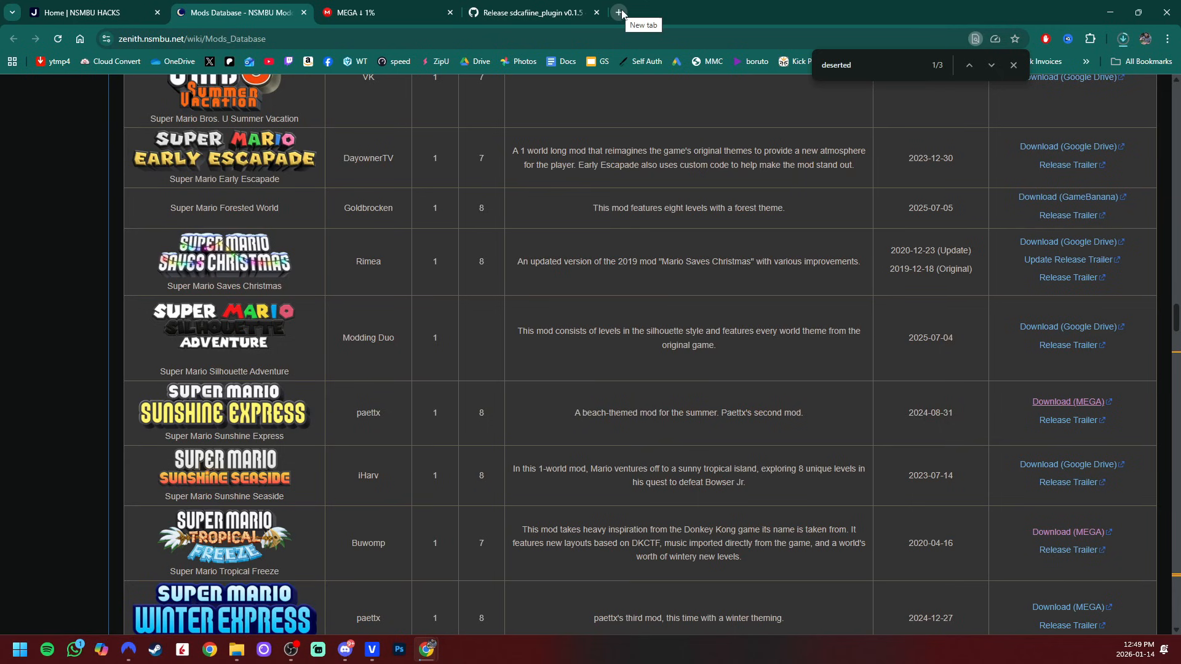
# Step: Reach GameBanana's New Super Mario Bros. U page and browse its Skins section
pyautogui.click(619, 12)
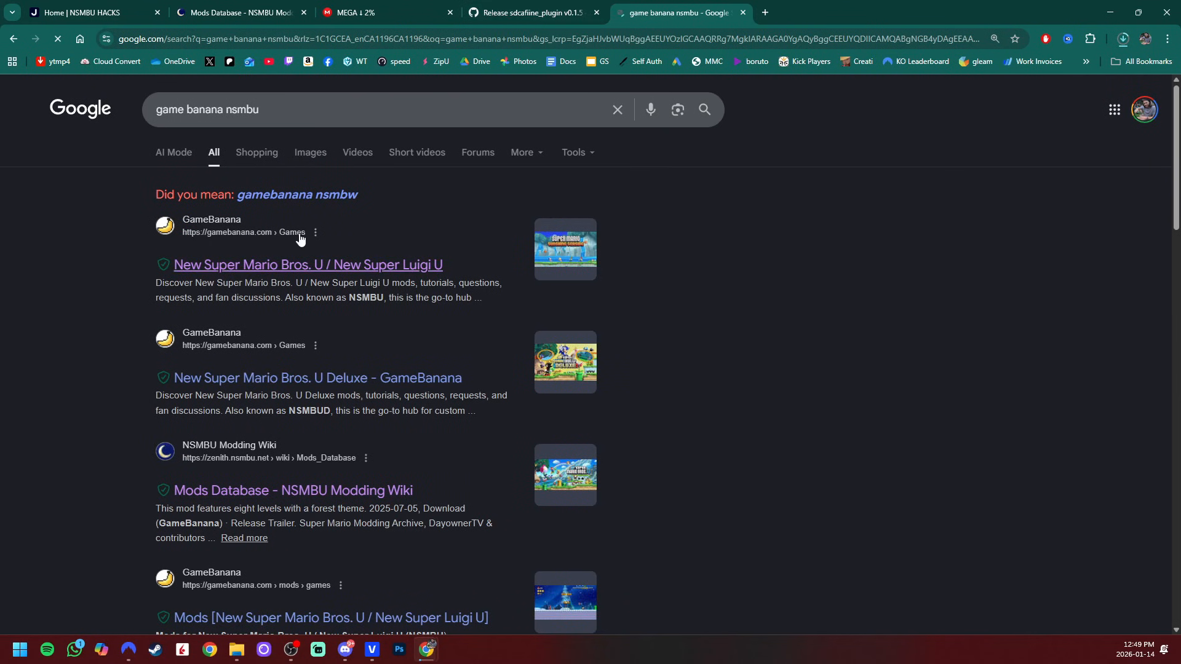
pyautogui.click(306, 264)
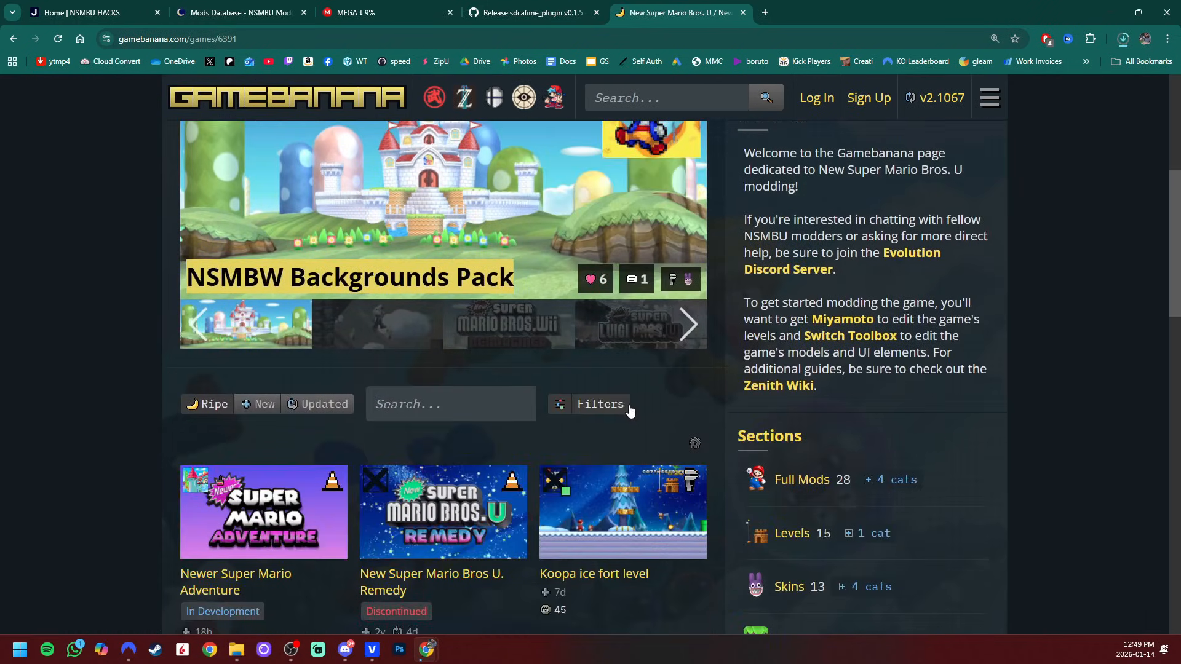
pyautogui.moveTo(669, 423)
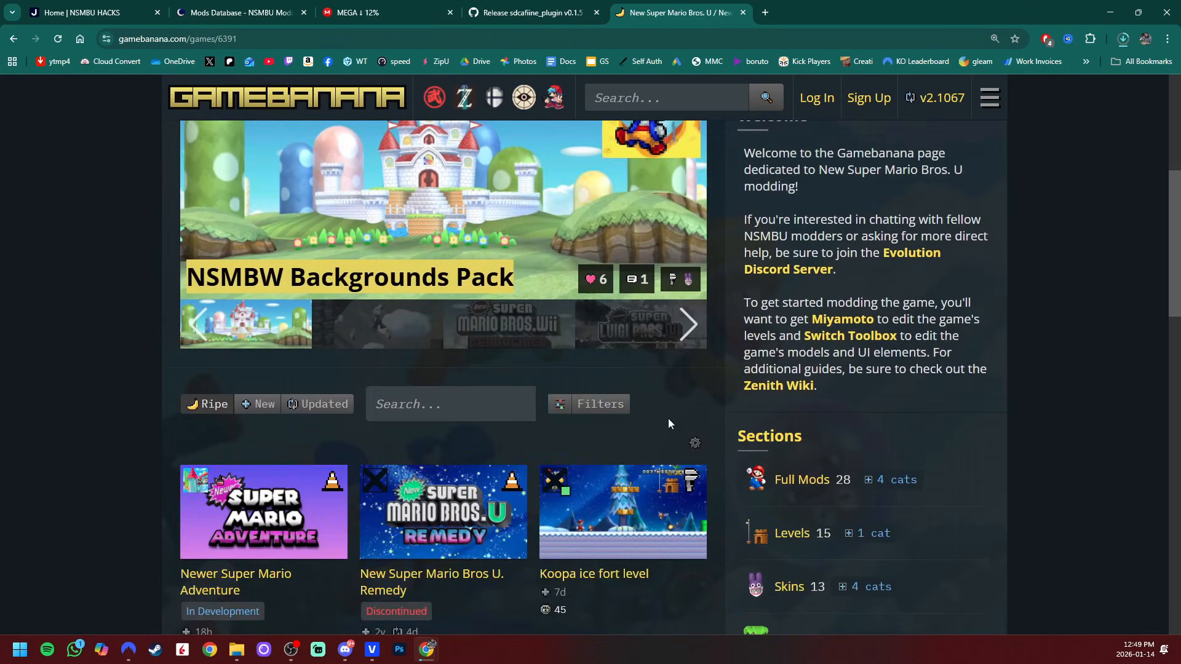
pyautogui.scroll(-3)
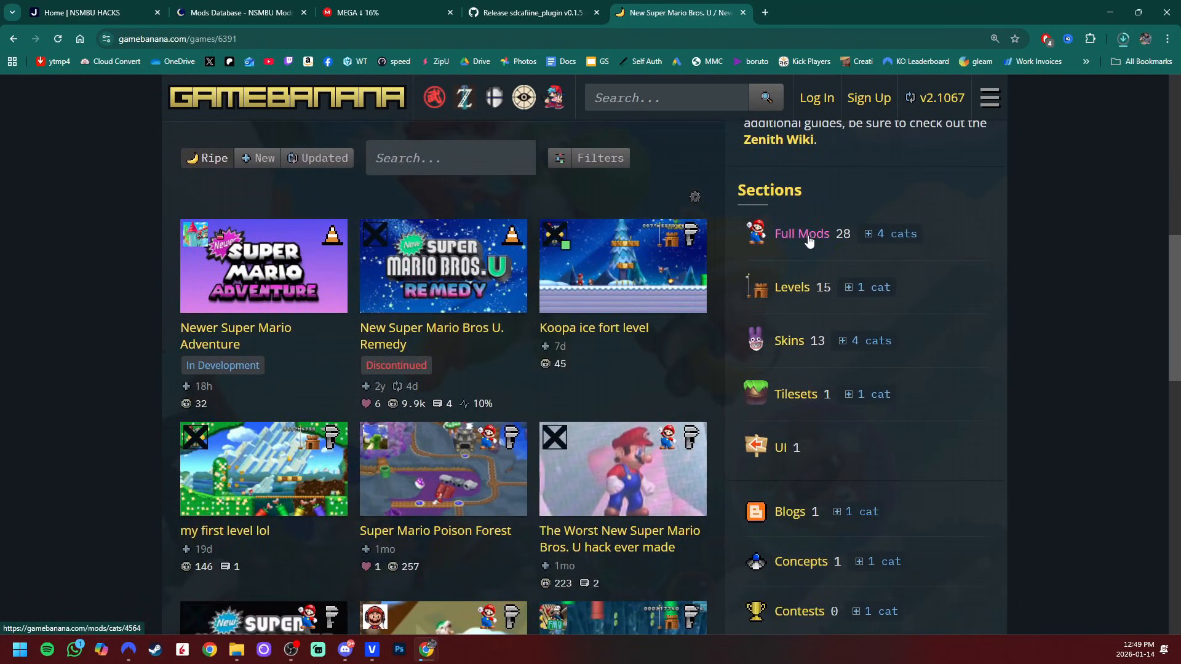
pyautogui.scroll(-3)
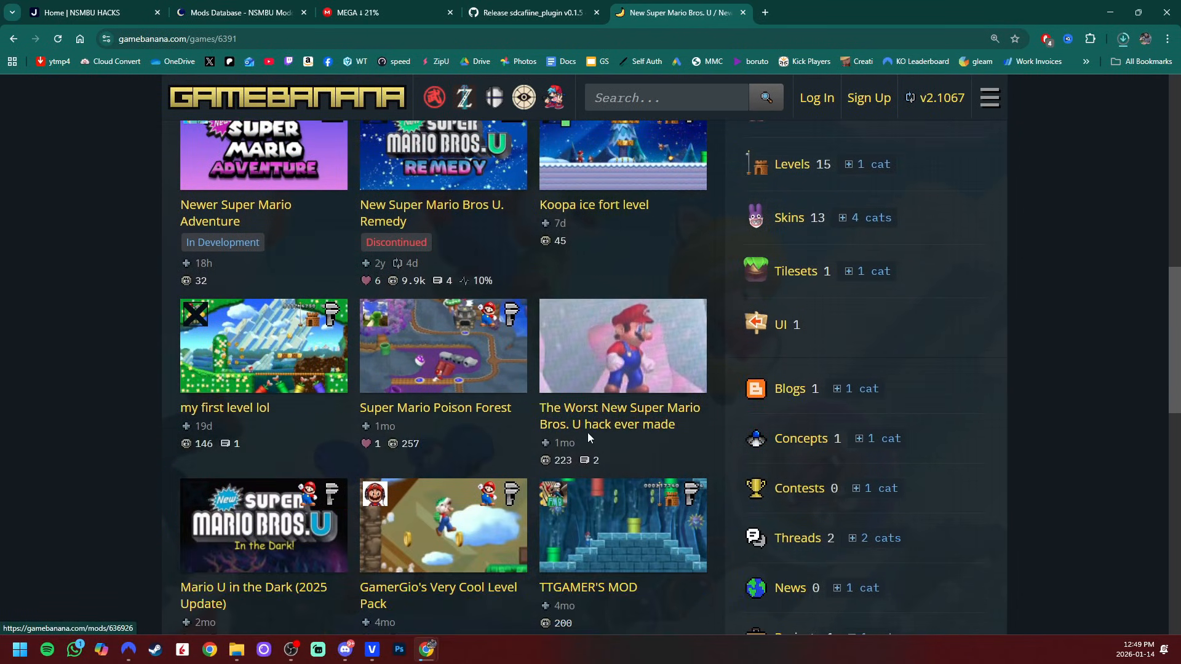
pyautogui.scroll(3)
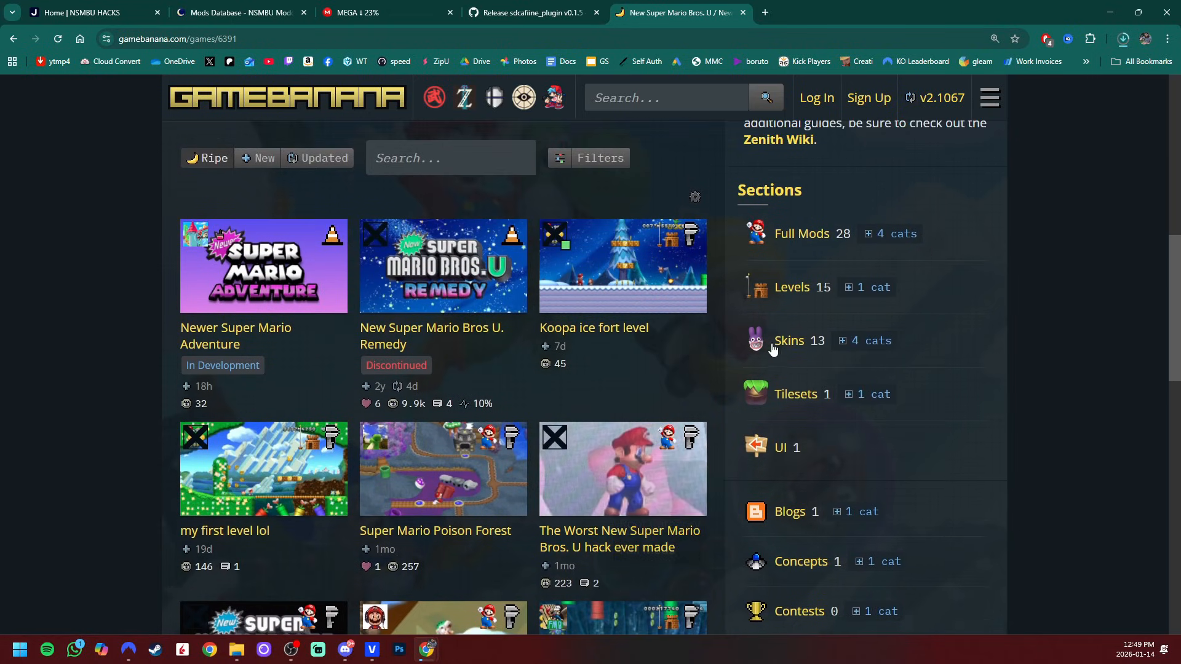
pyautogui.click(788, 341)
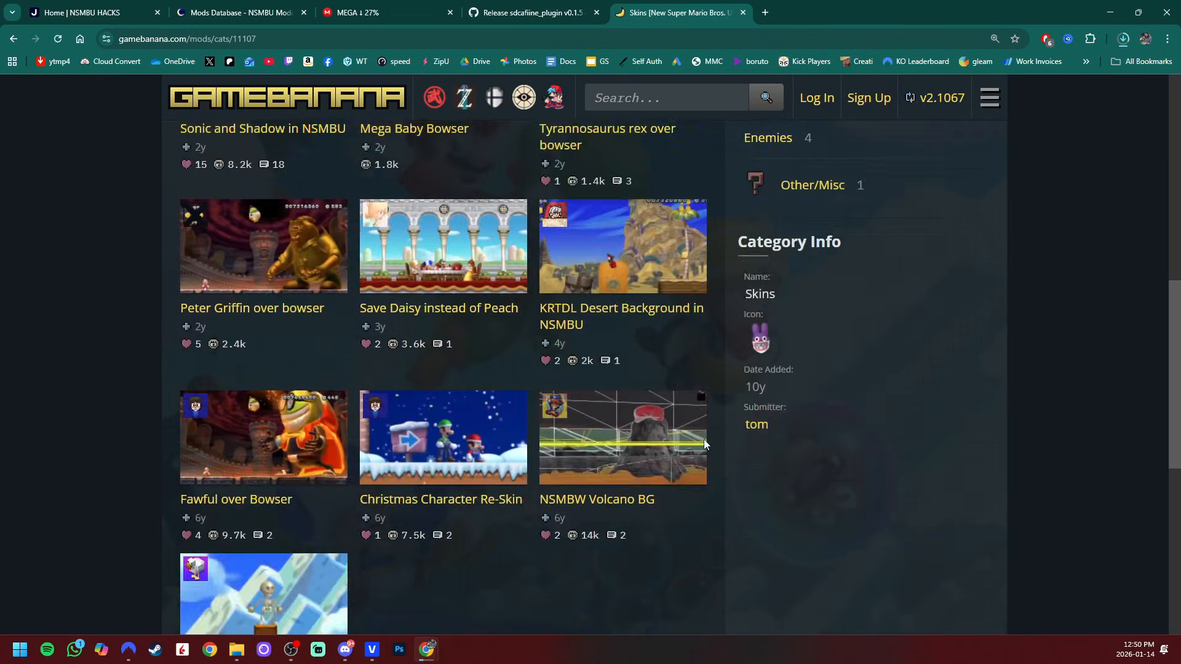
pyautogui.scroll(-3)
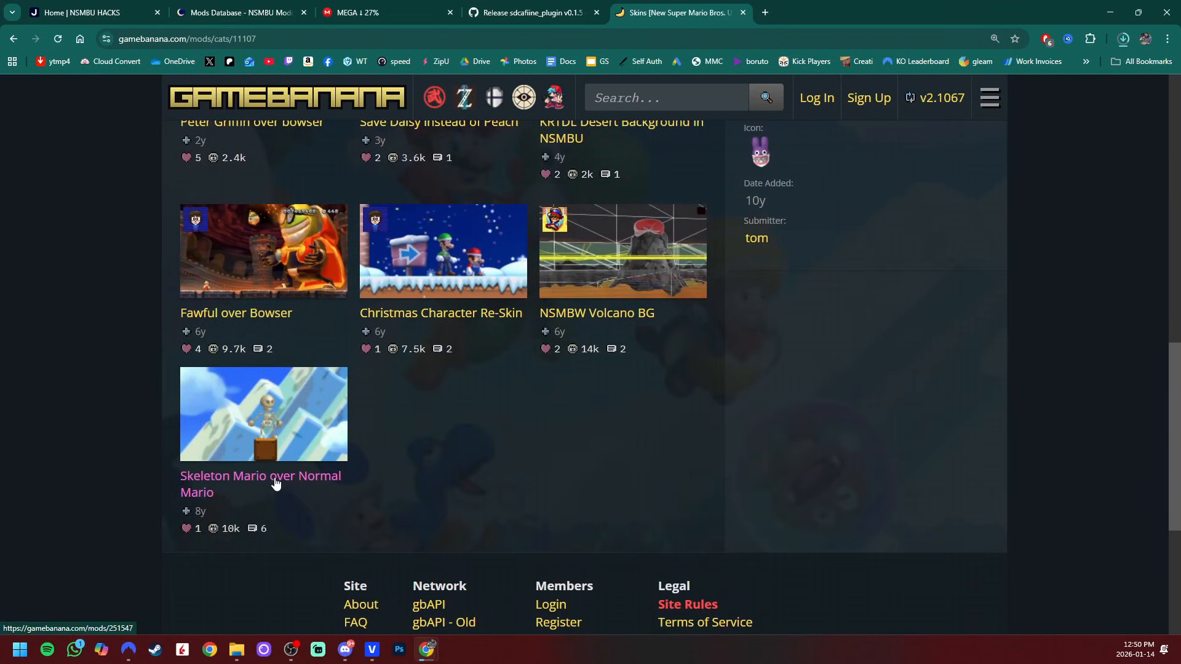
# Step: Download the Skeleton Mario over Normal Mario skin's jyotyuactorpack.7z archive
pyautogui.click(259, 483)
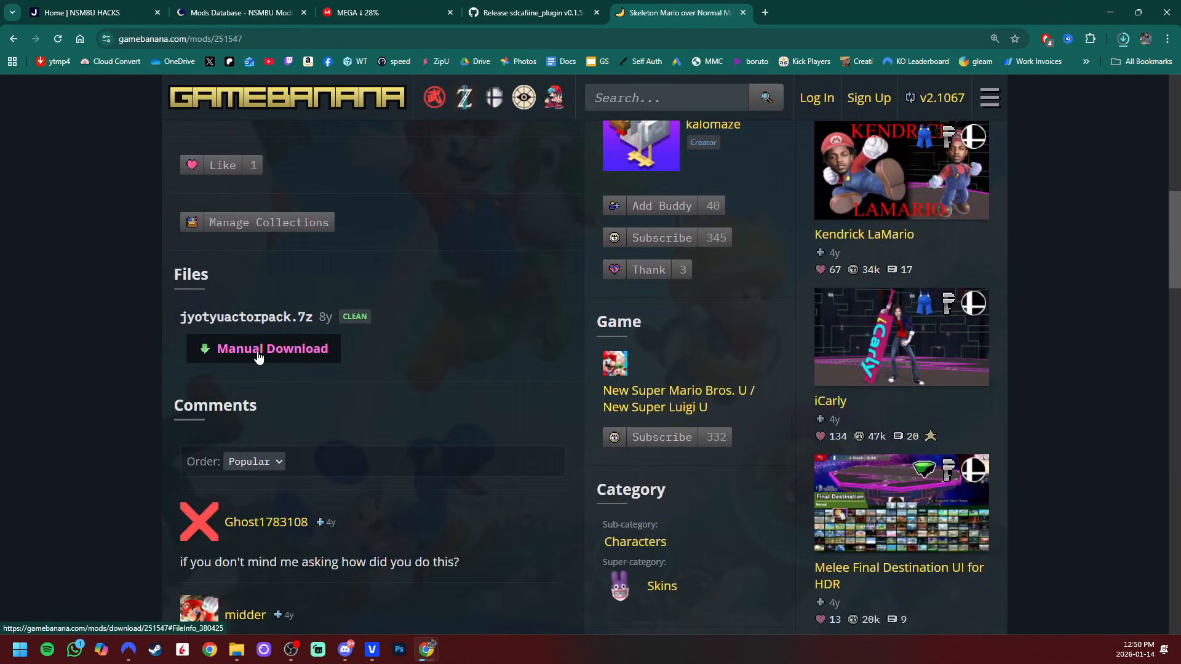
pyautogui.click(270, 348)
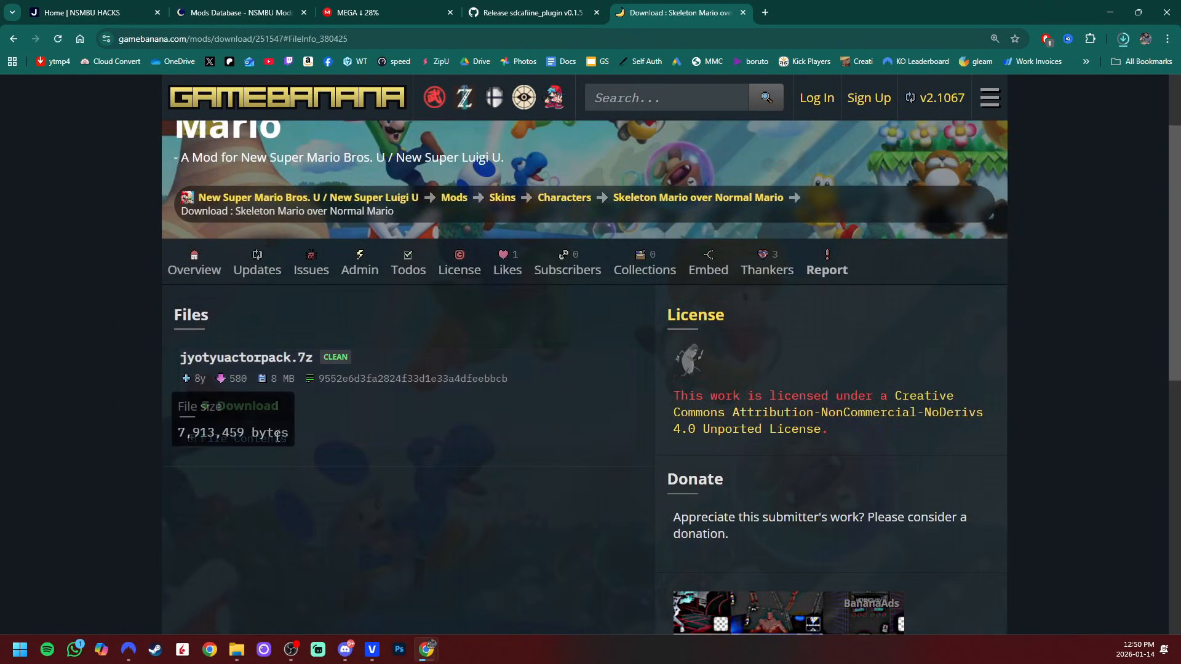
pyautogui.click(248, 405)
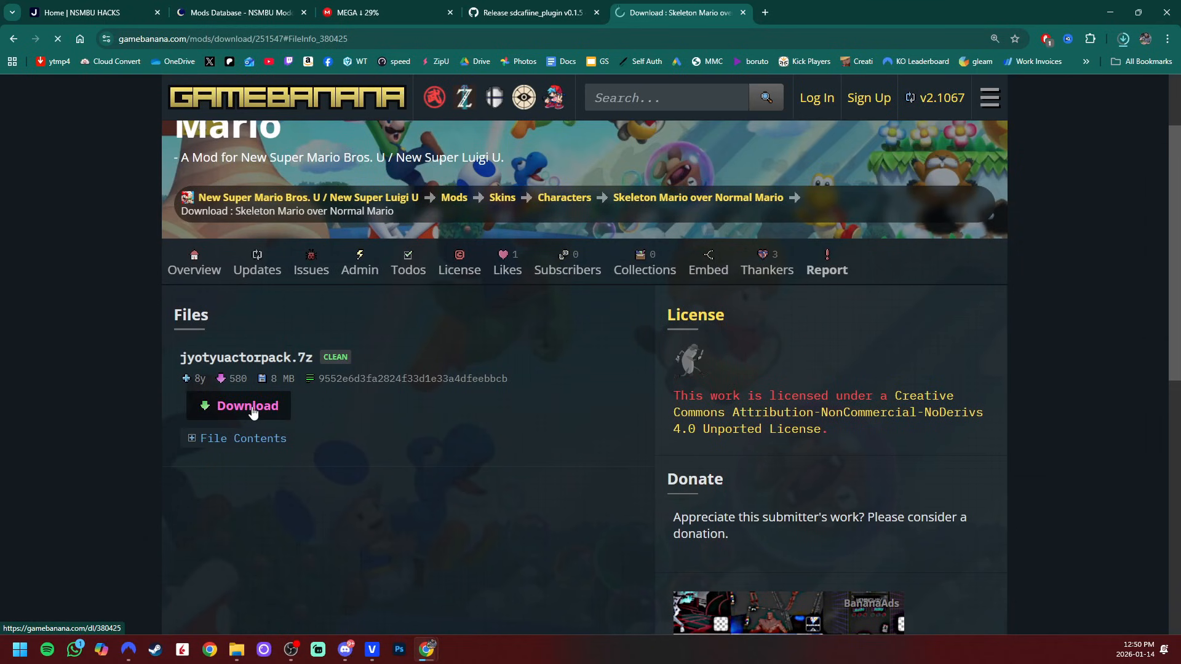
pyautogui.click(246, 404)
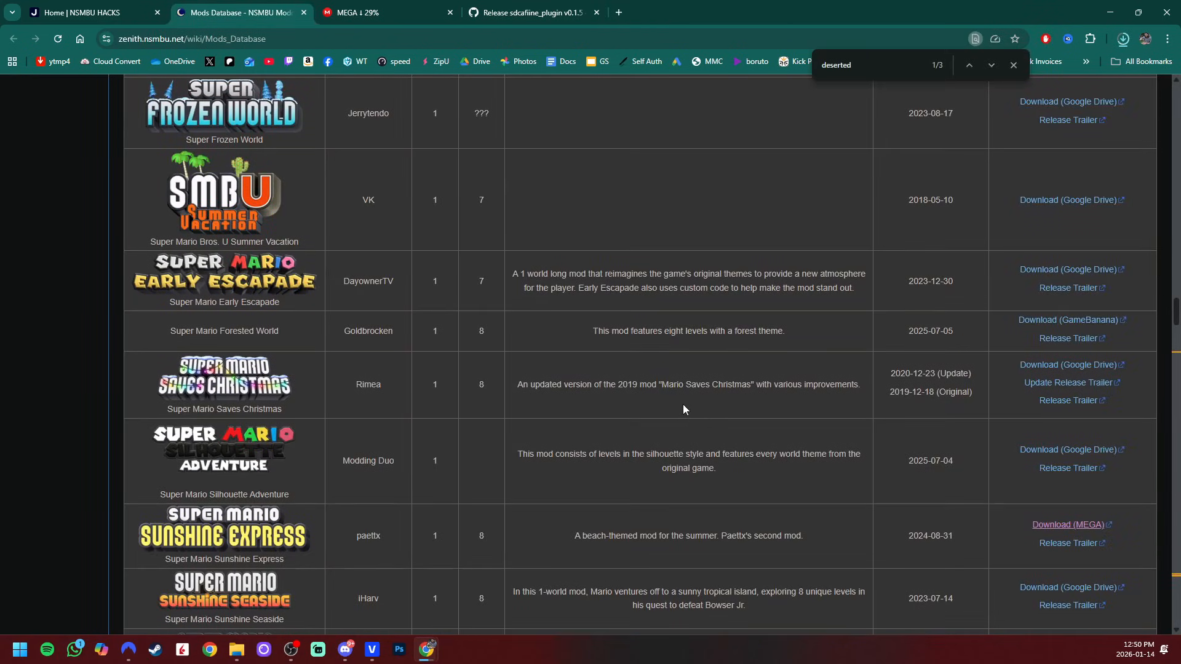
pyautogui.moveTo(737, 209)
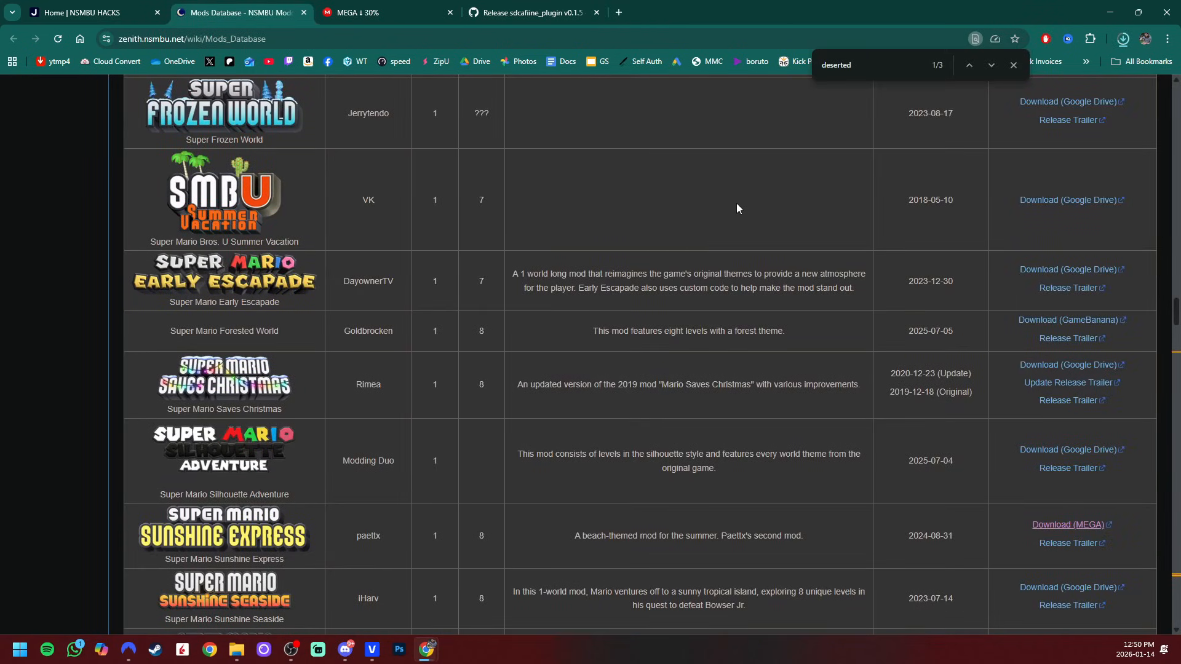
# Step: Download the sdcafiine_v0_1_5.zip asset from the sdcafiine_plugin v0.1.5 GitHub release
pyautogui.click(531, 12)
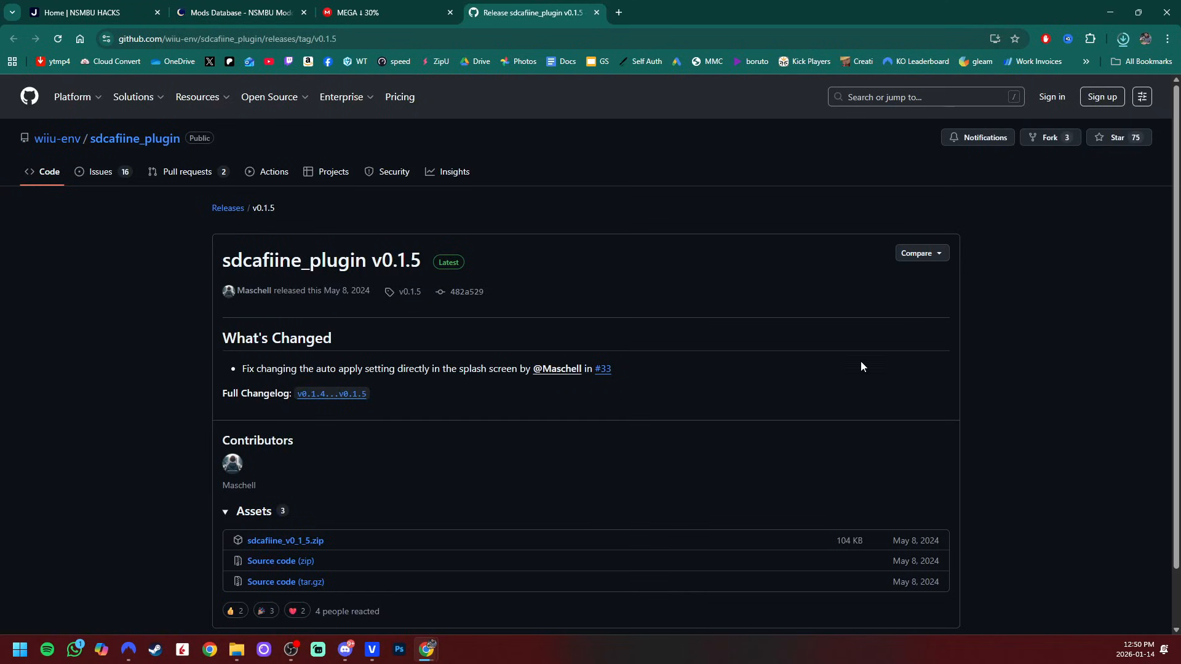
pyautogui.moveTo(1036, 360)
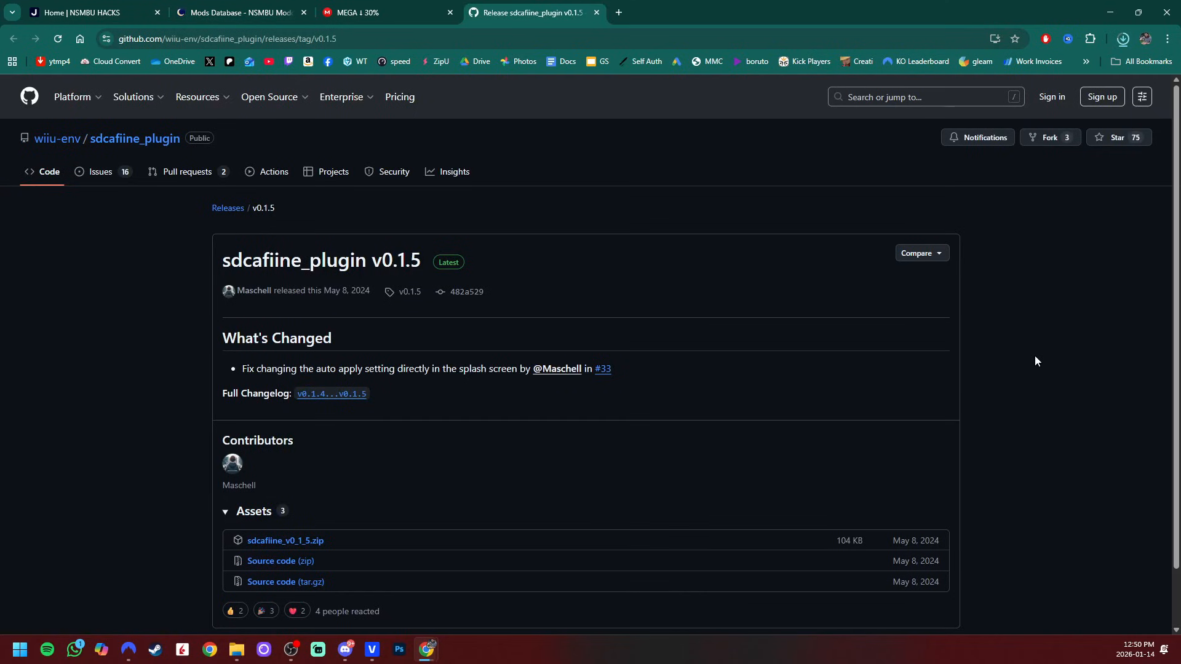
pyautogui.moveTo(453, 470)
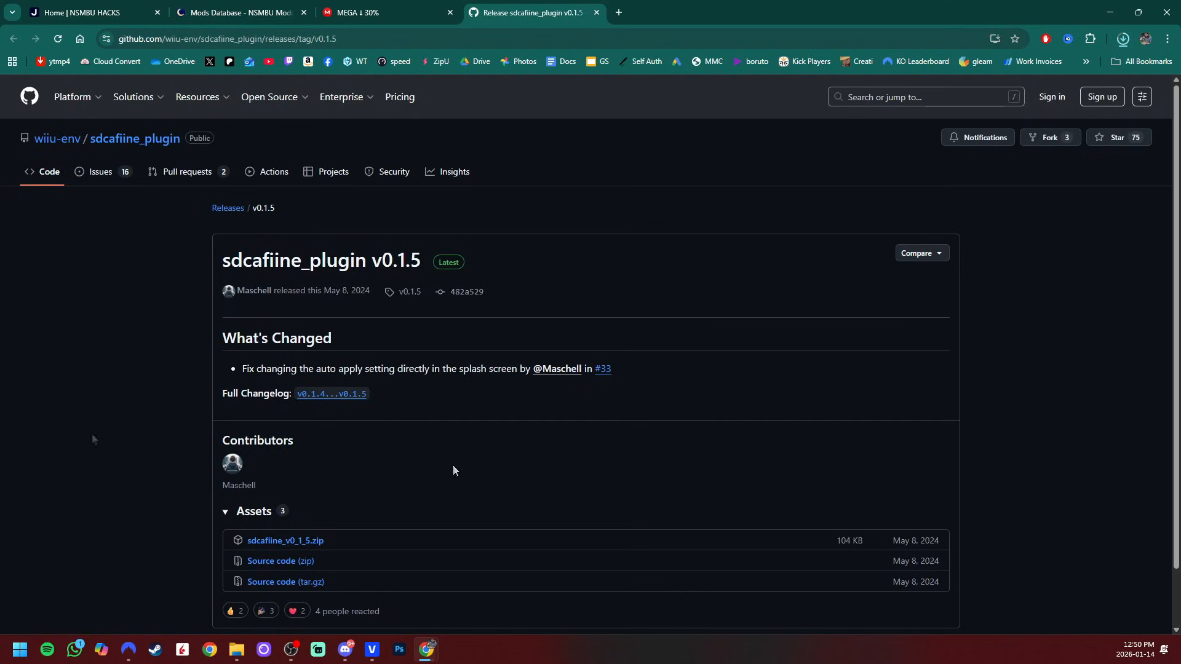
pyautogui.moveTo(636, 340)
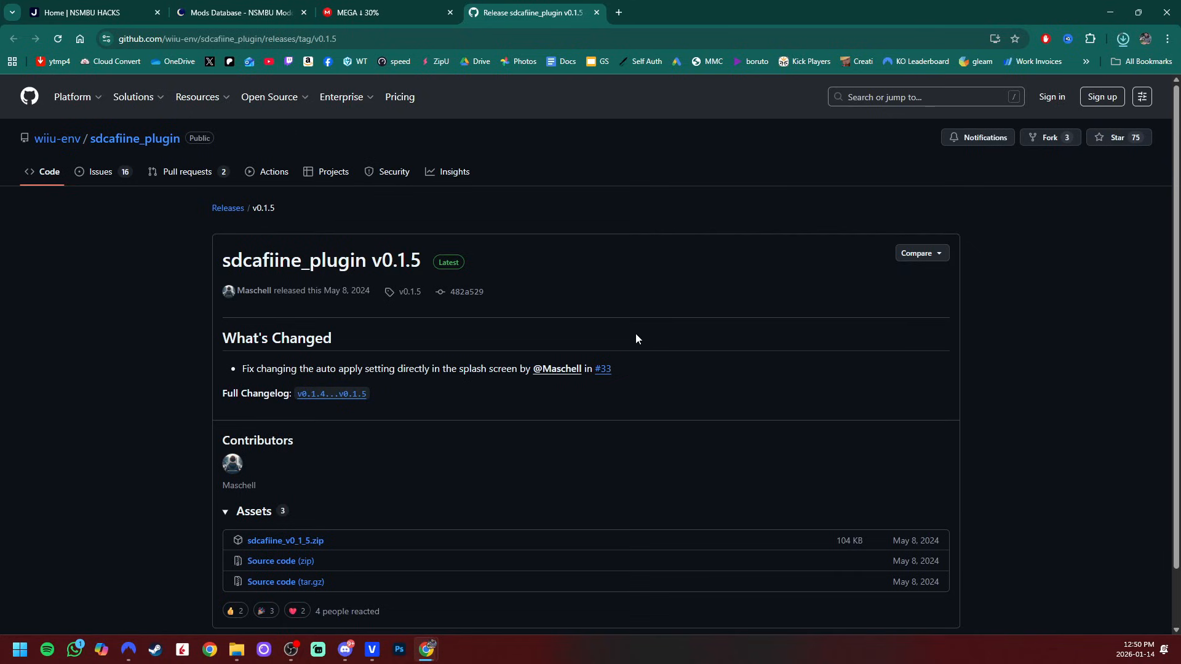
pyautogui.scroll(-3)
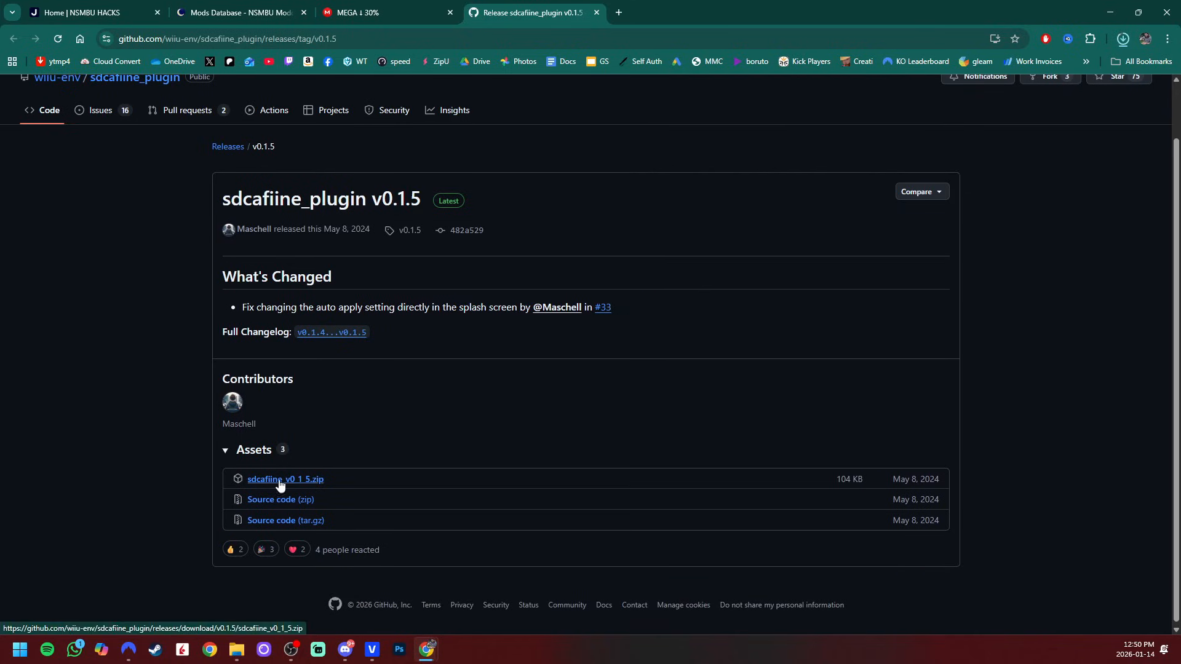
pyautogui.click(285, 479)
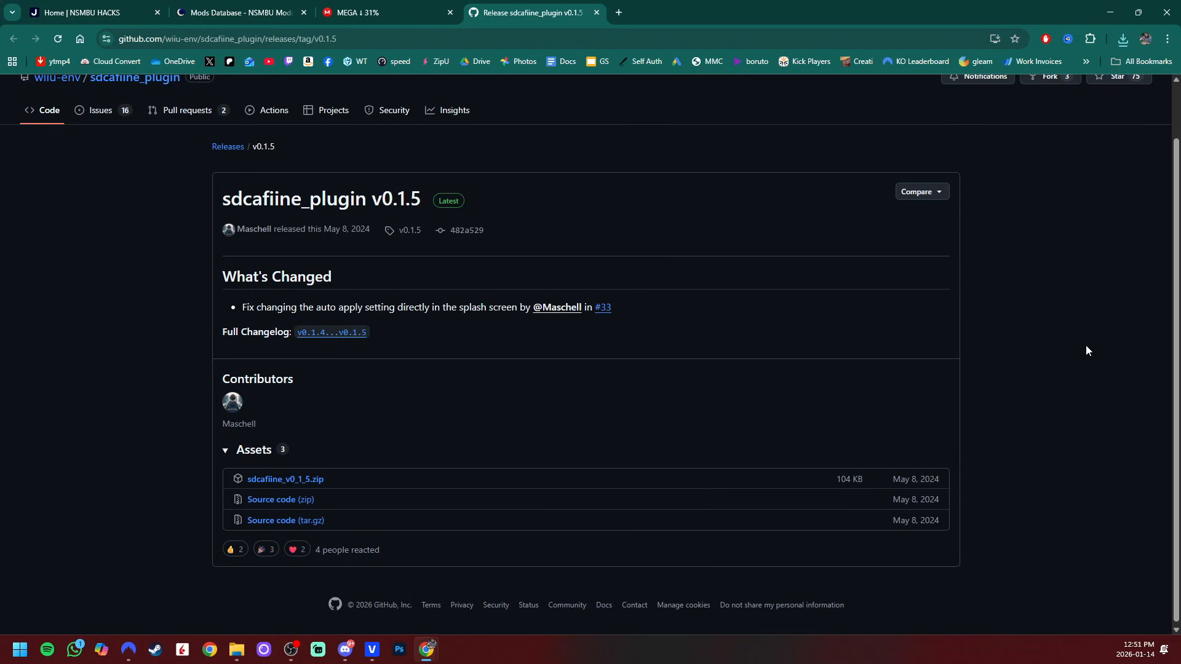
pyautogui.moveTo(609, 223)
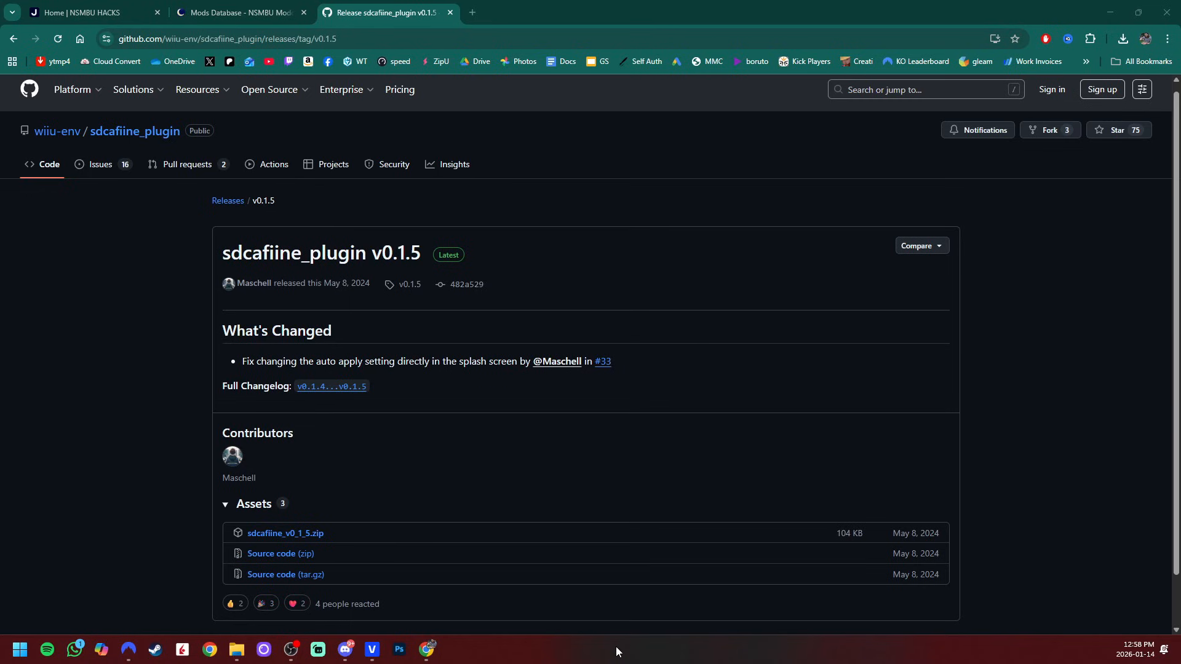
pyautogui.click(236, 653)
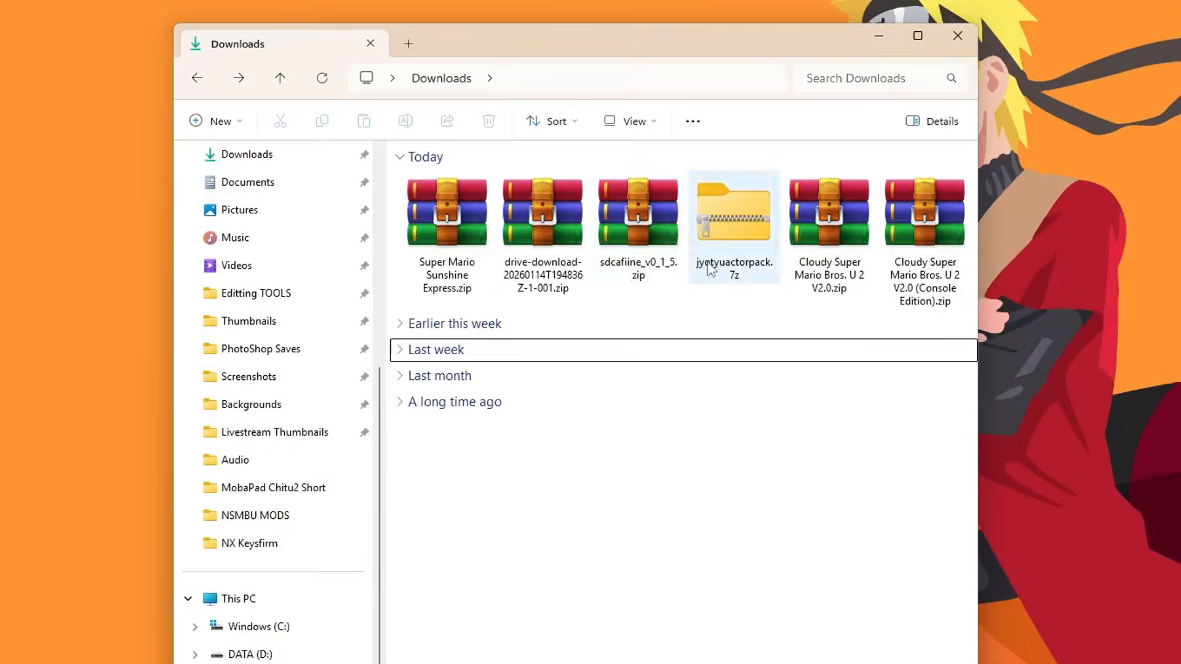
pyautogui.click(682, 574)
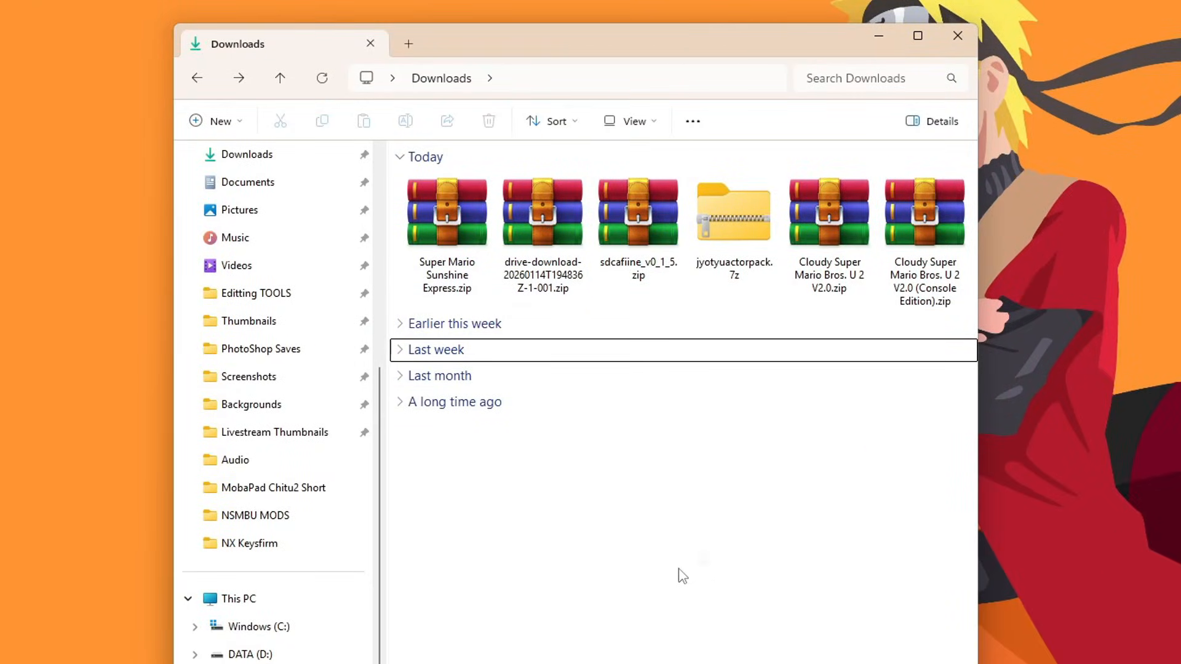
pyautogui.moveTo(649, 585)
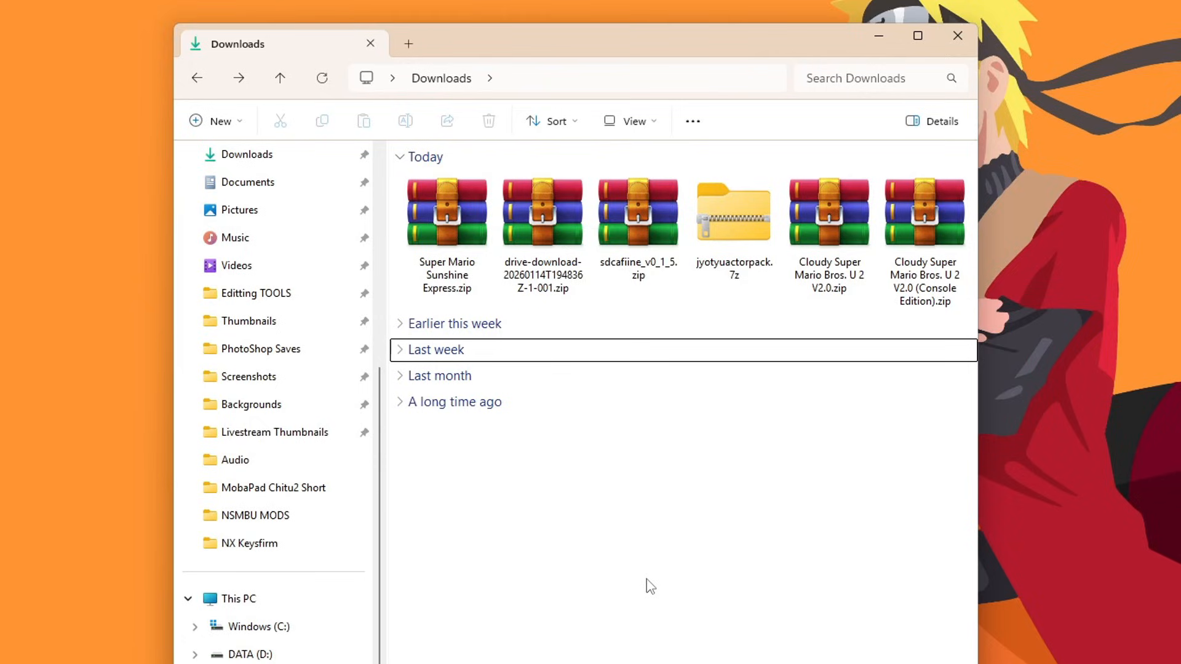
pyautogui.moveTo(686, 574)
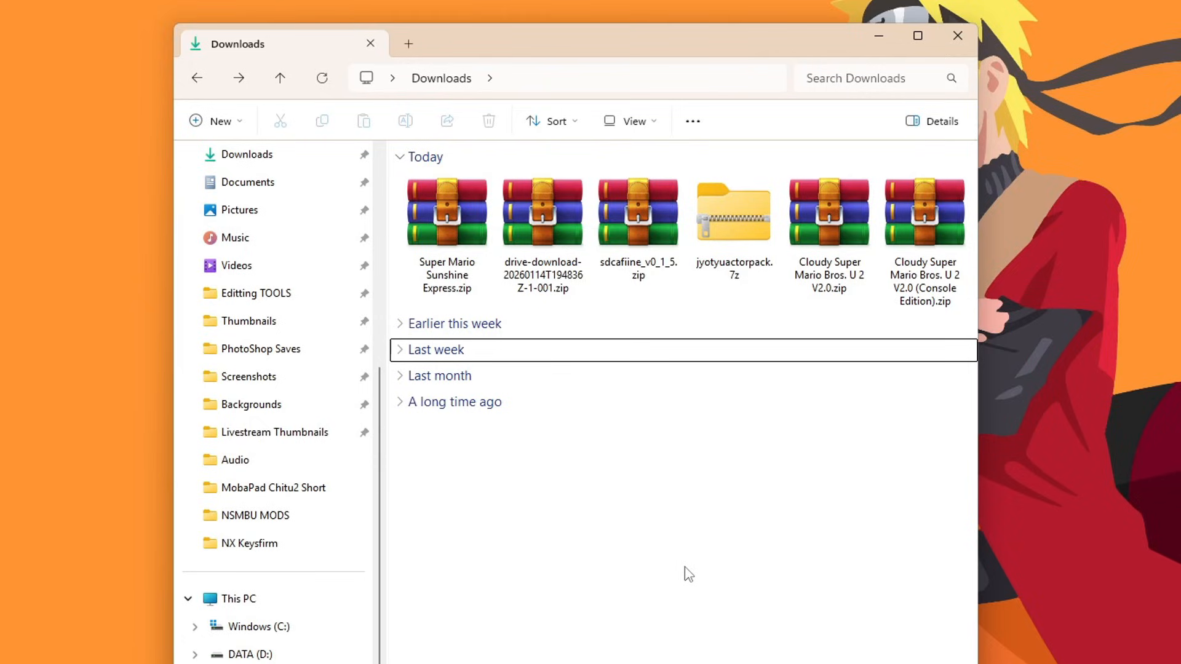
pyautogui.moveTo(508, 627)
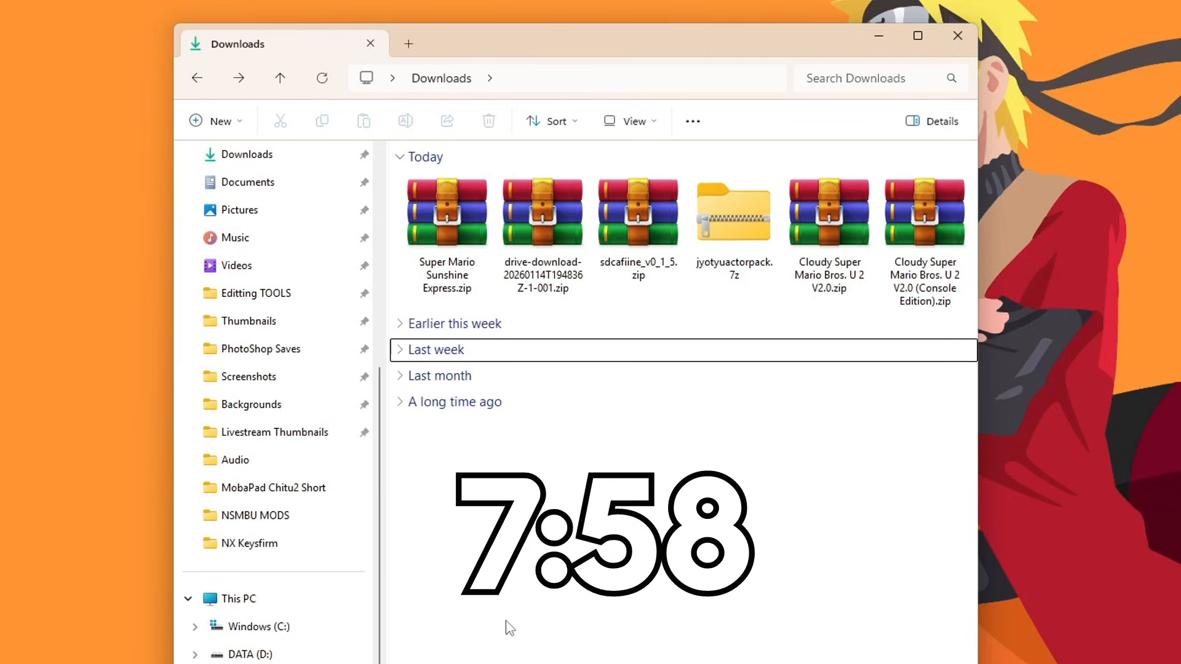
pyautogui.moveTo(525, 614)
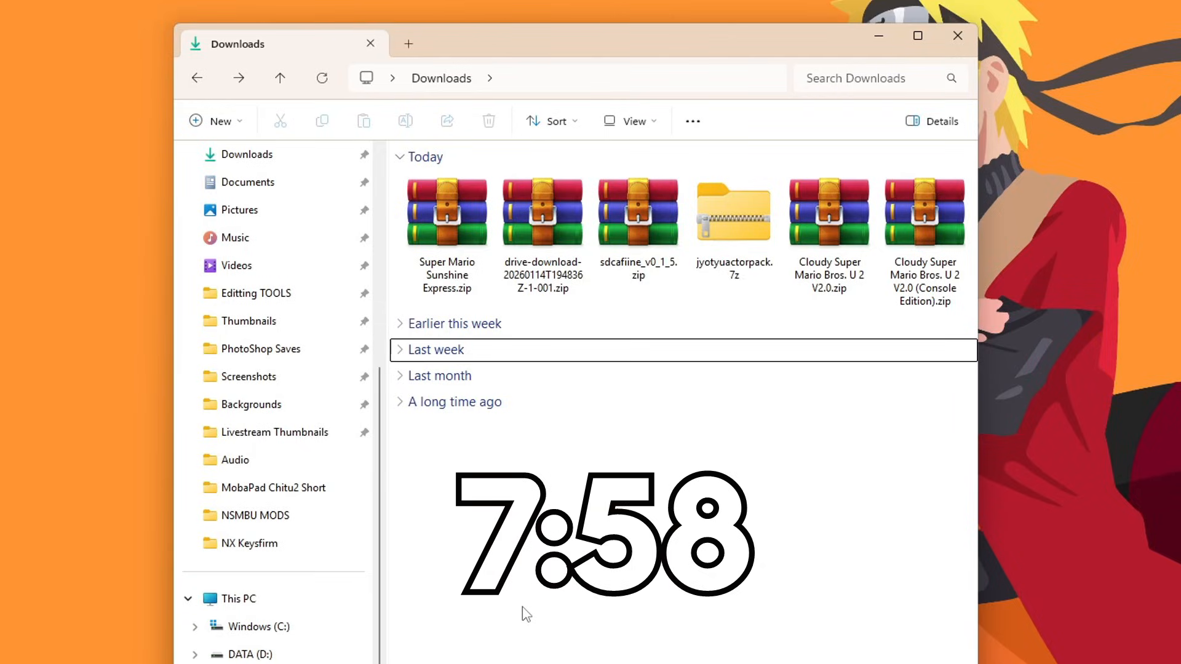
pyautogui.click(827, 213)
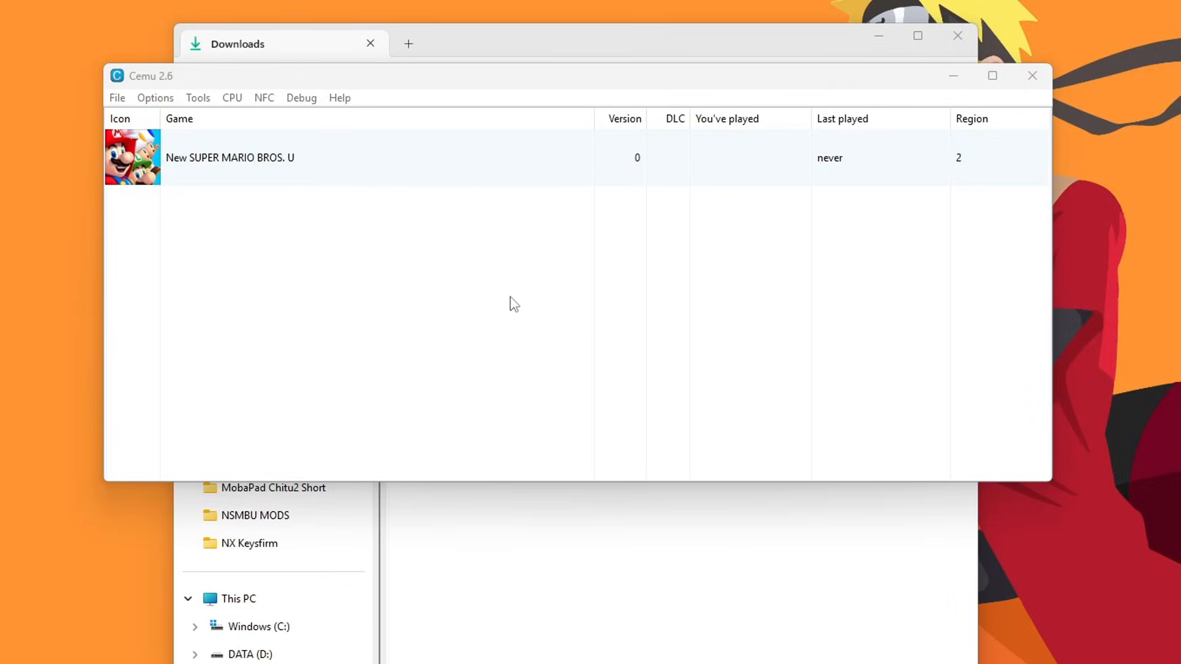
pyautogui.moveTo(461, 170)
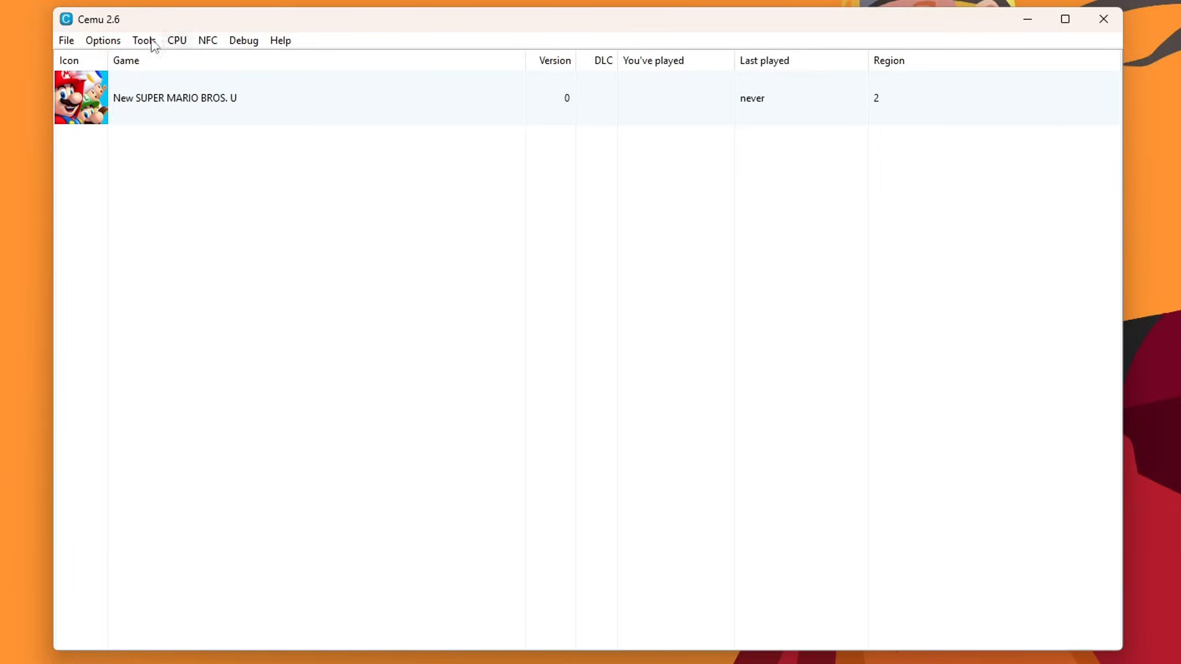
# Step: Run Download latest community graphic packs from Tools and dismiss the no-updates notice
pyautogui.click(143, 39)
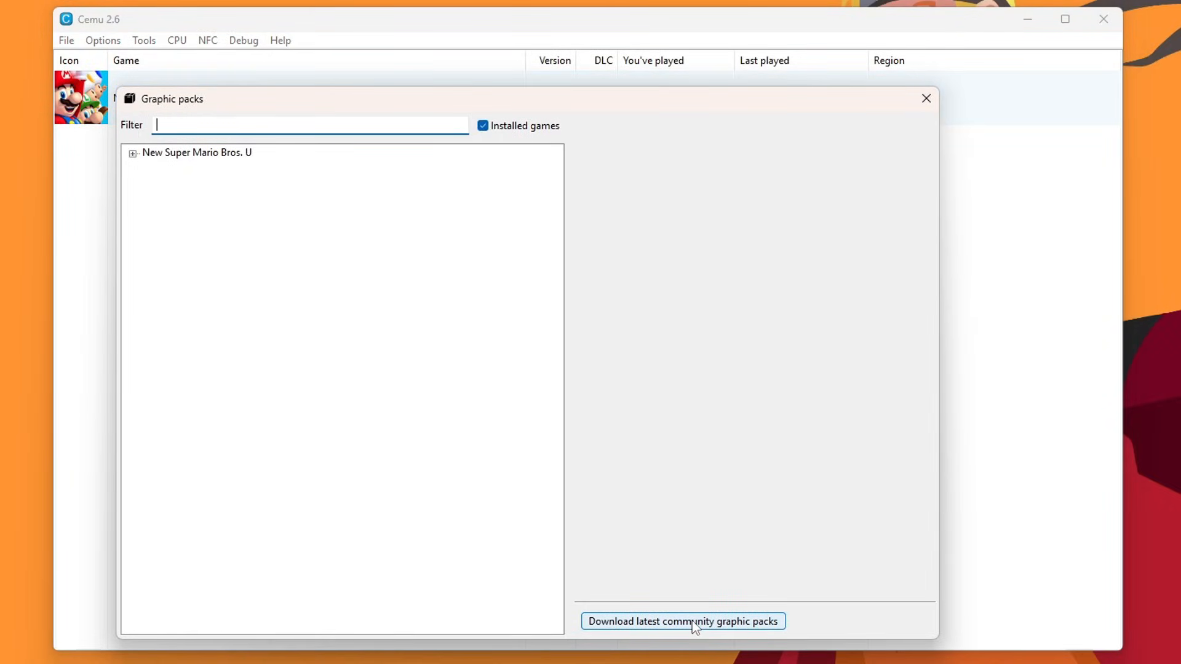
pyautogui.click(682, 621)
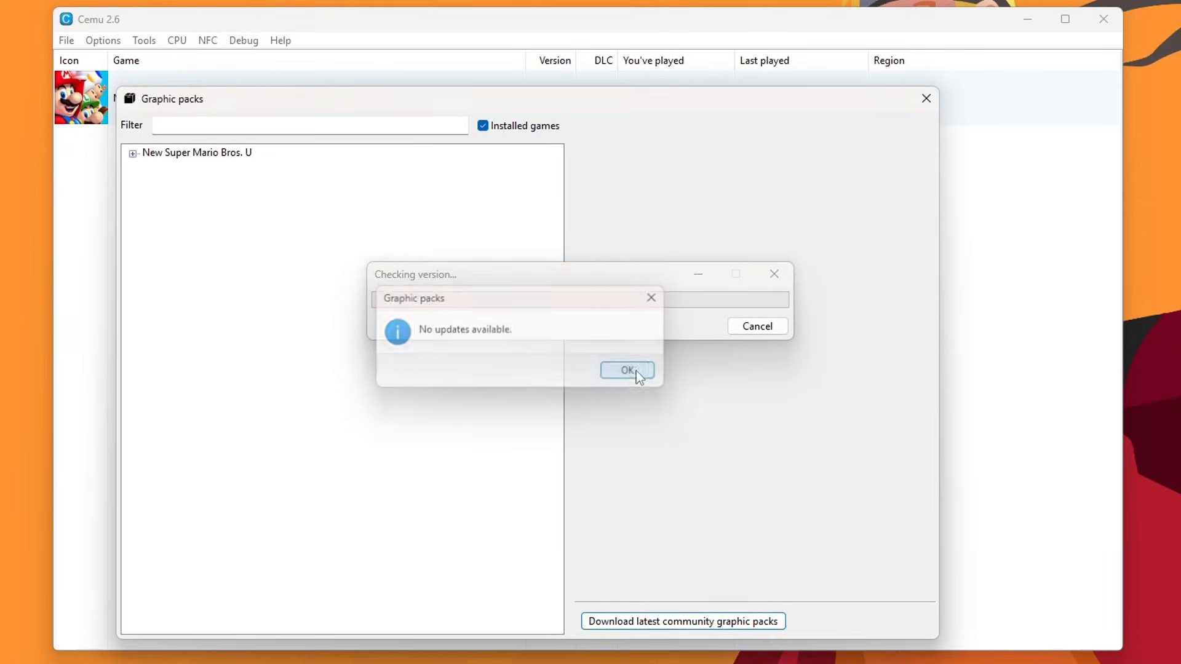
pyautogui.click(65, 39)
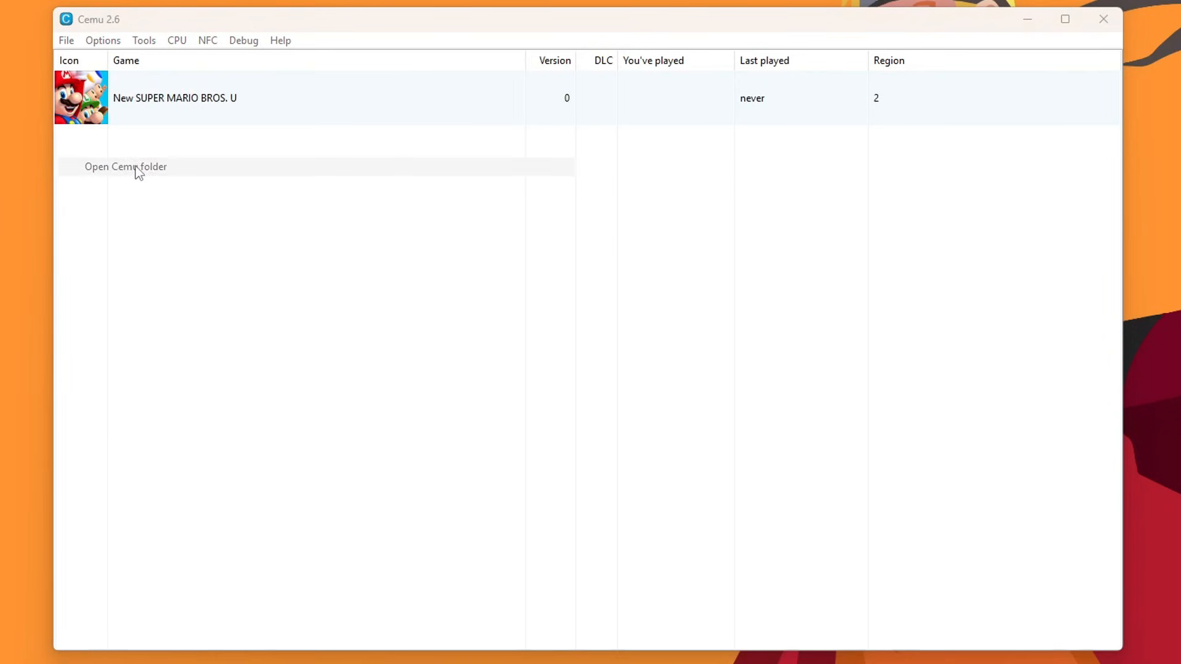
# Step: From Cemu's folder go into graphicPacks/downloadedGraphicPacks and open NewSuperMarioBrosU via a 'ne' search
pyautogui.click(125, 166)
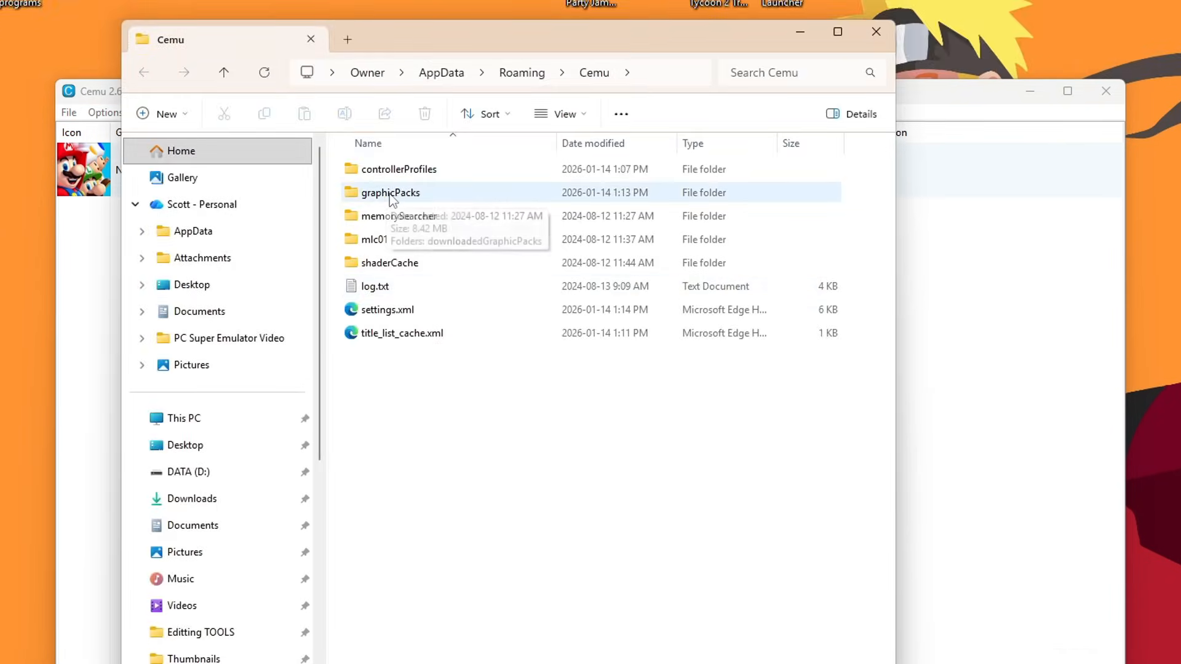
pyautogui.doubleClick(390, 192)
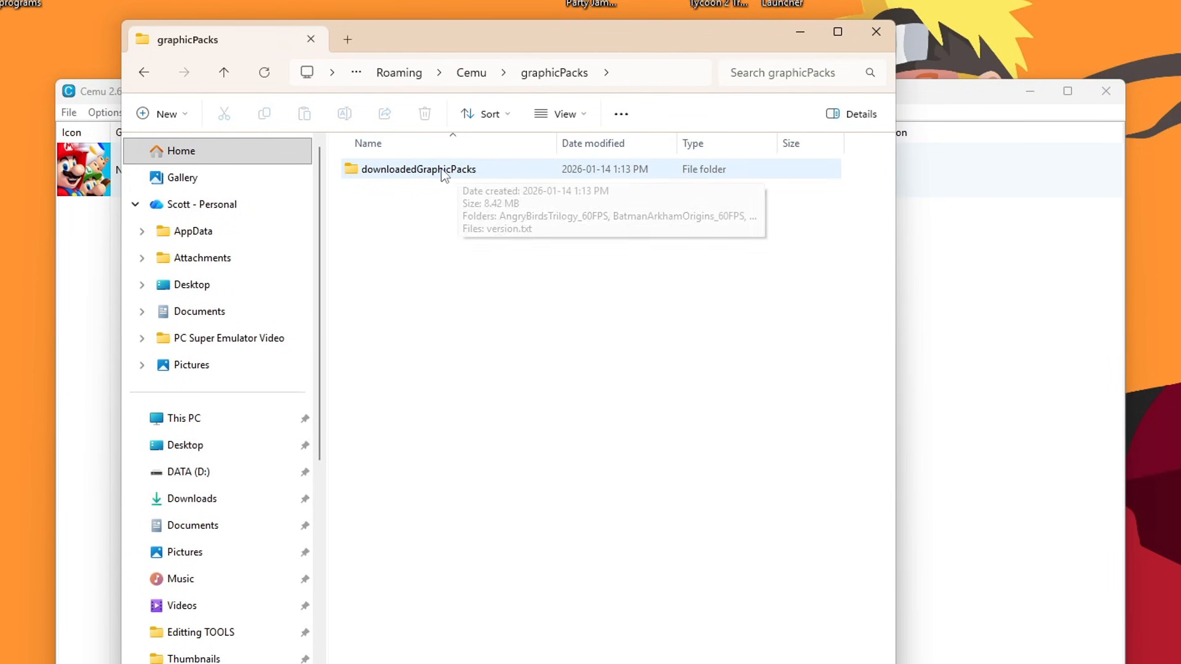
pyautogui.doubleClick(418, 168)
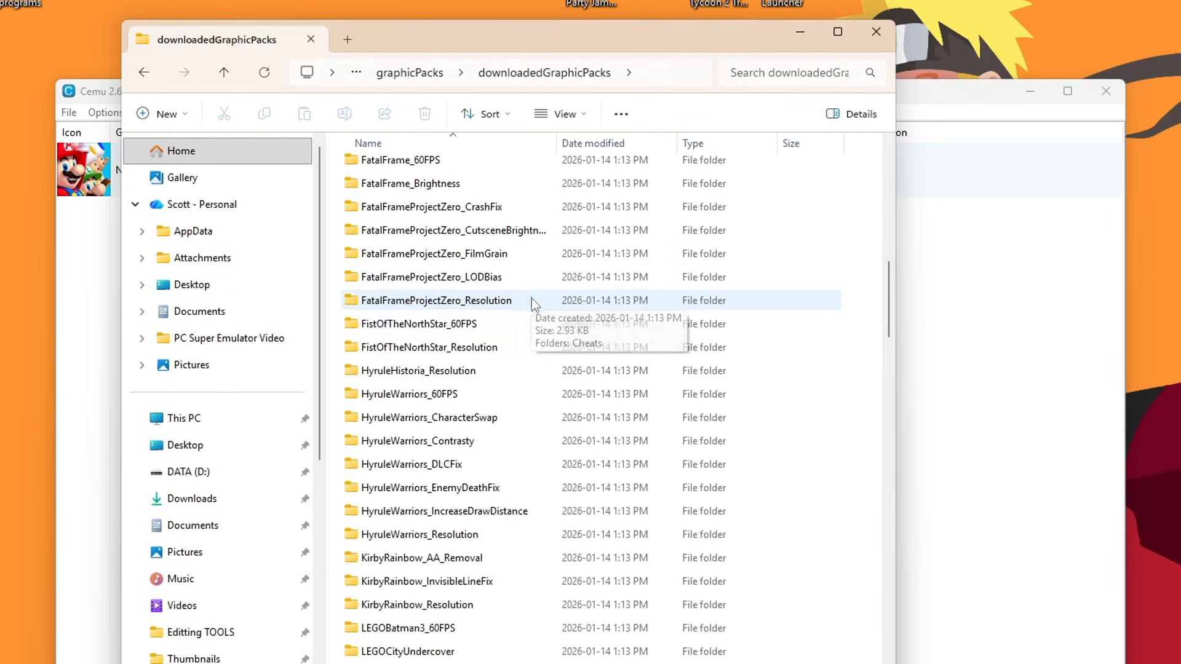
pyautogui.scroll(3)
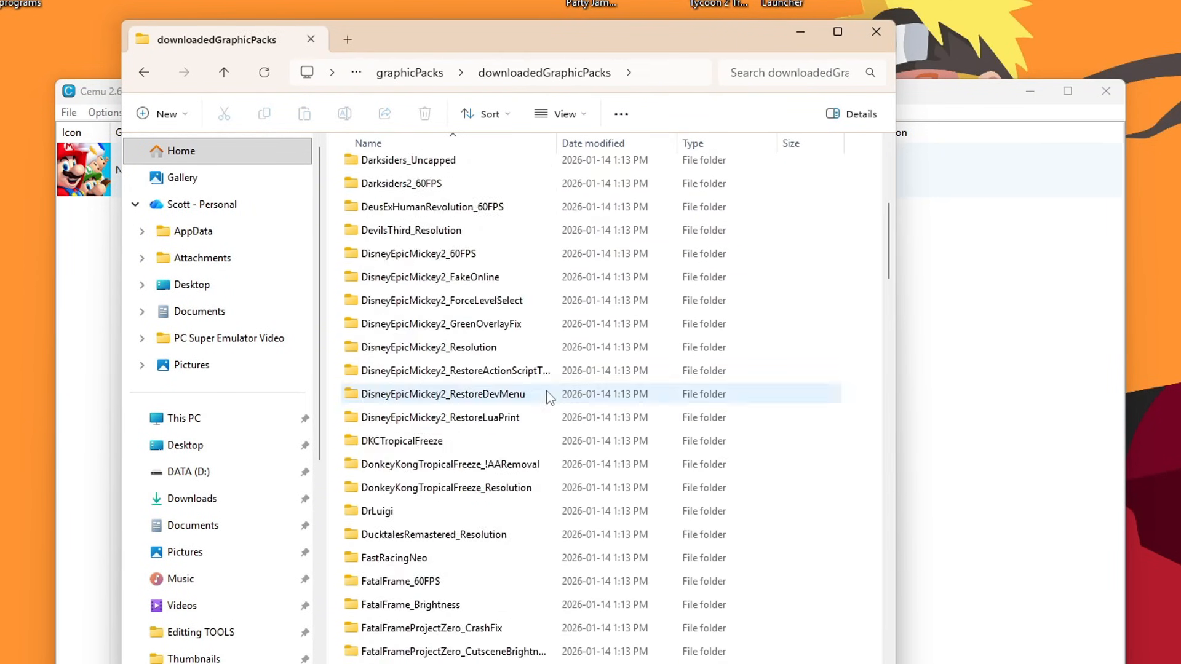
pyautogui.scroll(-3)
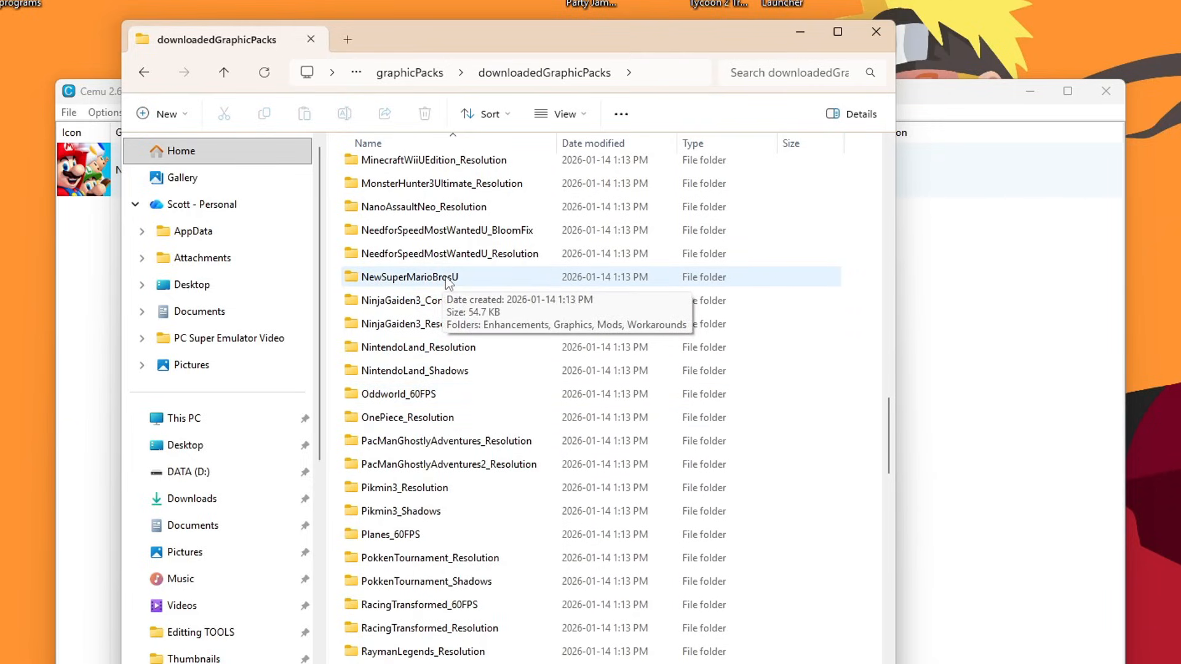
pyautogui.write('new')
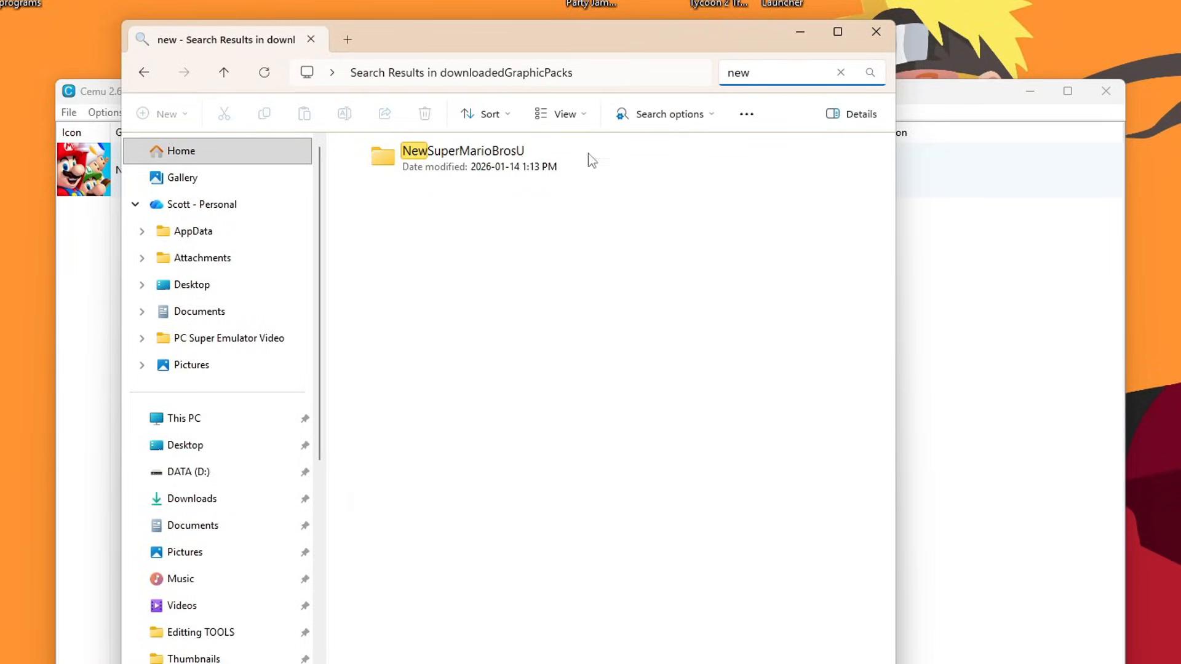
pyautogui.doubleClick(462, 156)
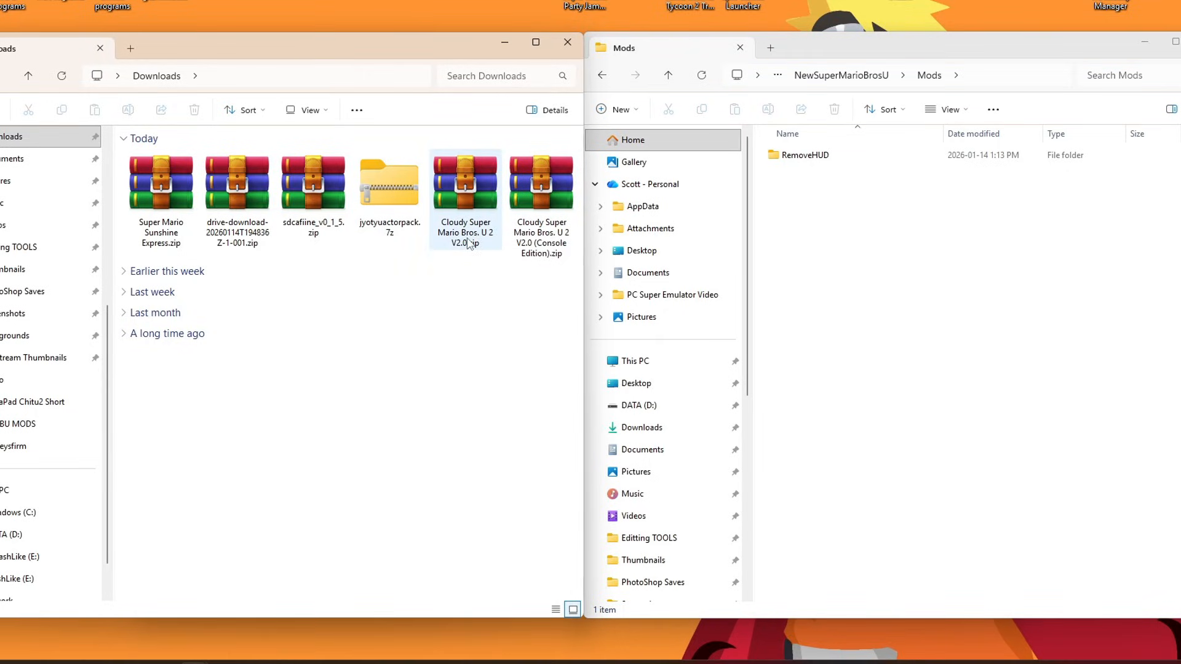
# Step: Extract the Cloudy Super Mario Bros. U 2 V2.0 zip to a same-named folder with 7-Zip and open the zip
pyautogui.rightClick(465, 181)
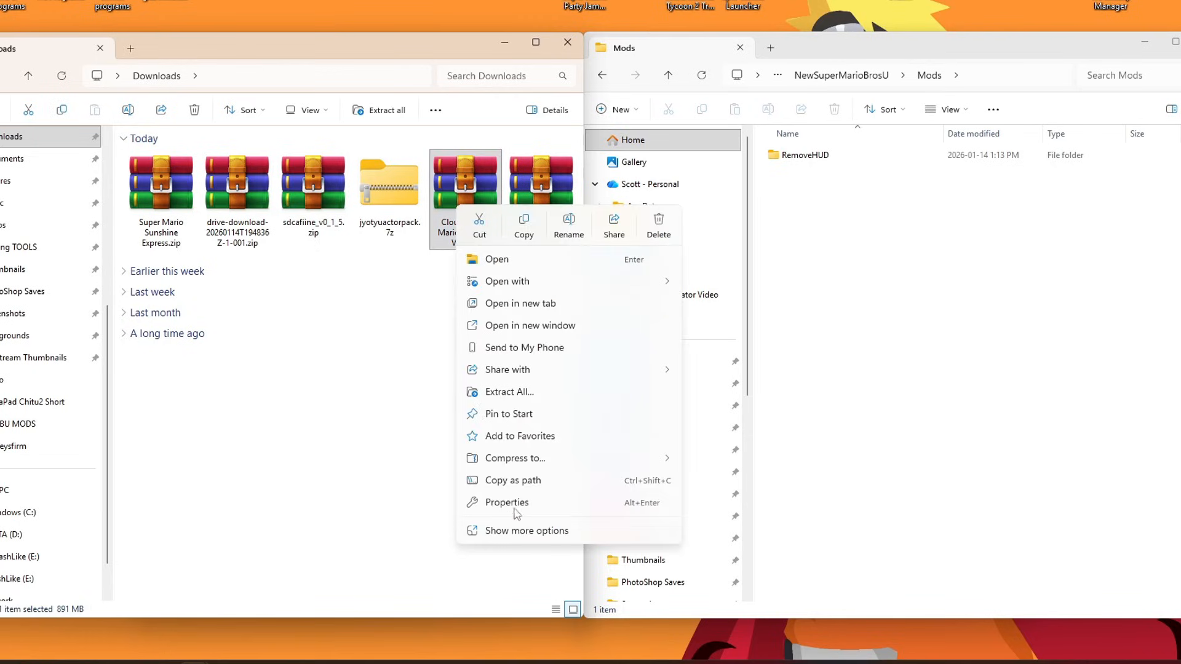
pyautogui.click(528, 530)
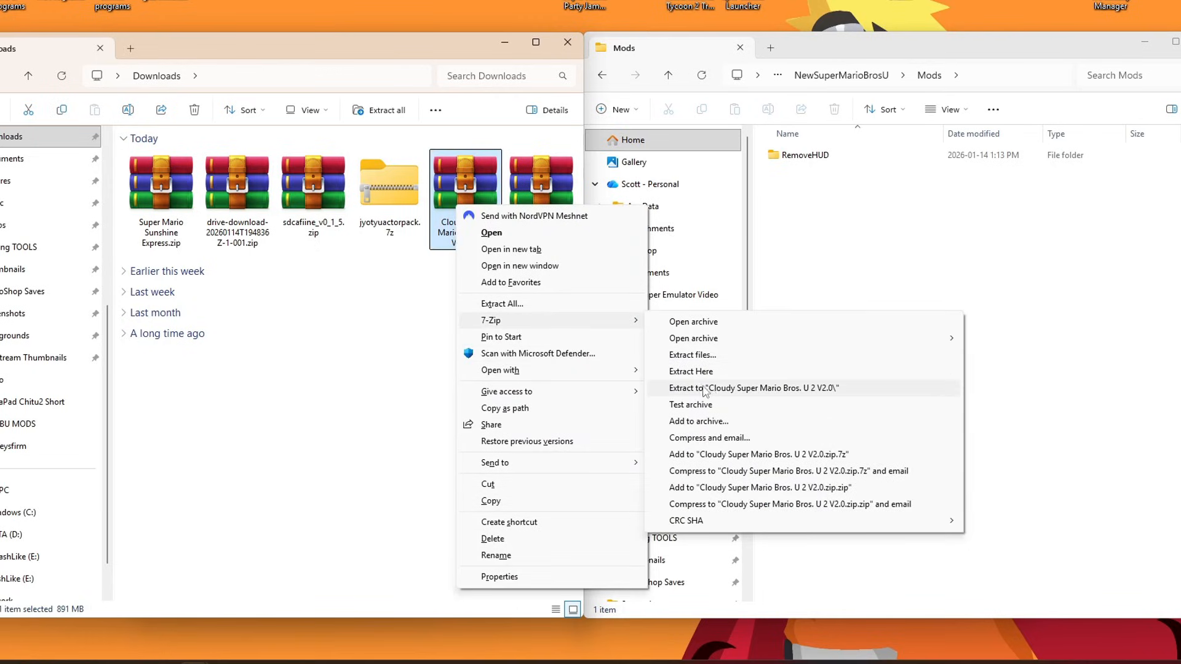
pyautogui.click(753, 388)
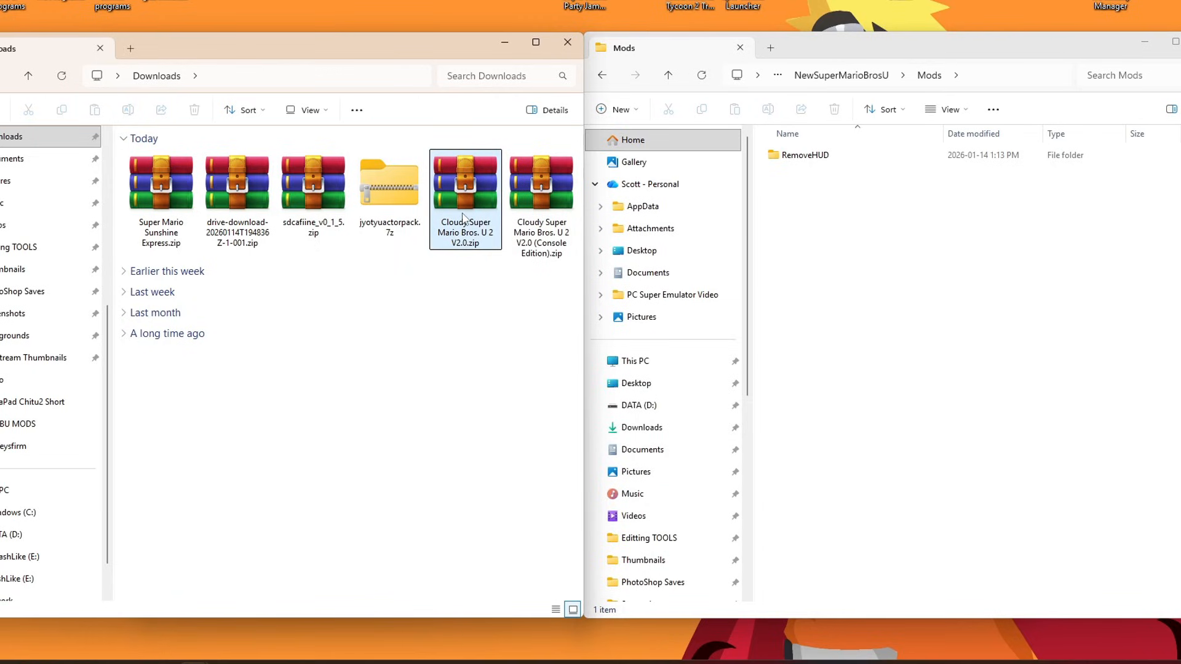
pyautogui.doubleClick(465, 179)
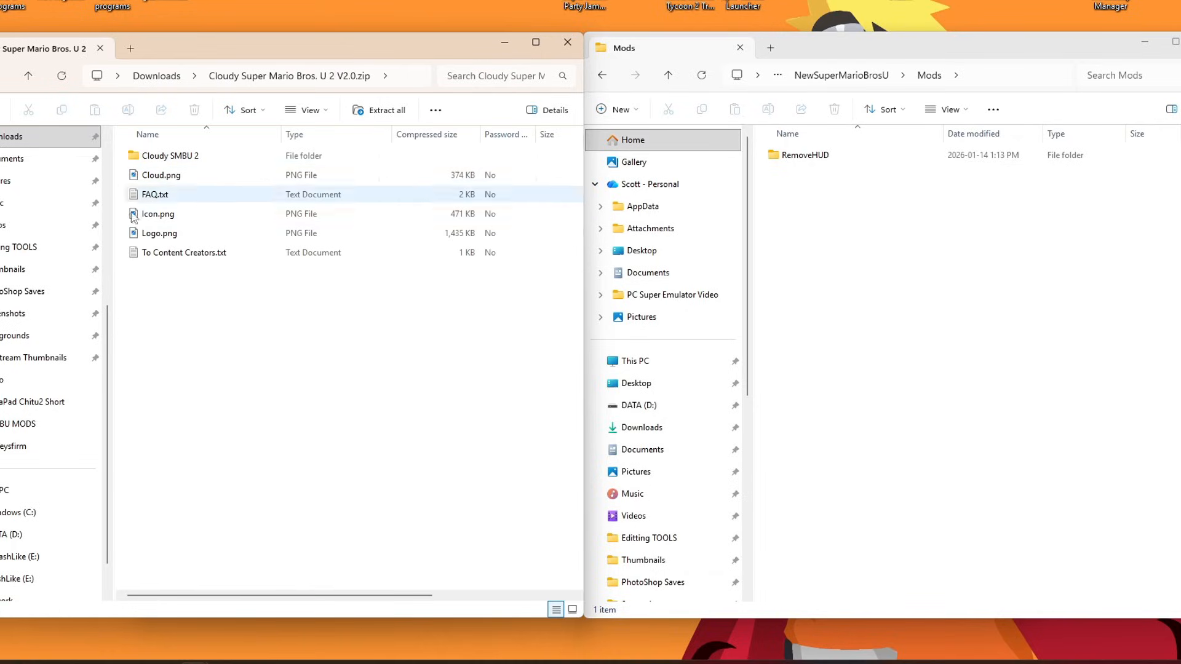
# Step: Copy the Cloudy SMBU 2 folder into NewSuperMarioBrosU's Mods folder and select Logo.png
pyautogui.click(169, 155)
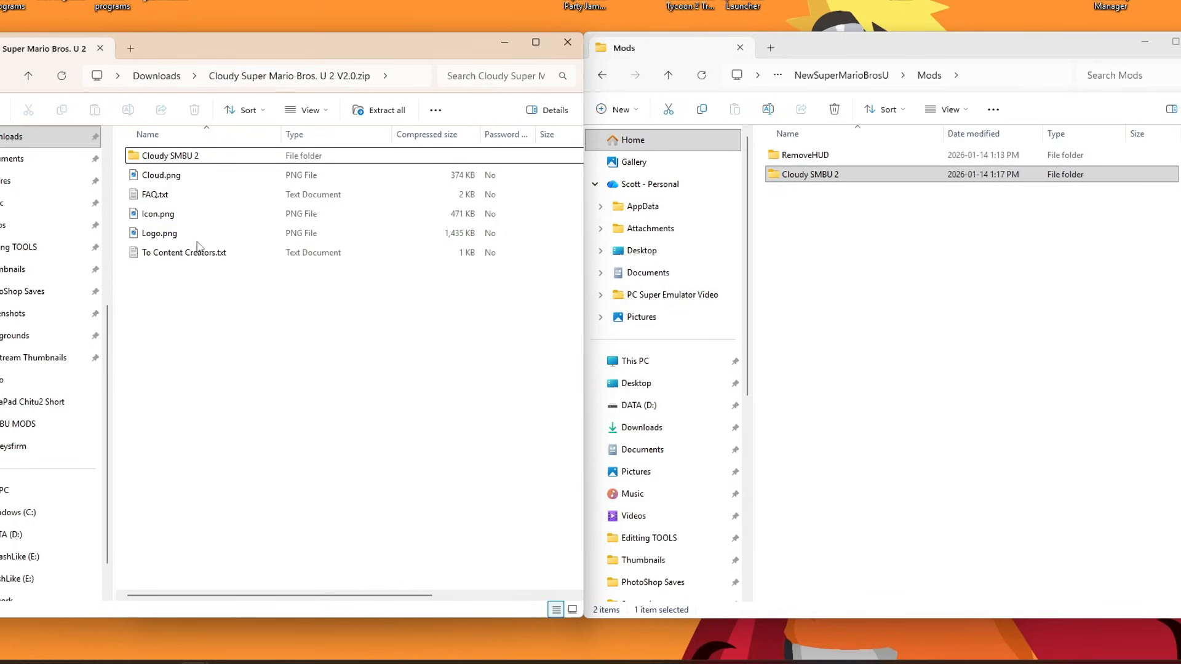
pyautogui.click(159, 233)
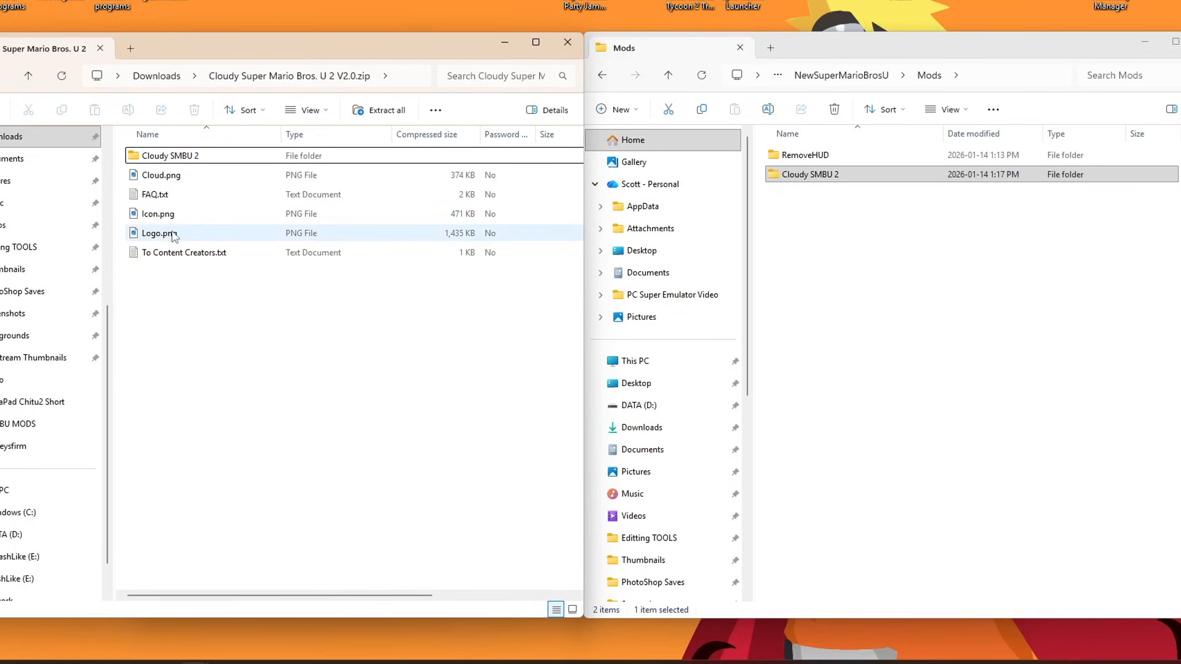
pyautogui.click(159, 232)
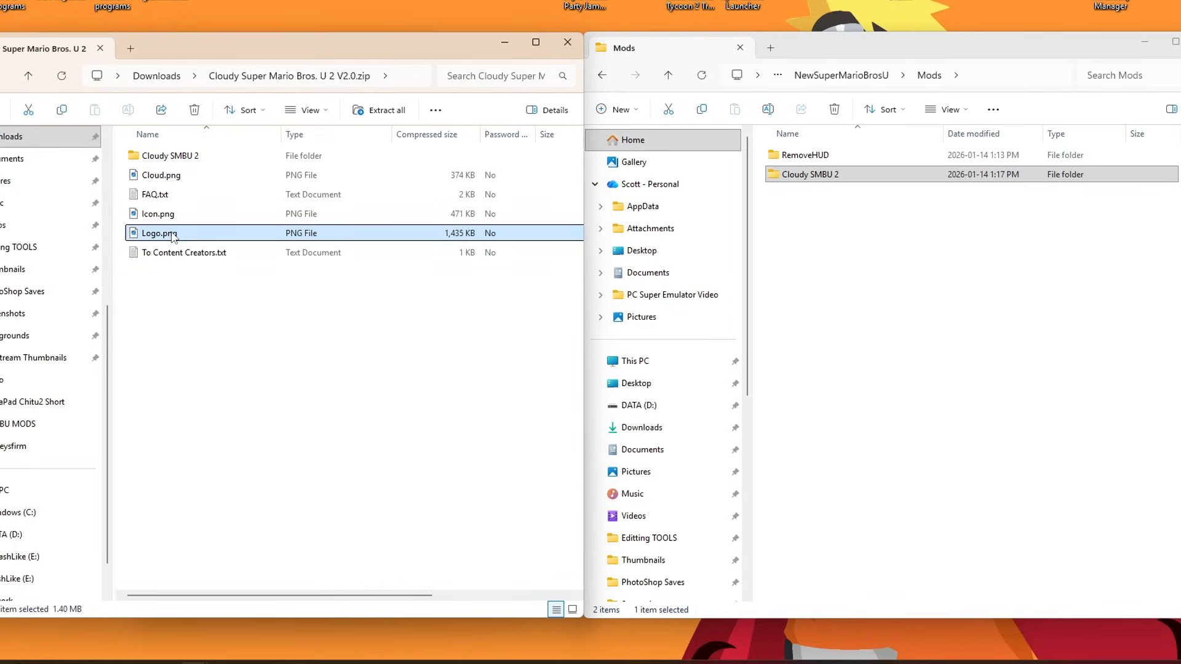
# Step: View Logo.png and the To Content Creators note, then return to the Downloads folder
pyautogui.doubleClick(158, 233)
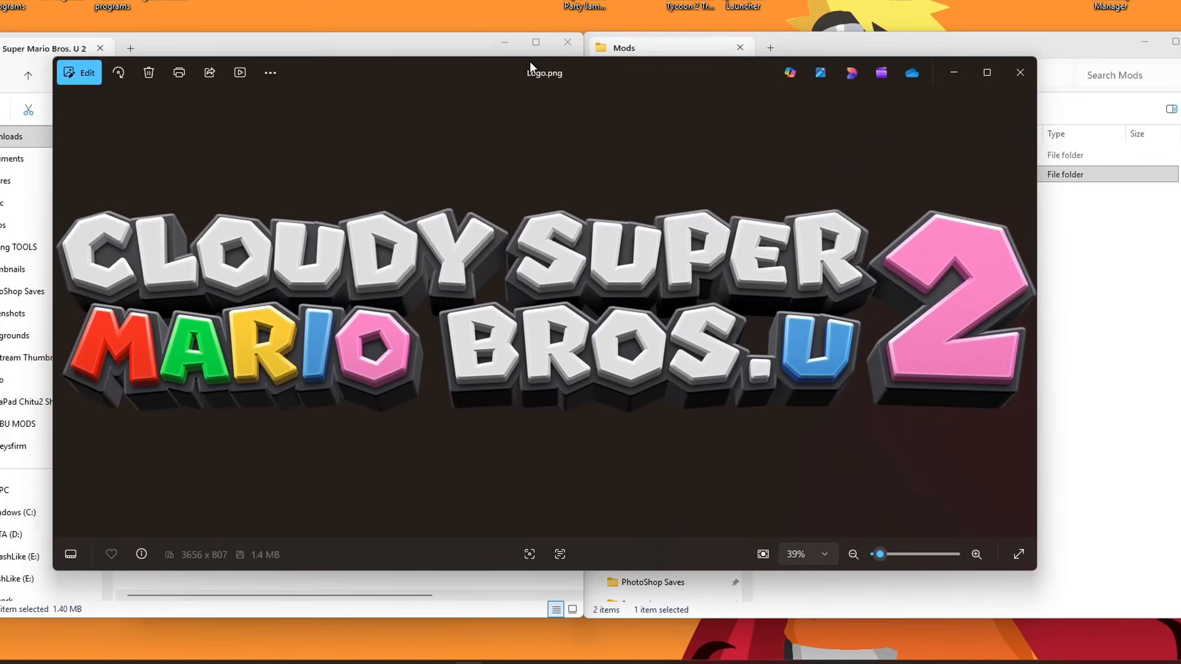
pyautogui.click(1019, 72)
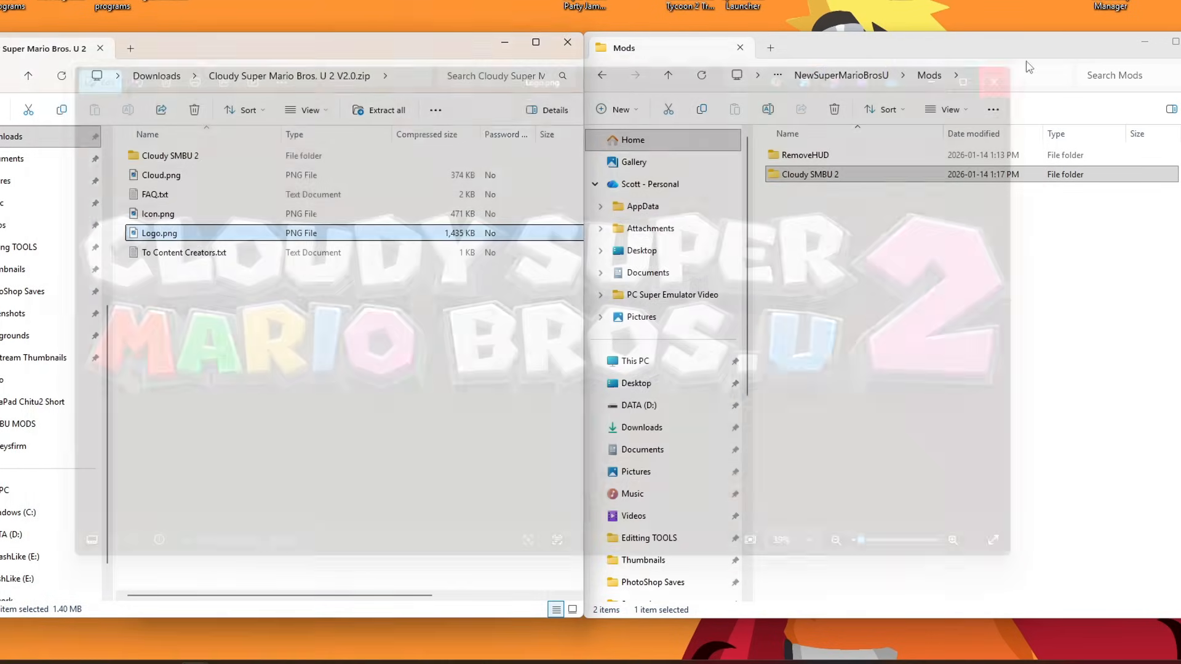
pyautogui.click(184, 252)
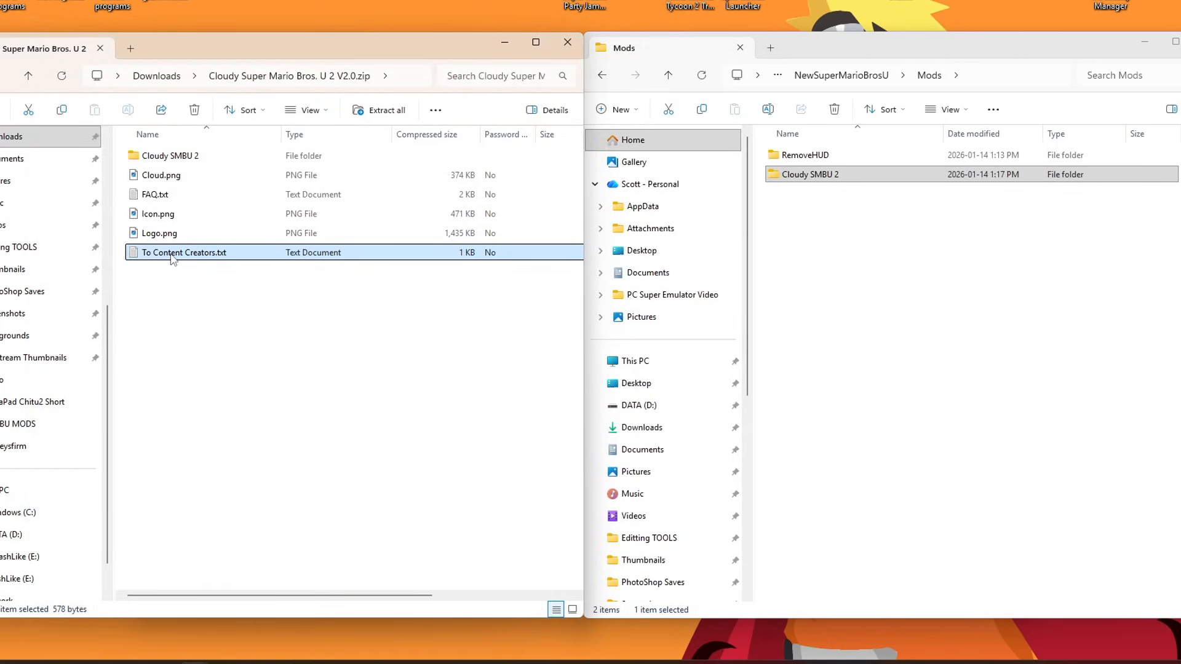
pyautogui.doubleClick(183, 252)
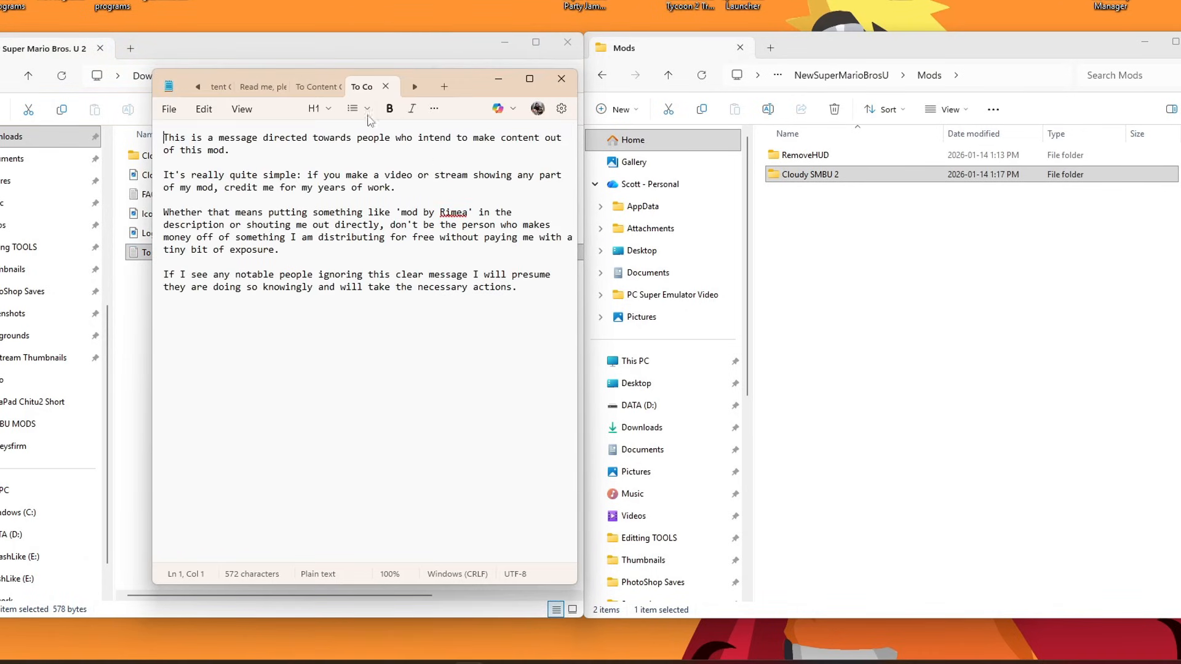
pyautogui.moveTo(390, 365)
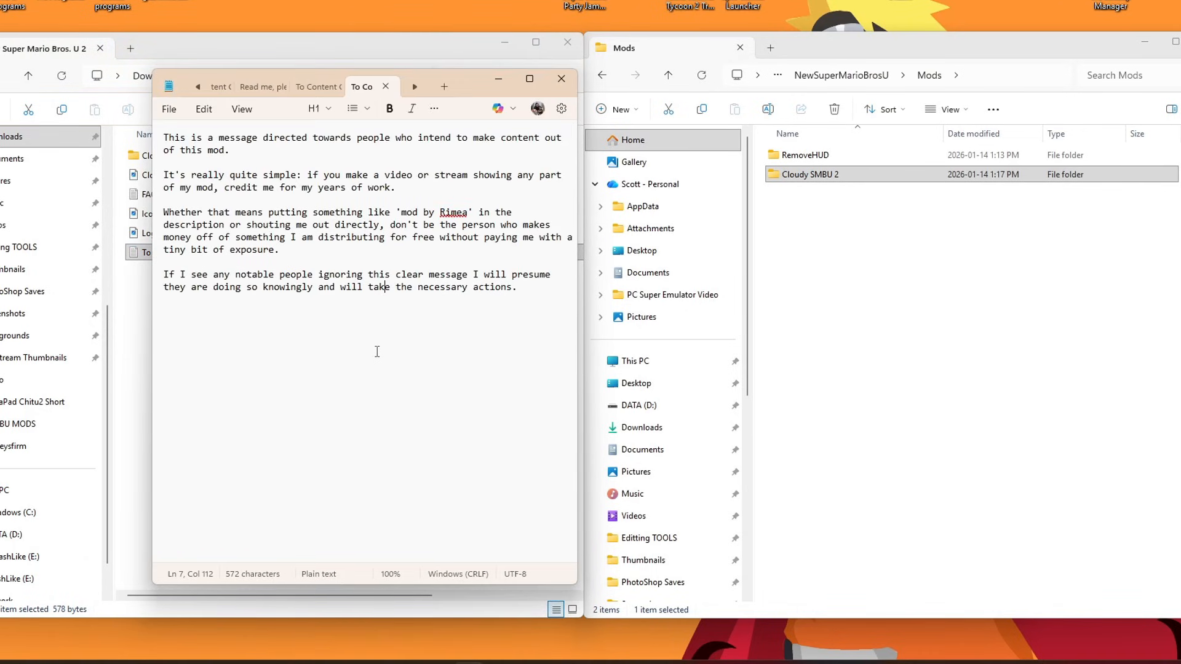
pyautogui.moveTo(465, 341)
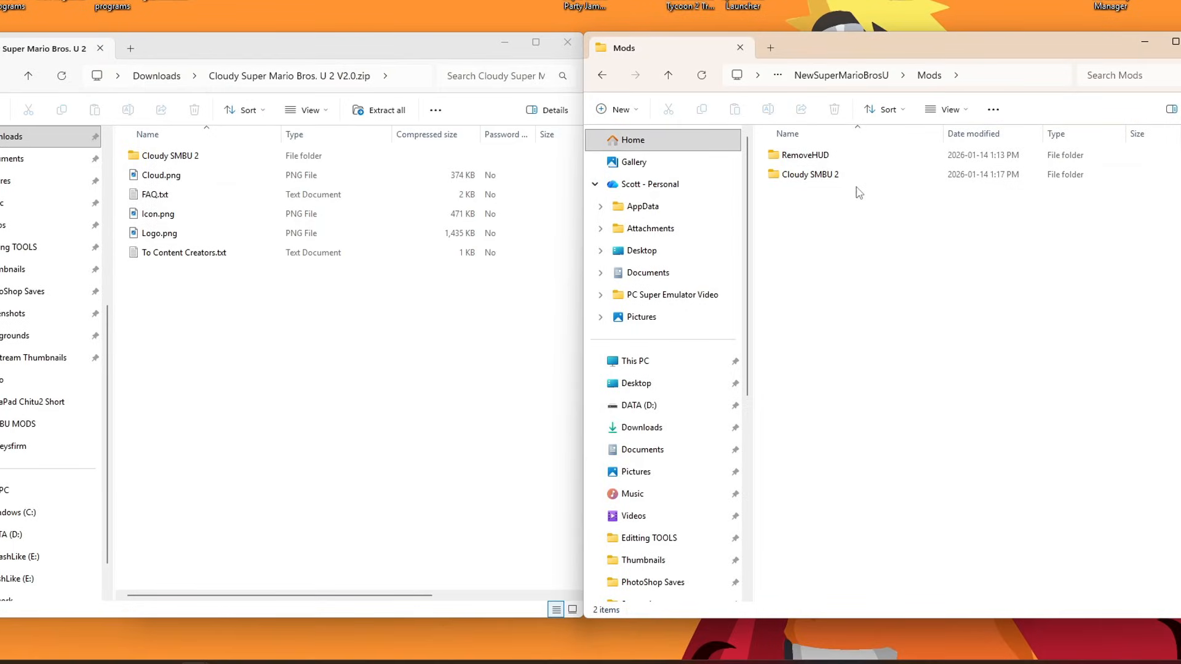
pyautogui.click(812, 173)
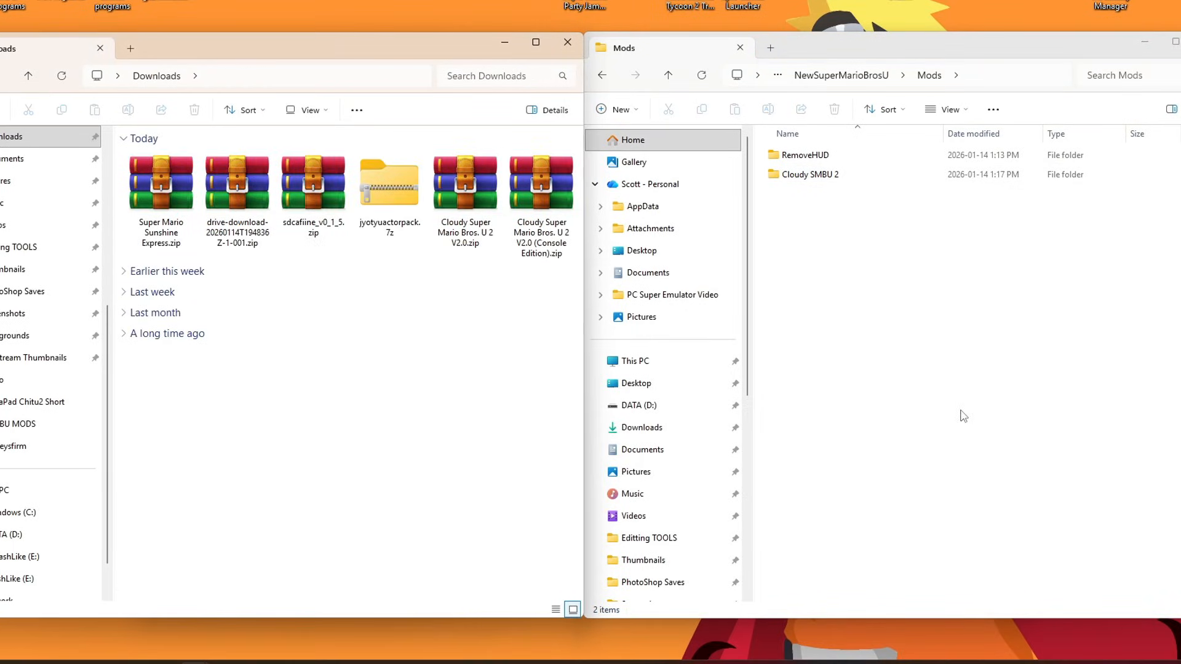
# Step: Drop the archive's jyotyuActorPack.szs into Cloudy SMBU 2's content/Common/actor folder, replacing the original
pyautogui.click(810, 173)
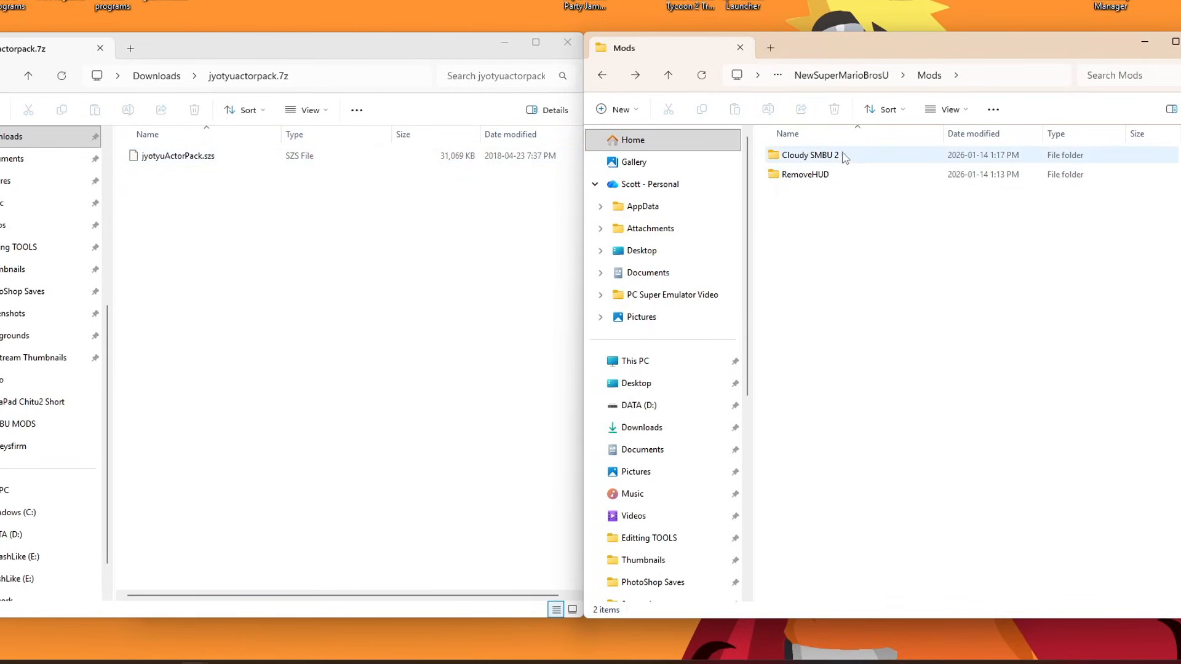
pyautogui.doubleClick(810, 154)
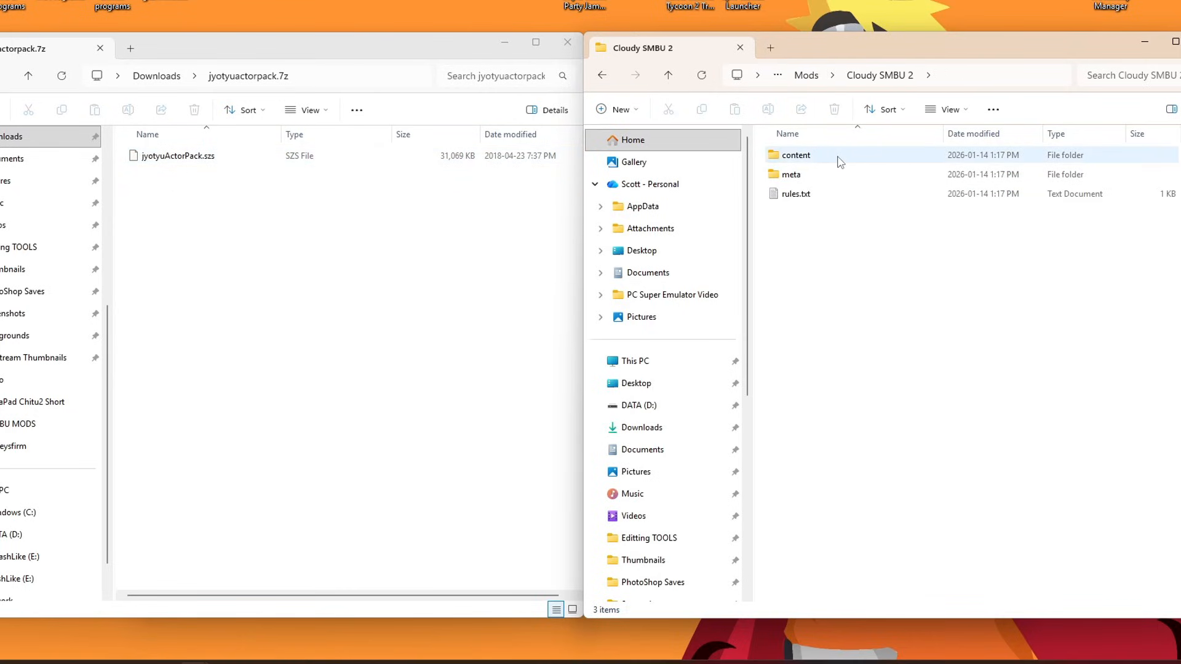
pyautogui.click(796, 155)
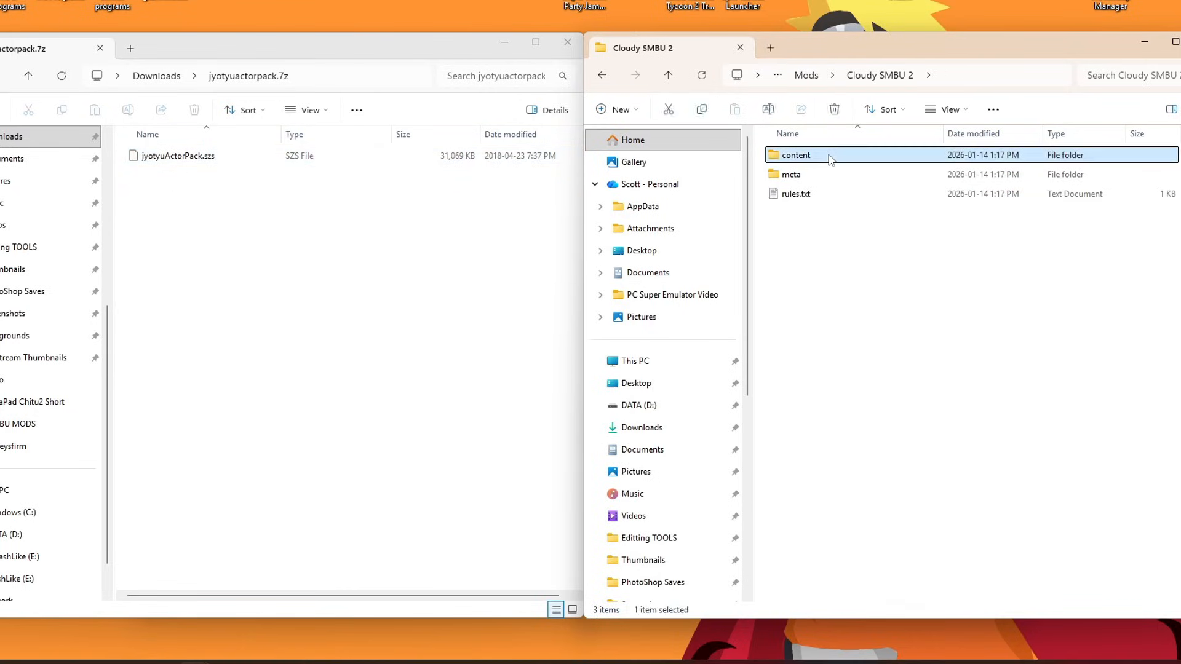
pyautogui.doubleClick(796, 155)
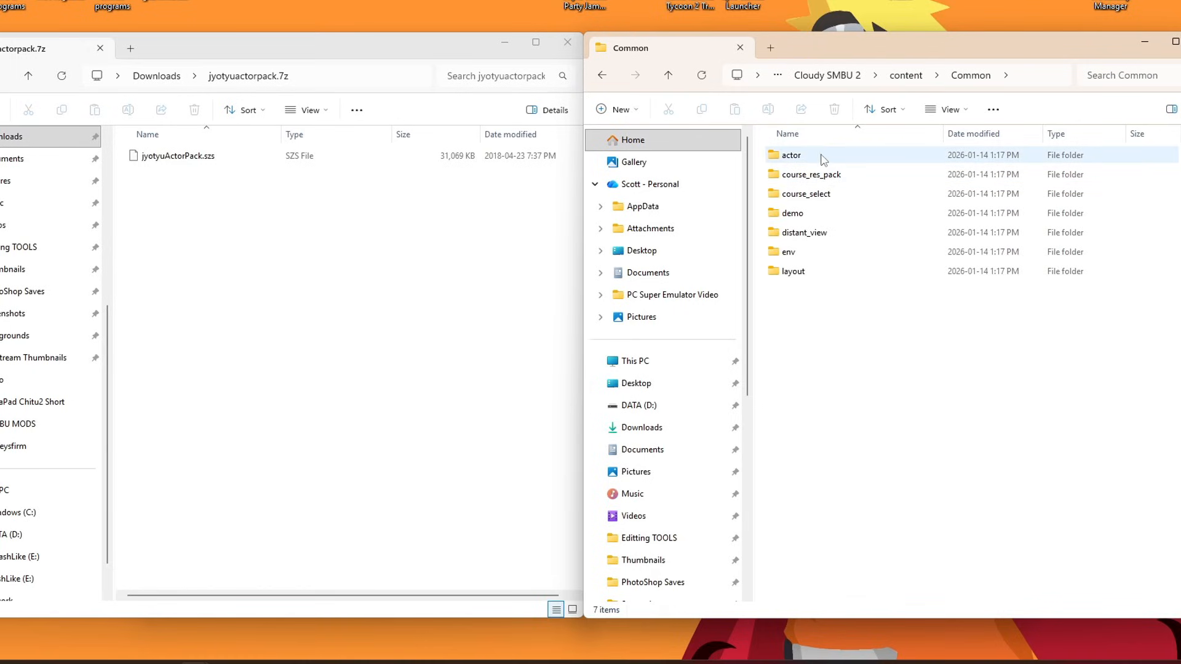
pyautogui.doubleClick(790, 155)
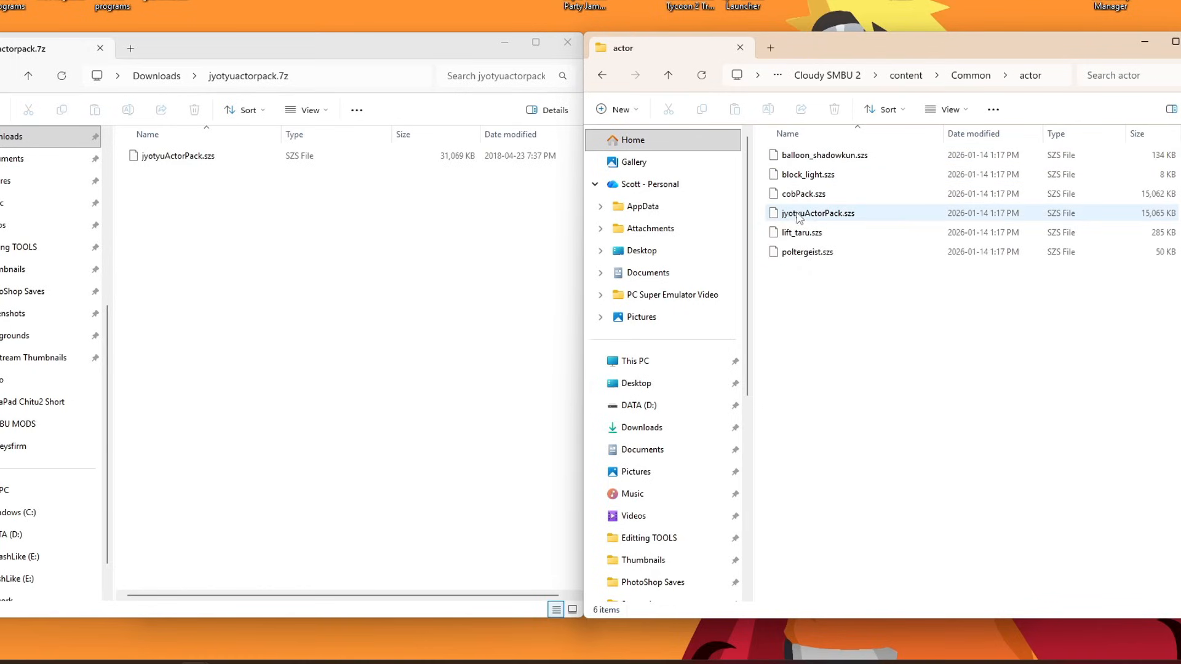
pyautogui.moveTo(813, 213)
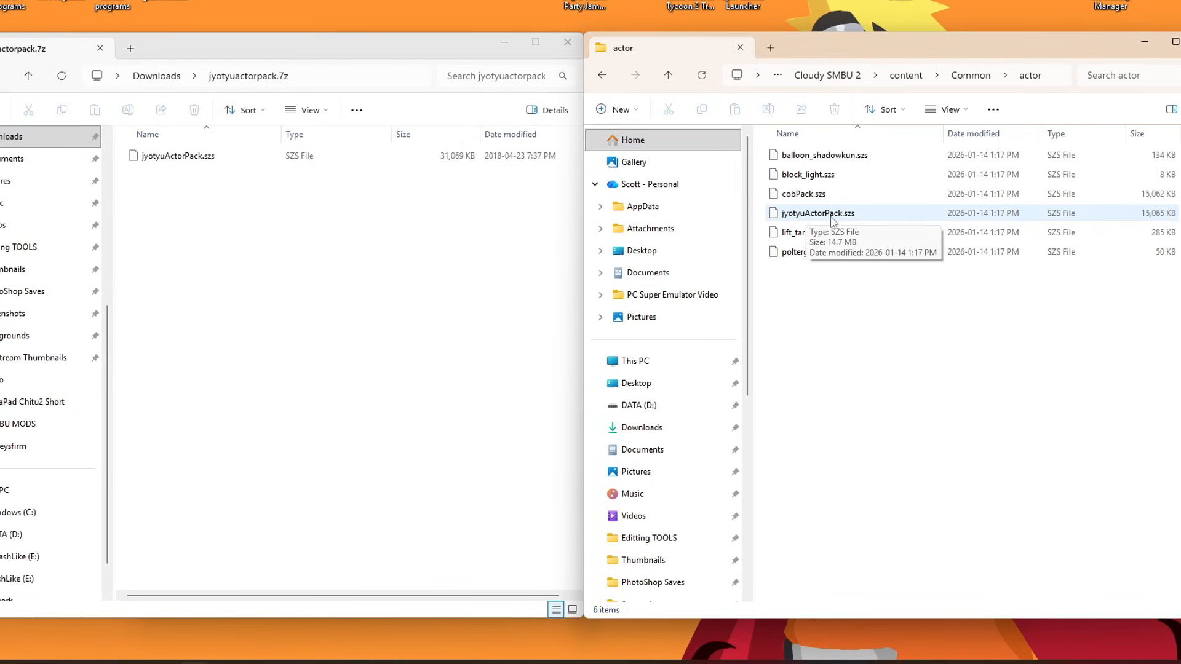
pyautogui.click(177, 155)
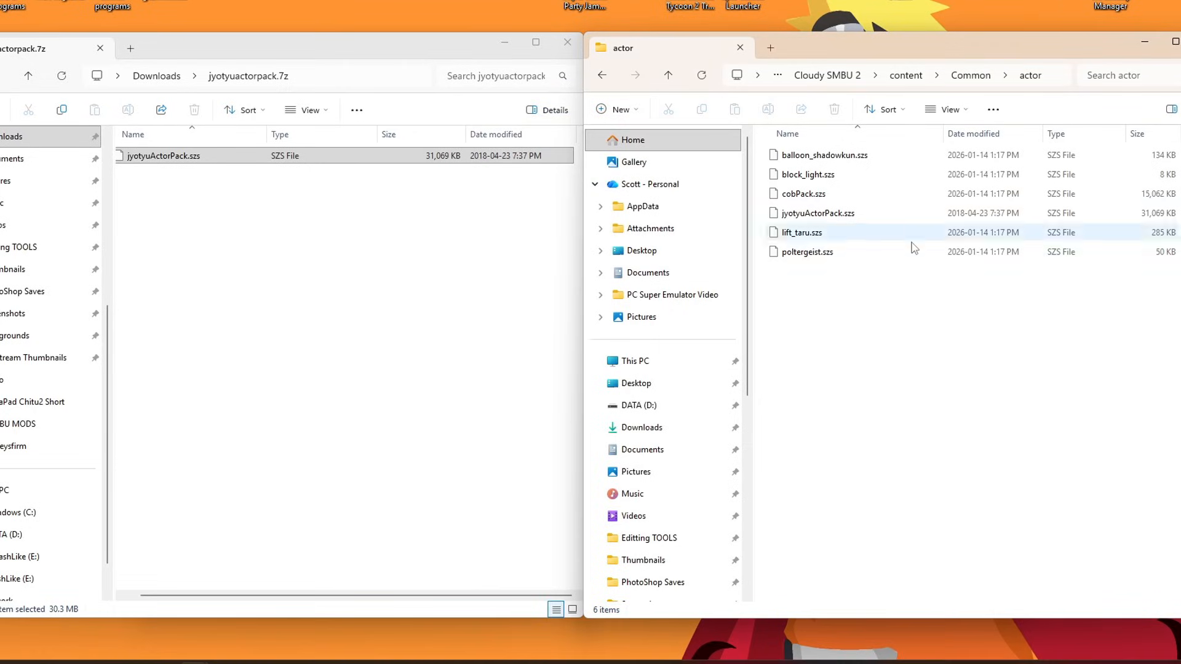
pyautogui.click(162, 155)
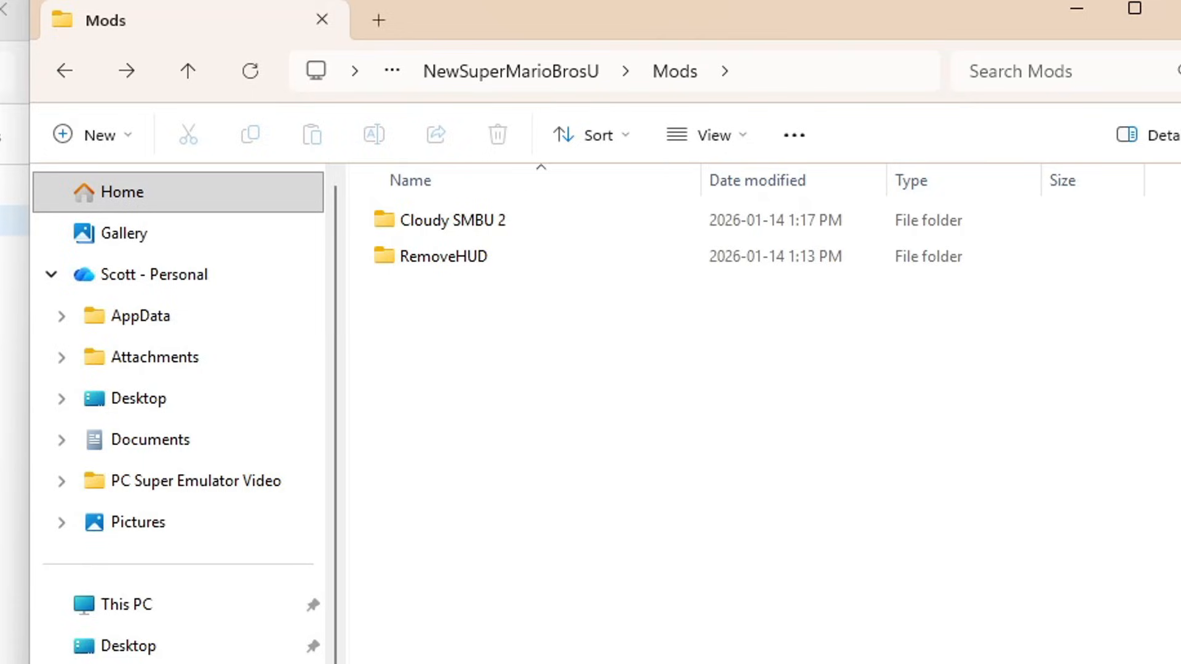
# Step: Enable the Cloudy SMBU 2 mod pack under New Super Mario Bros. U and return to the game's options
pyautogui.click(452, 221)
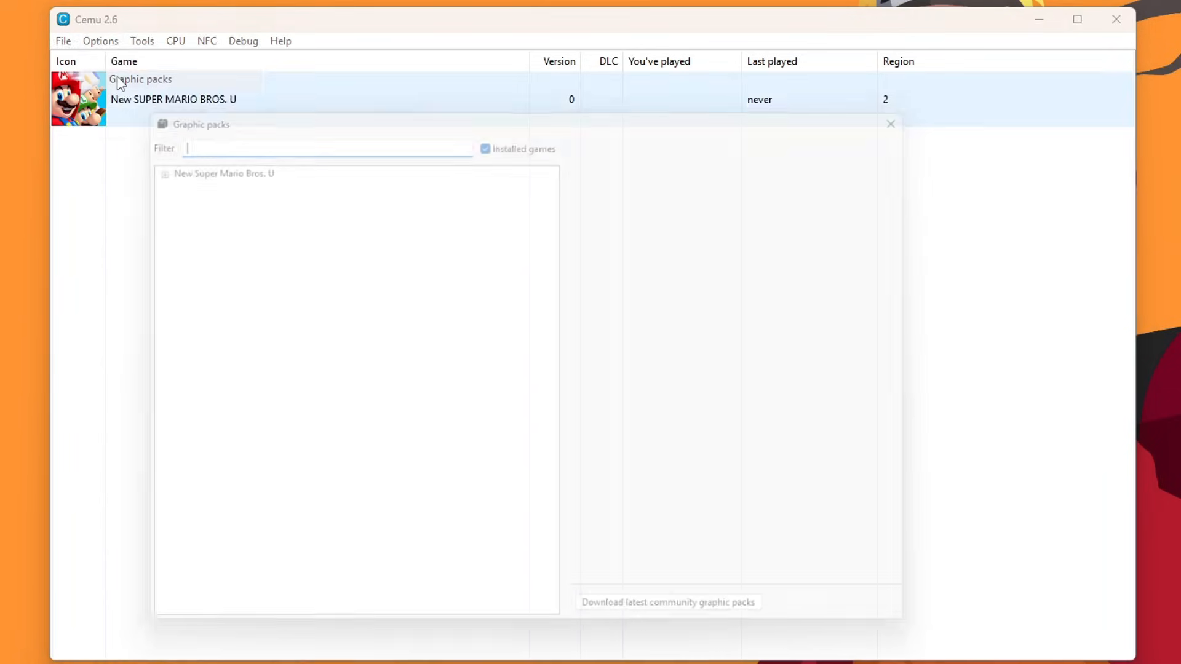
pyautogui.click(487, 127)
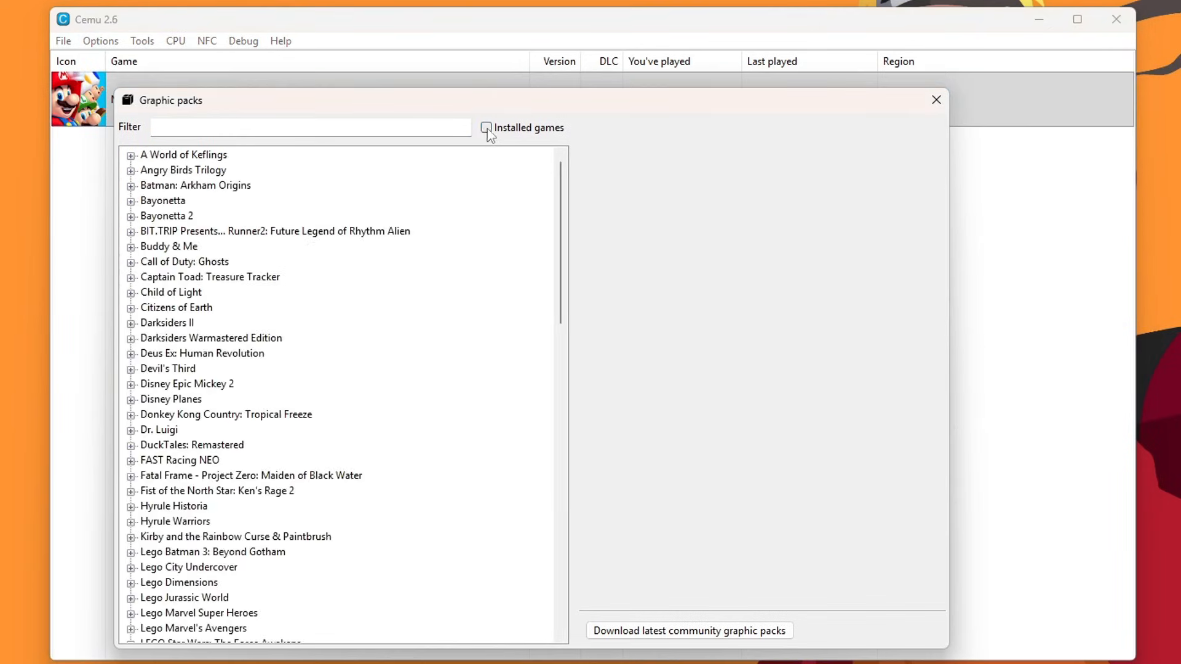
pyautogui.click(486, 126)
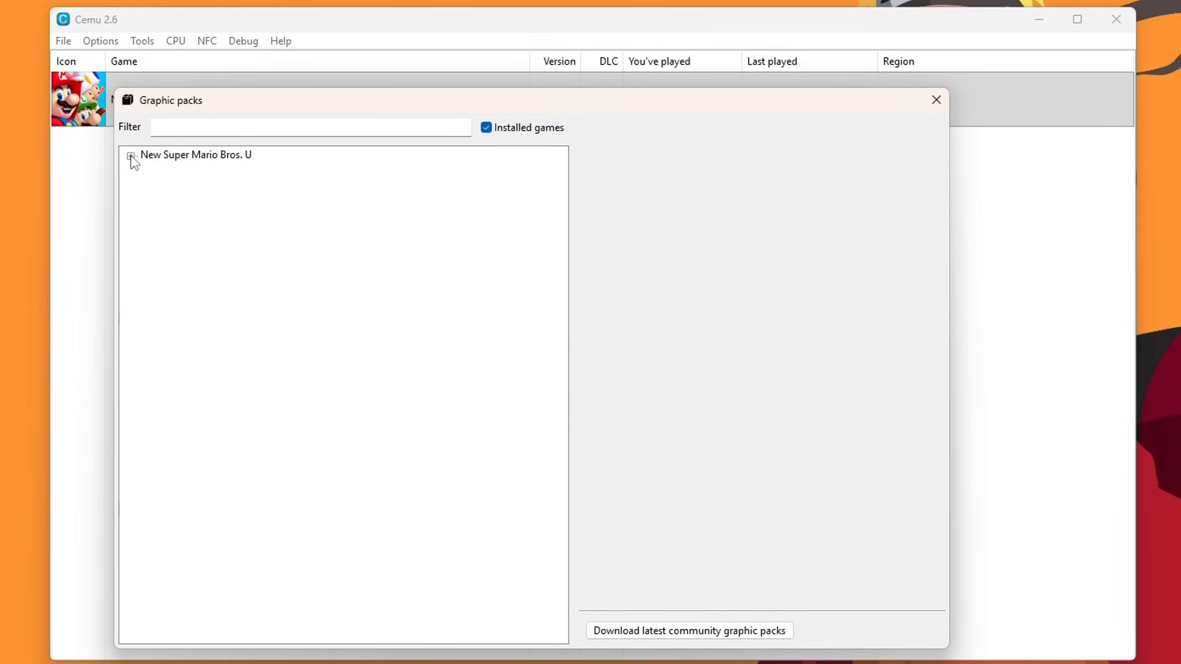
pyautogui.click(132, 155)
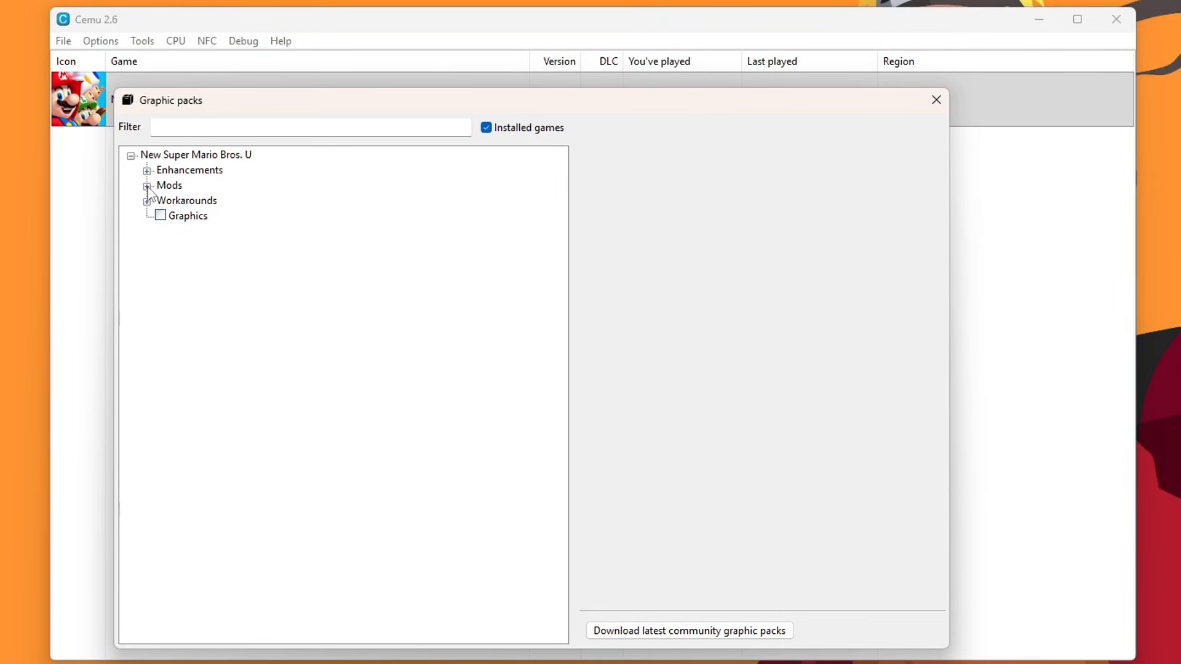
pyautogui.click(149, 186)
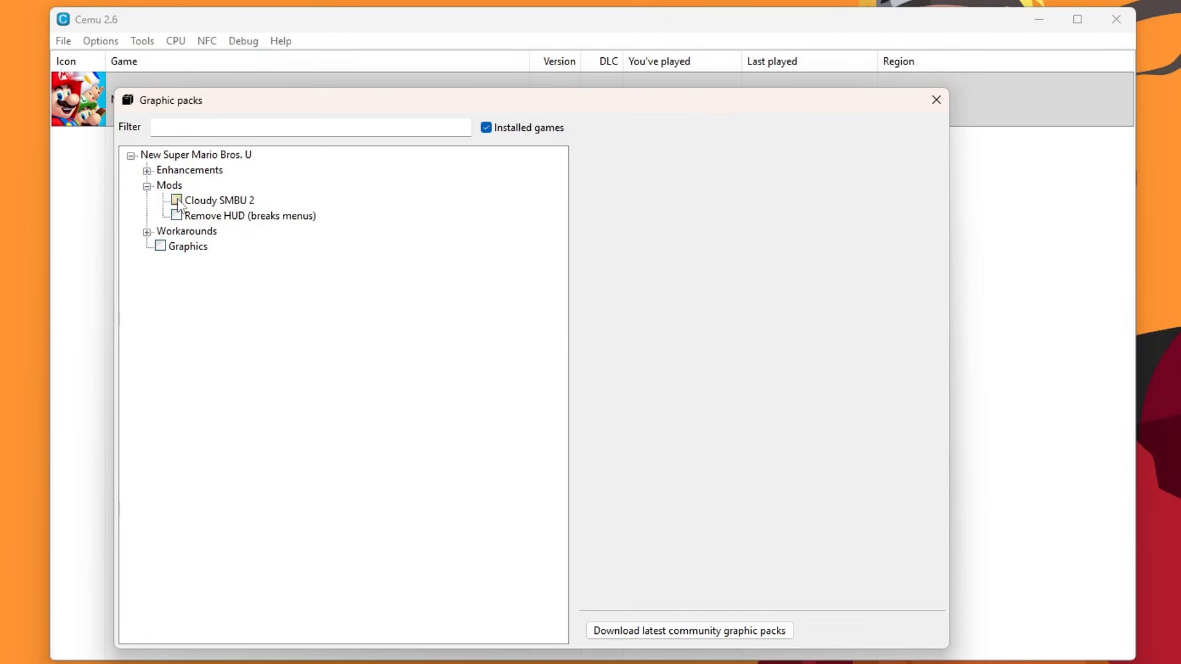
pyautogui.click(935, 100)
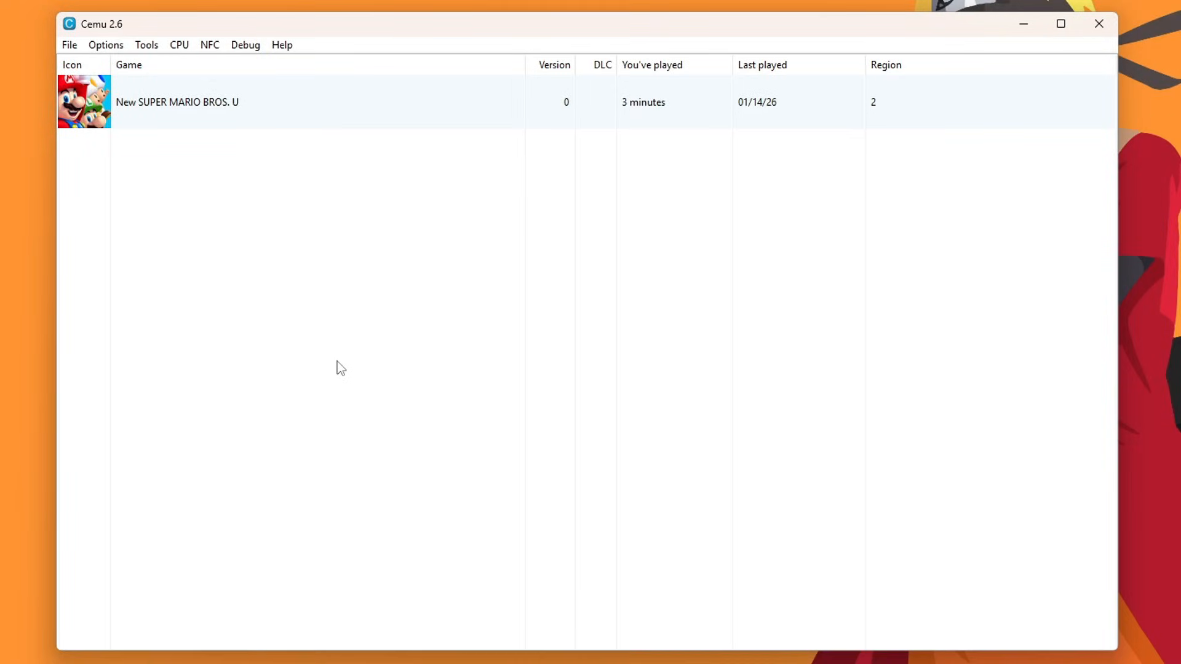
pyautogui.rightClick(188, 102)
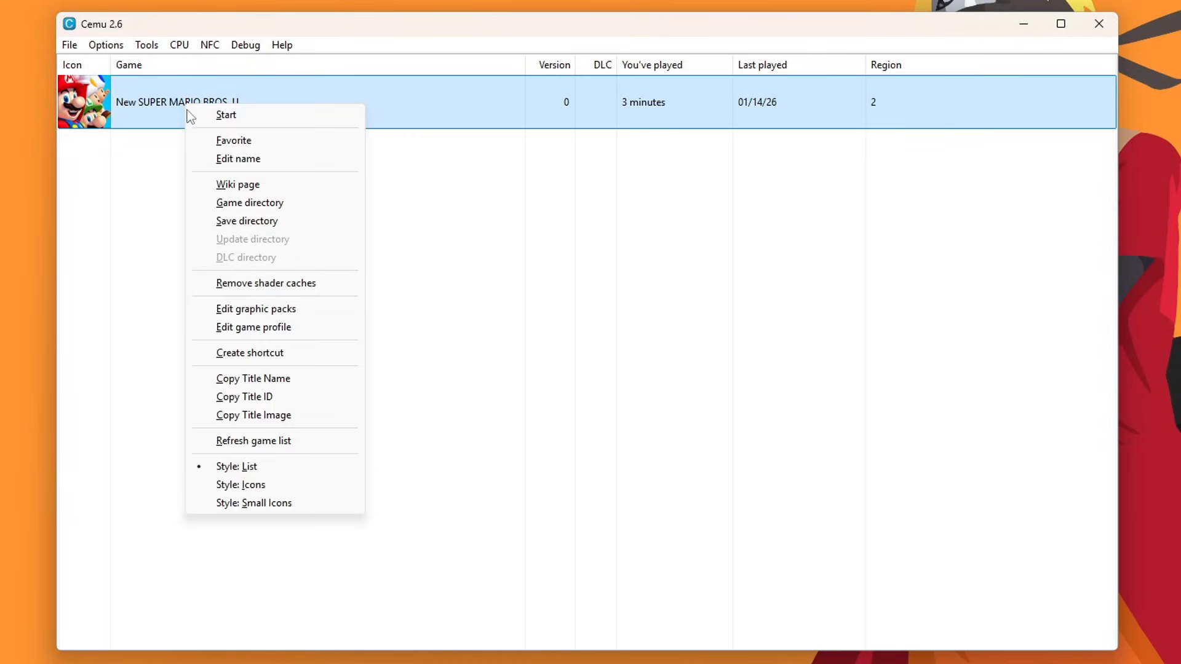
pyautogui.click(255, 307)
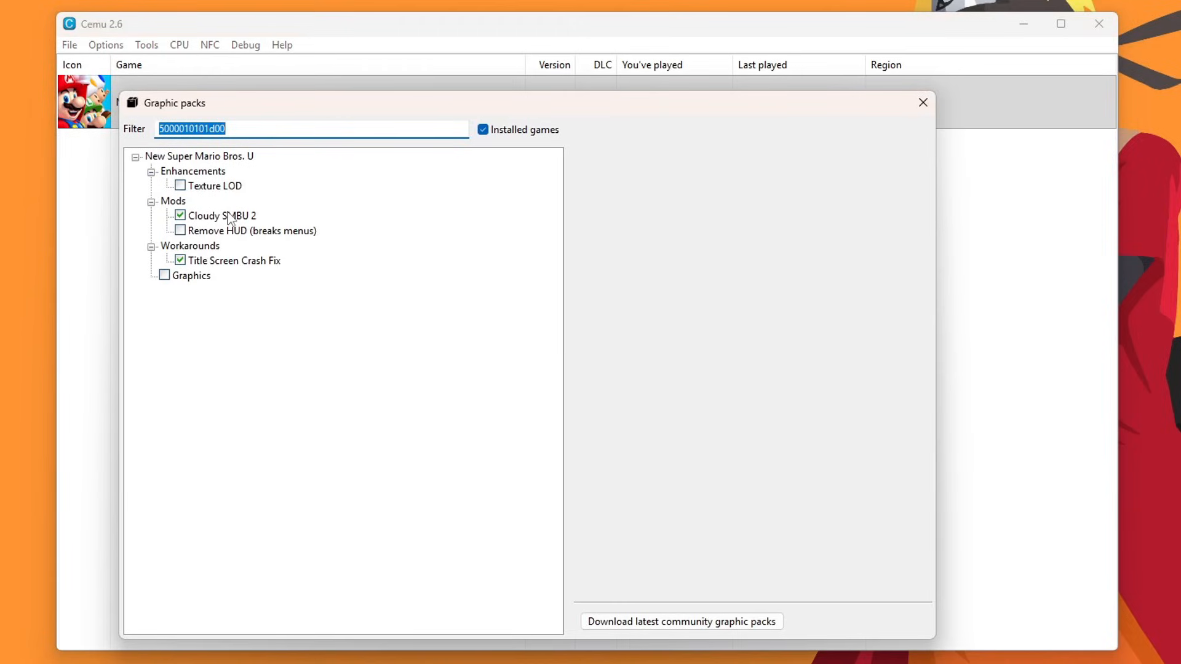
pyautogui.click(921, 102)
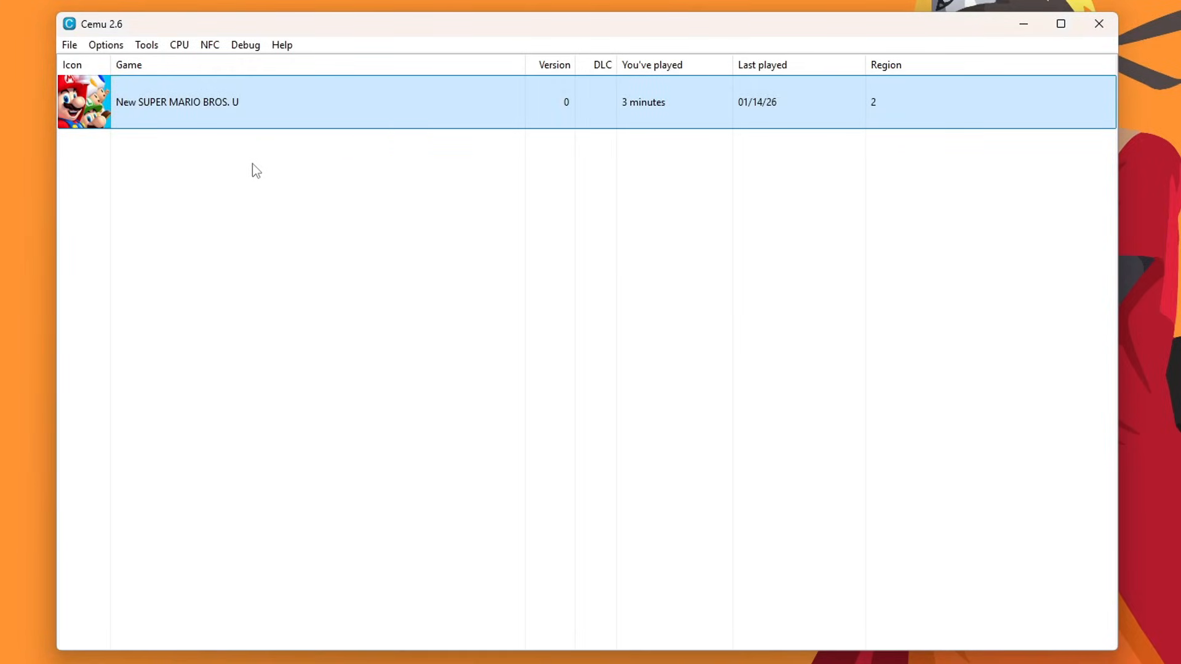
pyautogui.doubleClick(177, 102)
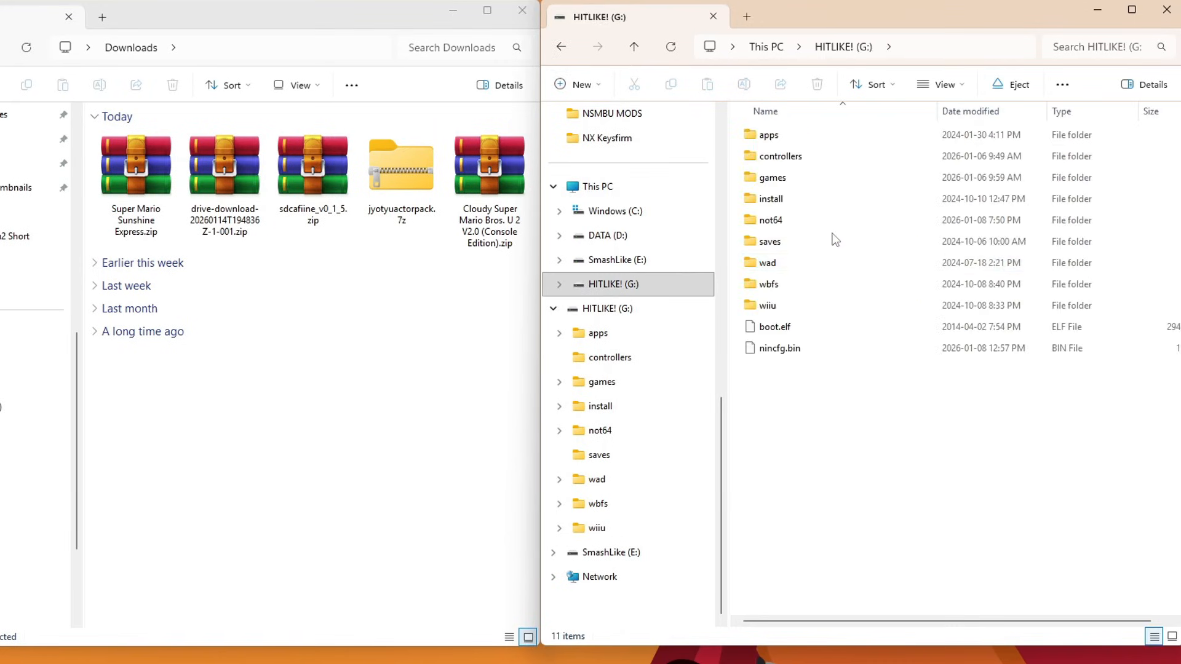
pyautogui.moveTo(840, 453)
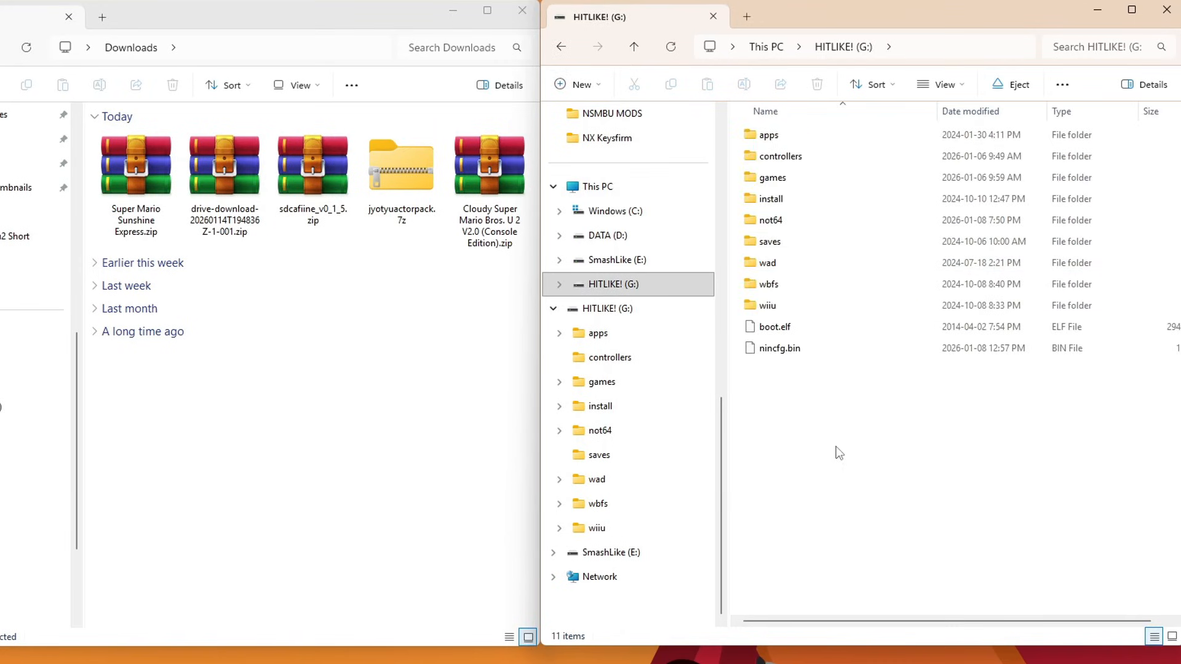
pyautogui.moveTo(877, 437)
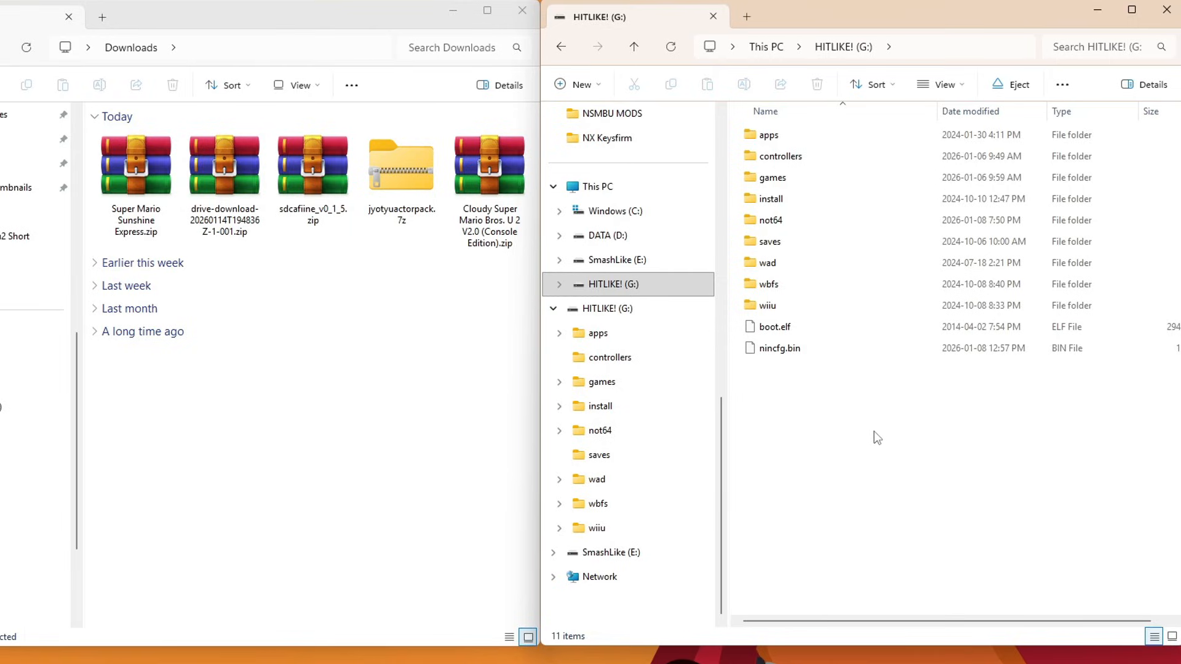
pyautogui.moveTo(811, 422)
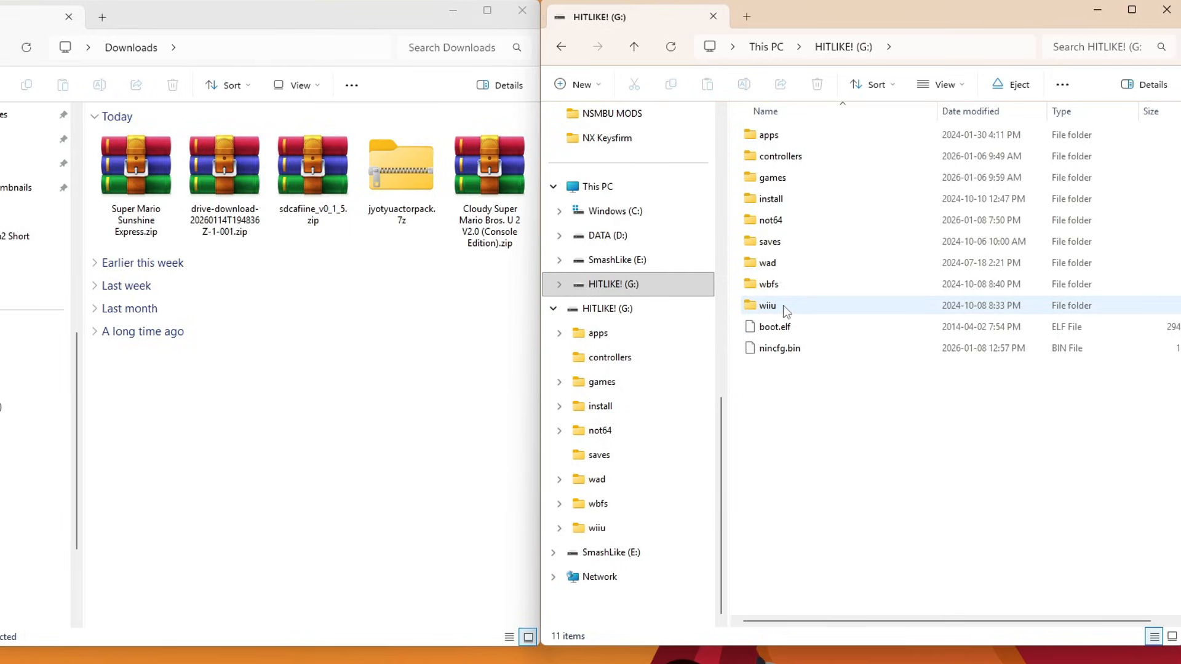
# Step: Copy sdcafiine.wps from sdcafiine_v0_1_5.zip into G:/wiiu/environments/aroma/plugins, replacing the old plugin
pyautogui.doubleClick(768, 305)
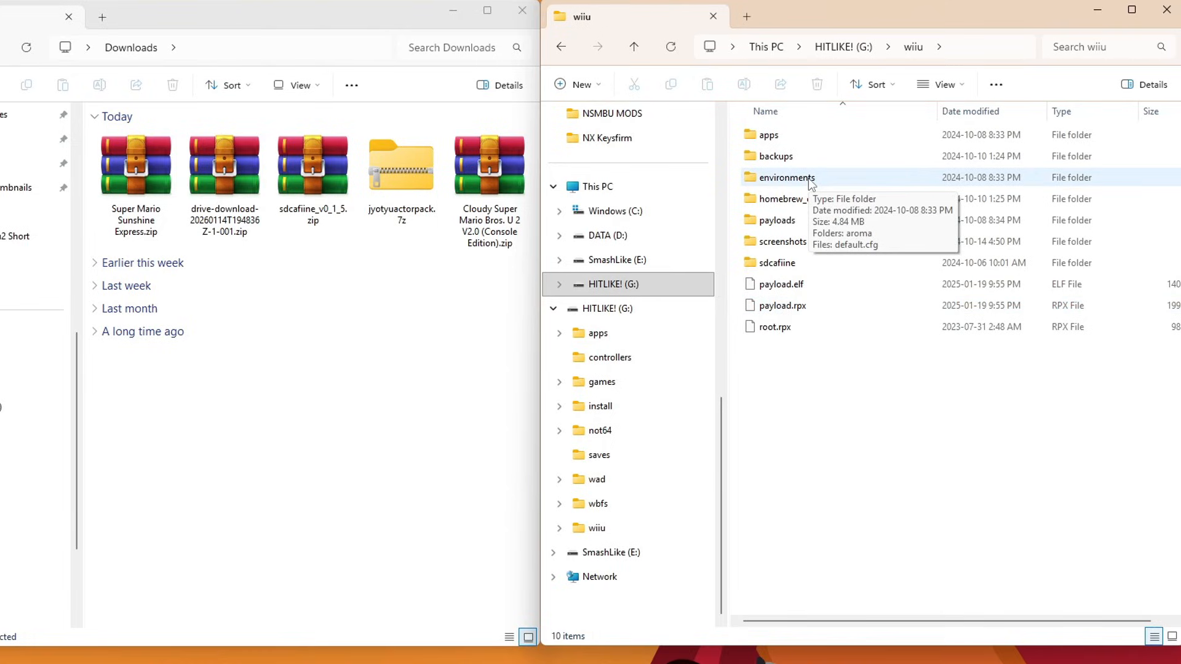
pyautogui.doubleClick(783, 177)
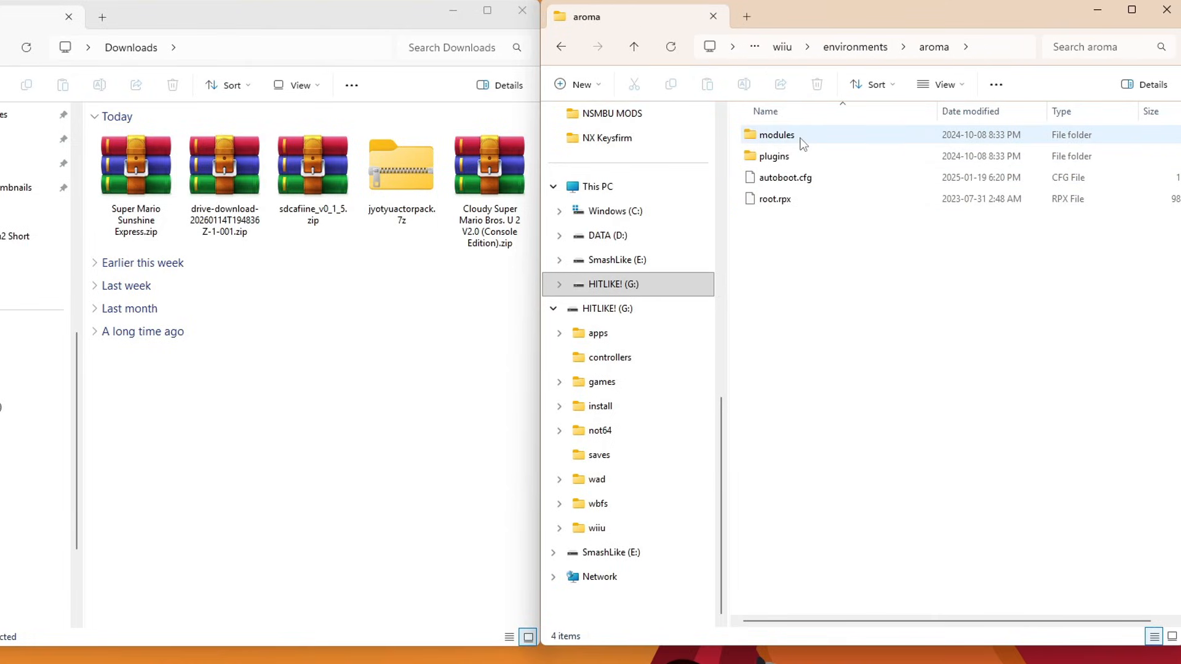
pyautogui.doubleClick(772, 156)
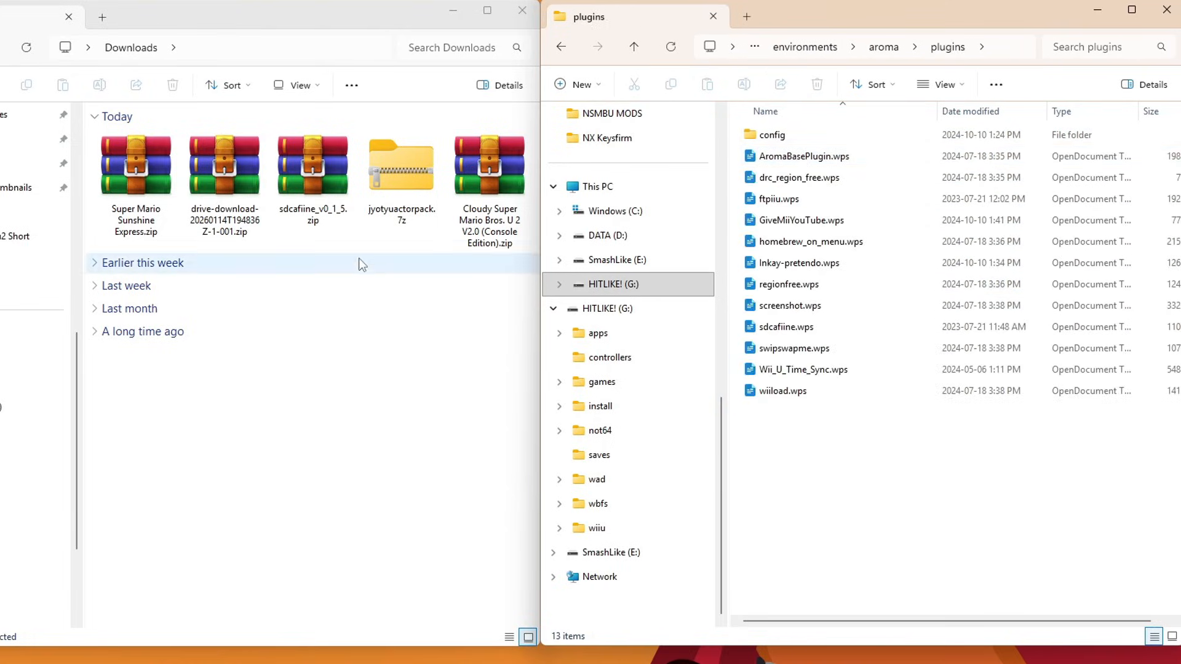
pyautogui.doubleClick(311, 163)
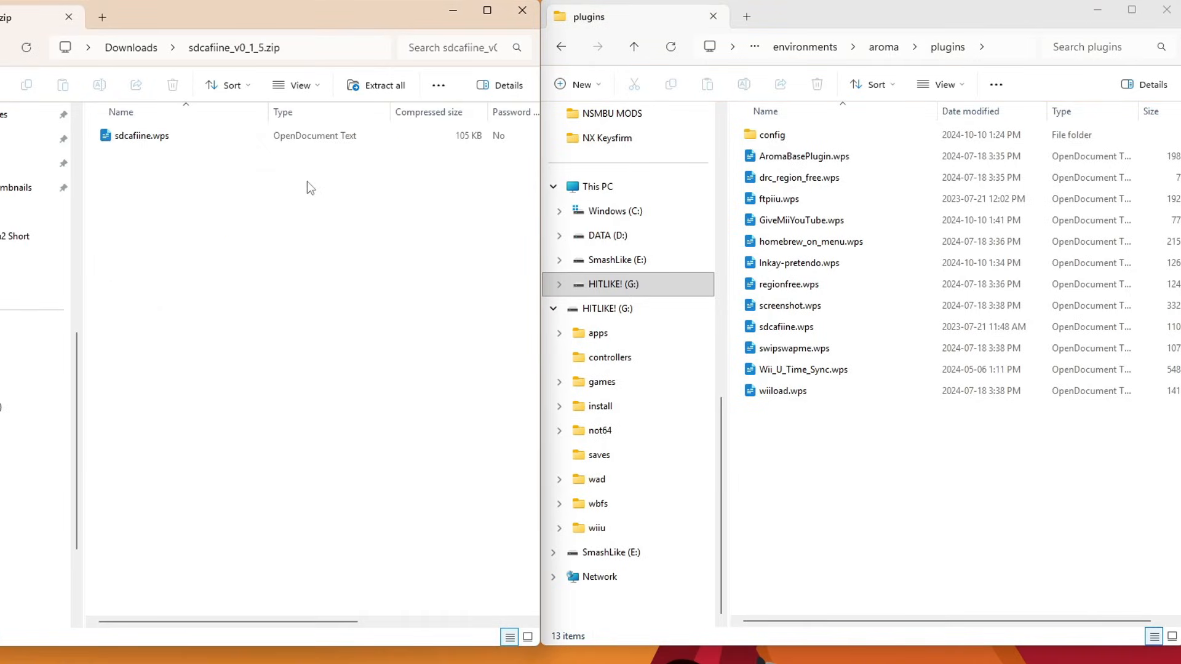
pyautogui.click(141, 136)
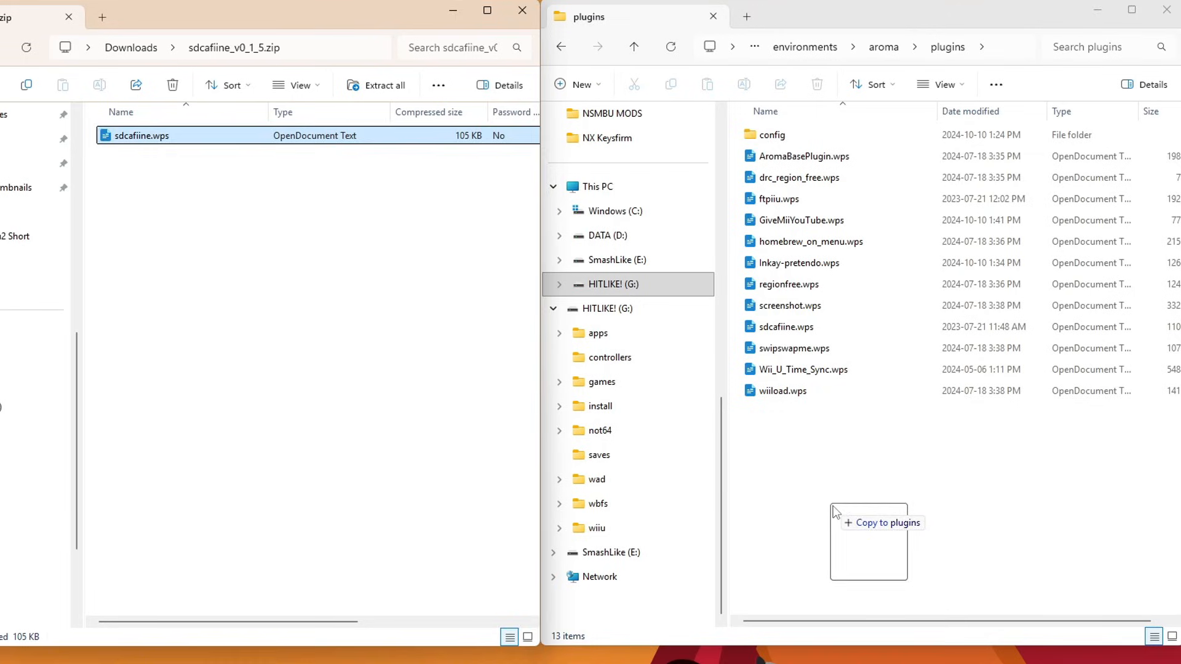
pyautogui.click(868, 522)
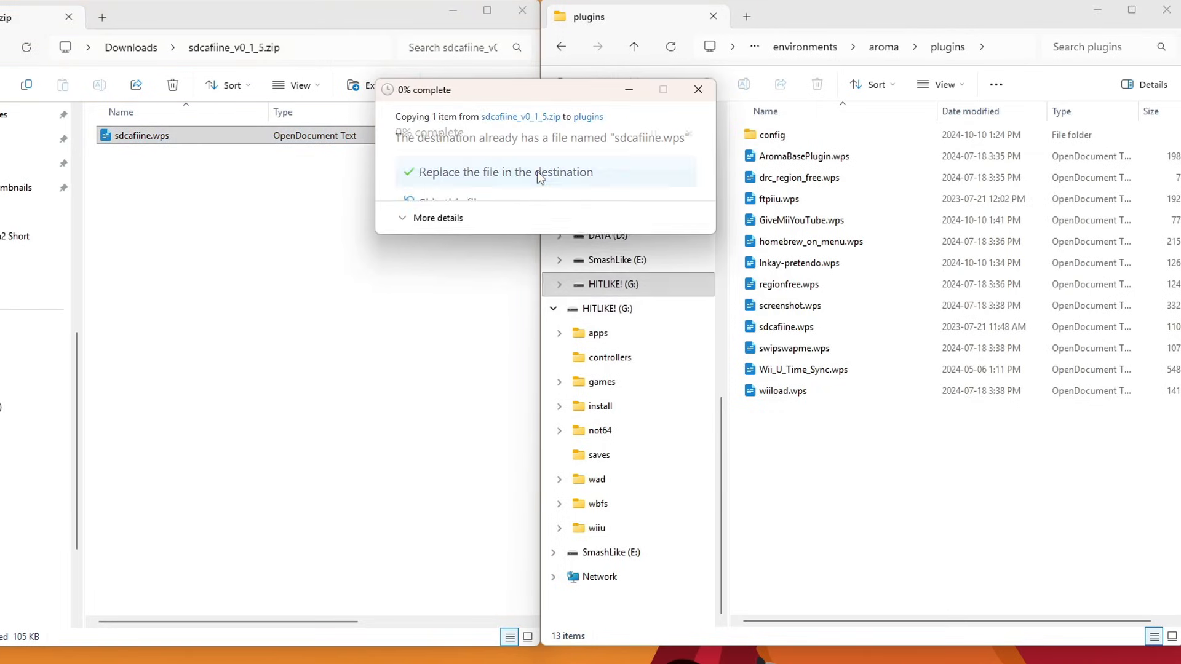
pyautogui.click(503, 172)
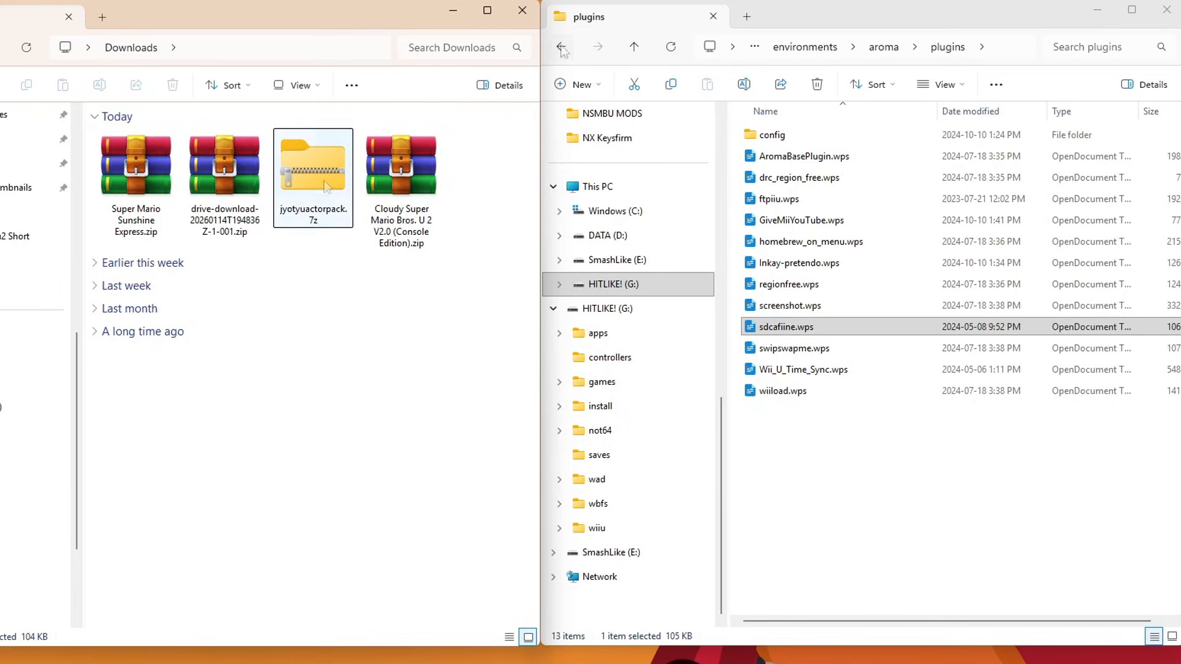
pyautogui.click(562, 47)
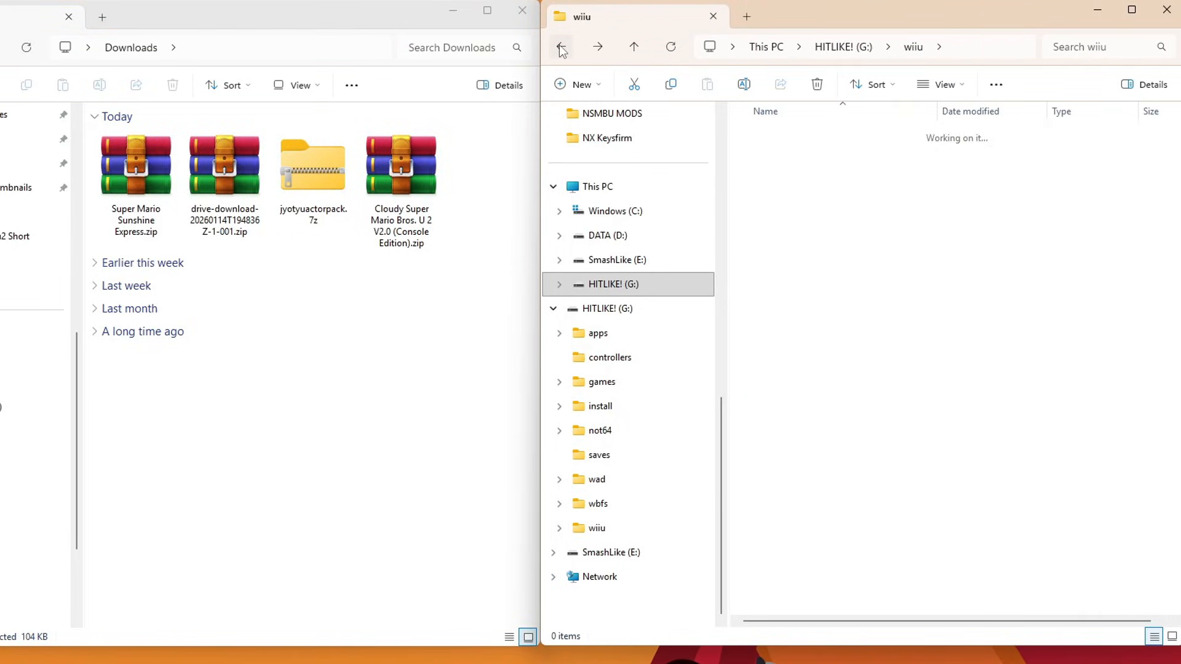
pyautogui.click(561, 47)
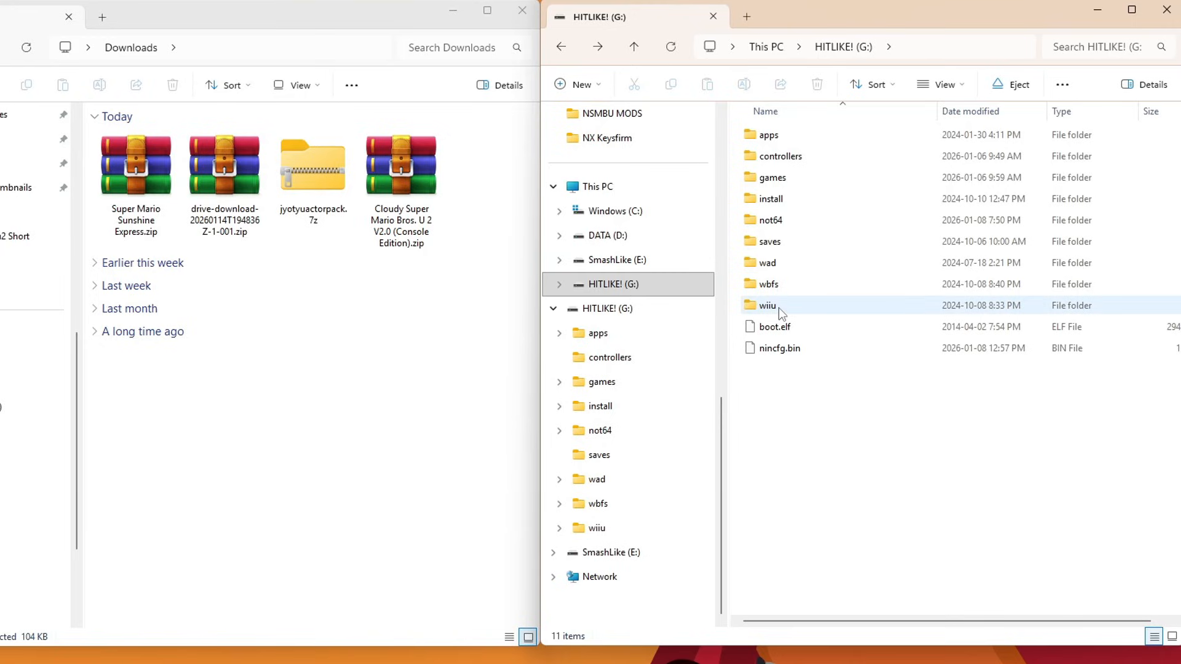
pyautogui.doubleClick(767, 305)
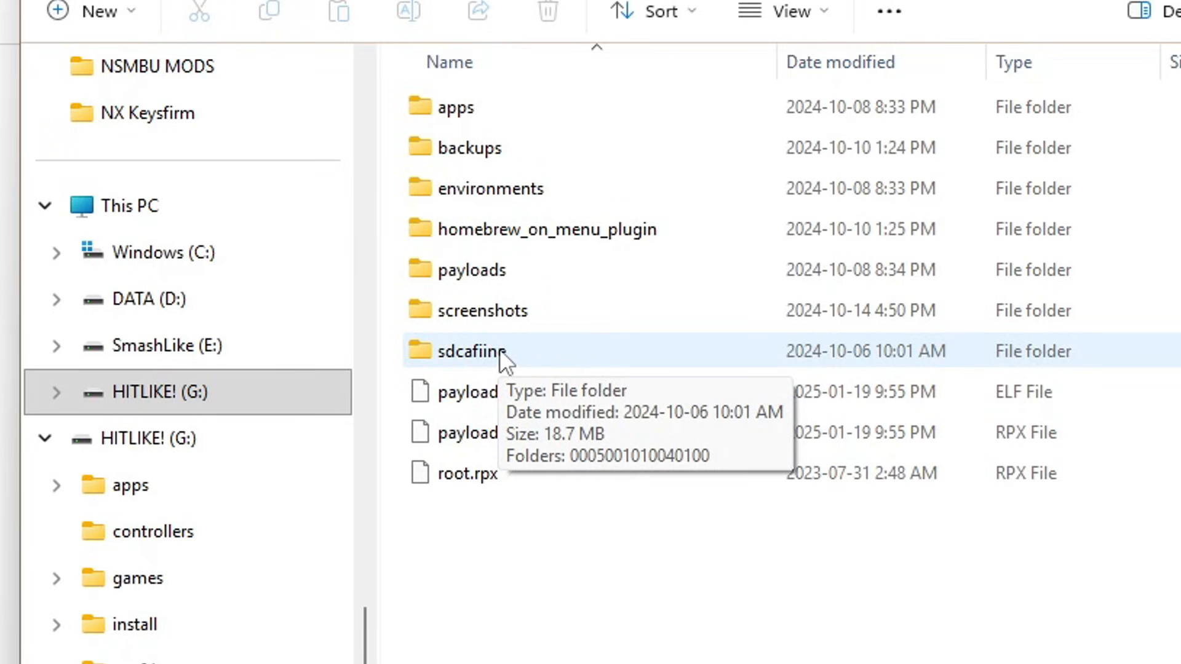
pyautogui.moveTo(532, 367)
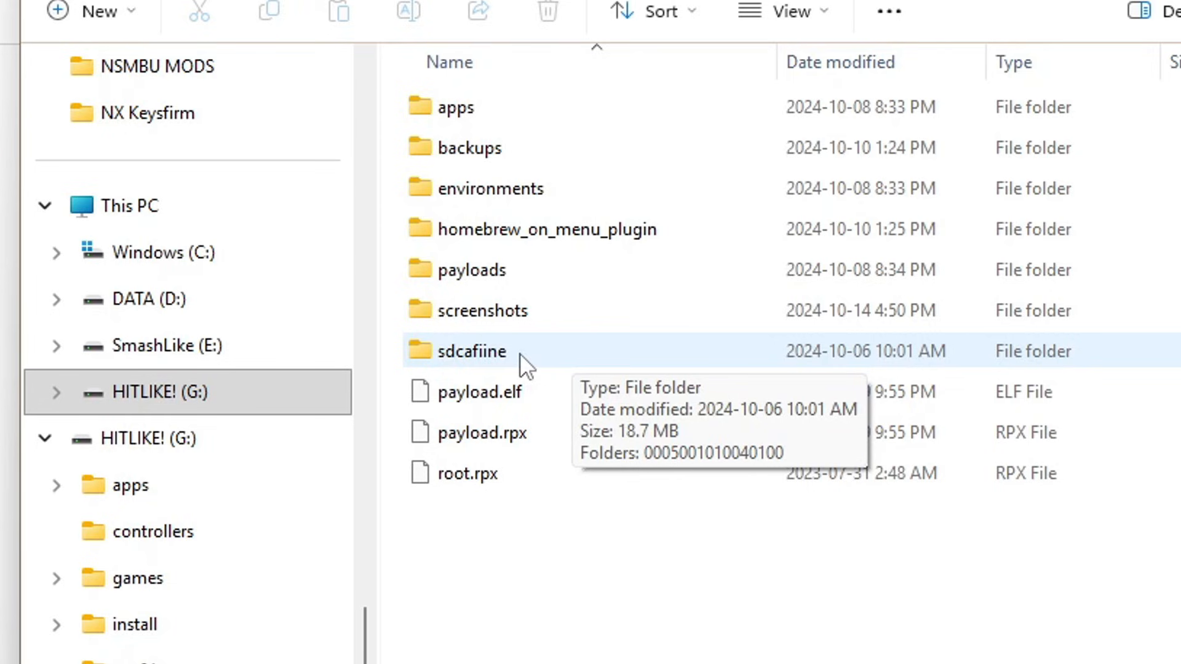
pyautogui.doubleClick(471, 351)
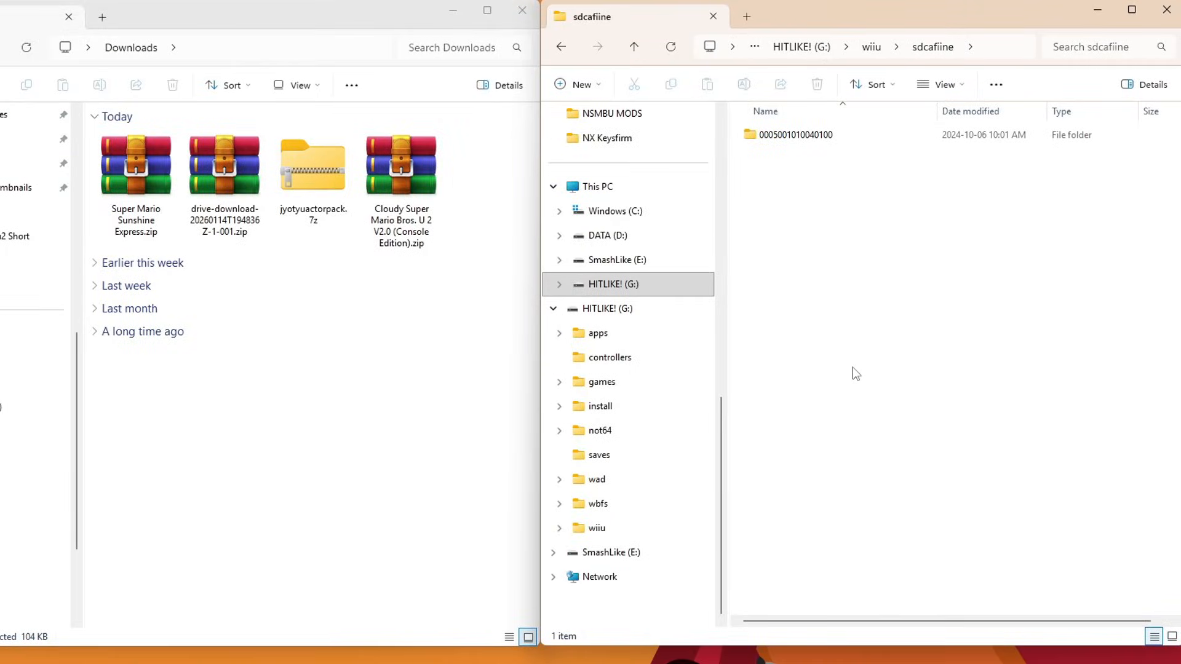
pyautogui.moveTo(880, 300)
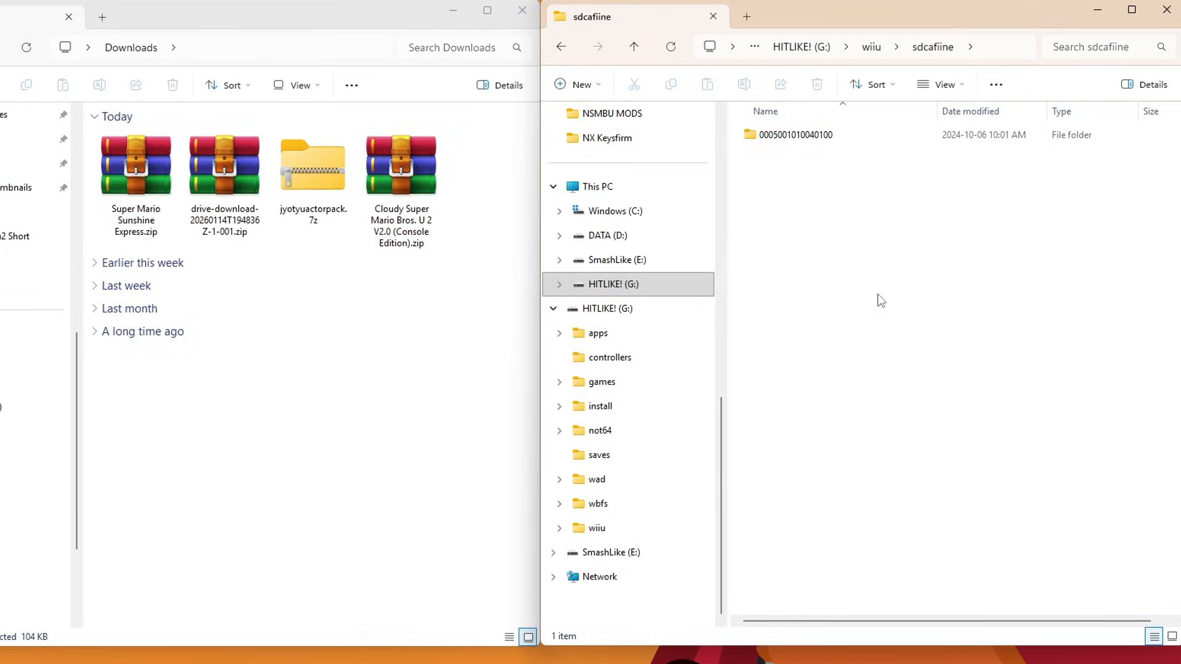
pyautogui.moveTo(886, 300)
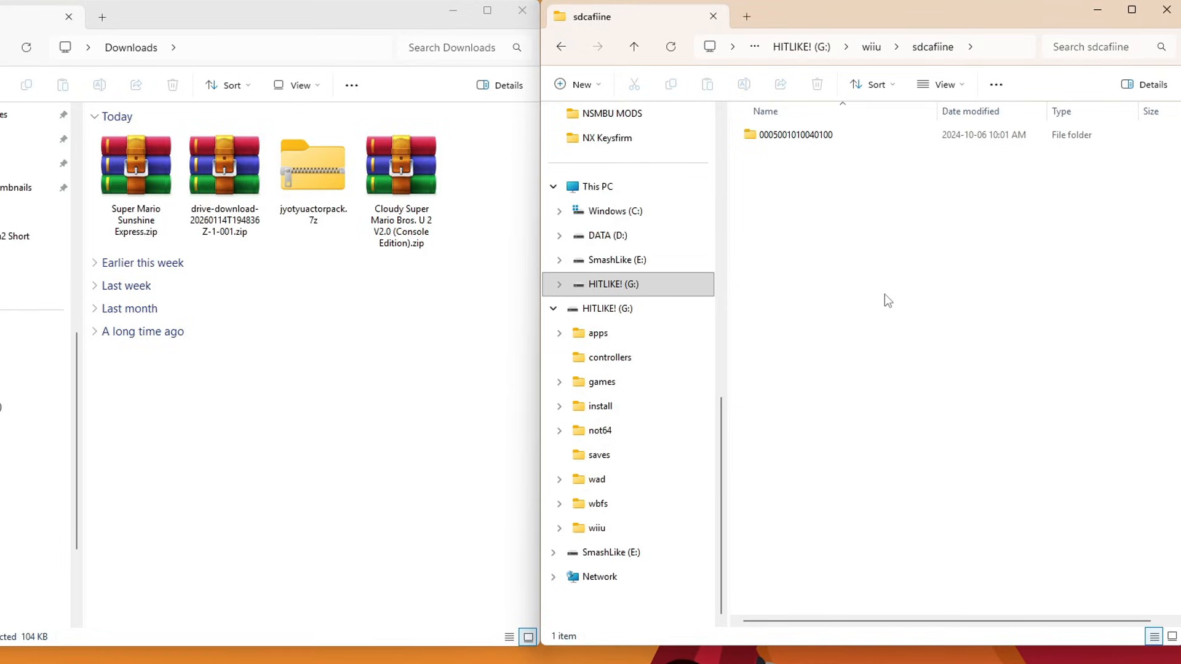
pyautogui.moveTo(912, 280)
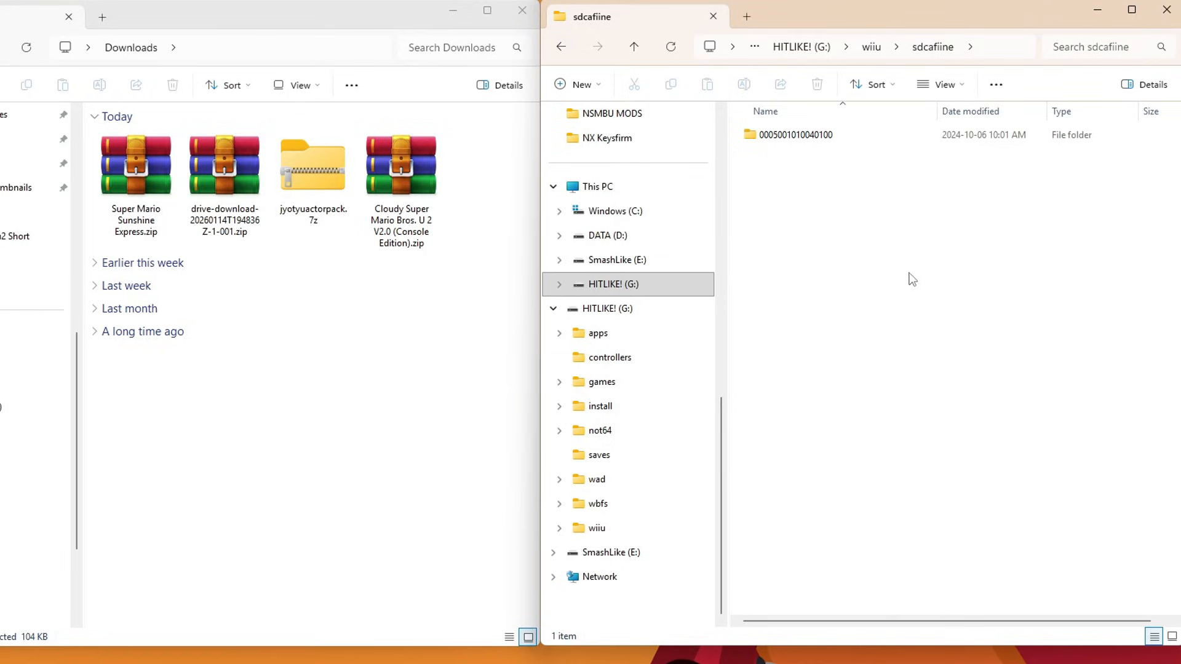
pyautogui.moveTo(765, 261)
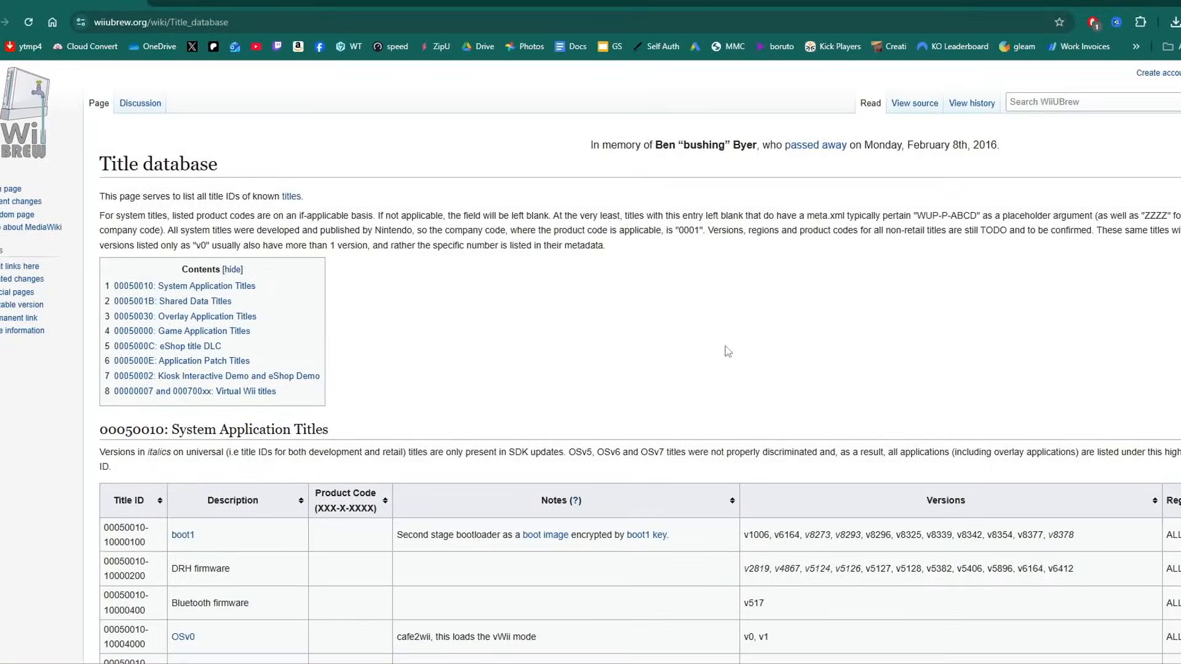
# Step: Search the WiiUBrew title database for 'new' to read the New Super Mario Bros. U title ID
pyautogui.press('ctrl+f')
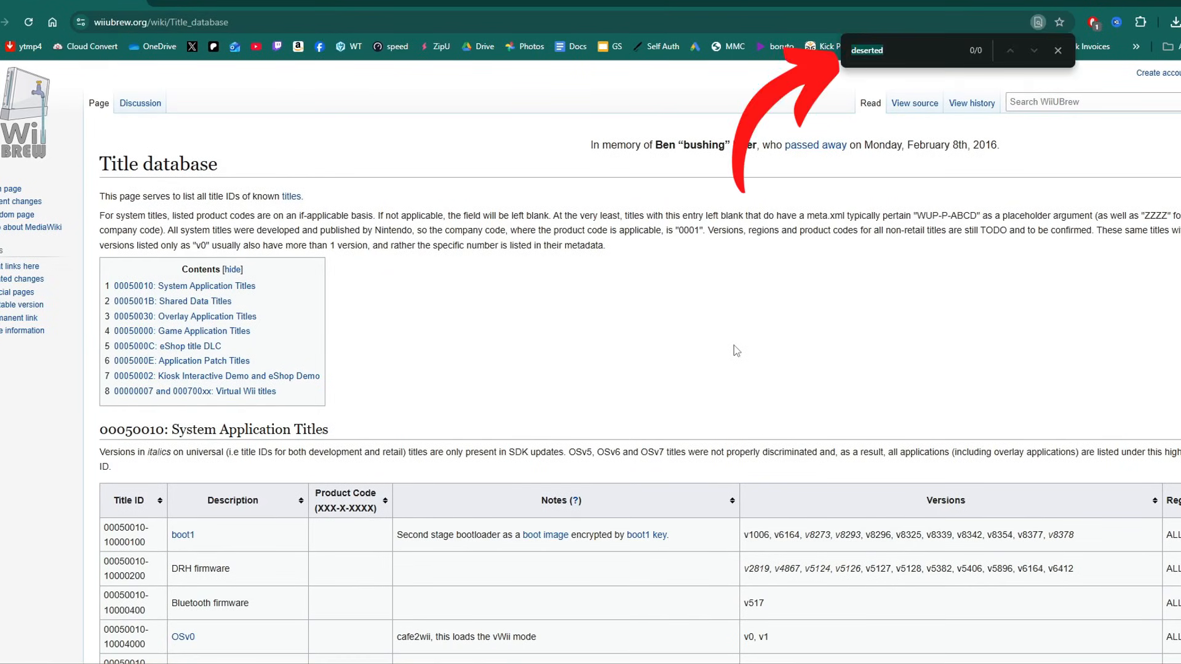
pyautogui.write('new')
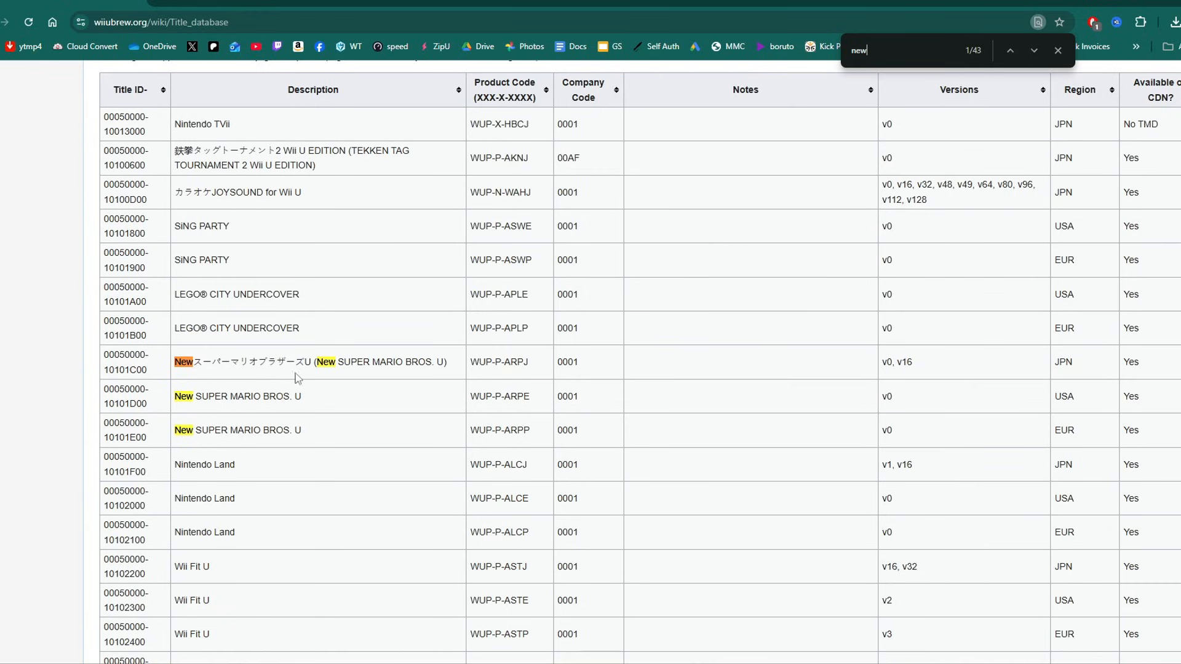
pyautogui.moveTo(525, 379)
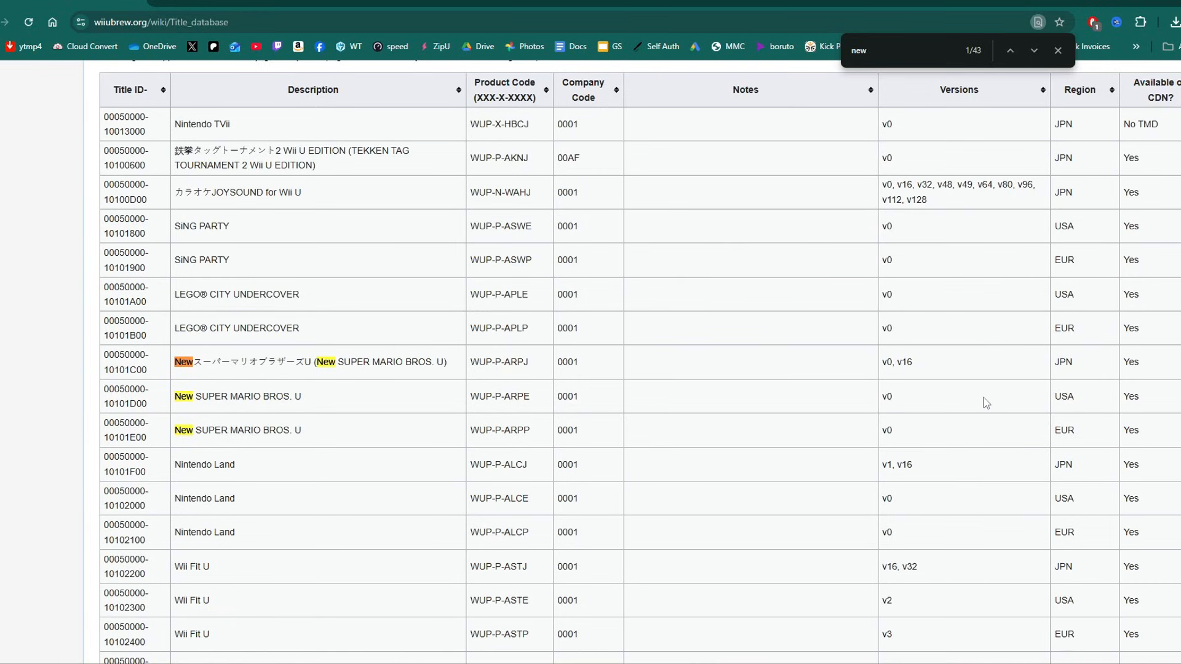
pyautogui.moveTo(115, 385)
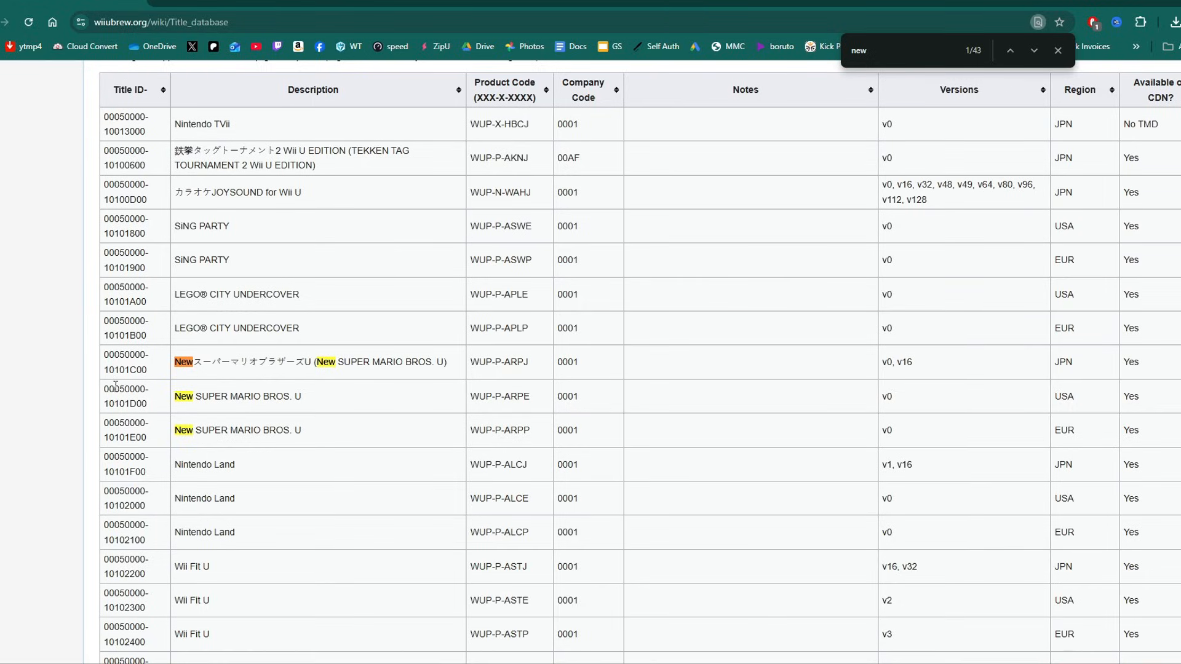
pyautogui.rightClick(126, 390)
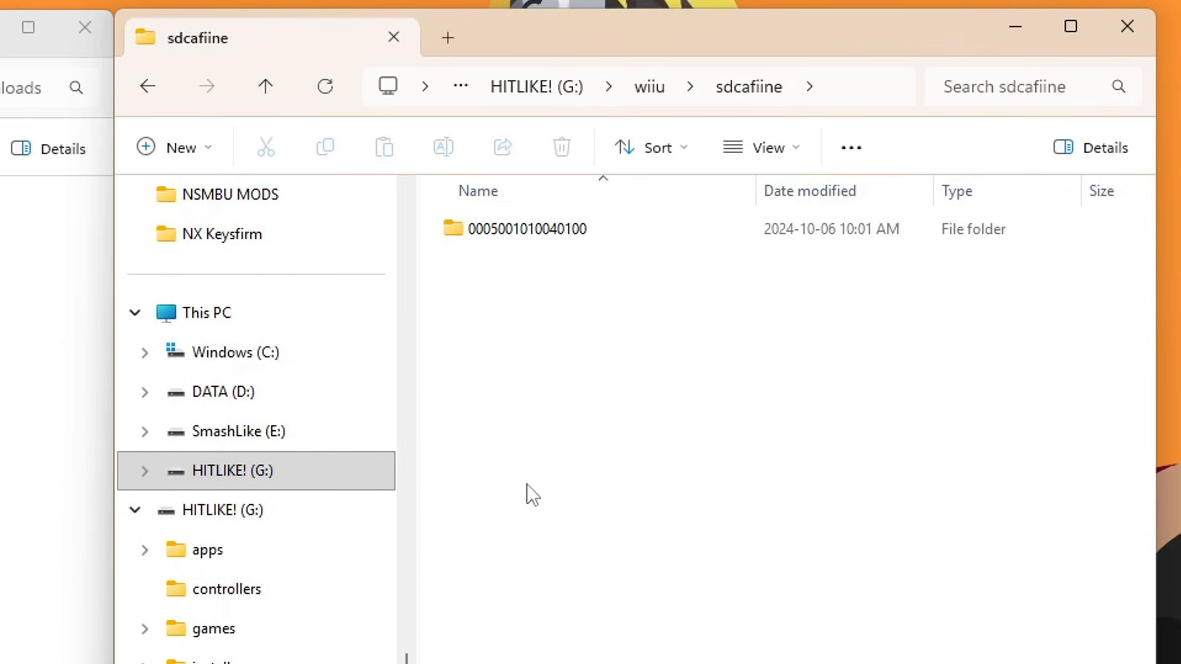
pyautogui.click(175, 147)
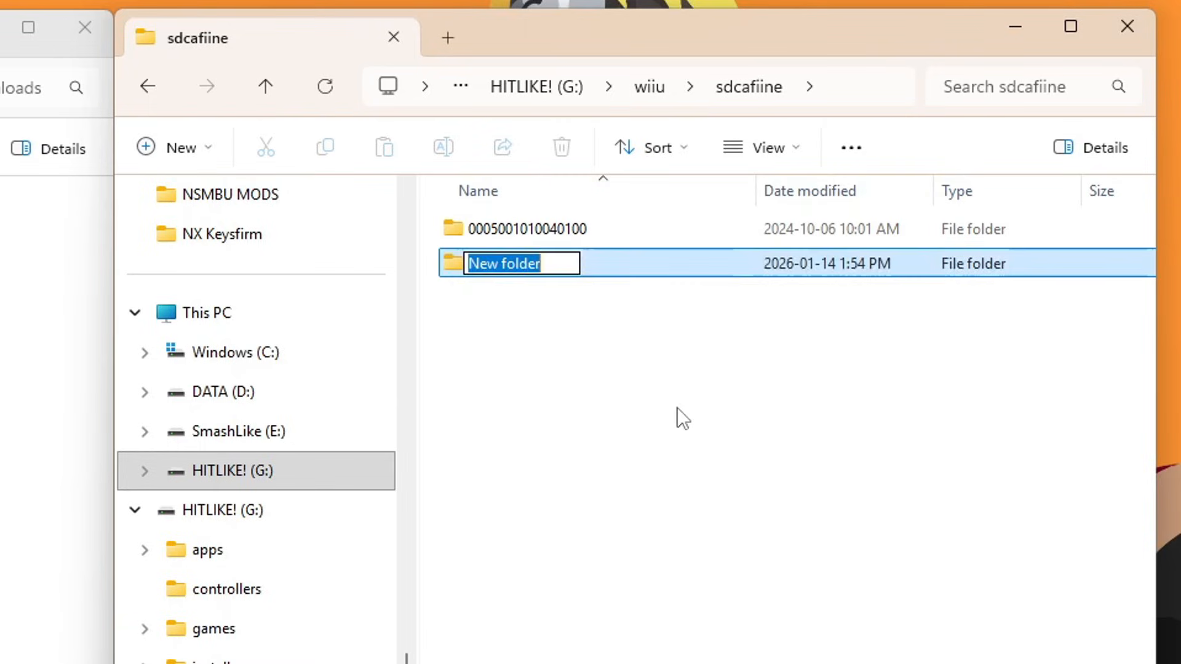
pyautogui.write('00050000-1010D00')
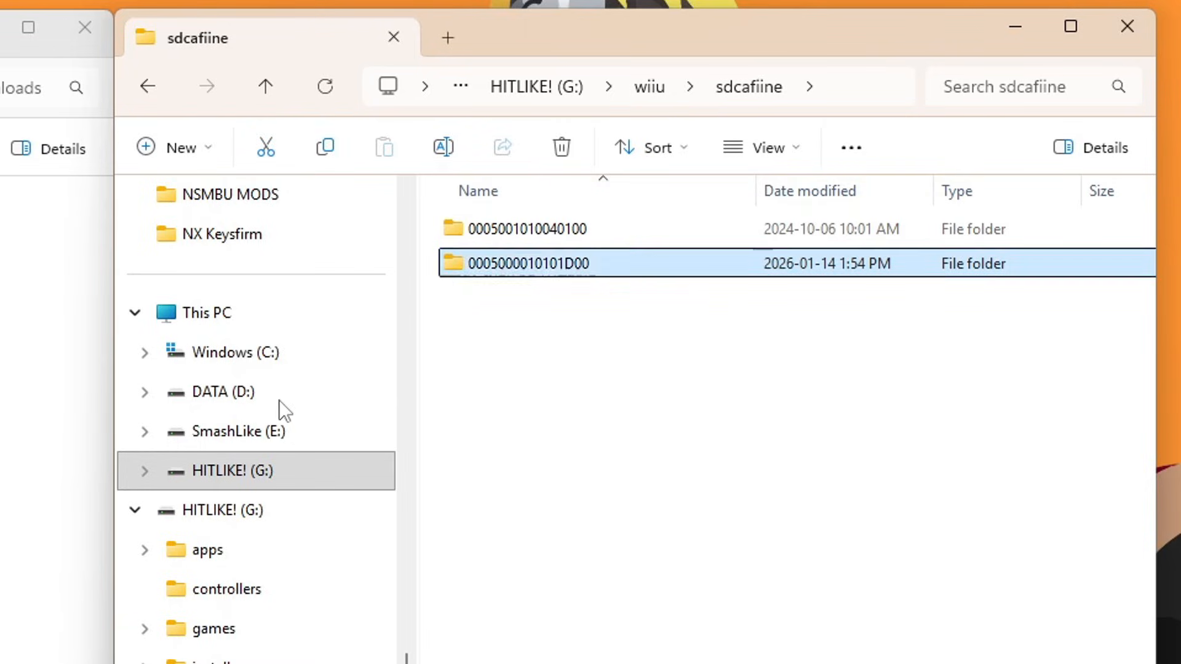
pyautogui.moveTo(564, 271)
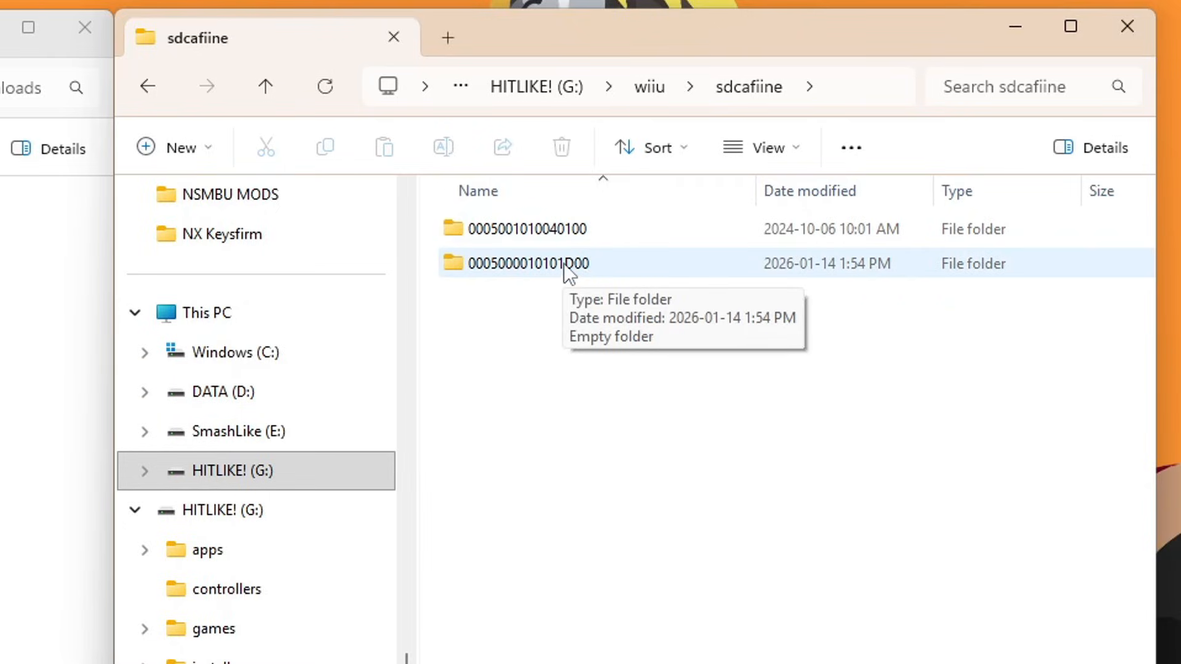
pyautogui.doubleClick(529, 263)
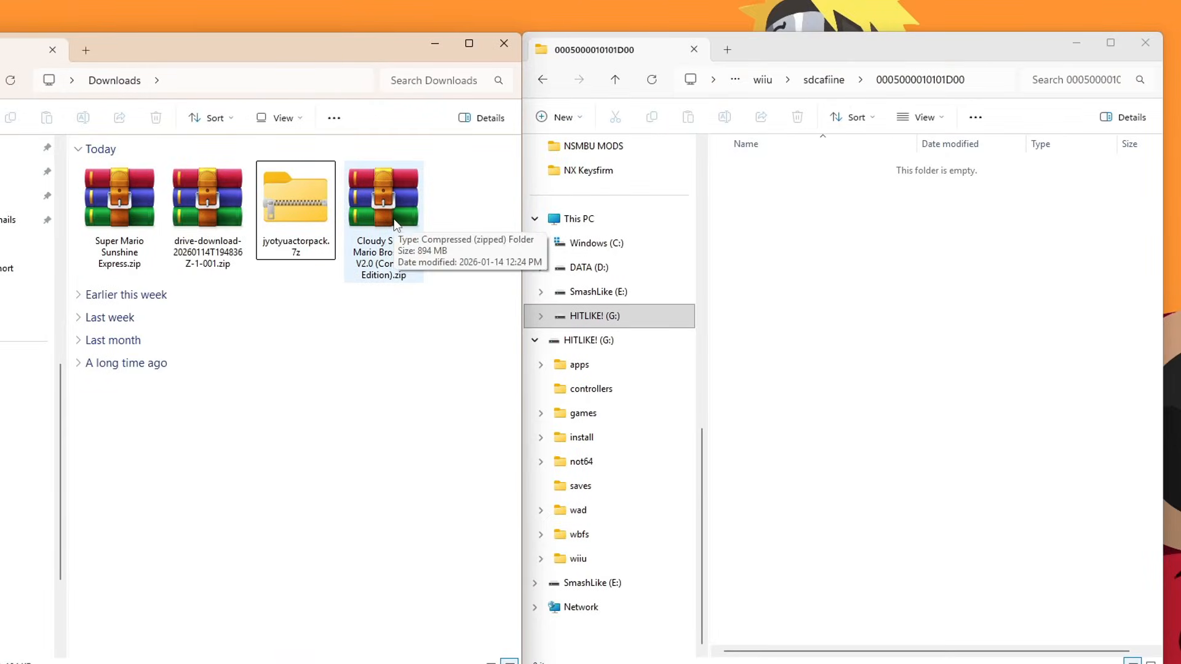
pyautogui.doubleClick(383, 198)
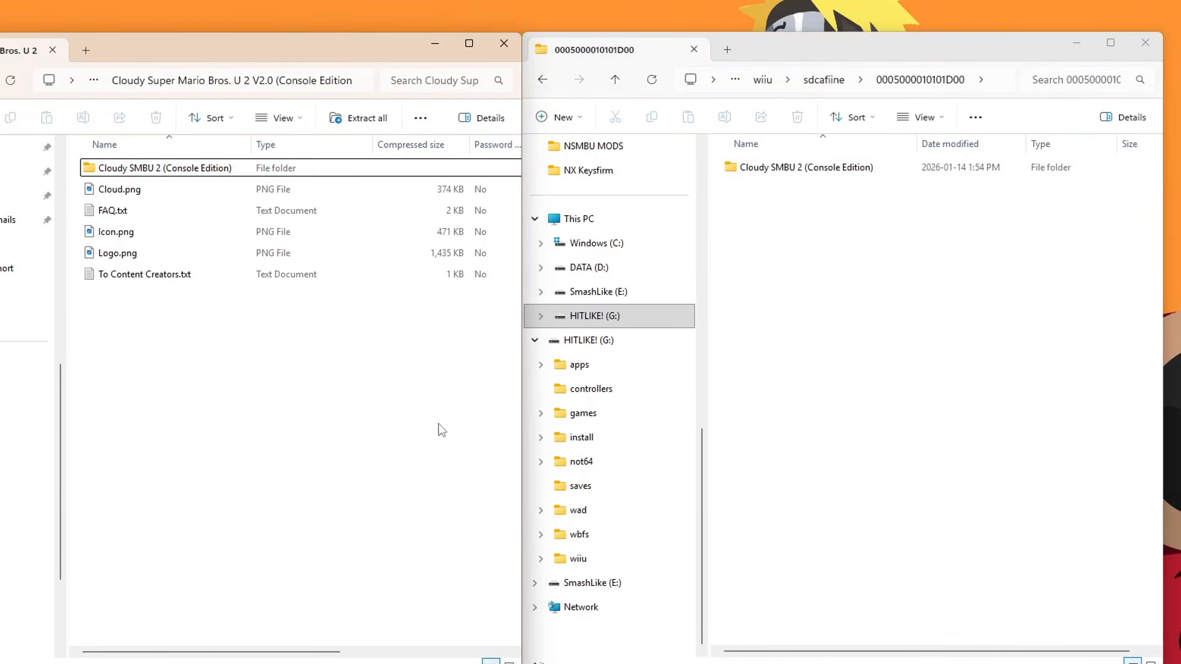
pyautogui.moveTo(237, 249)
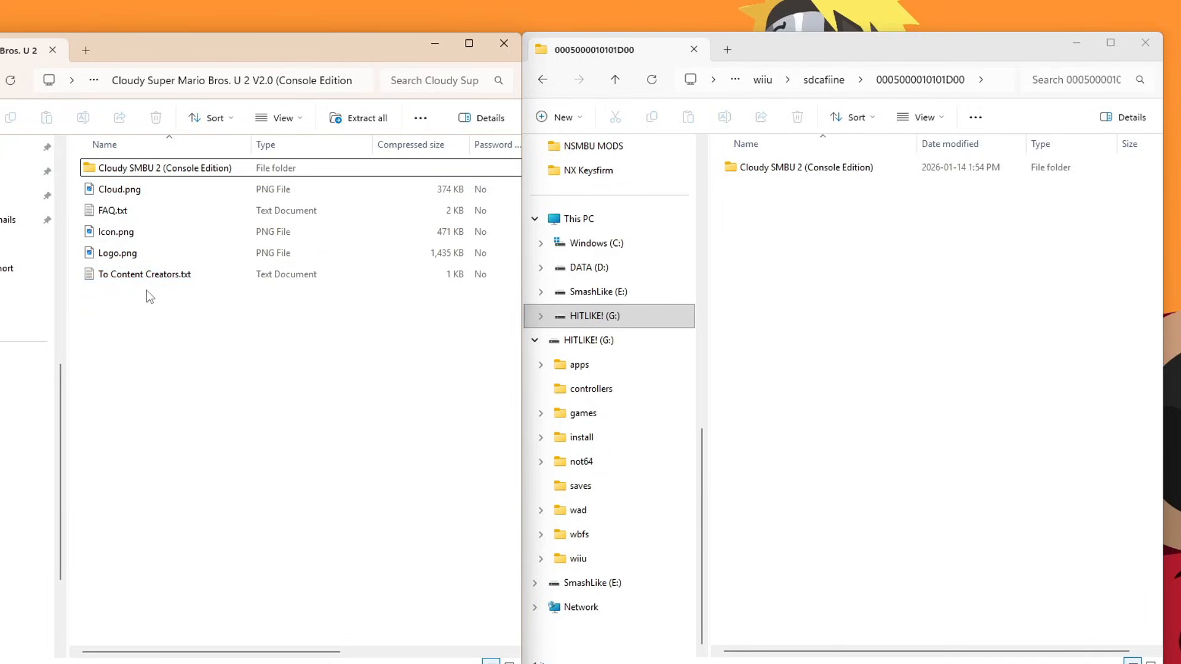
pyautogui.click(145, 273)
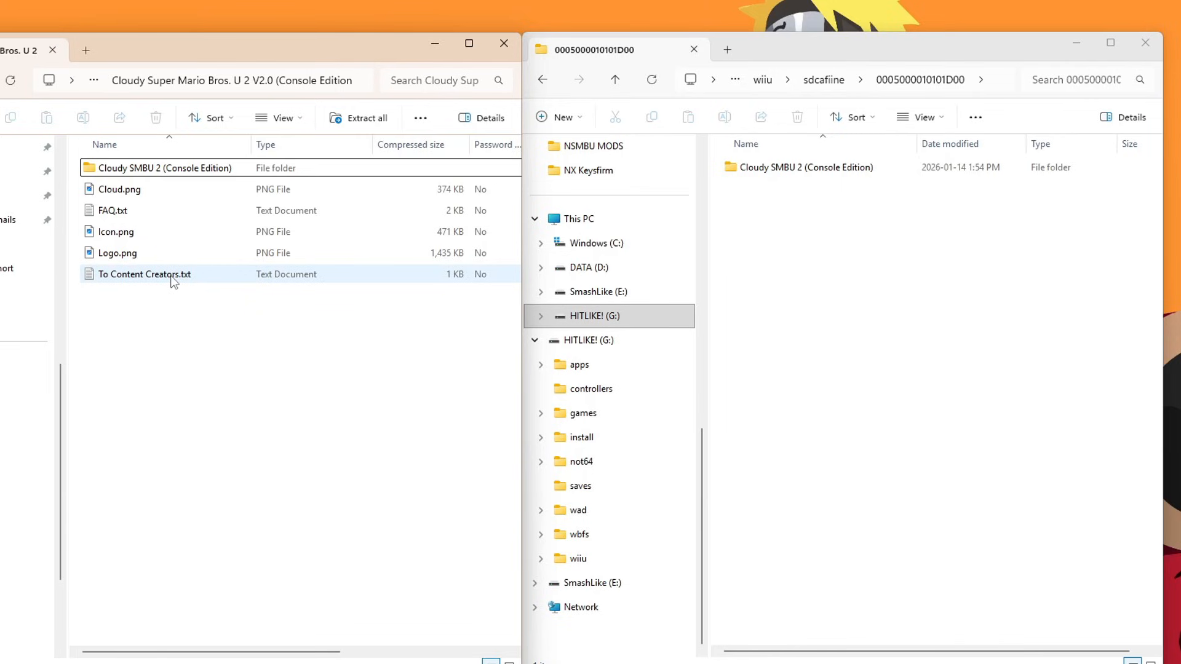
pyautogui.doubleClick(145, 274)
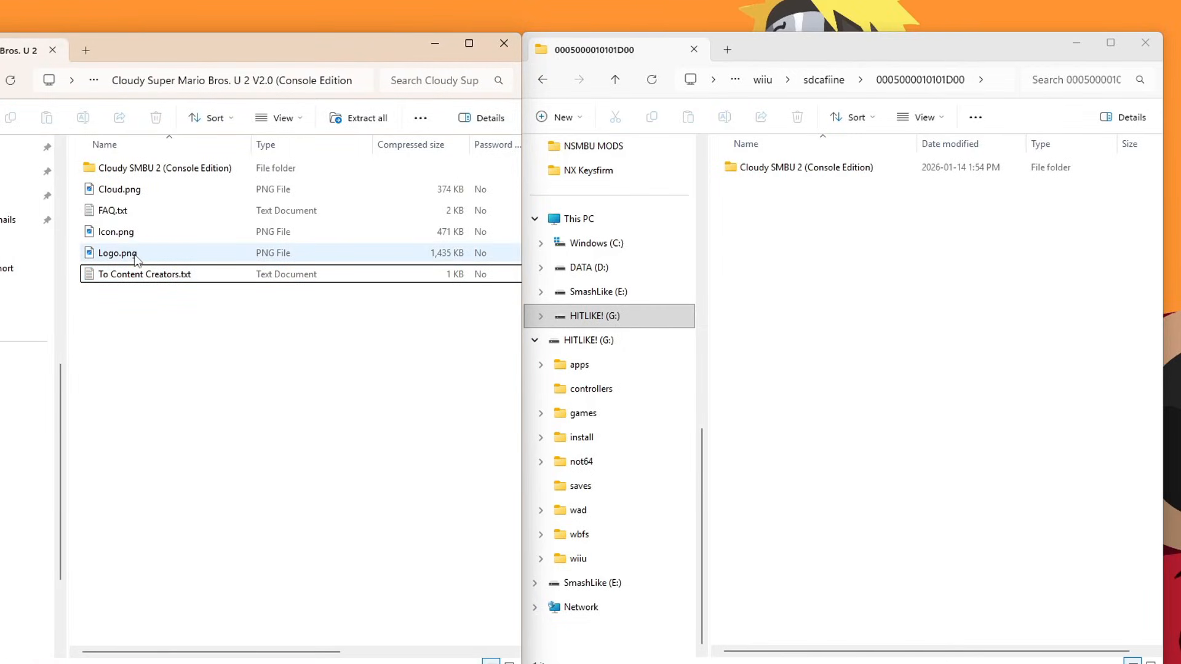
pyautogui.doubleClick(119, 252)
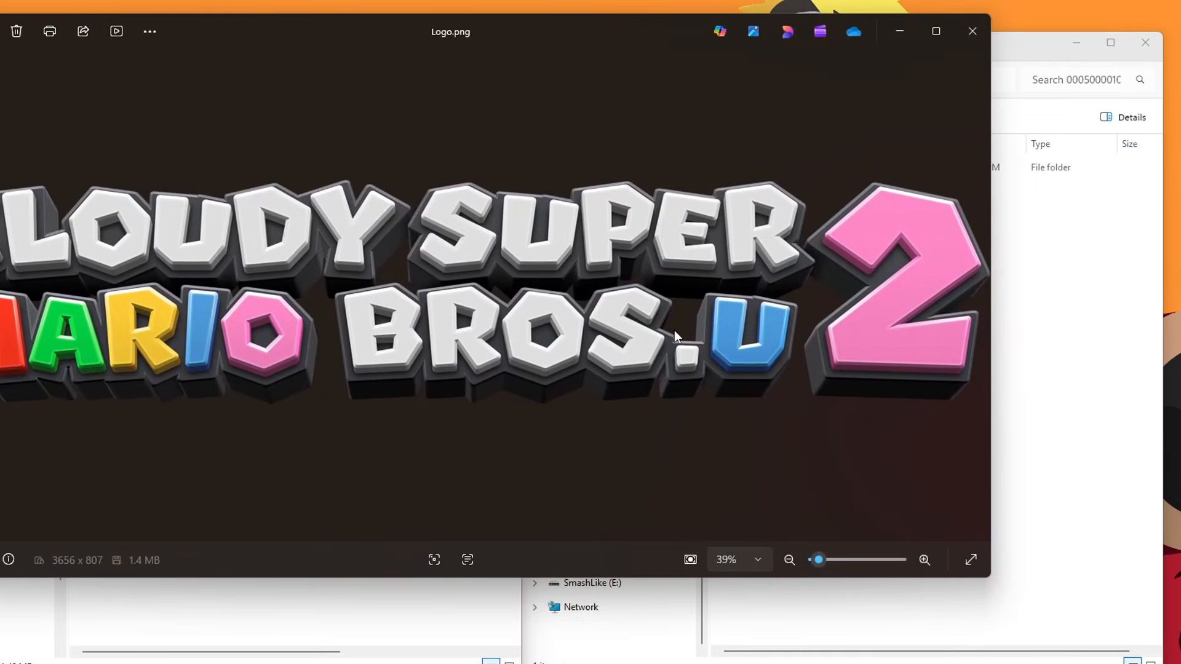
pyautogui.moveTo(678, 320)
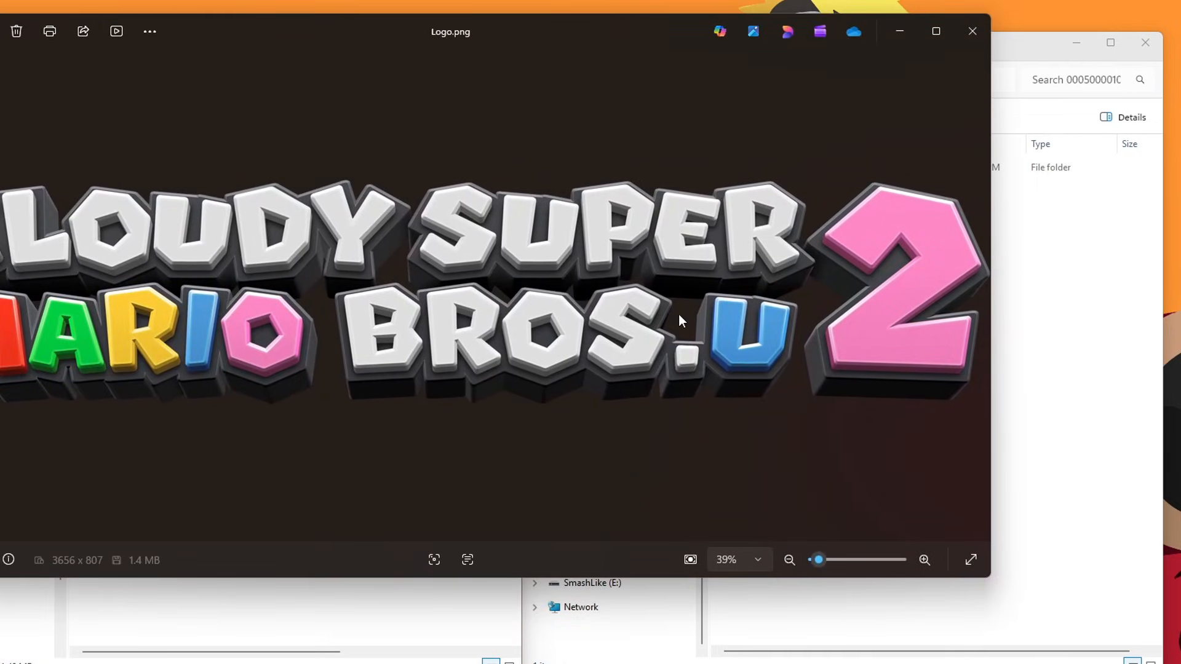
pyautogui.moveTo(856, 254)
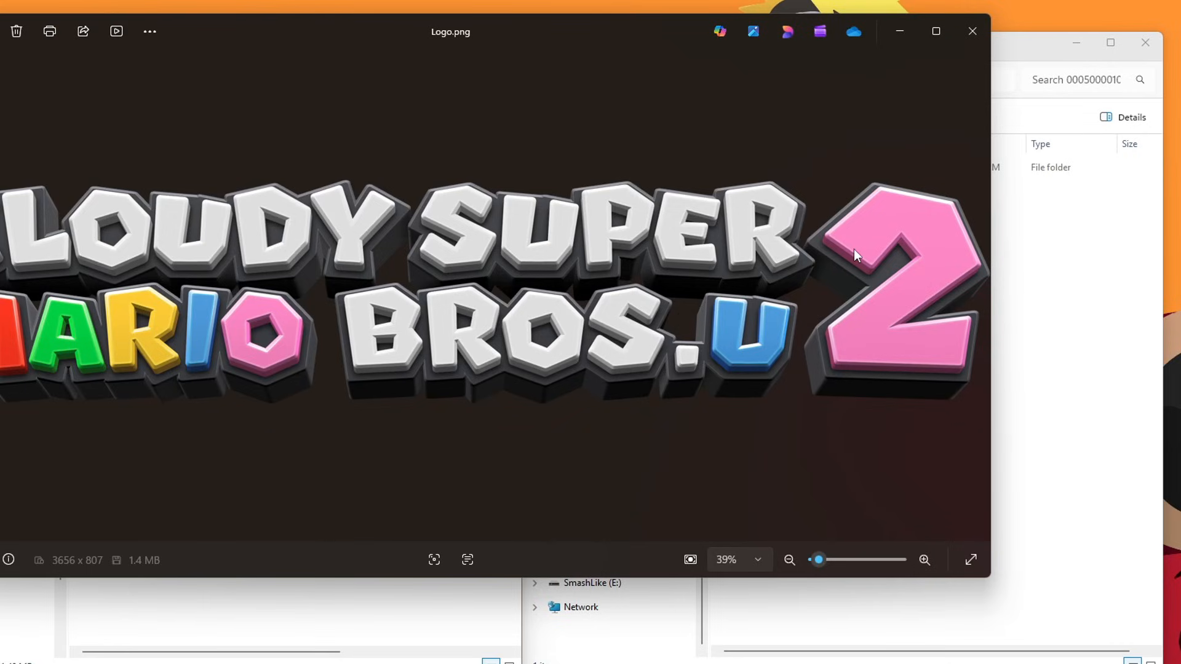
# Step: Close the Cloudy Super Mario Bros. U 2 logo image
pyautogui.click(970, 31)
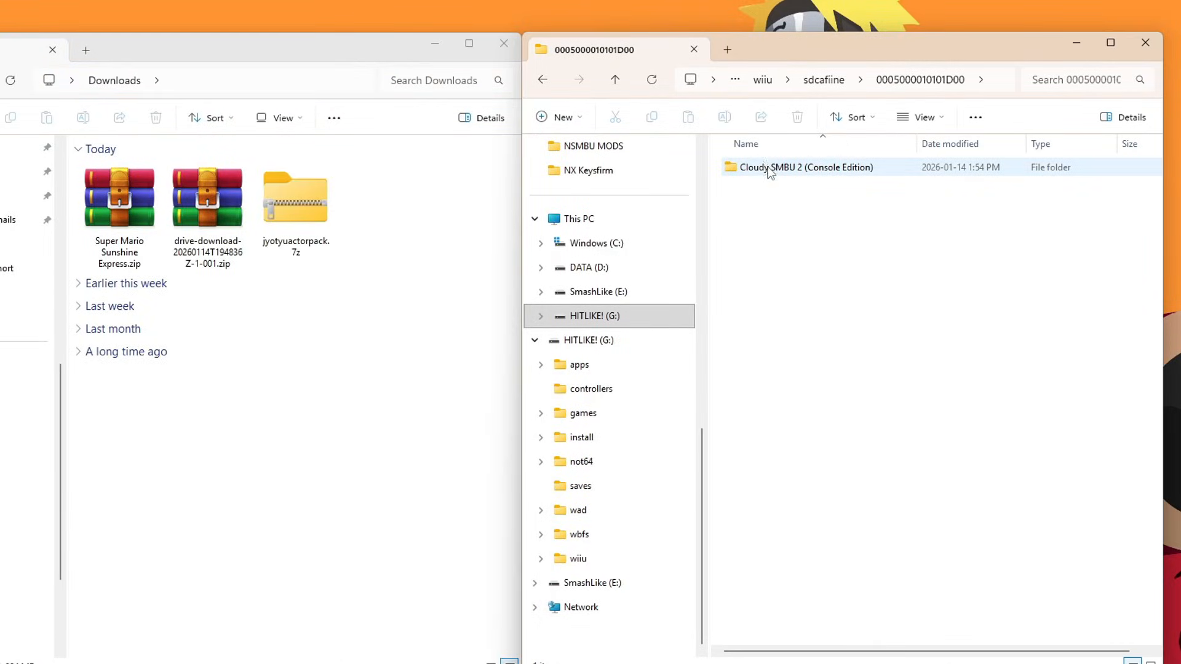
pyautogui.doubleClick(804, 166)
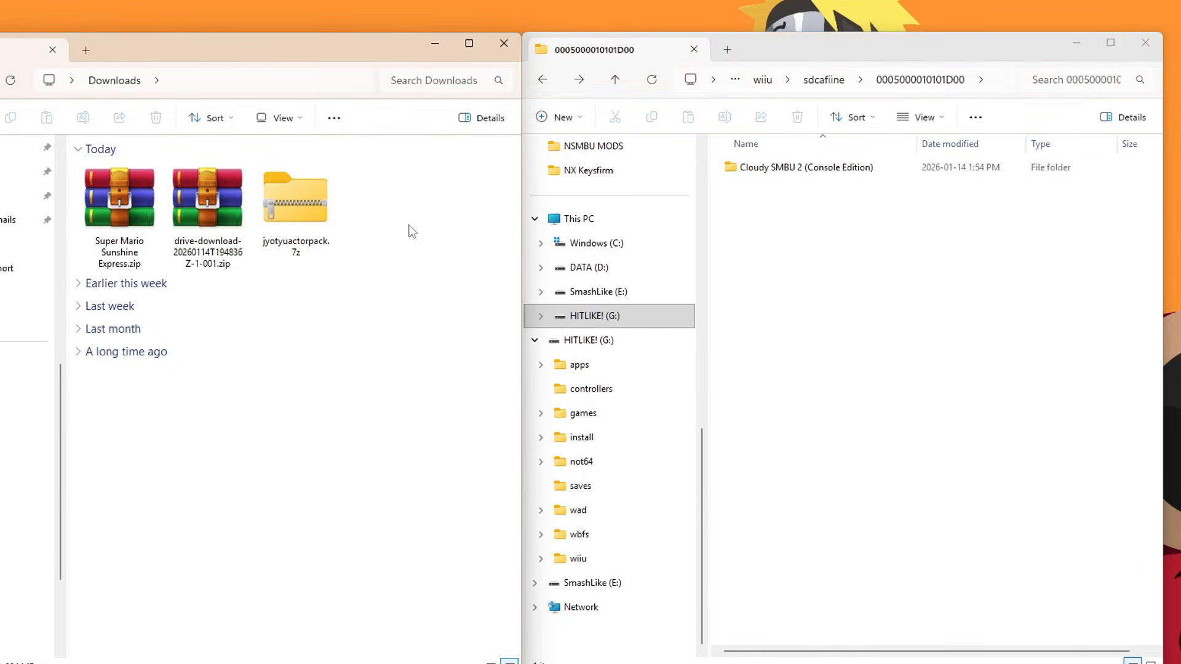
pyautogui.moveTo(696, 270)
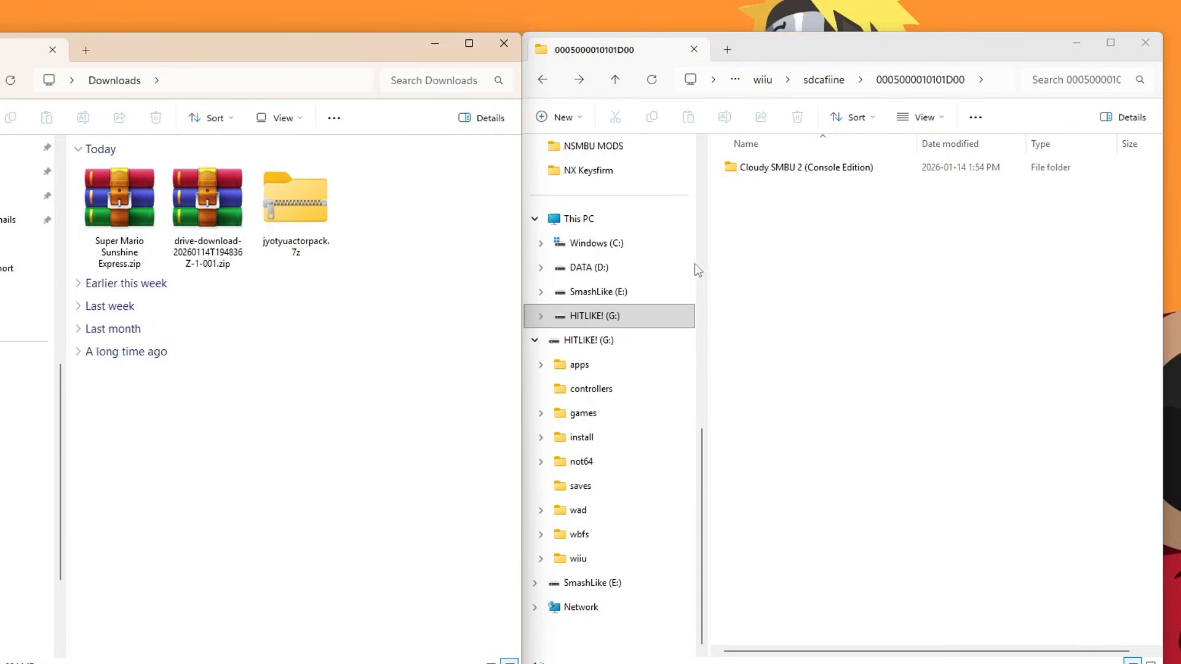
pyautogui.moveTo(800, 196)
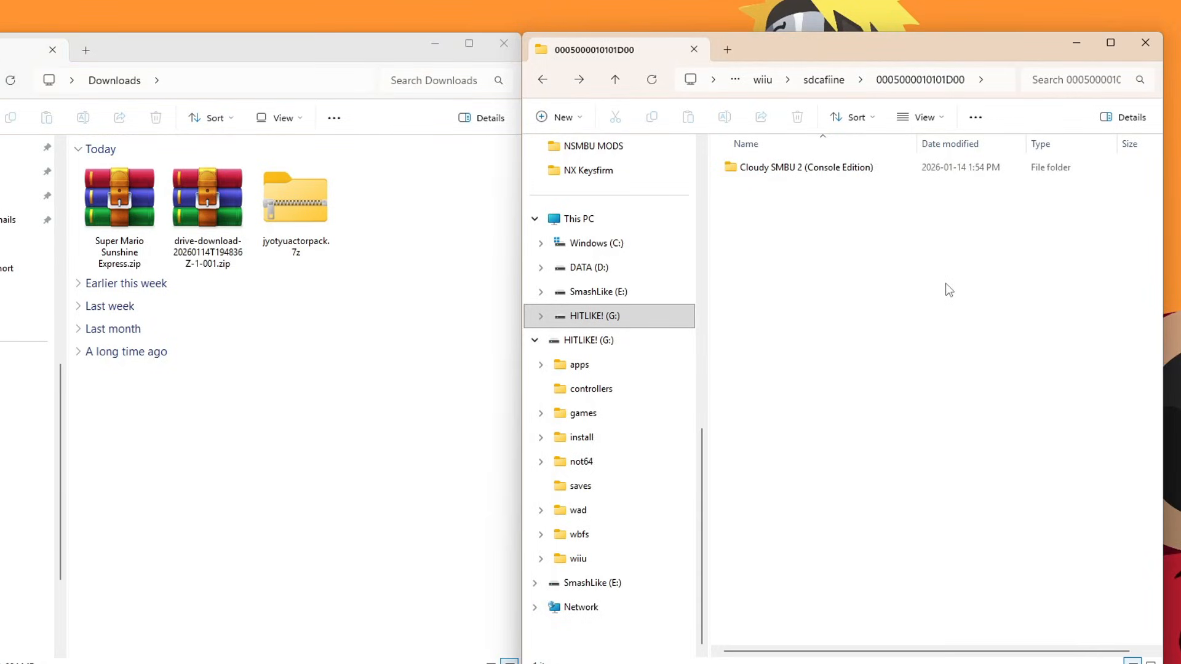
pyautogui.moveTo(917, 275)
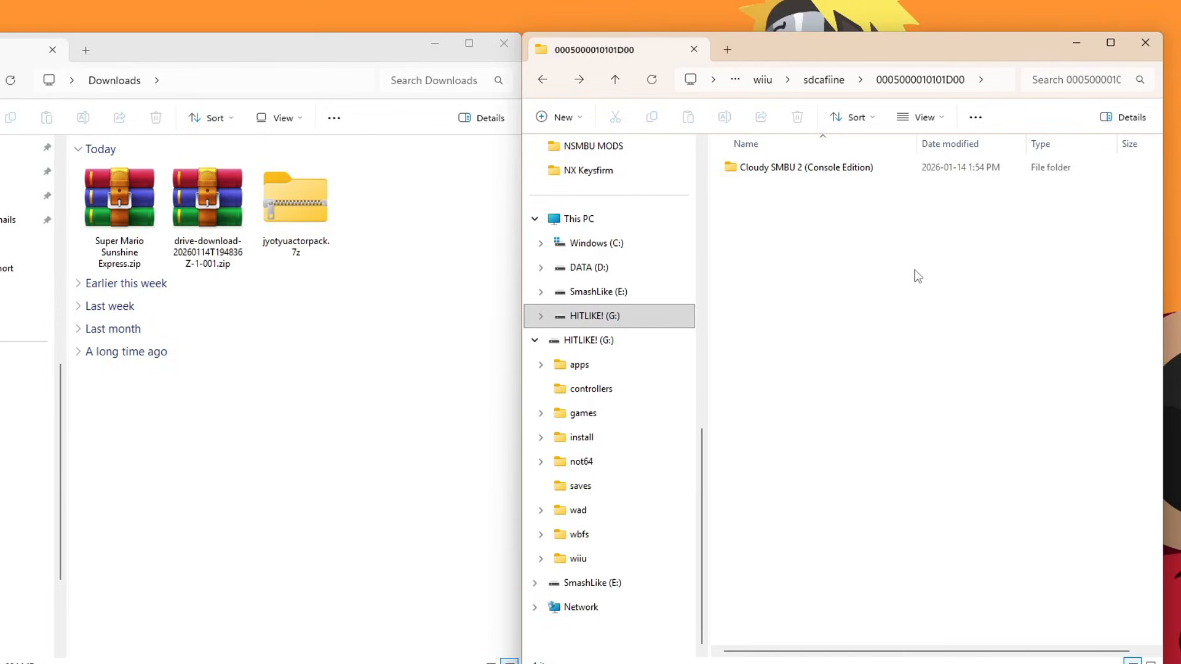
pyautogui.click(119, 199)
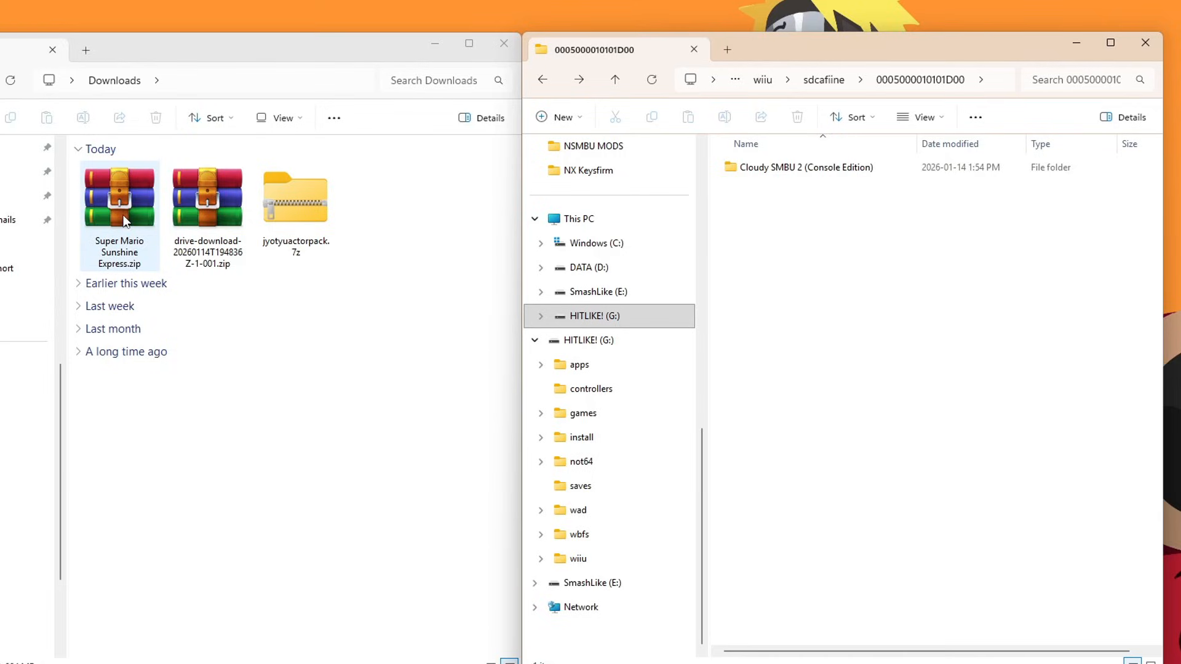
pyautogui.doubleClick(119, 197)
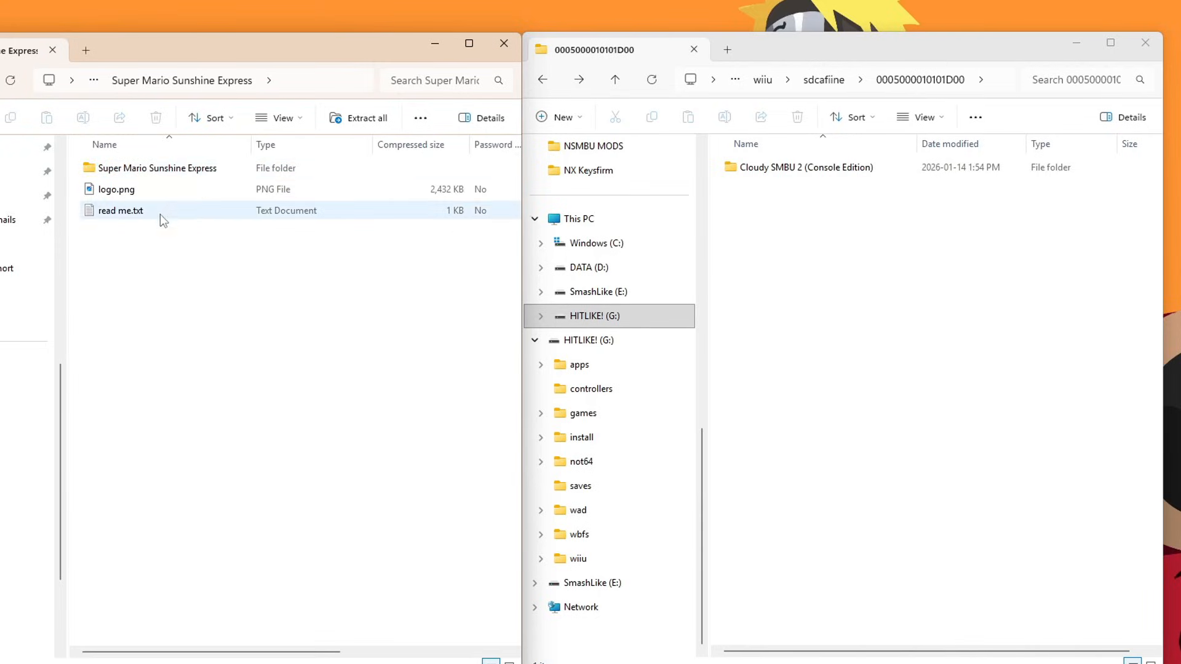
pyautogui.click(159, 168)
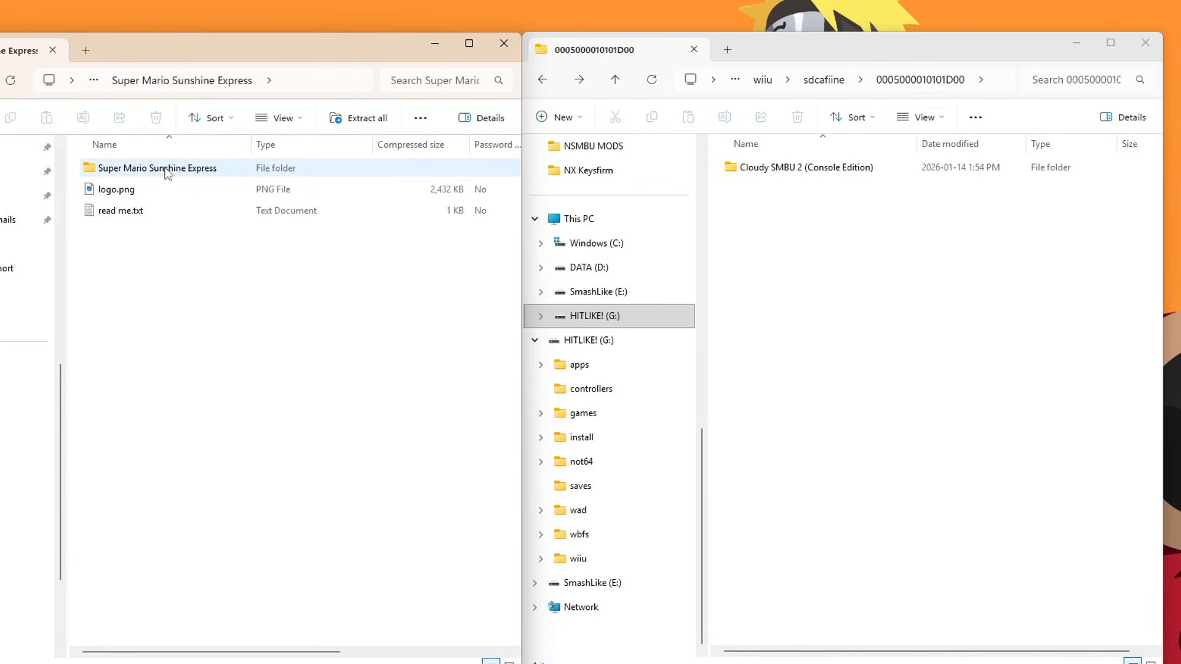
pyautogui.doubleClick(158, 167)
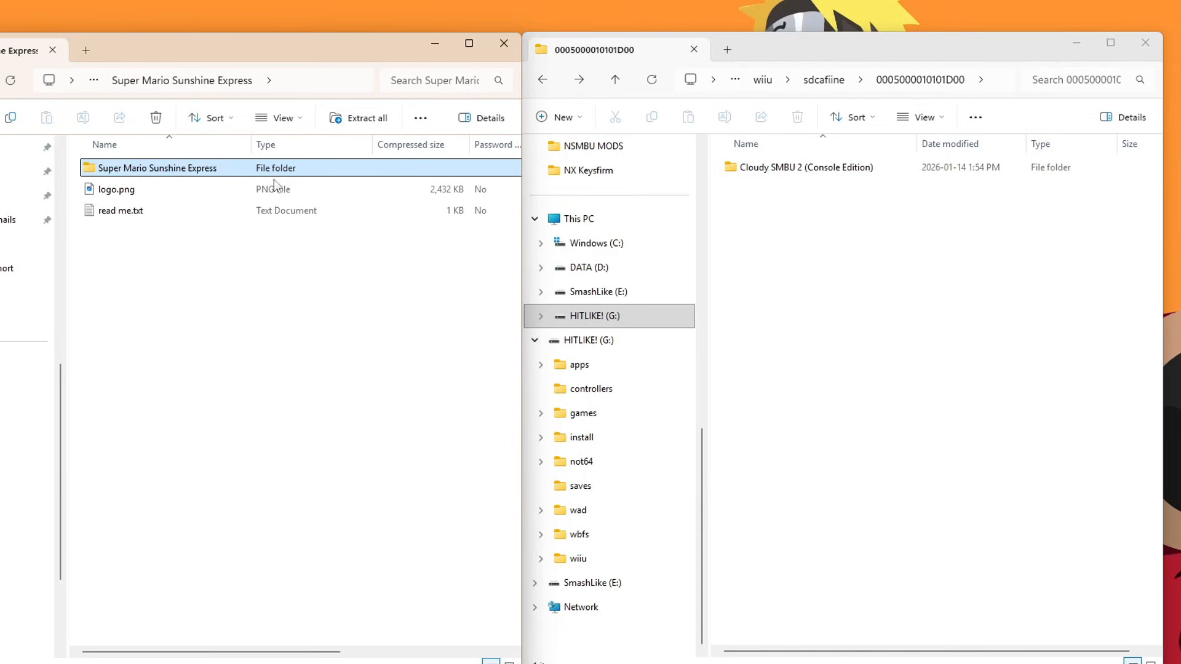
pyautogui.moveTo(124, 174)
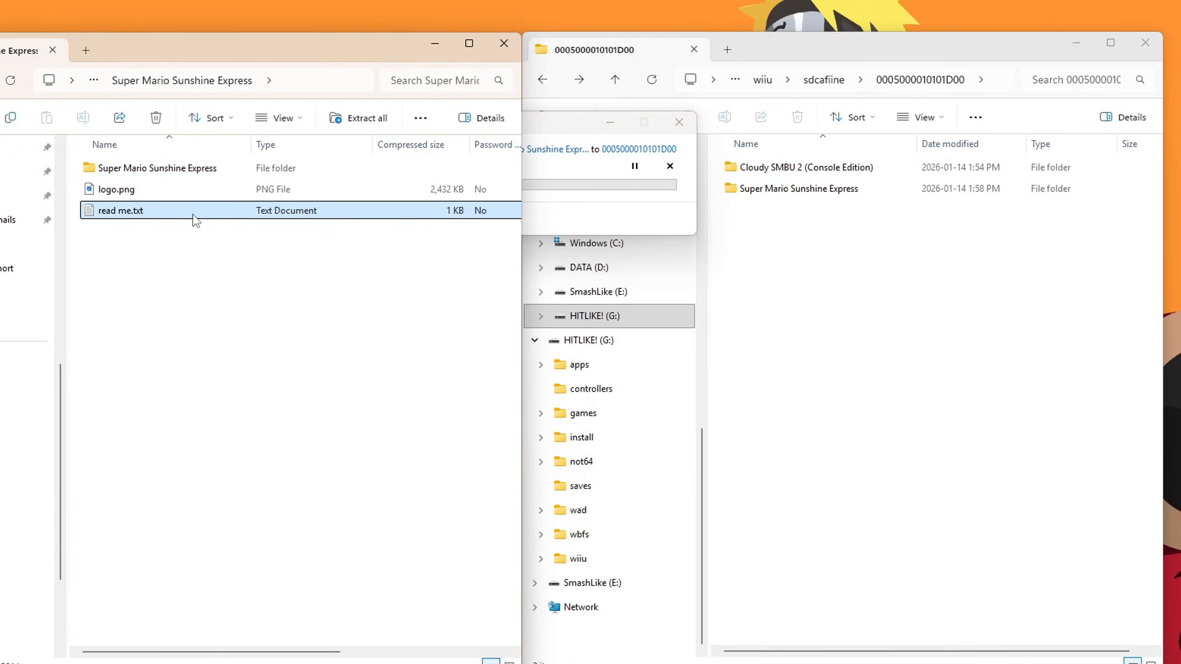
pyautogui.doubleClick(120, 211)
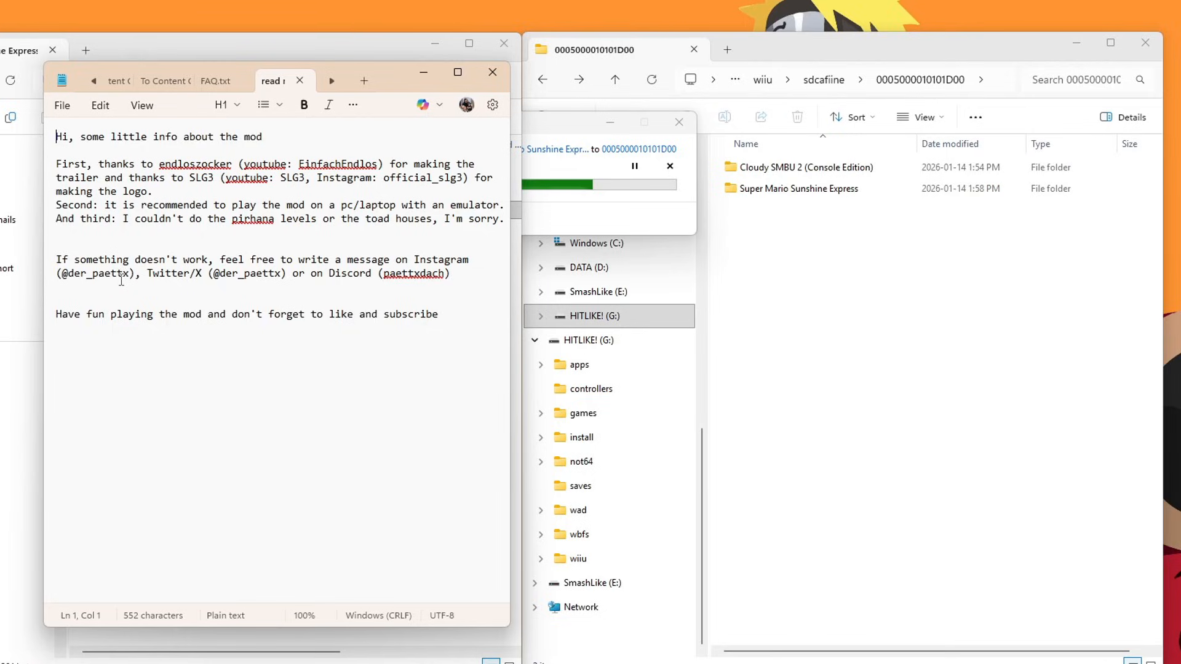
pyautogui.click(175, 314)
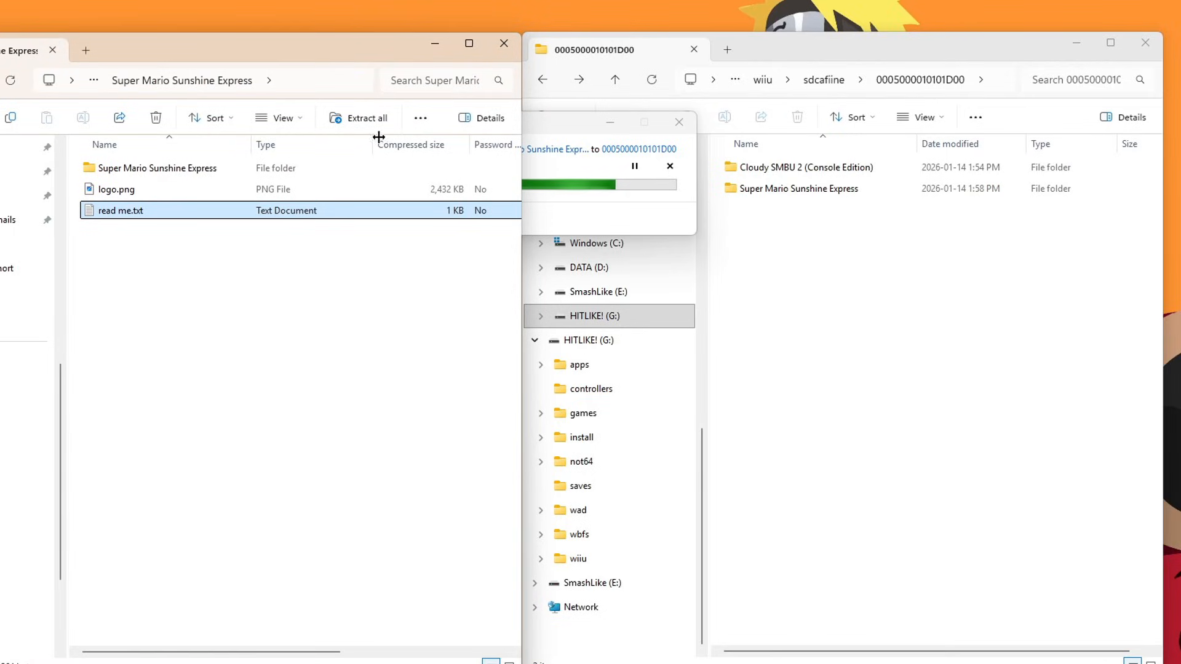
# Step: View the Super Mario Sunshine Express logo.png and check the copied mod folder's content
pyautogui.doubleClick(117, 190)
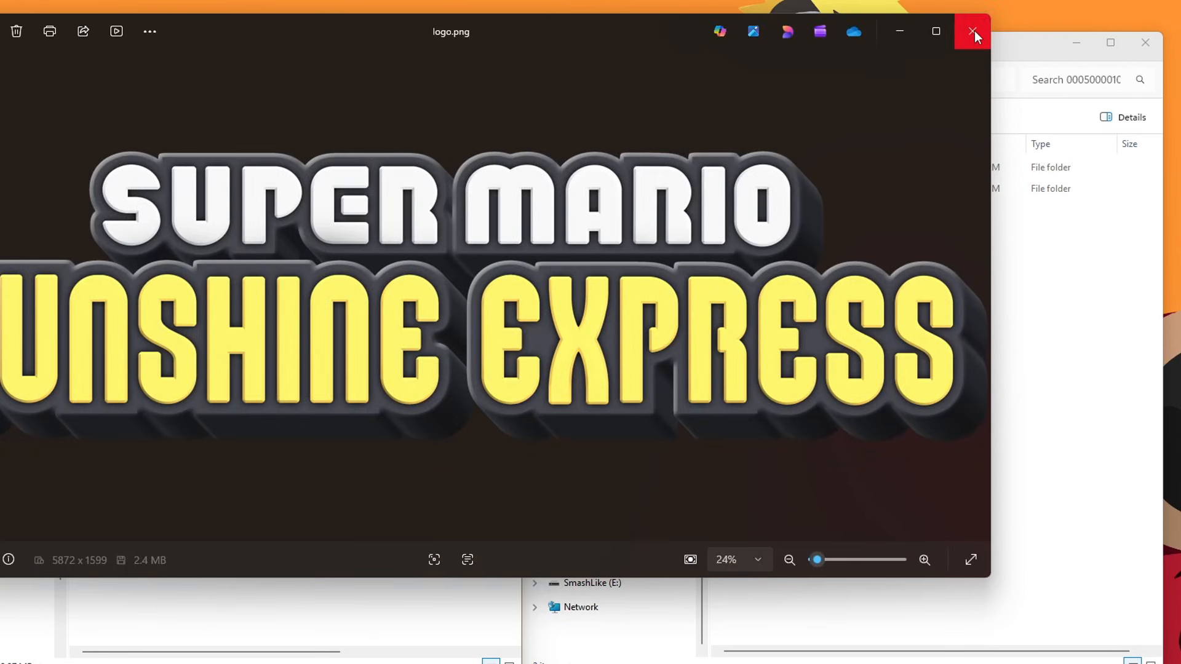
pyautogui.click(974, 32)
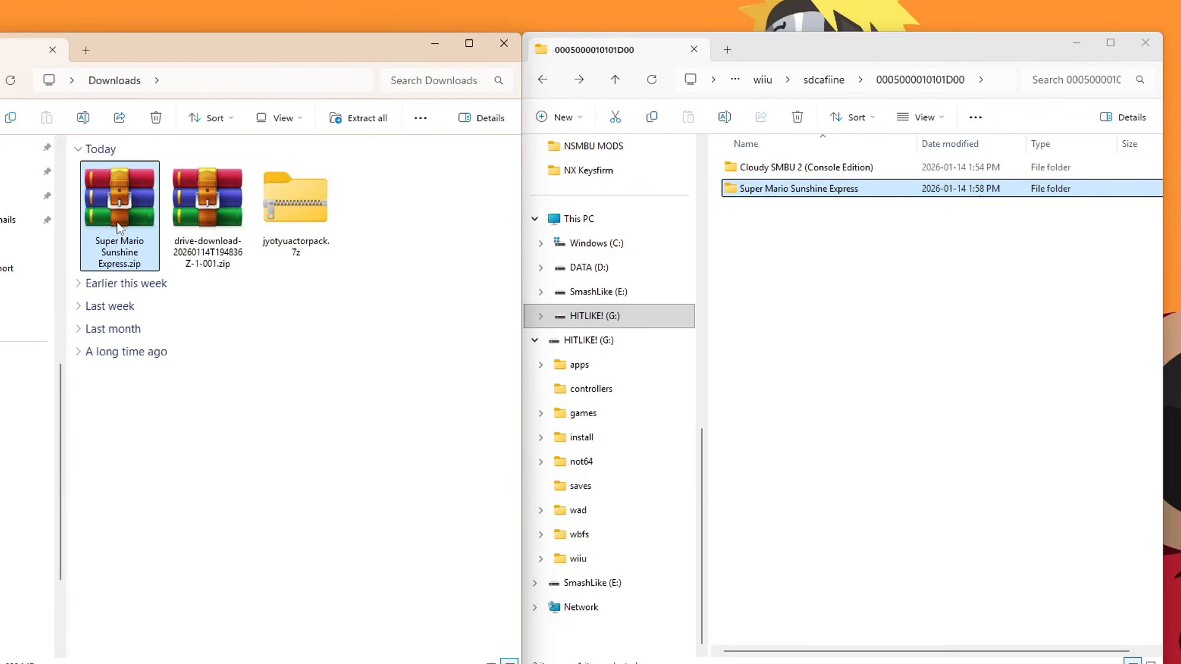
pyautogui.doubleClick(797, 187)
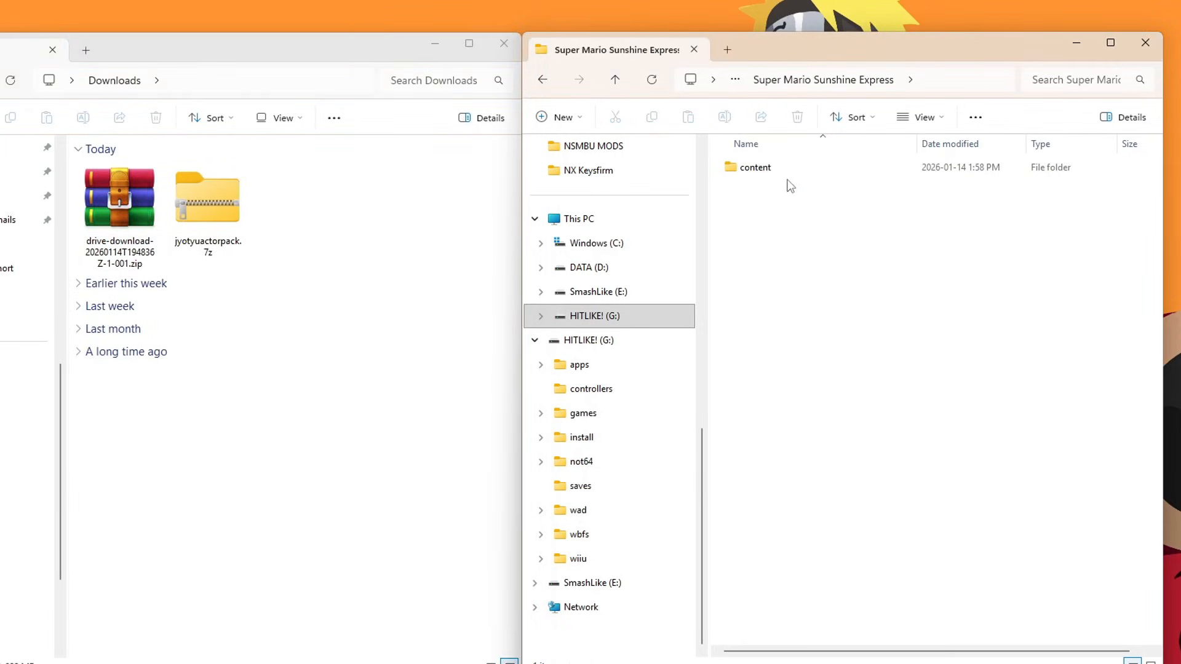
pyautogui.moveTo(541, 79)
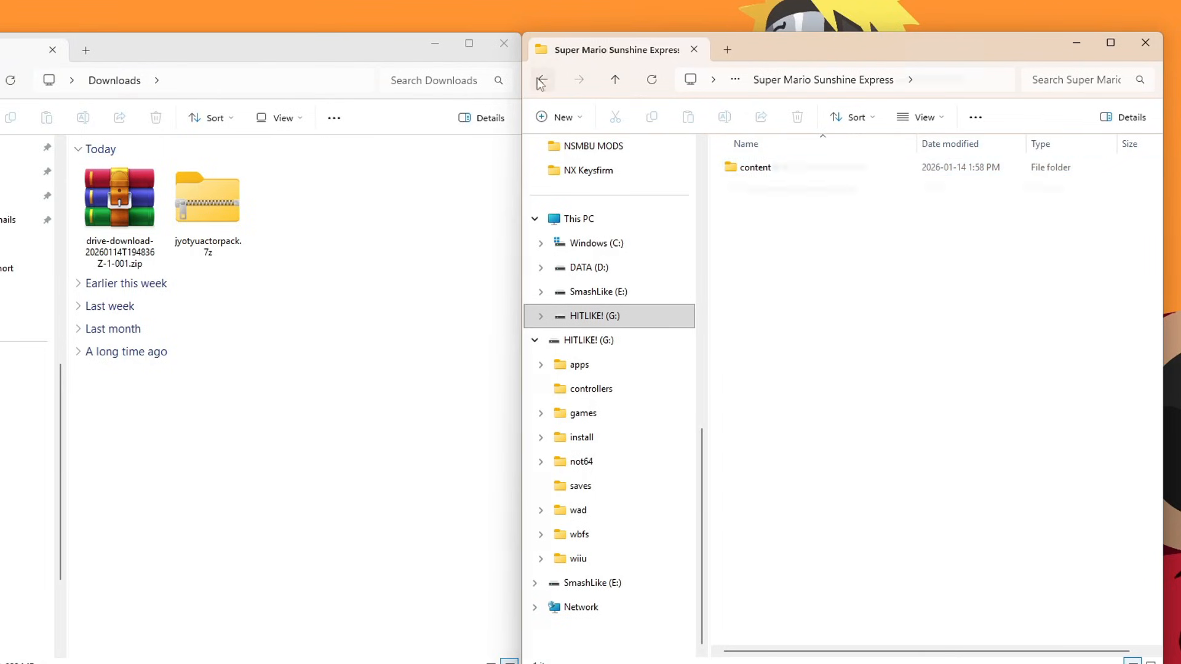
pyautogui.click(541, 79)
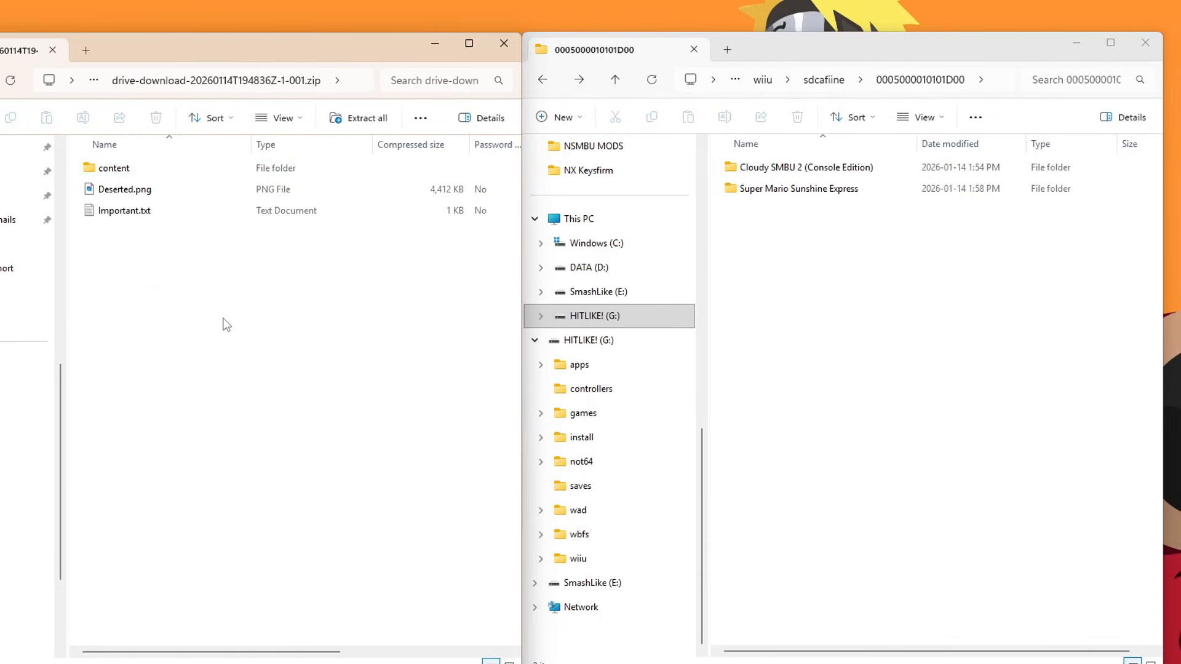
pyautogui.moveTo(823, 246)
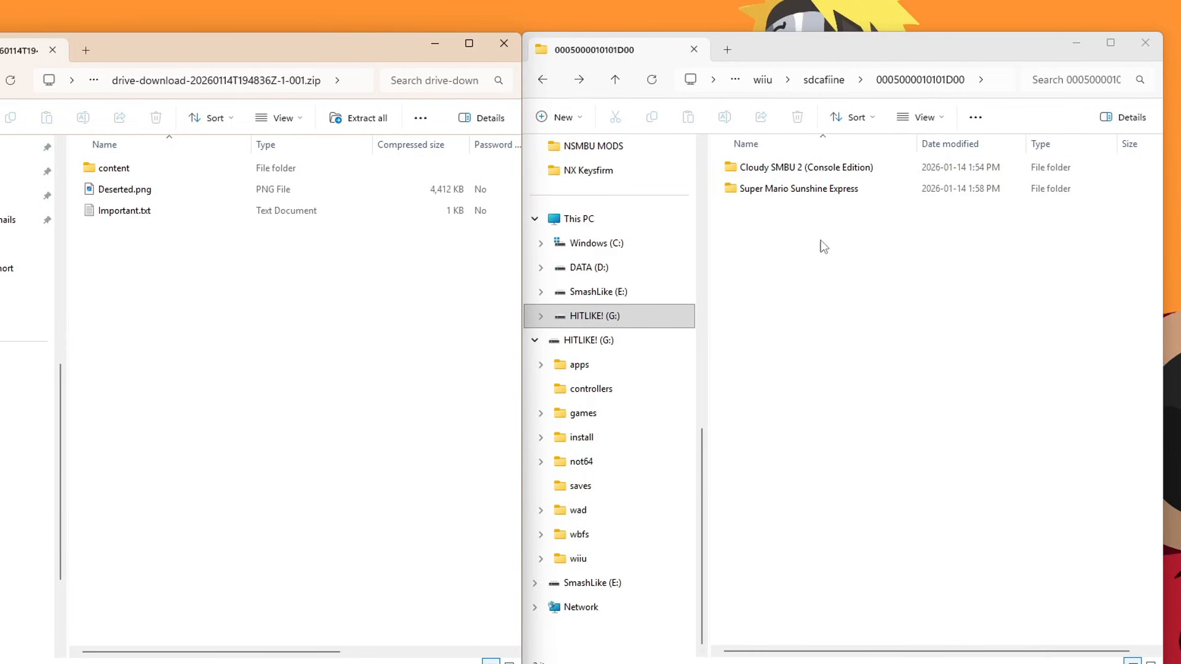
# Step: Create a Deserted SMBU folder holding the zip's content folder and read its Important.txt notes
pyautogui.click(560, 117)
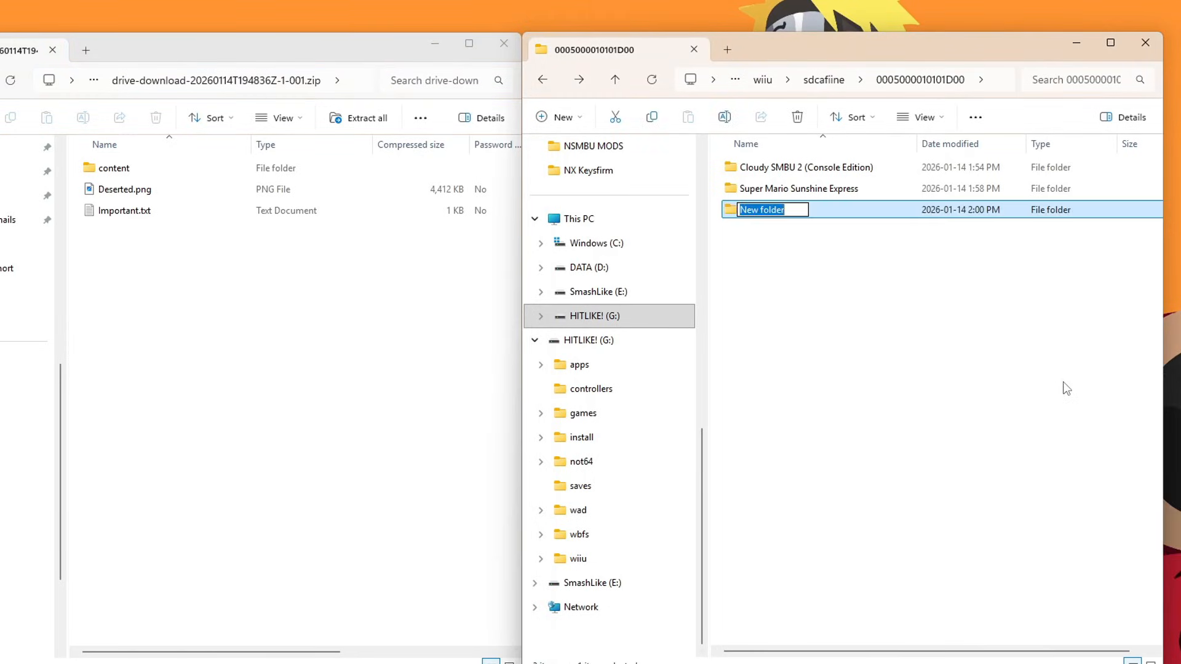
pyautogui.write('Deserted SMBU')
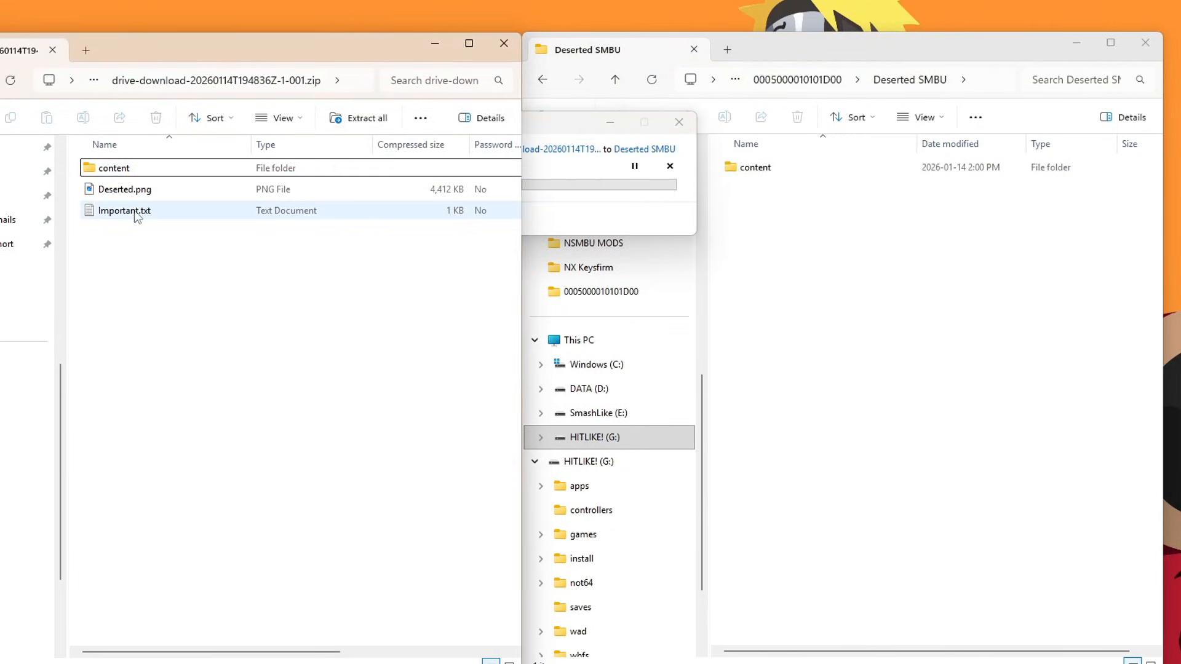
pyautogui.doubleClick(123, 210)
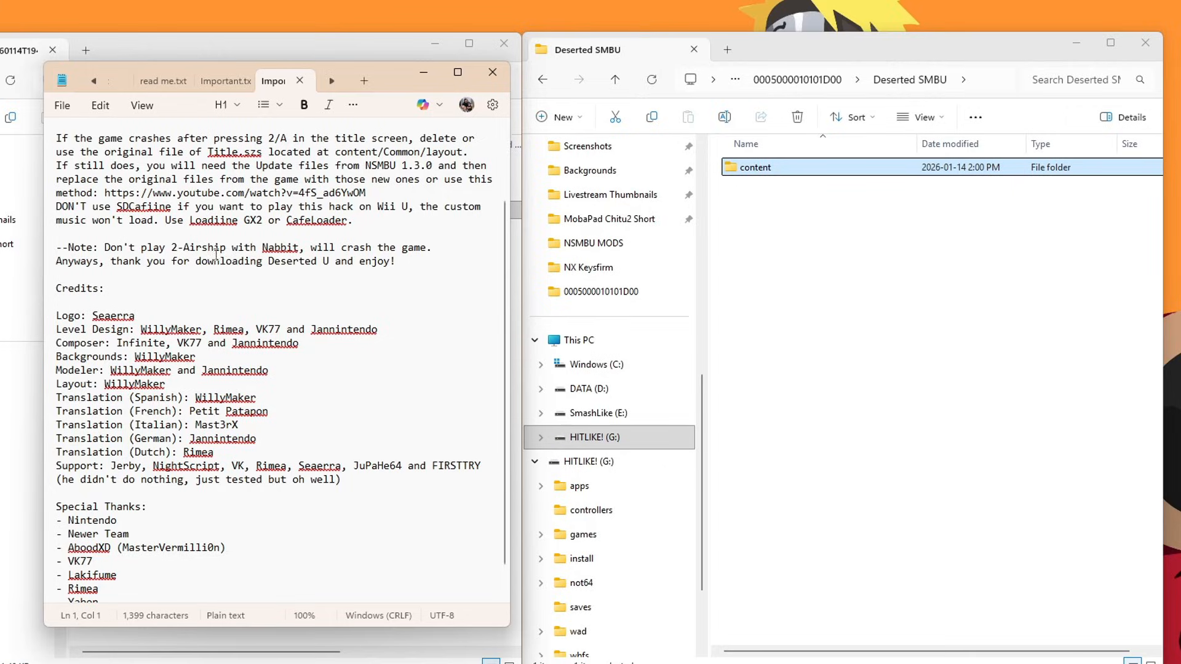
pyautogui.moveTo(422, 305)
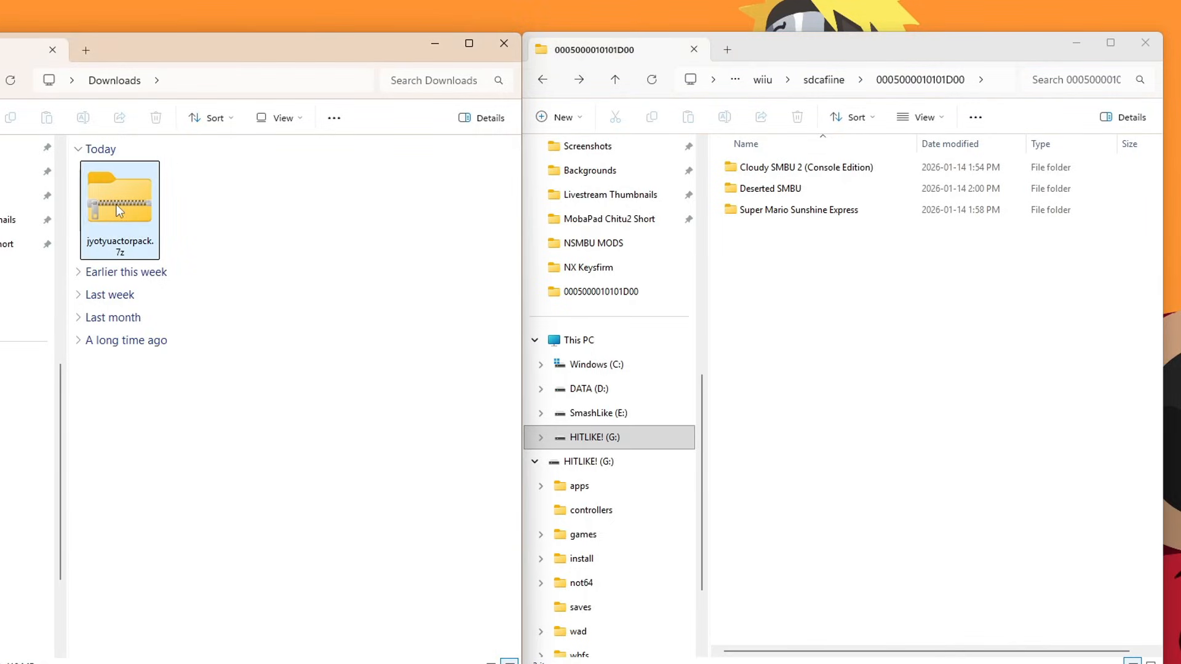
# Step: Attempt to copy the skin's jyotyuActorPack.szs into Deserted SMBU's content/Common/actor folder, cancelling the failed copy
pyautogui.doubleClick(119, 199)
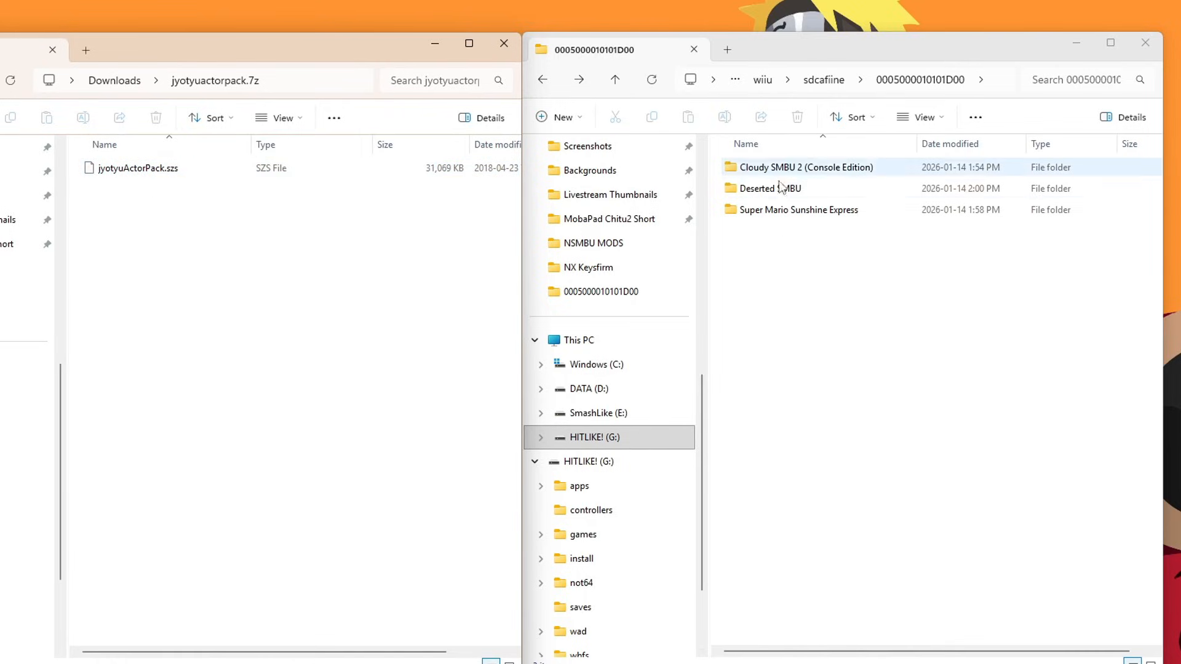
pyautogui.moveTo(784, 188)
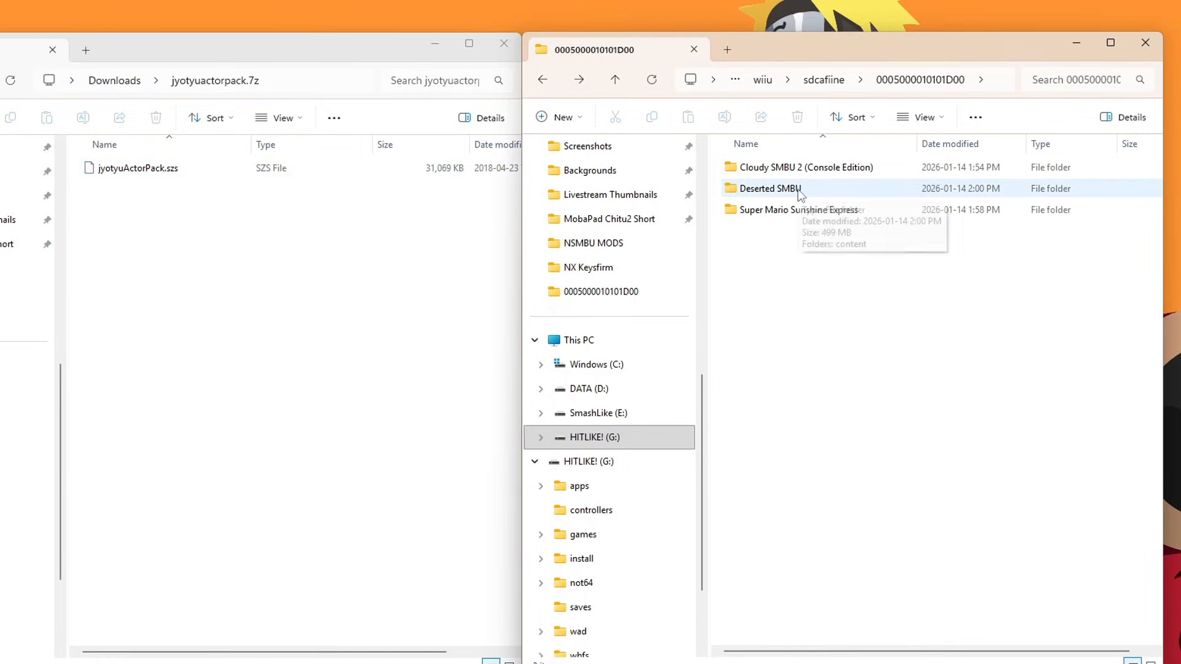
pyautogui.doubleClick(770, 188)
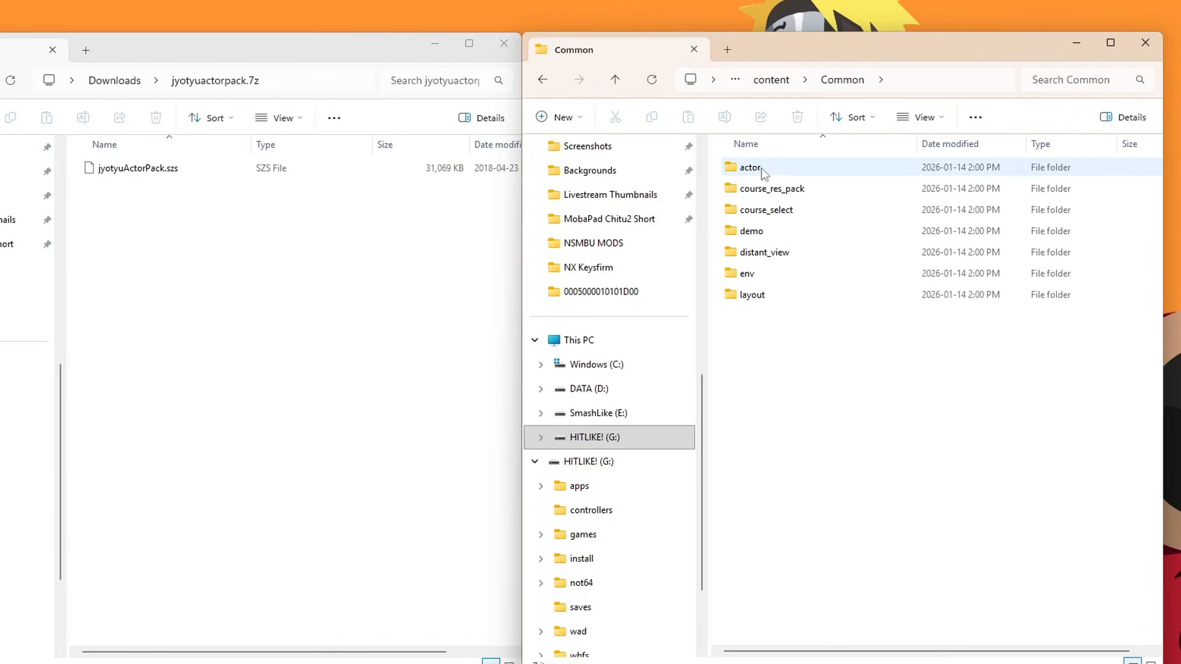
pyautogui.moveTo(751, 167)
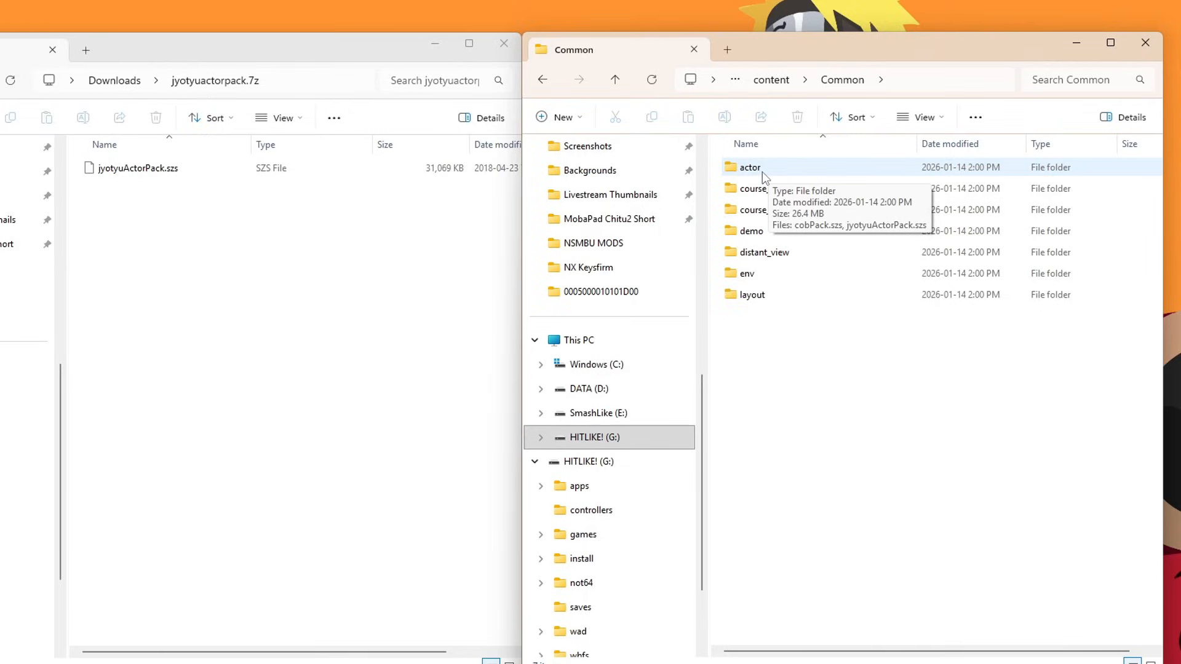
pyautogui.doubleClick(749, 166)
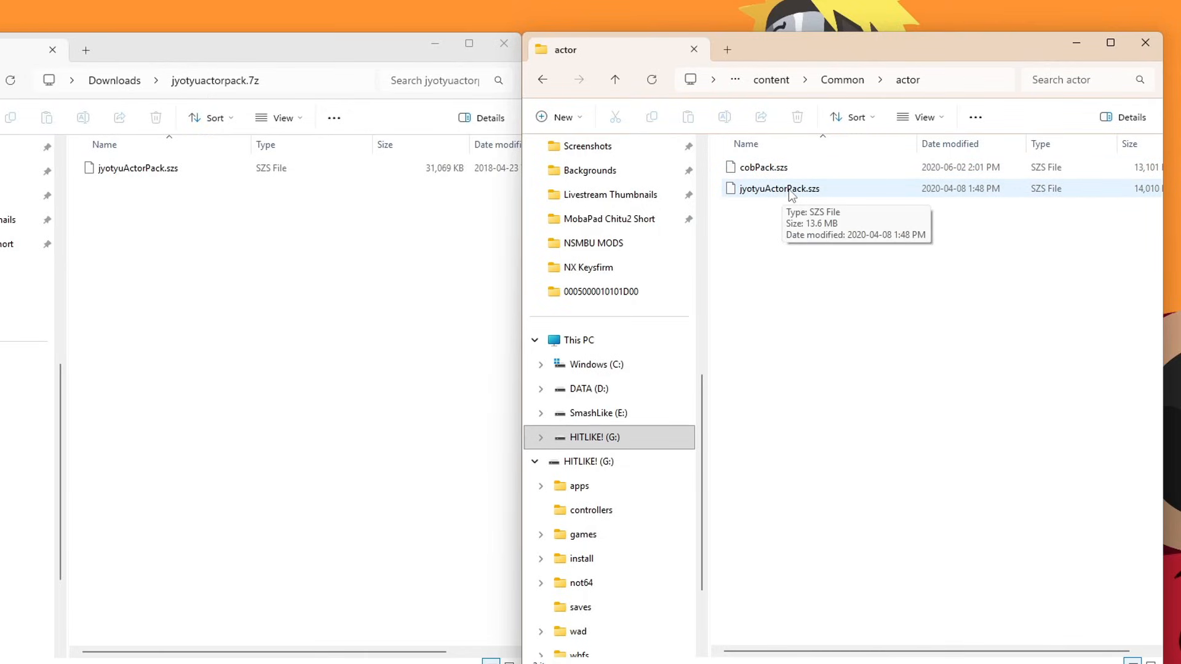
pyautogui.click(136, 167)
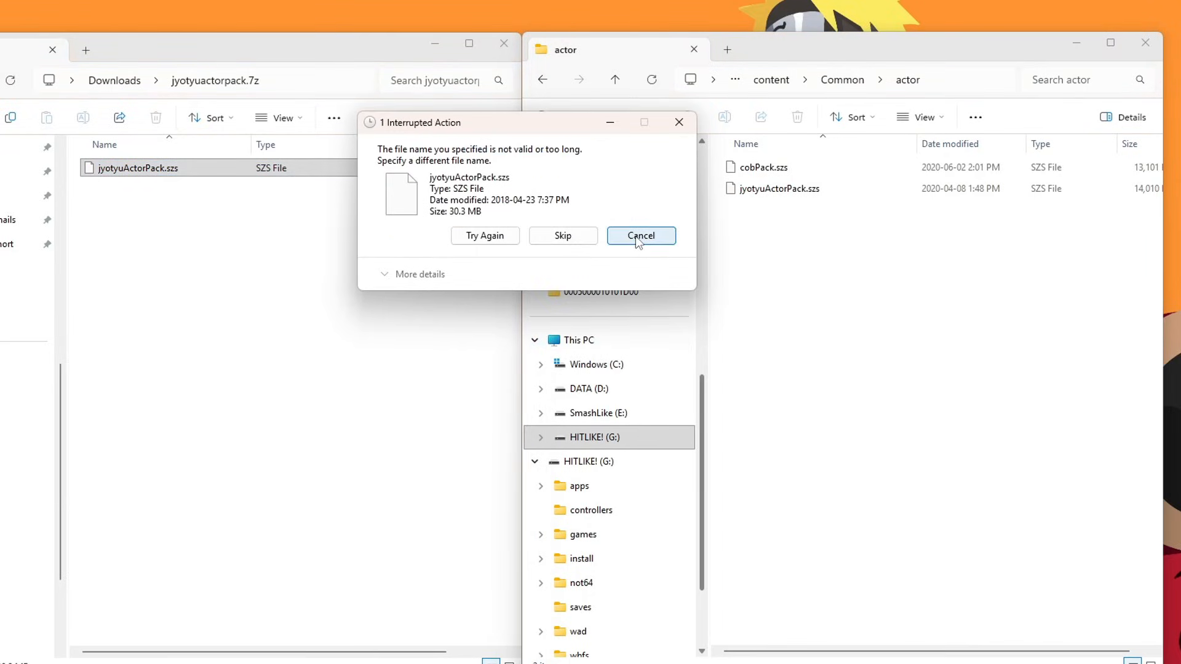
pyautogui.click(640, 236)
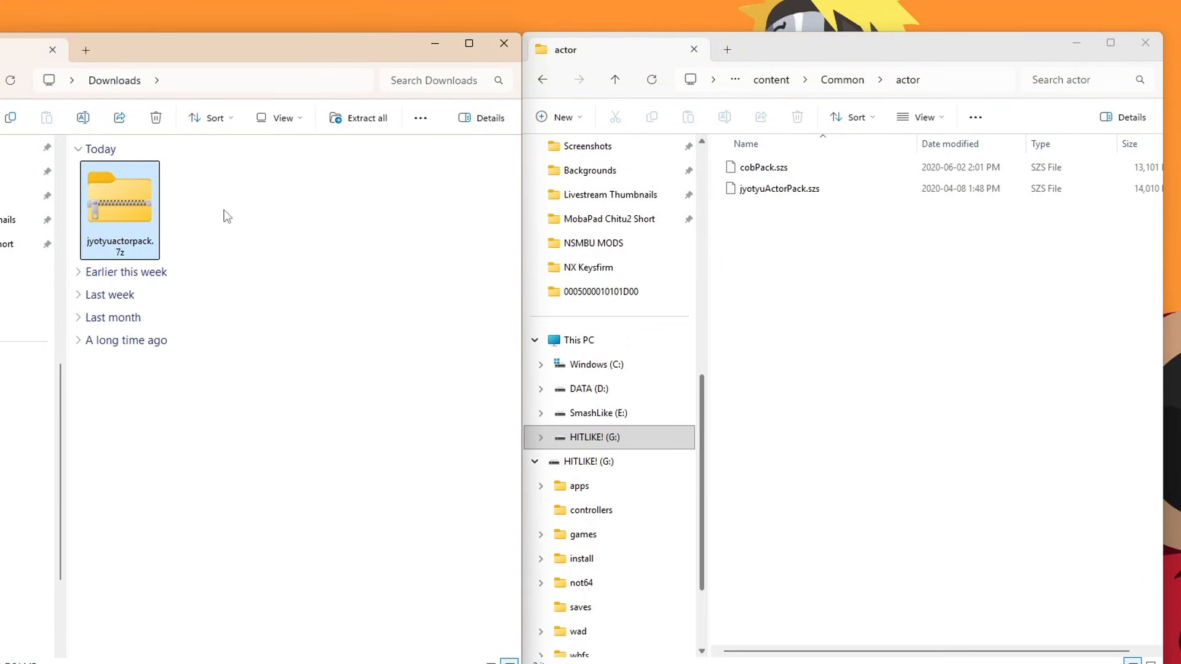
# Step: Extract jyotyuactorpack.7z into its own folder with 7-Zip and navigate back up past Common
pyautogui.rightClick(120, 207)
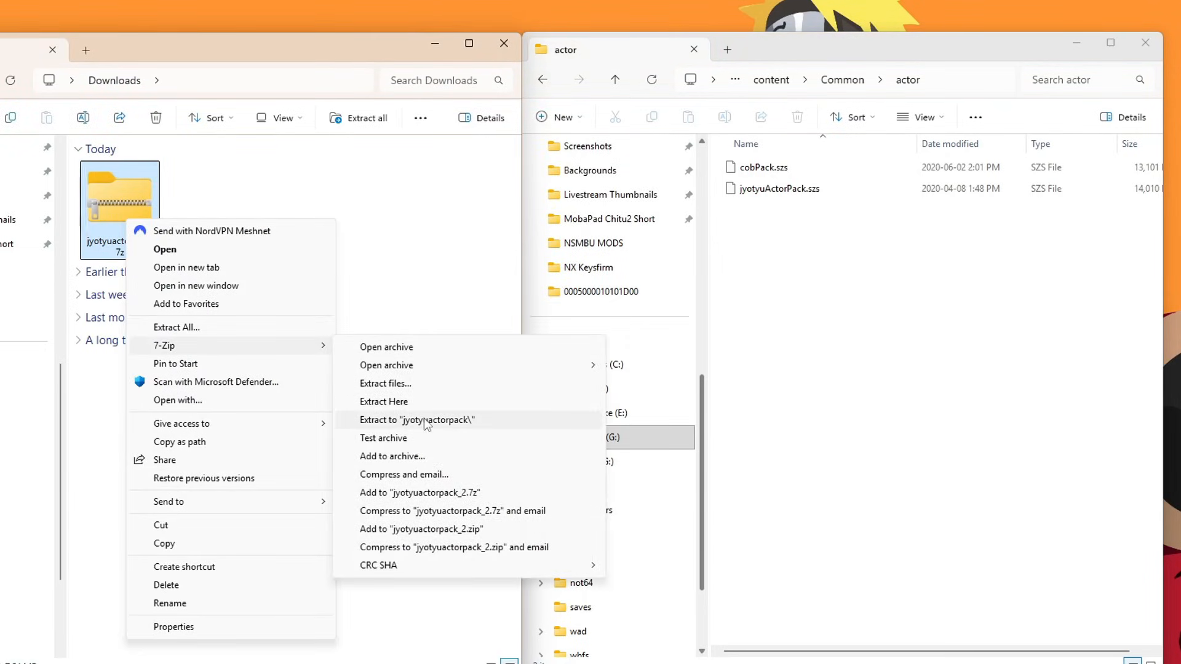
pyautogui.click(417, 419)
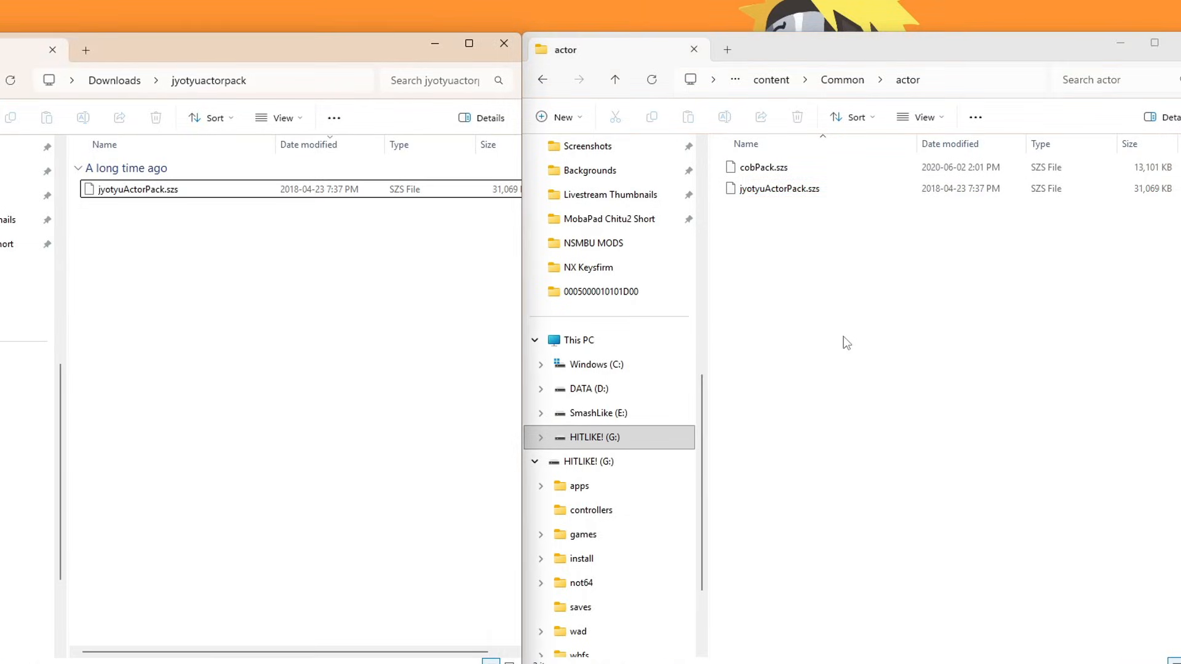
pyautogui.moveTo(561, 100)
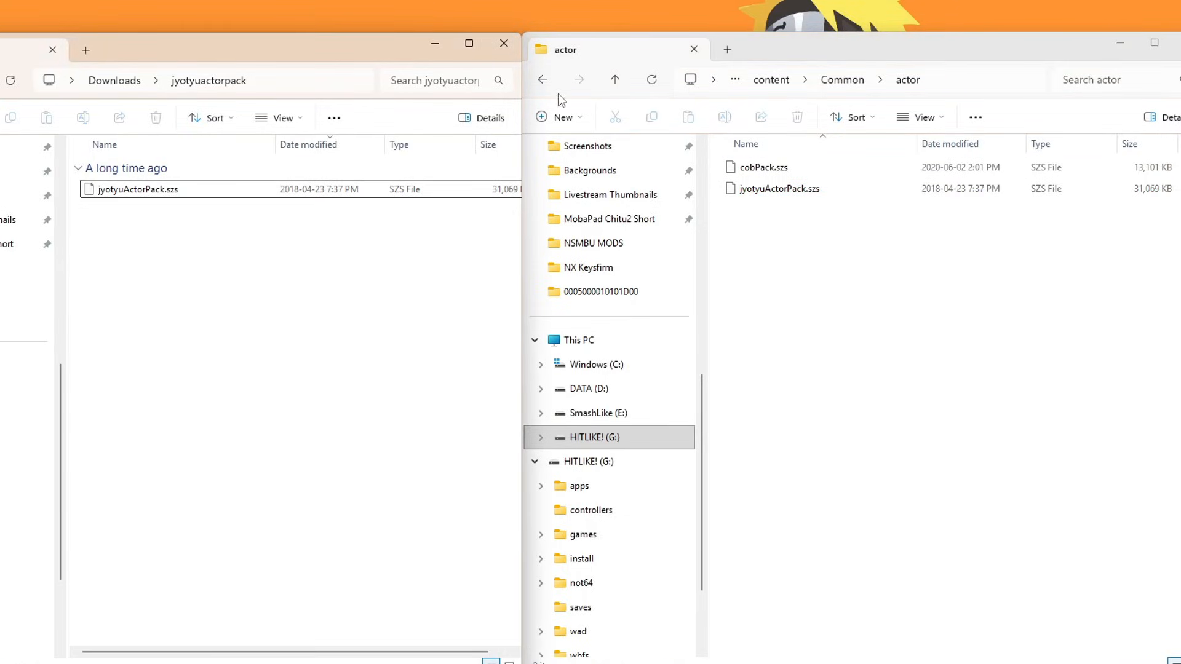
pyautogui.click(541, 78)
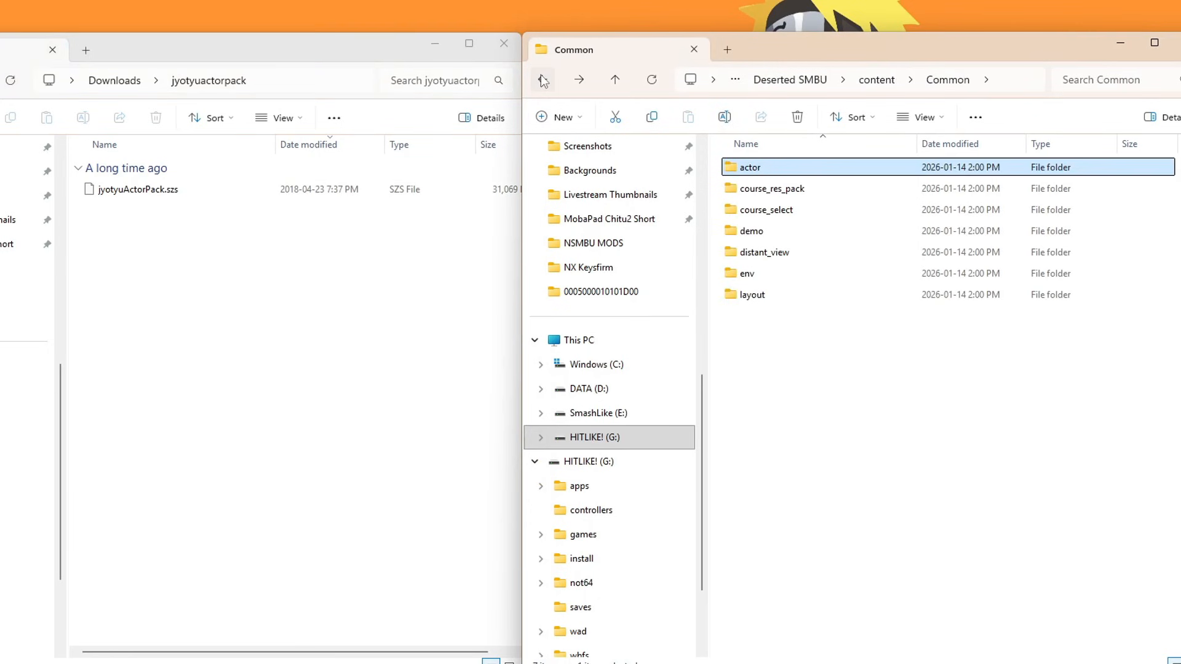
pyautogui.click(592, 437)
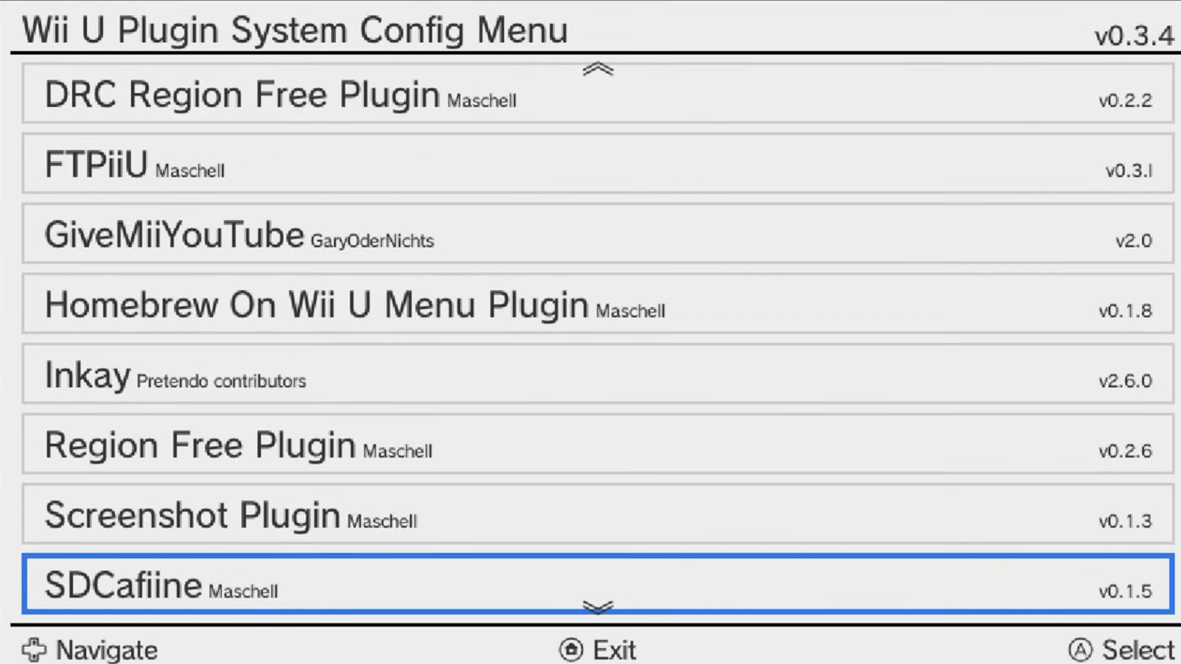
# Step: Select SDCafiine in the Aroma Plugin System Config Menu to reach its advanced modpack settings
pyautogui.scroll(-3)
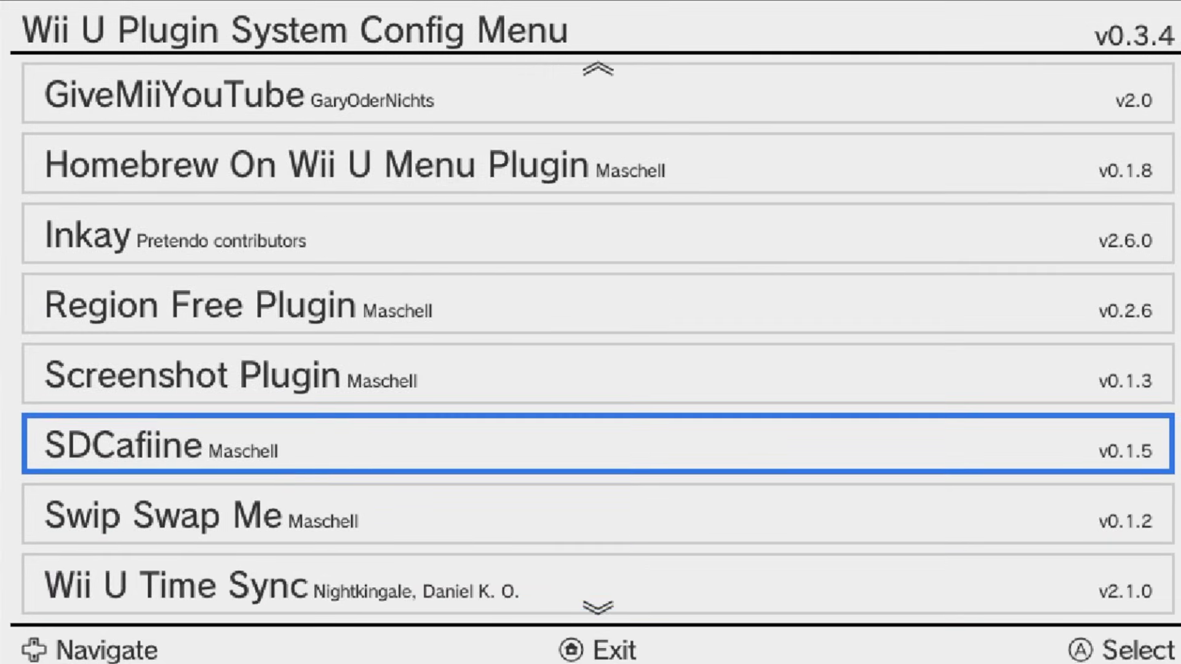
pyautogui.click(587, 445)
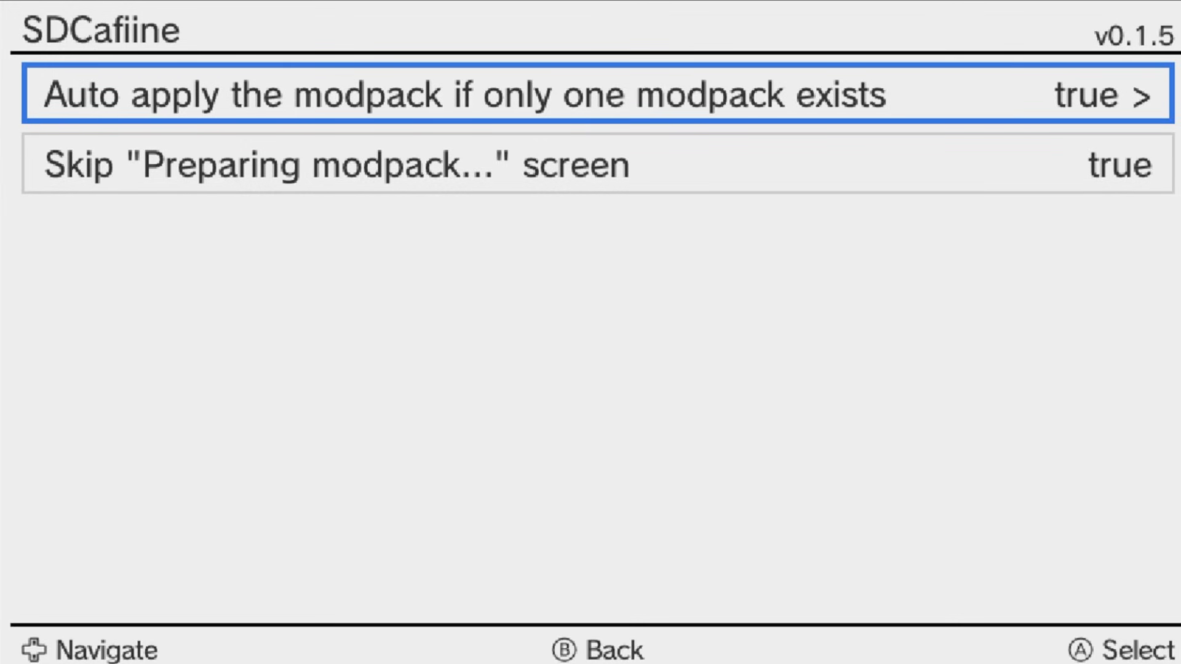
# Step: Review auto-apply modpack and skip preparing screen as true, then back out confirming Enable SDCafiine is true
pyautogui.press('Down')
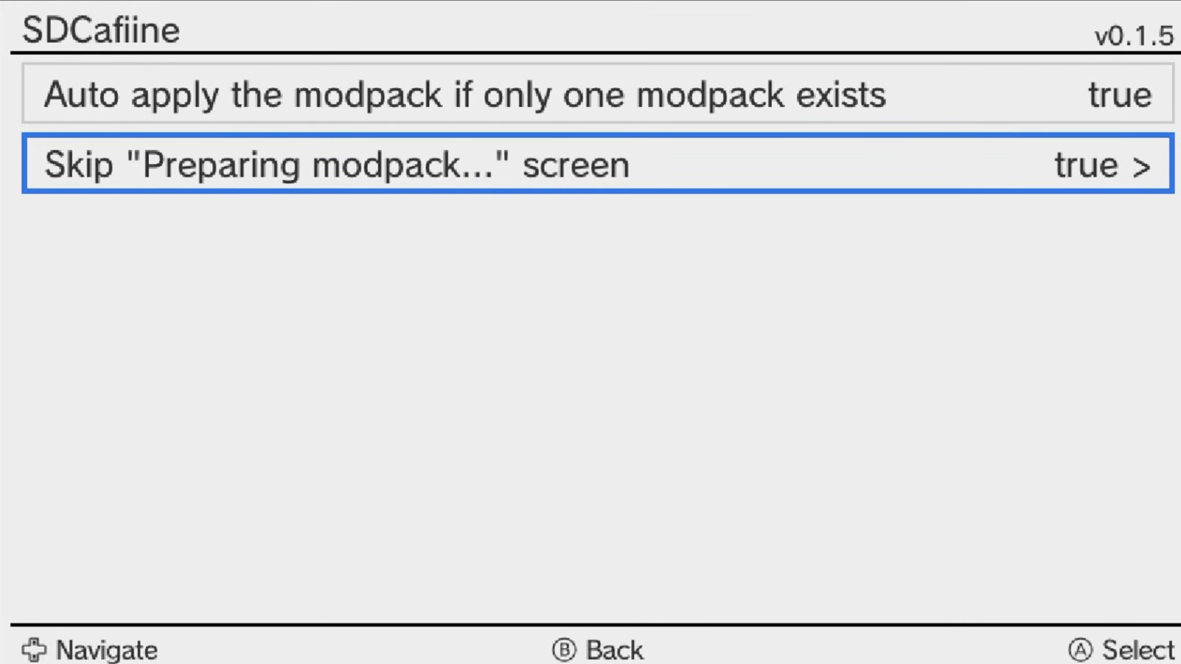
pyautogui.press('up')
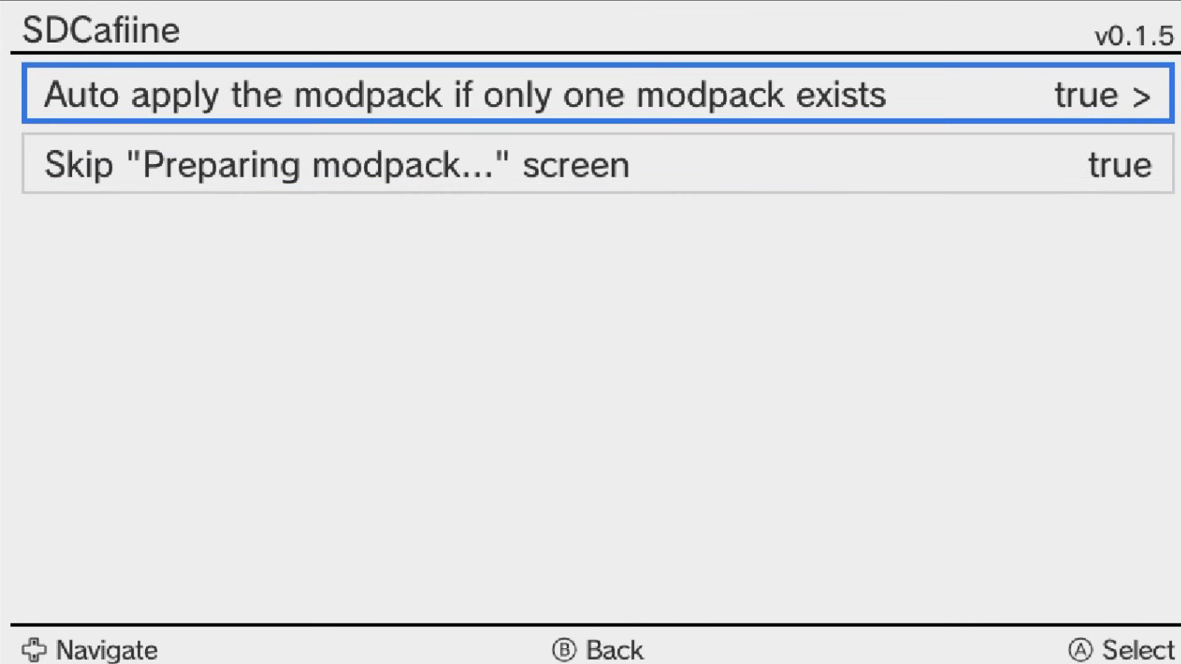
pyautogui.press('Down')
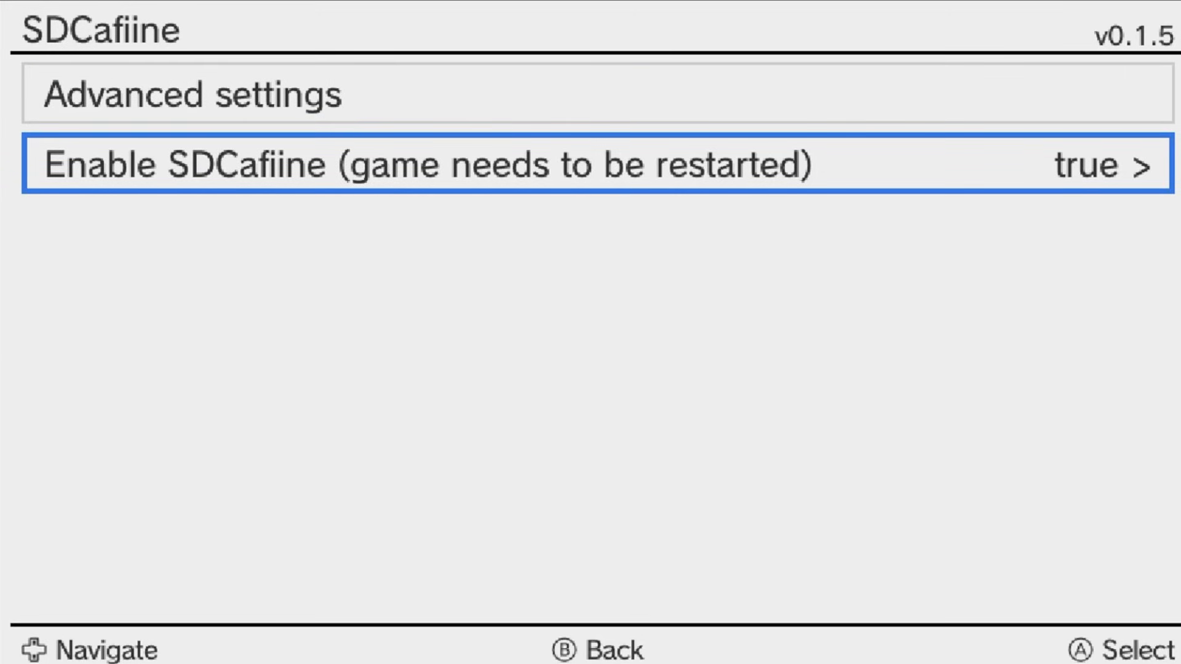
pyautogui.press('B')
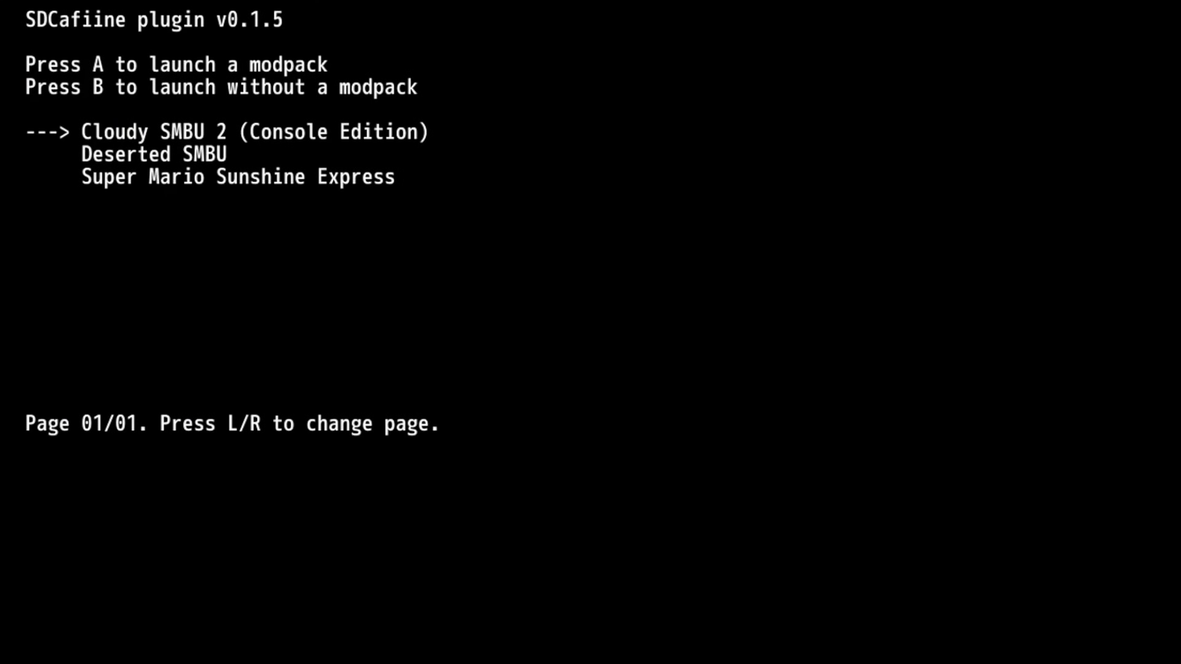
# Step: Choose Deserted SMBU in SDCafiine's modpack list to launch the desert title screen
pyautogui.press('a')
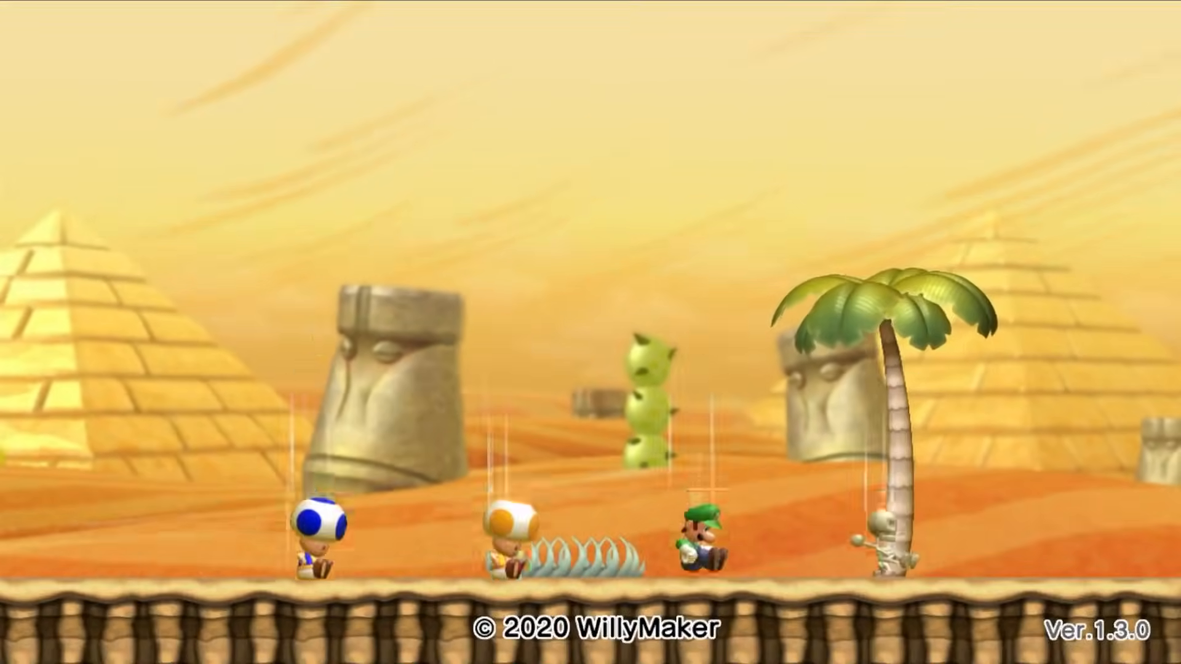